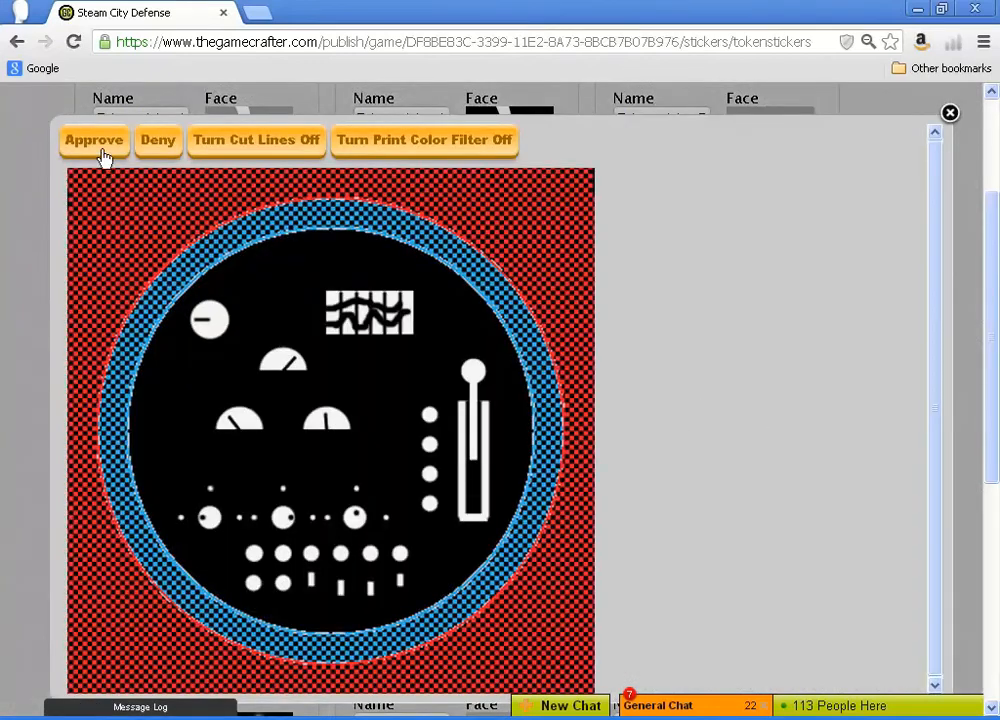
- Approve the face proofs of the C control-panel token, both D tokens and the E letter token
left_click(93, 140)
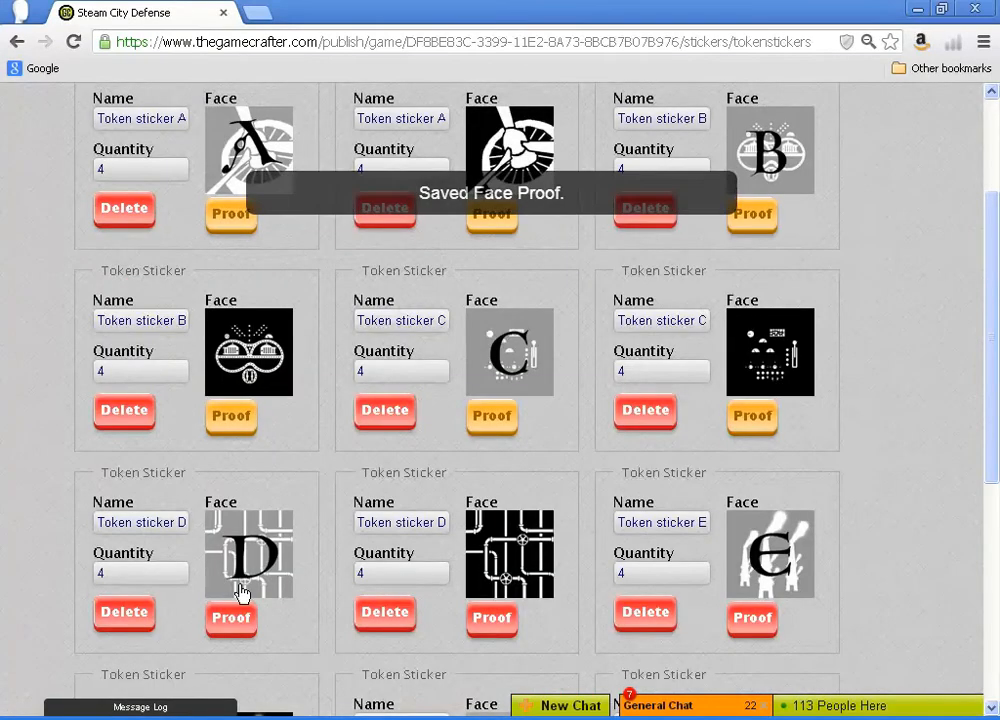
left_click(230, 617)
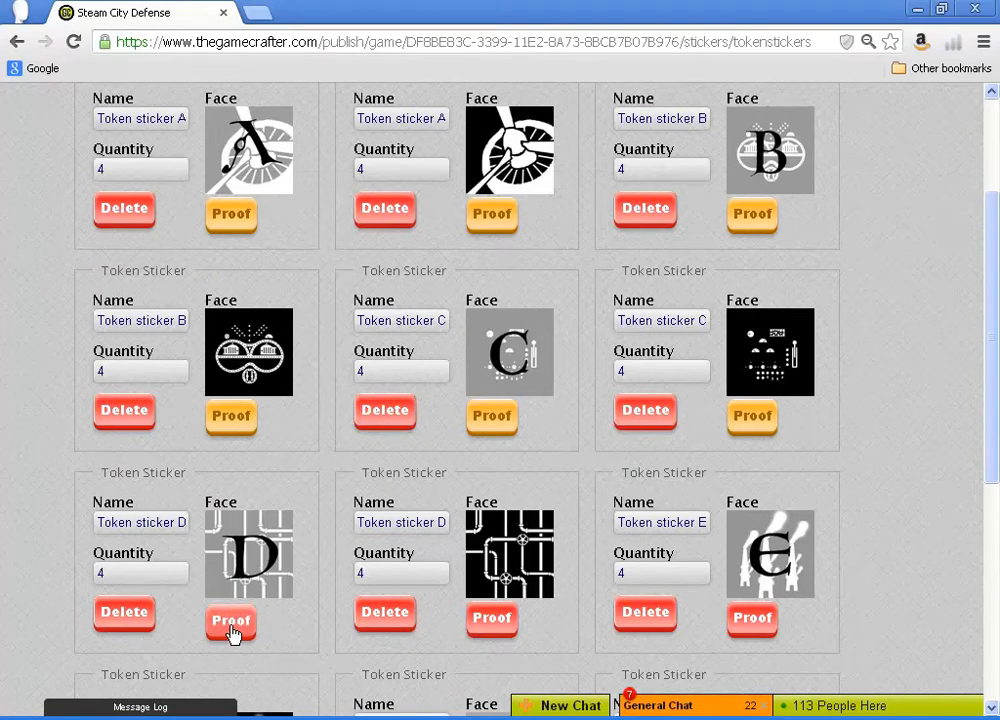
left_click(231, 617)
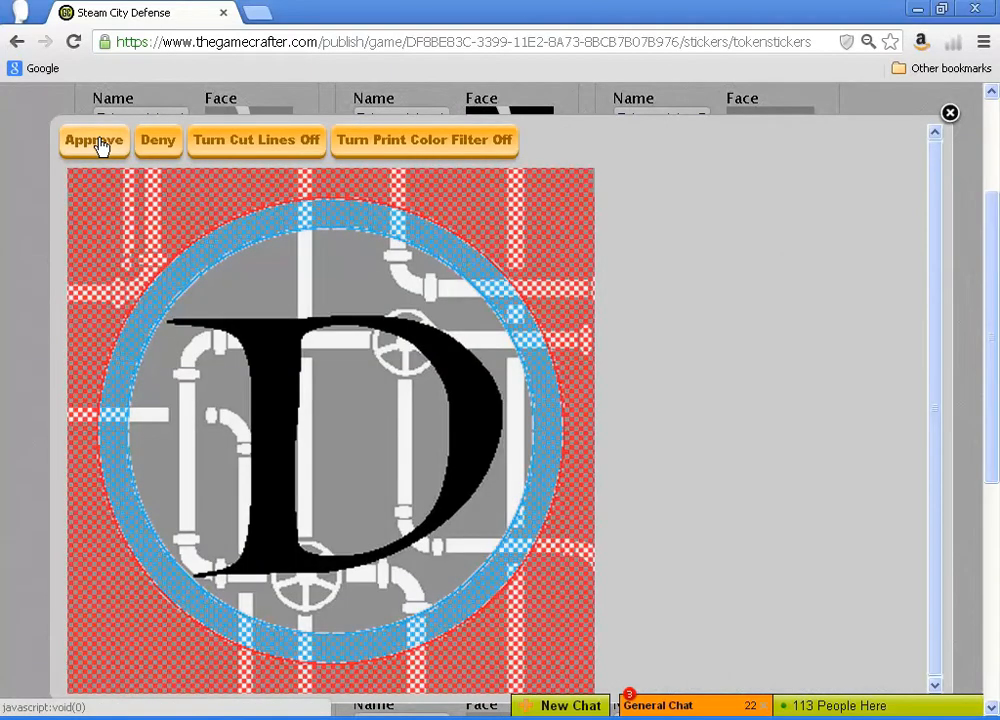
left_click(93, 140)
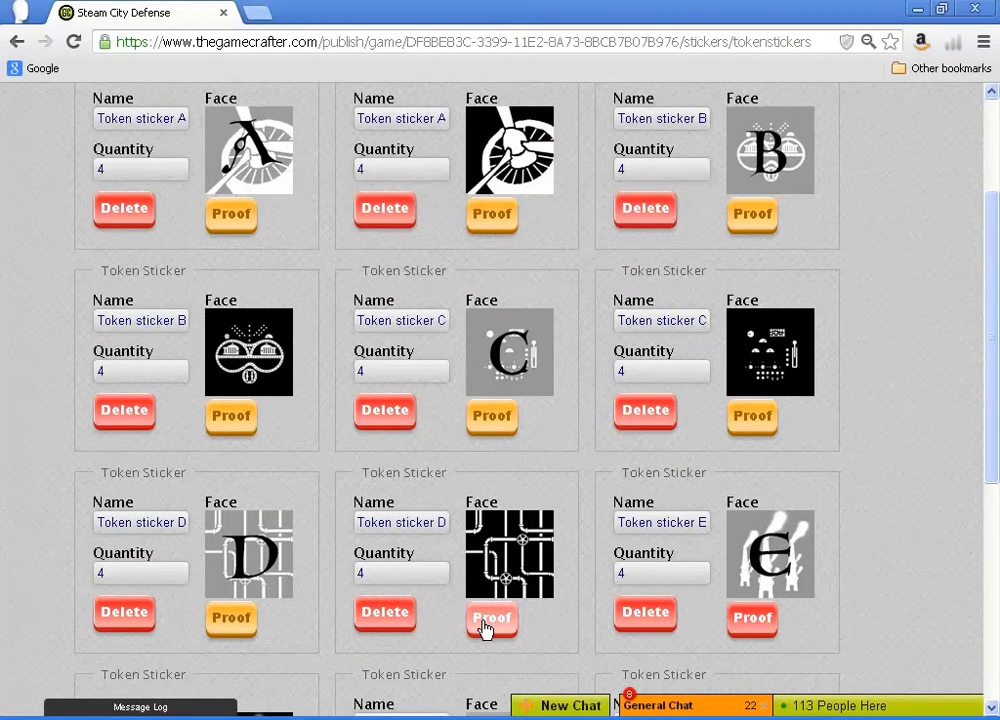
left_click(491, 618)
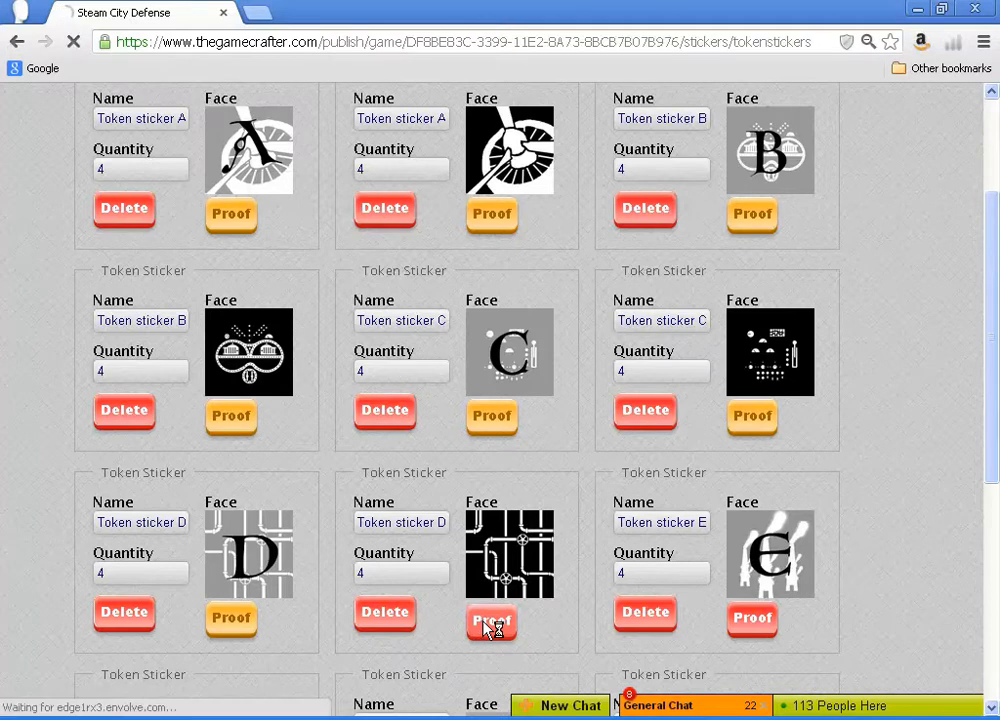
left_click(491, 620)
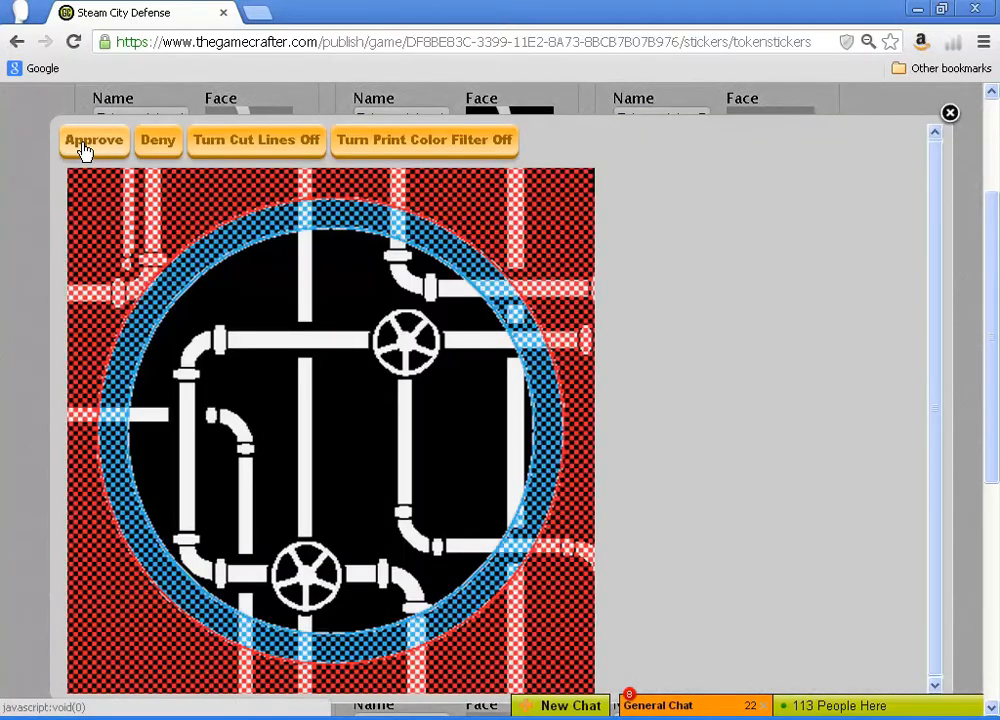
left_click(94, 140)
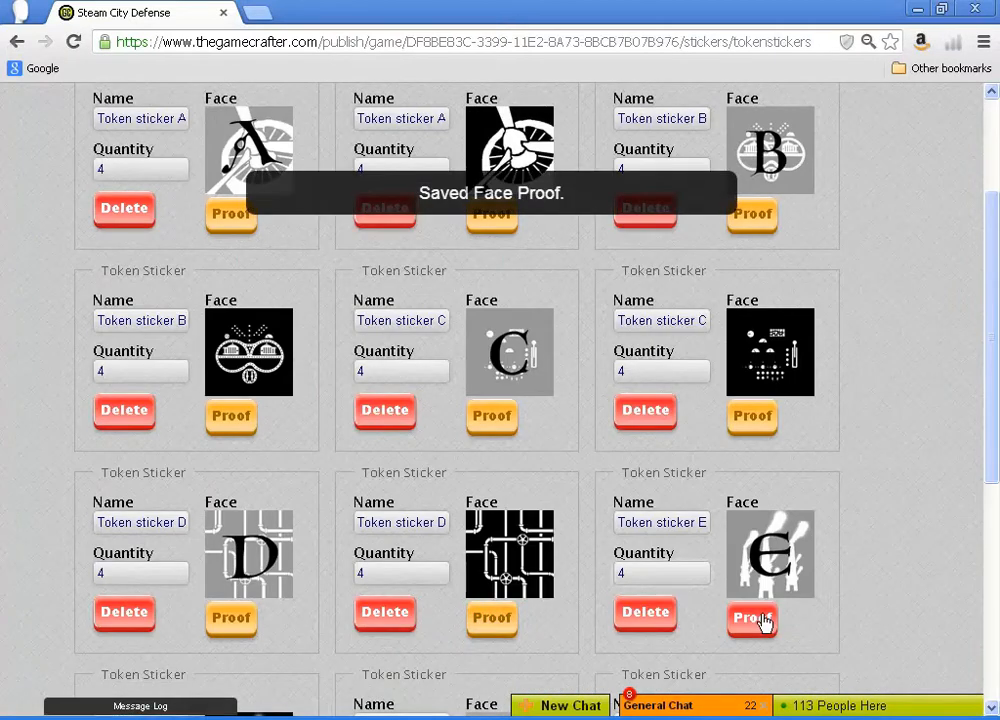
left_click(751, 618)
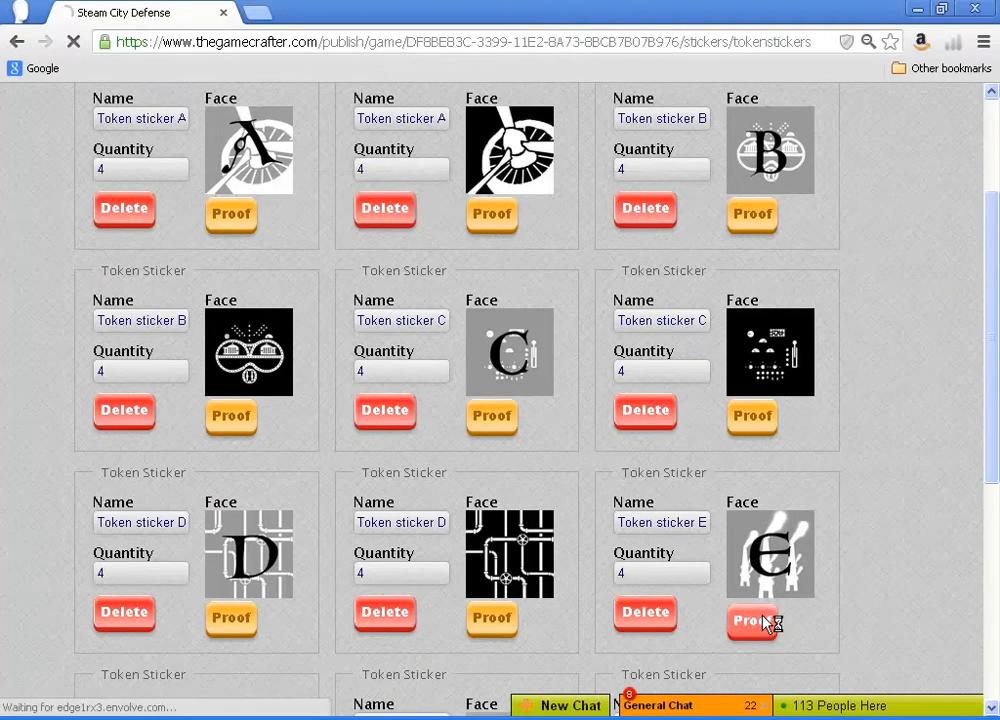
left_click(751, 620)
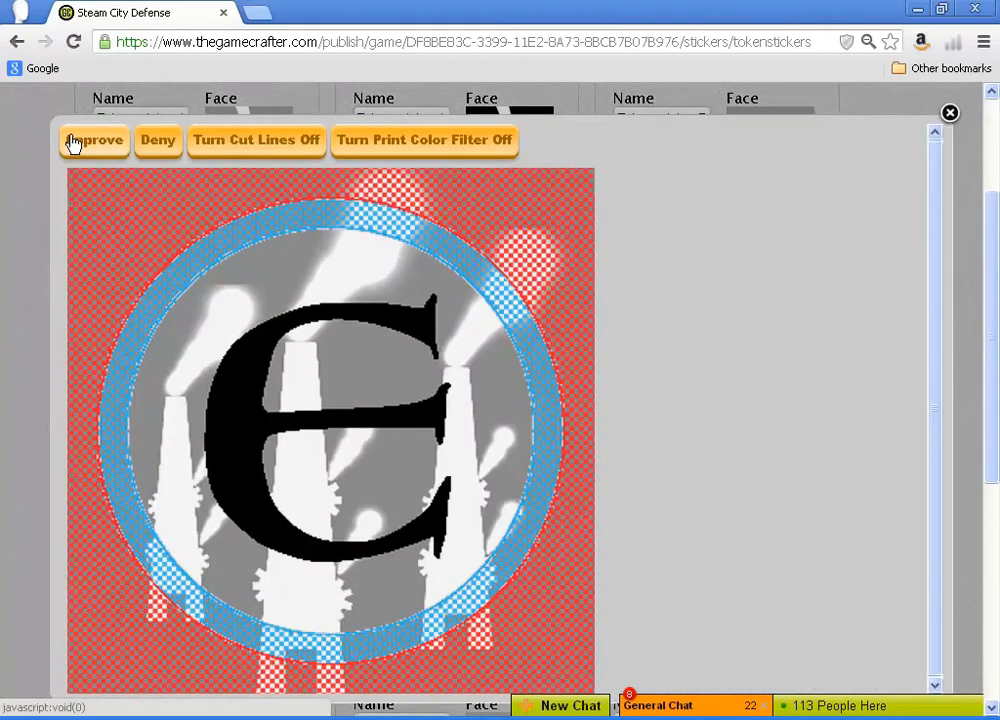
left_click(94, 140)
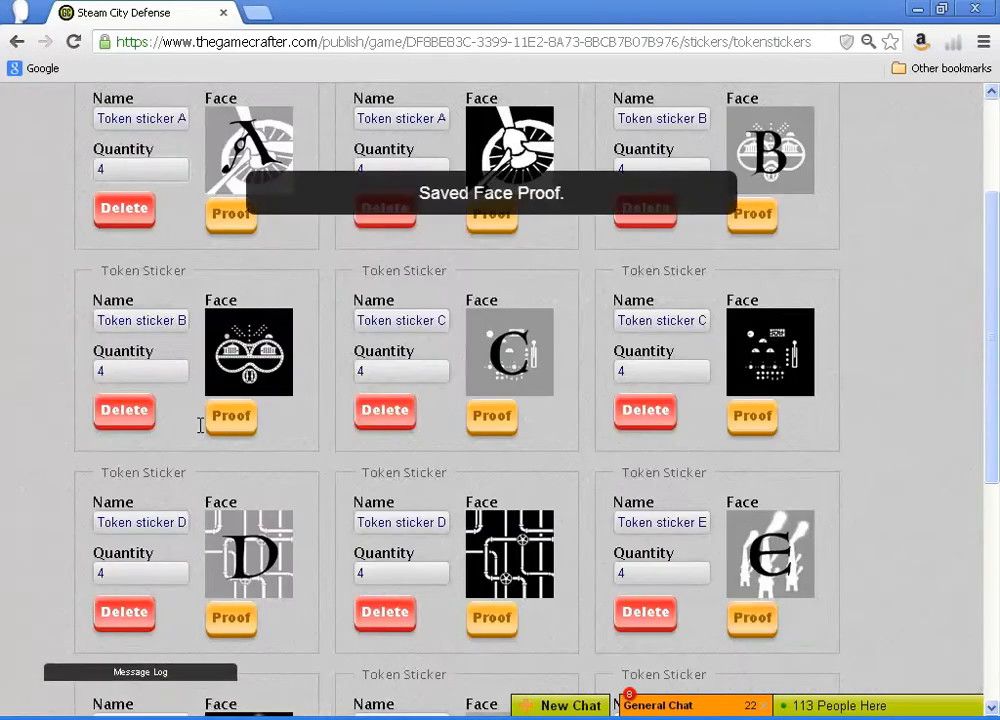
- Approve the face proofs of the smokestacks E token and both F tokens (letter and net-launcher)
scroll("down", 3)
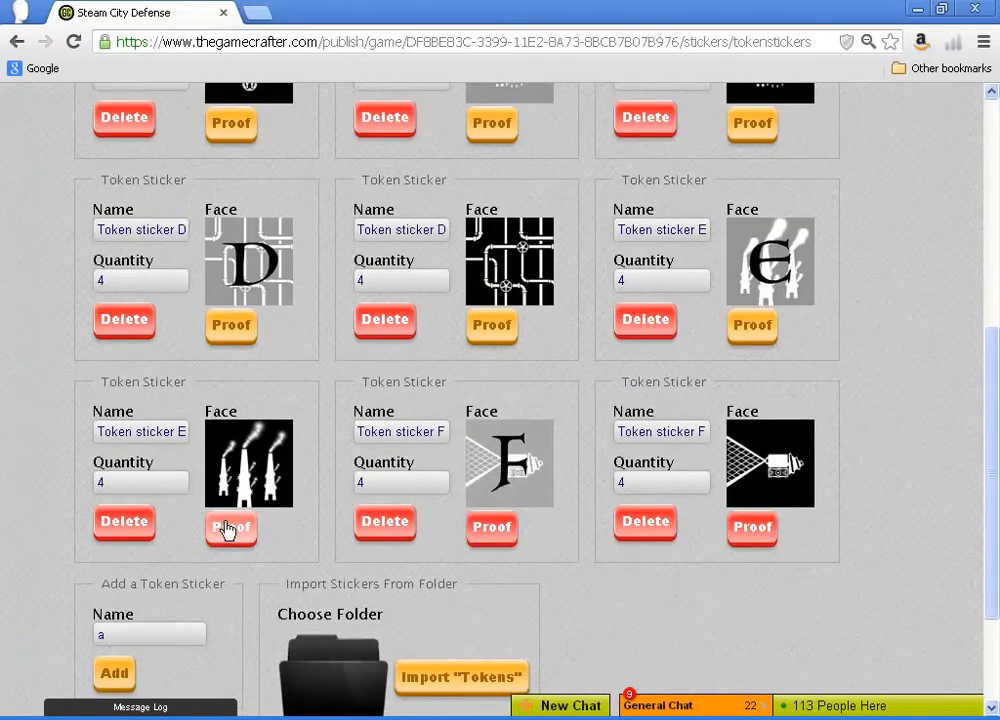
left_click(231, 528)
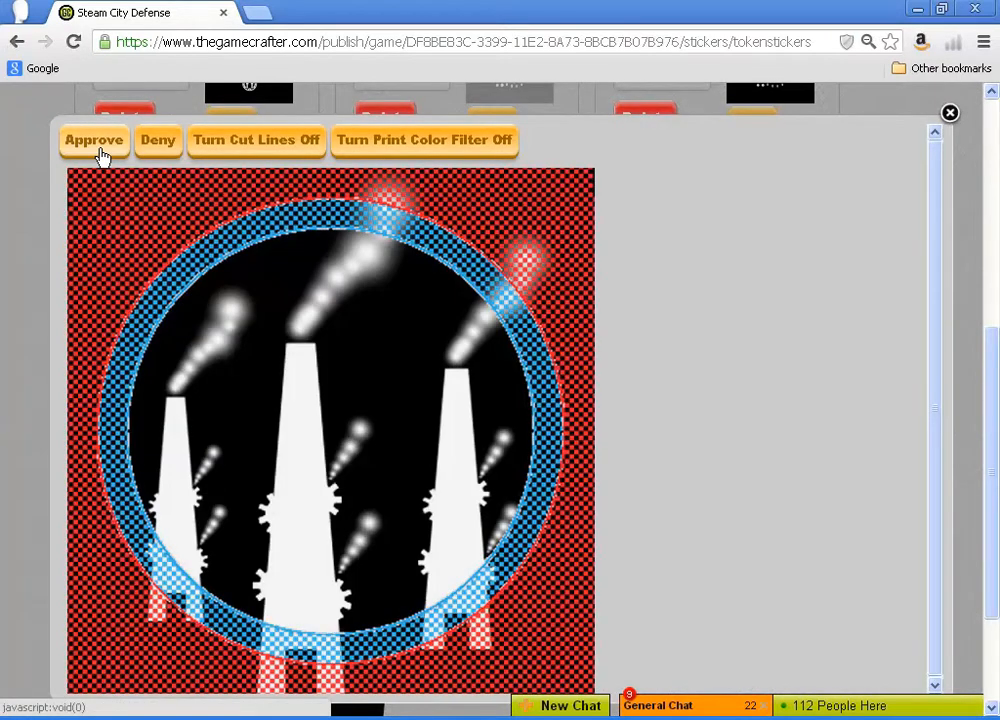
left_click(94, 140)
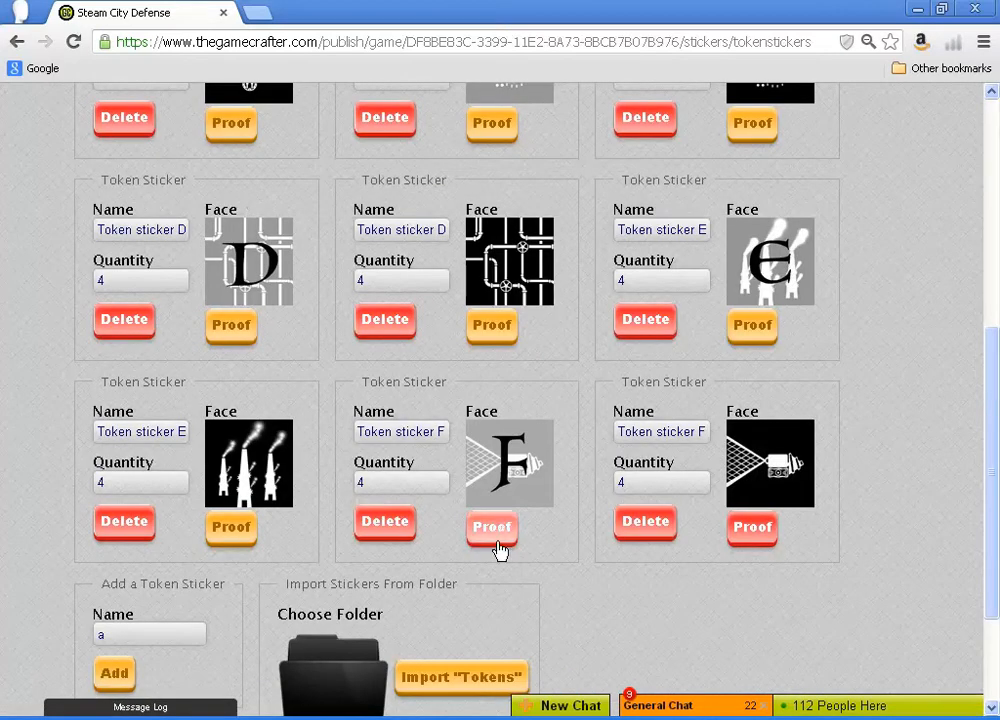
left_click(491, 527)
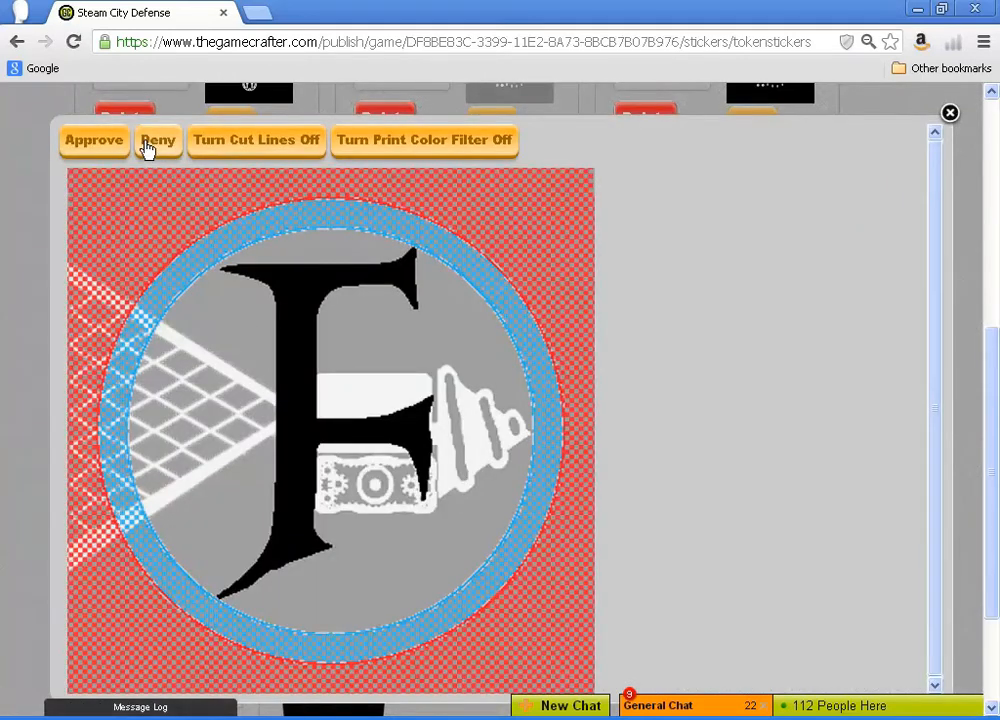
left_click(93, 140)
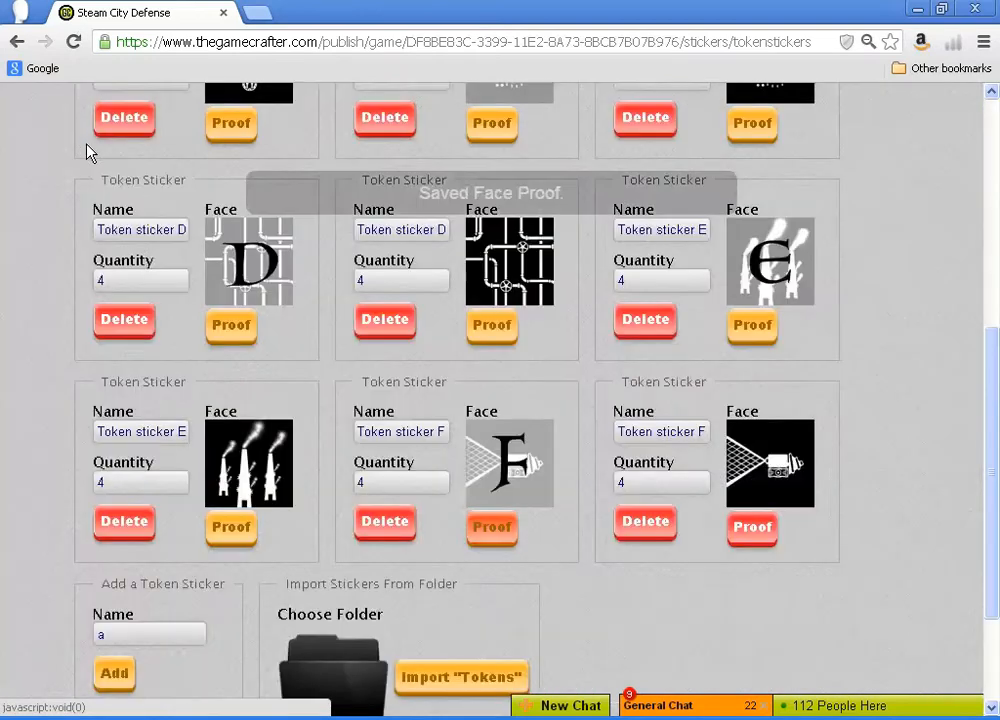
left_click(751, 527)
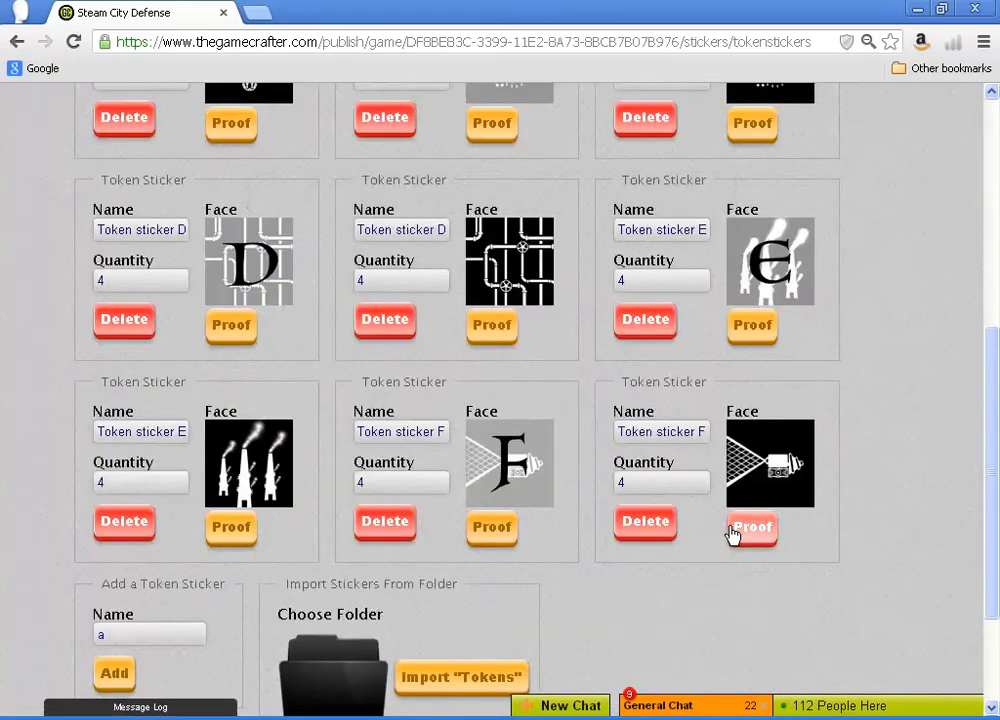
left_click(750, 530)
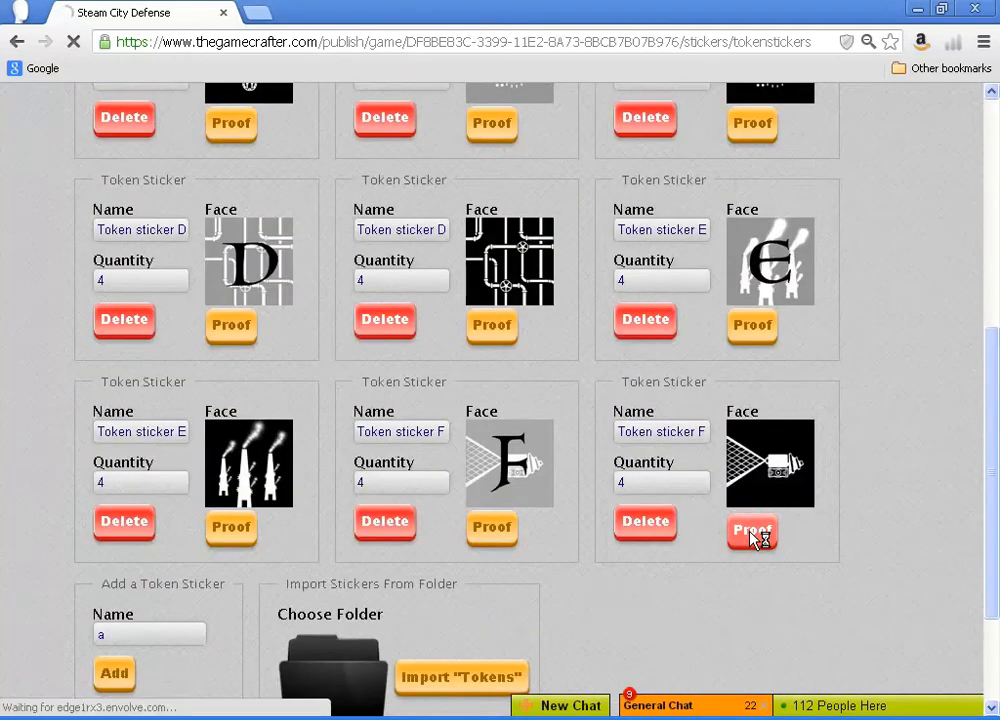
left_click(751, 528)
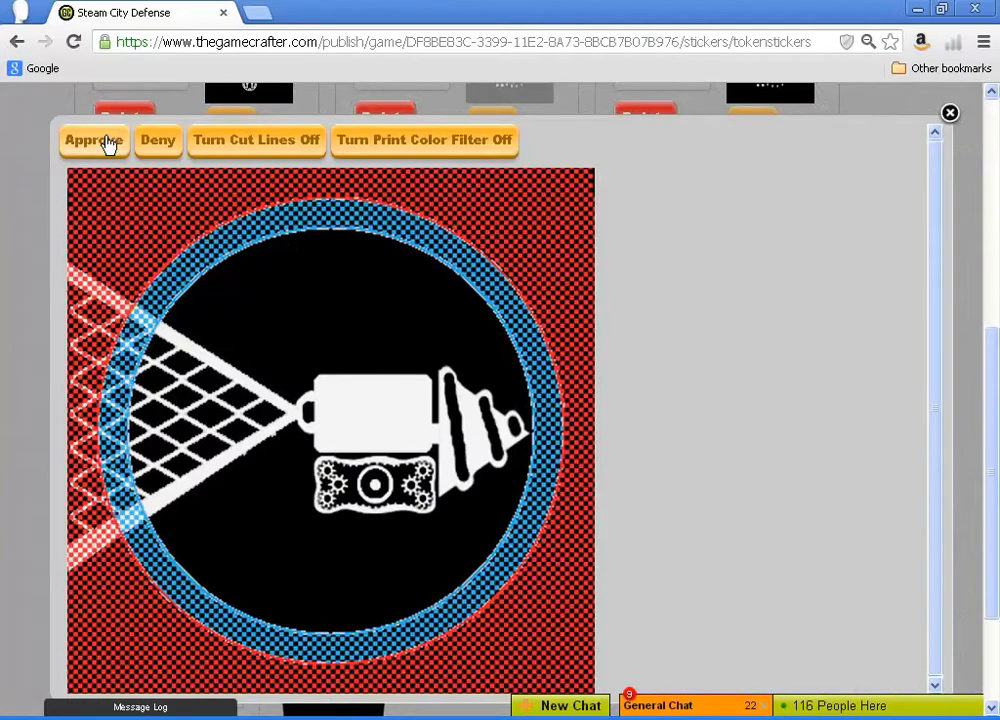
left_click(93, 140)
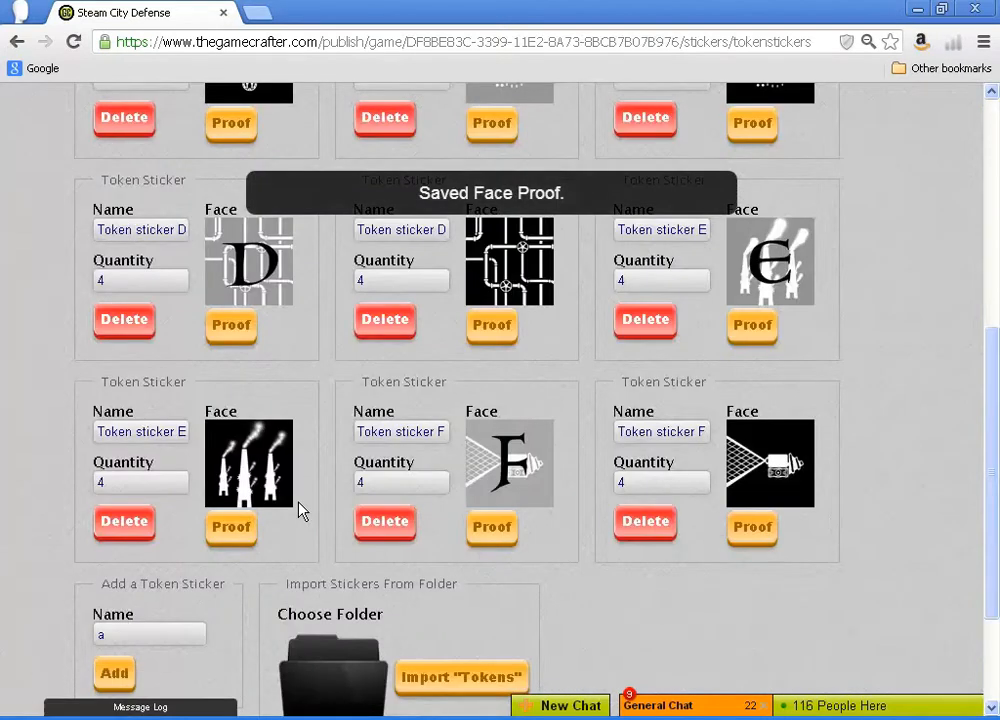
scroll("down", 3)
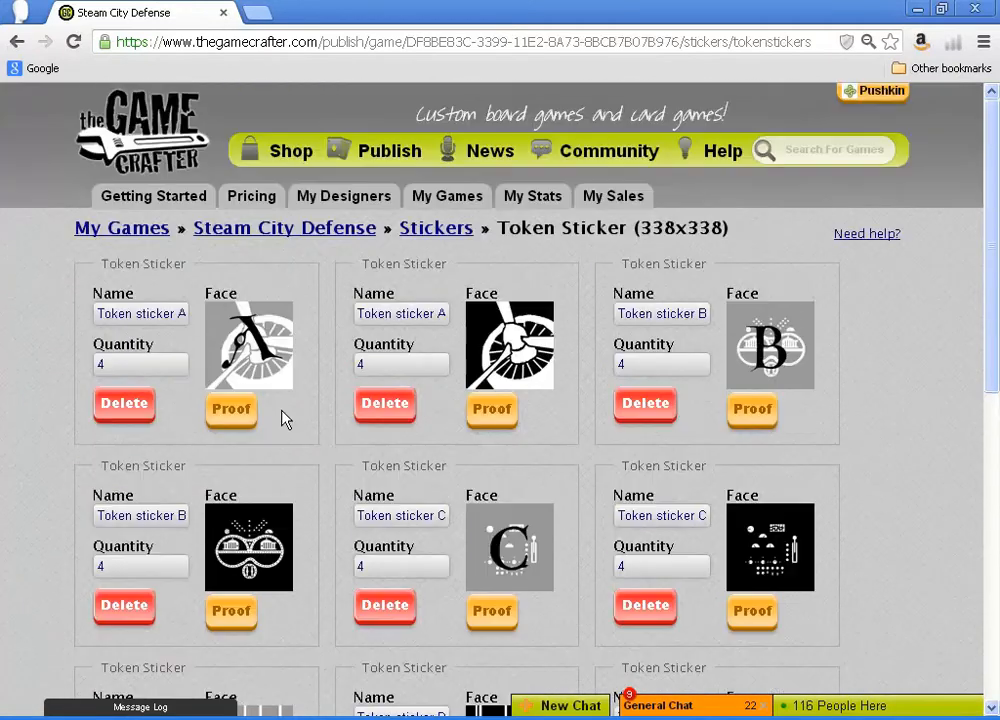
- Return to the Steam City Defense sticker list and go into the Dice Sticker page for editing
left_click(435, 228)
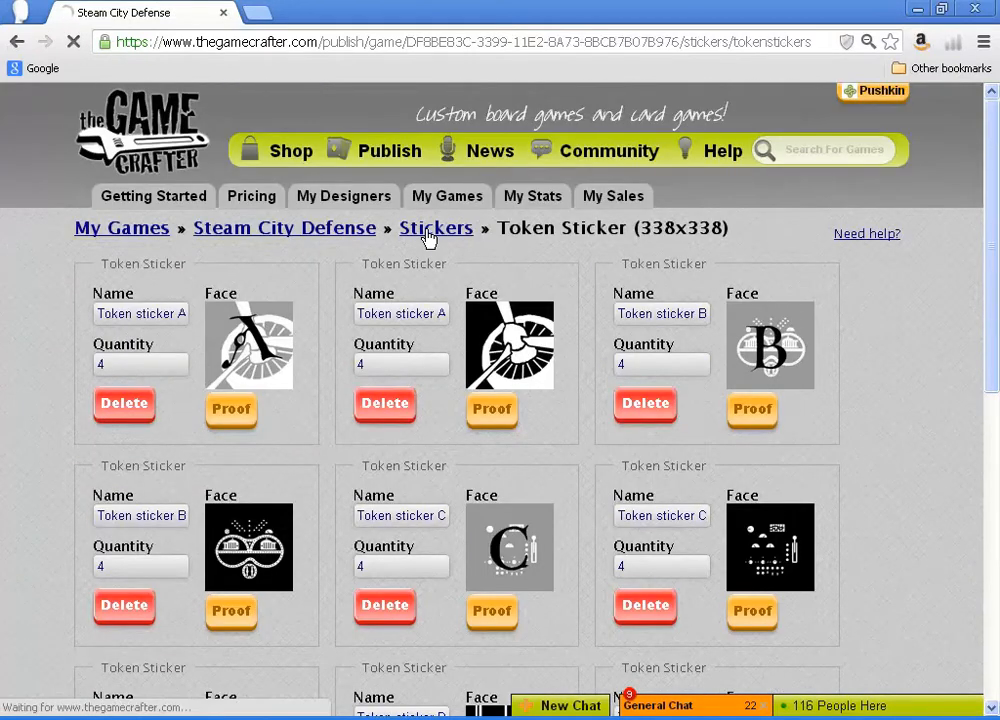
left_click(436, 228)
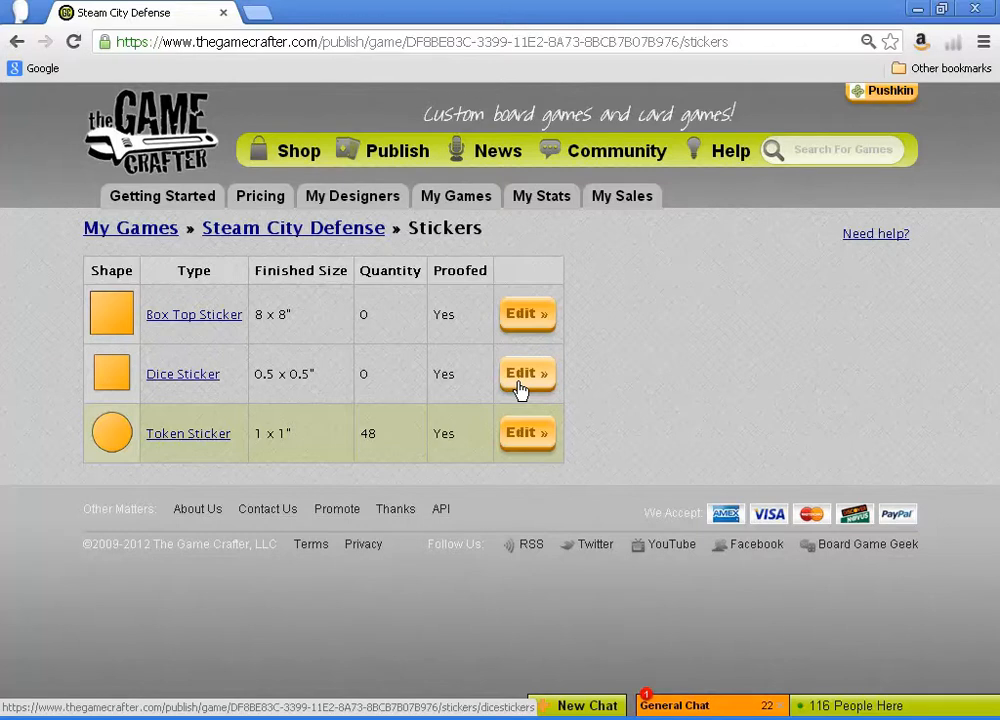
left_click(527, 374)
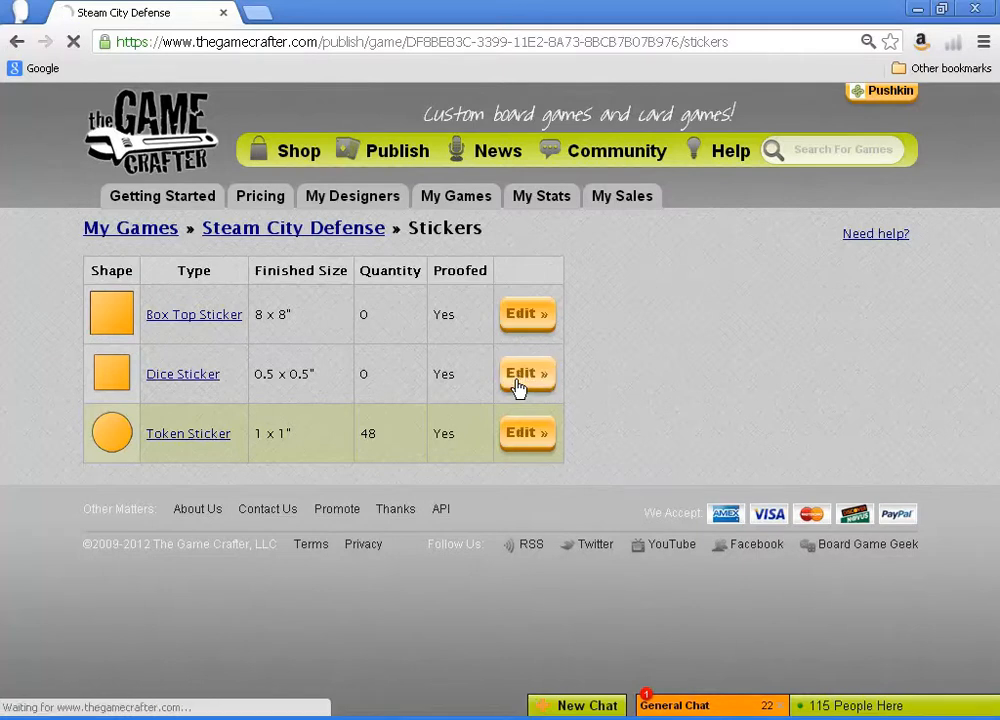
left_click(526, 374)
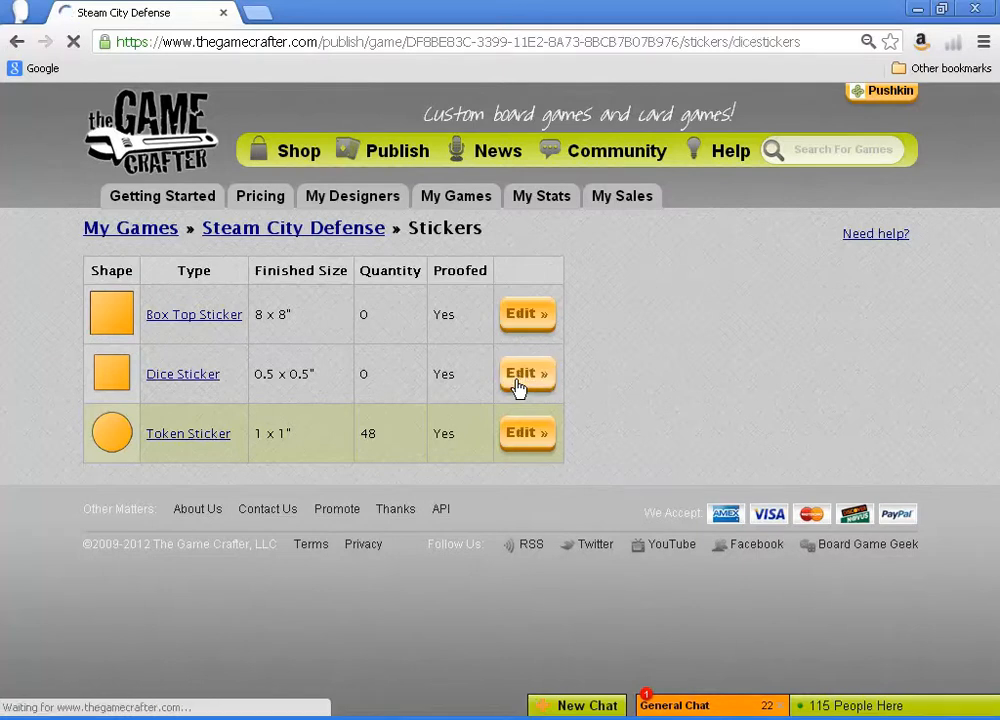
- Add the first dice sticker with the blue image from the Enemy Action Die folder as its face
left_click(527, 374)
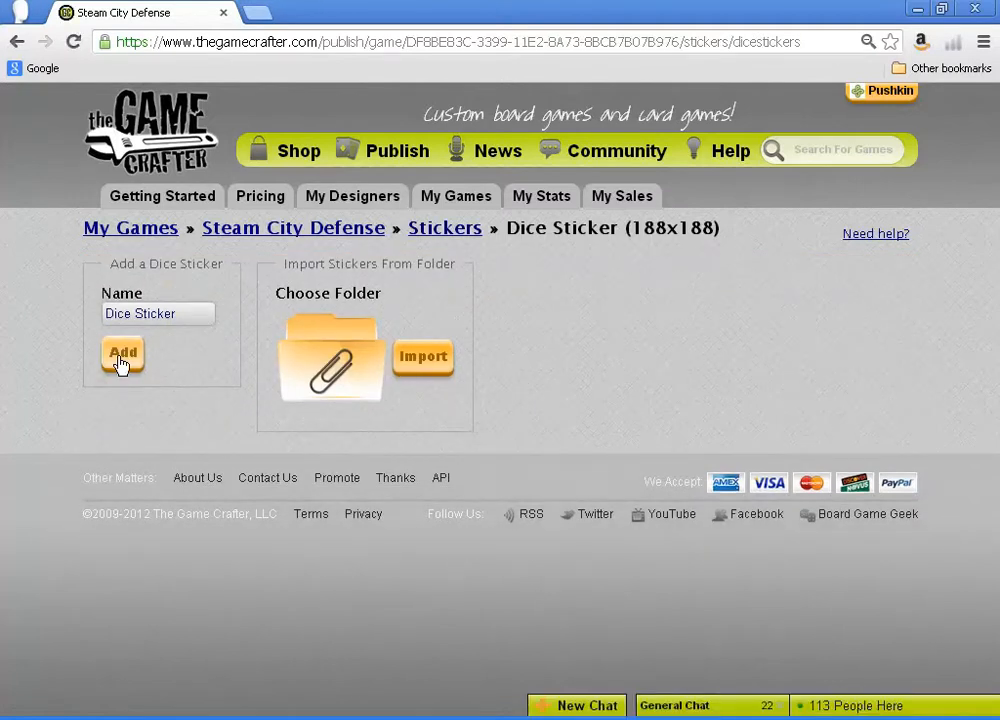
left_click(122, 357)
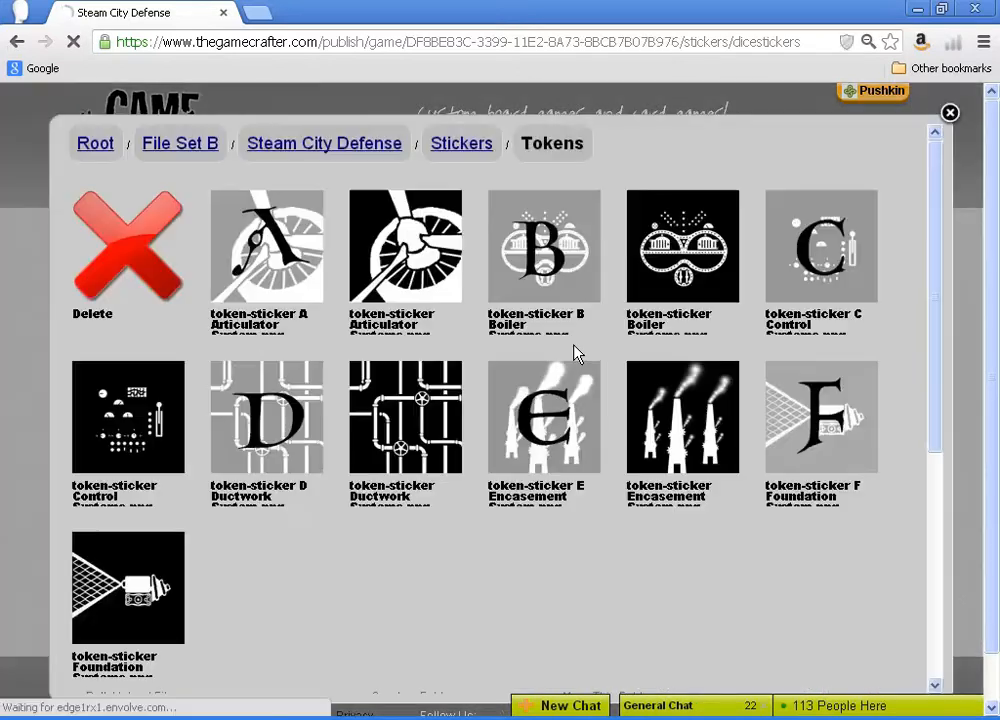
mouse_move(461, 143)
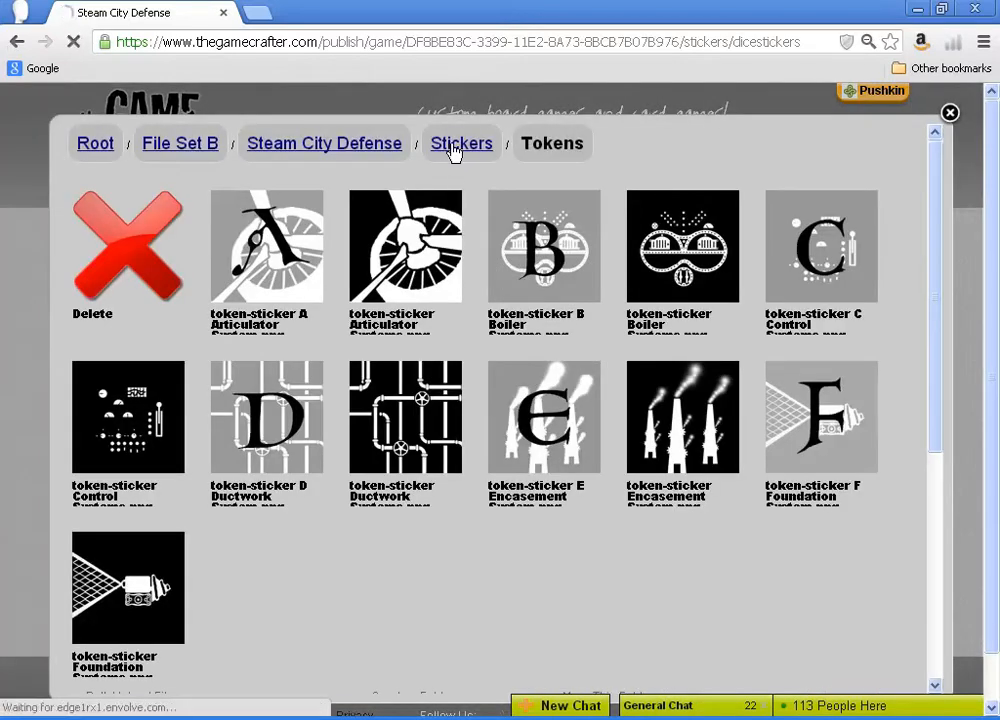
left_click(461, 143)
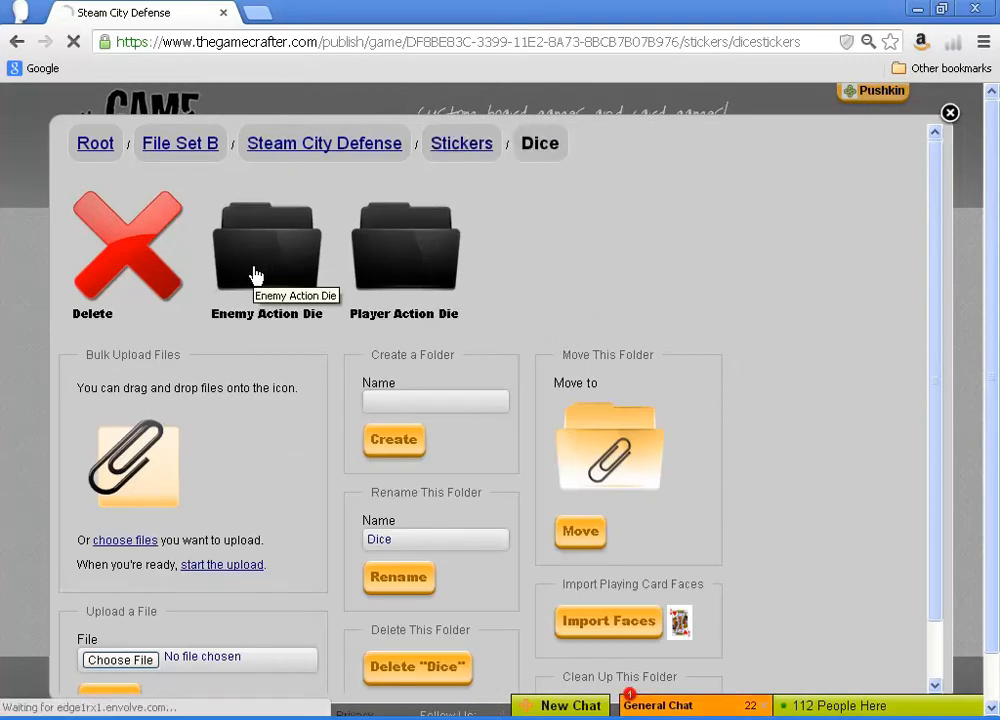
left_click(266, 245)
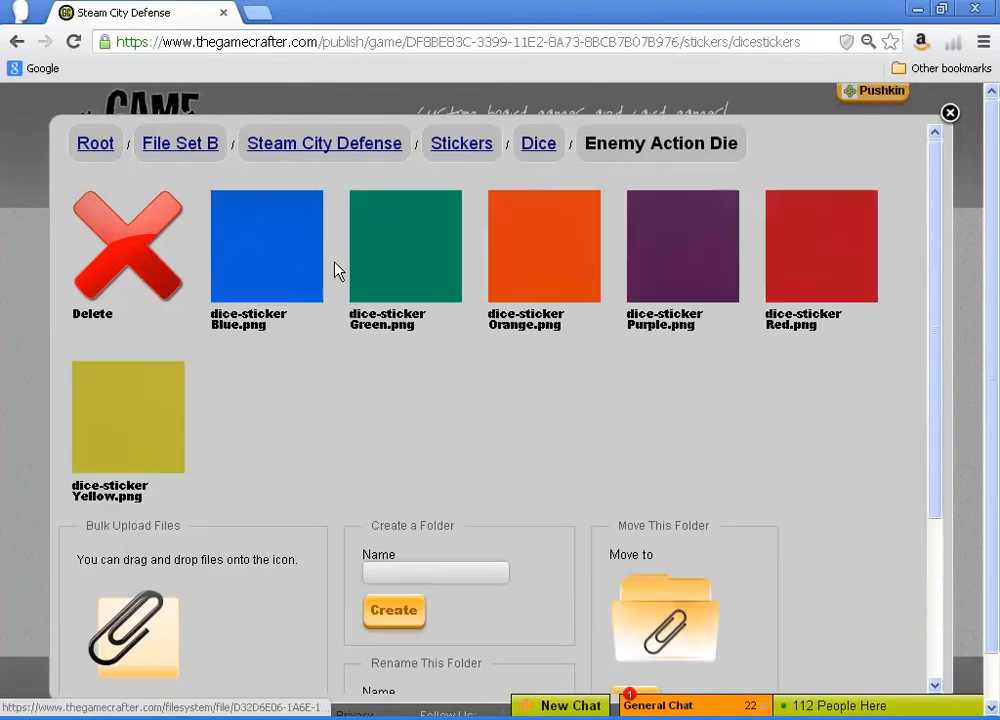
left_click(266, 245)
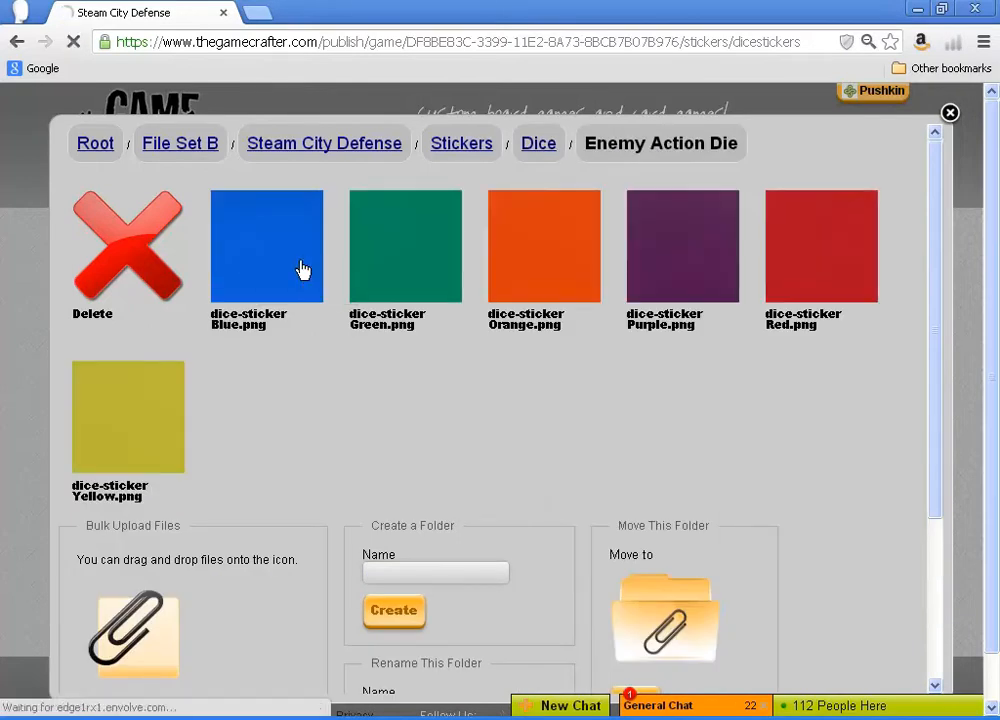
left_click(266, 246)
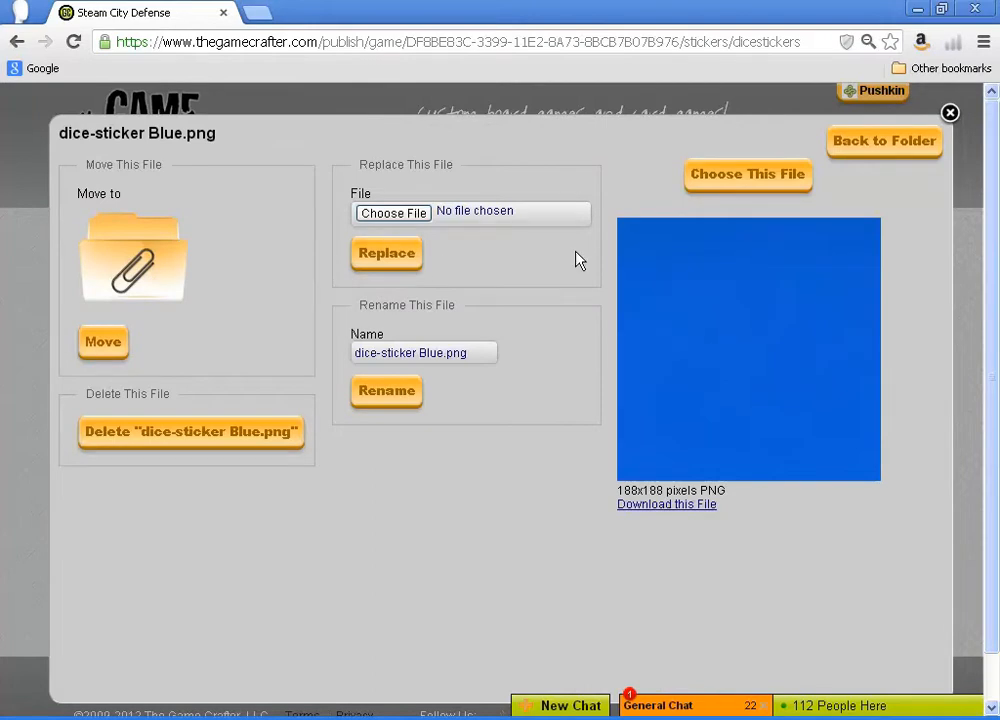
left_click(747, 174)
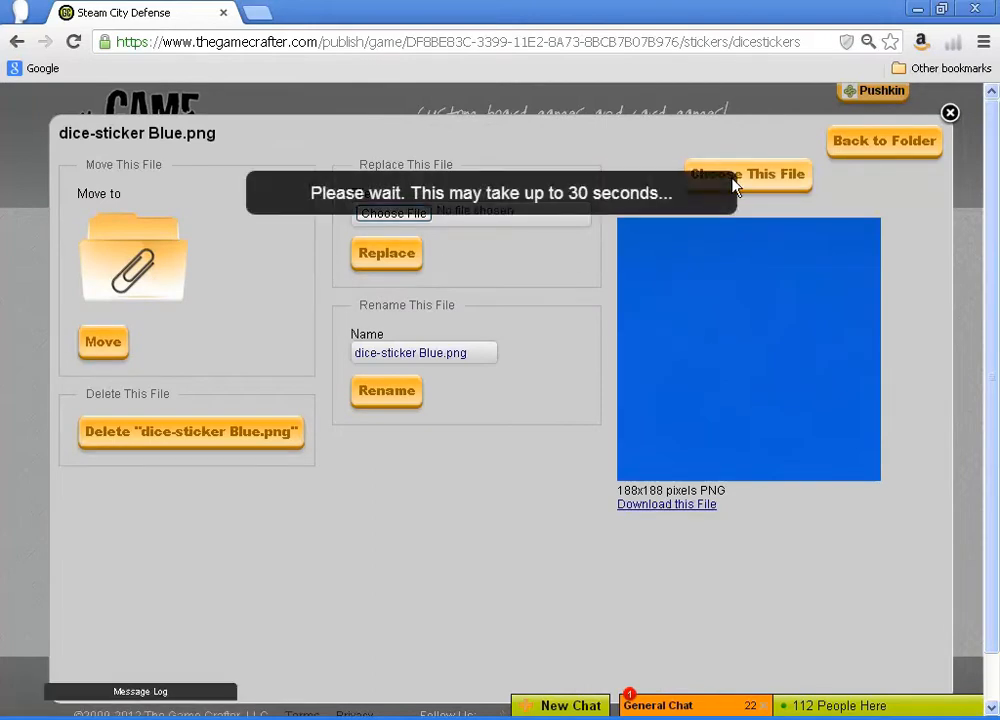
left_click(884, 141)
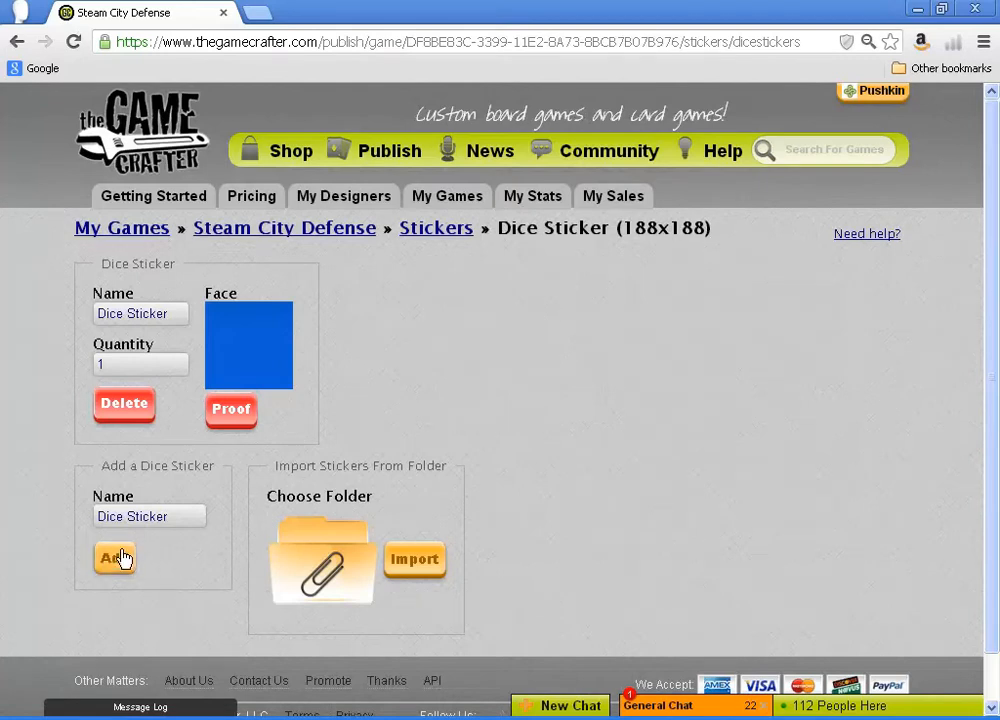
- Add three more dice stickers with green, orange and purple faces
left_click(114, 556)
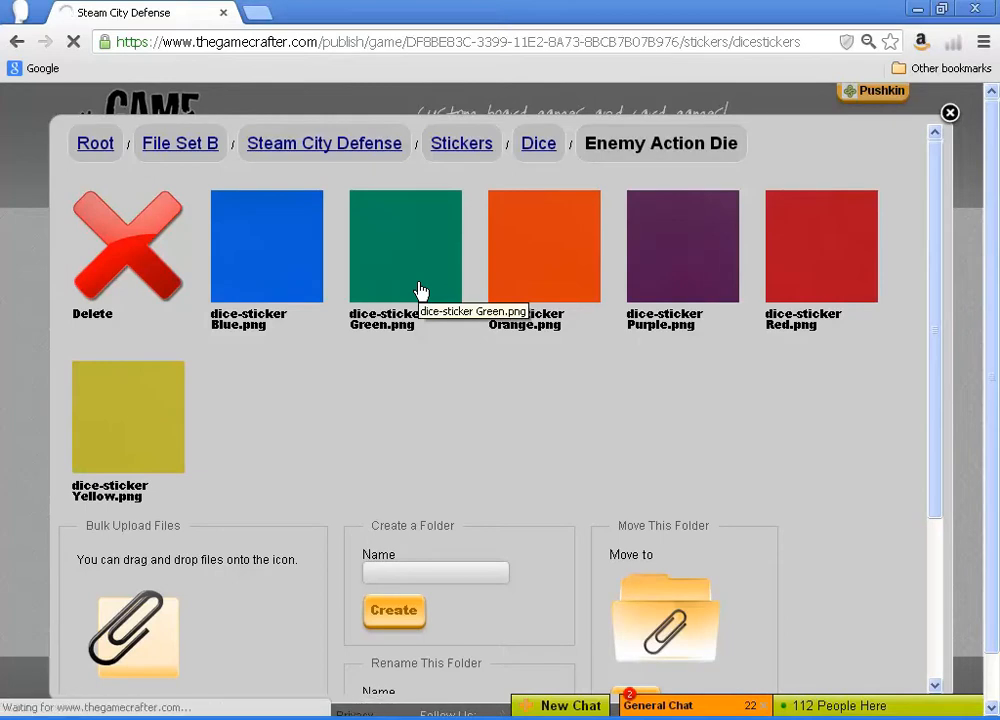
left_click(405, 246)
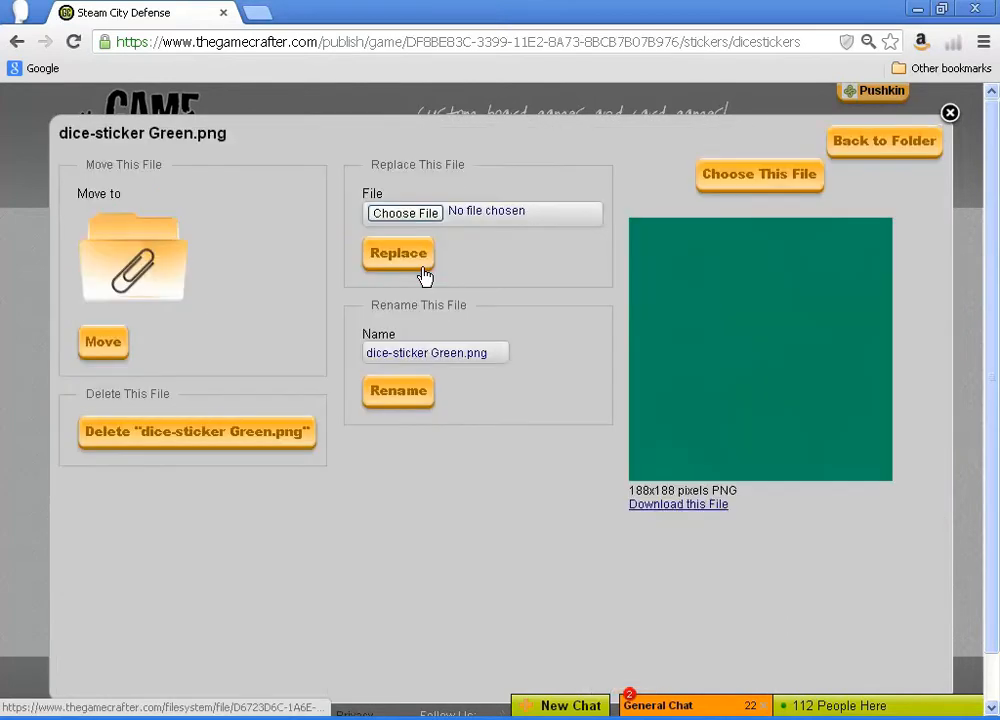
left_click(759, 174)
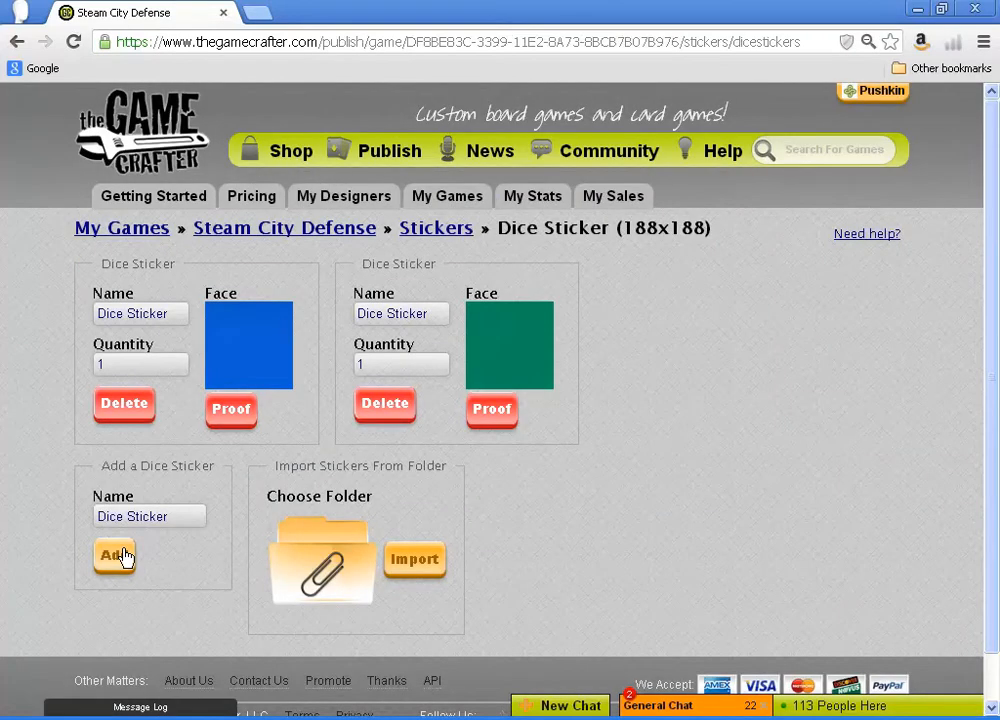
left_click(114, 555)
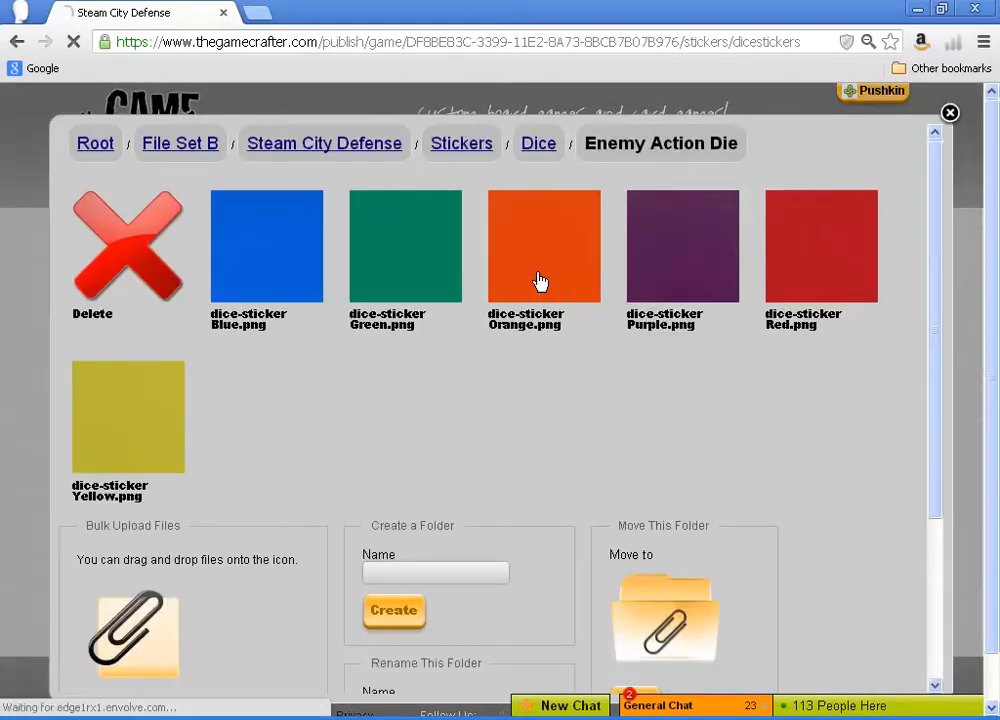
left_click(544, 246)
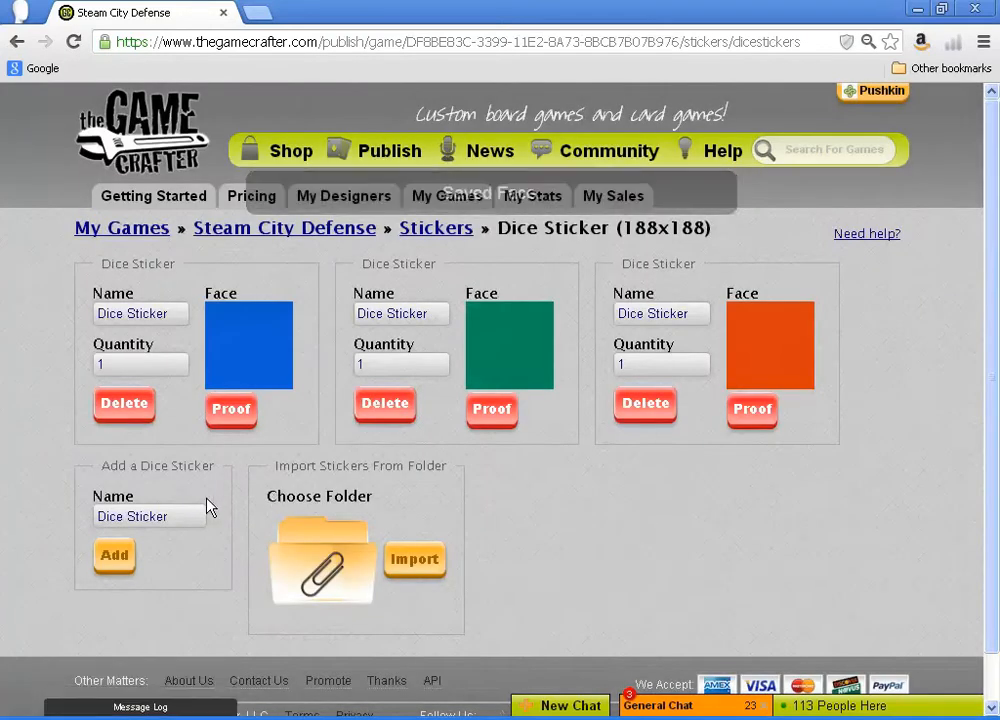
left_click(114, 555)
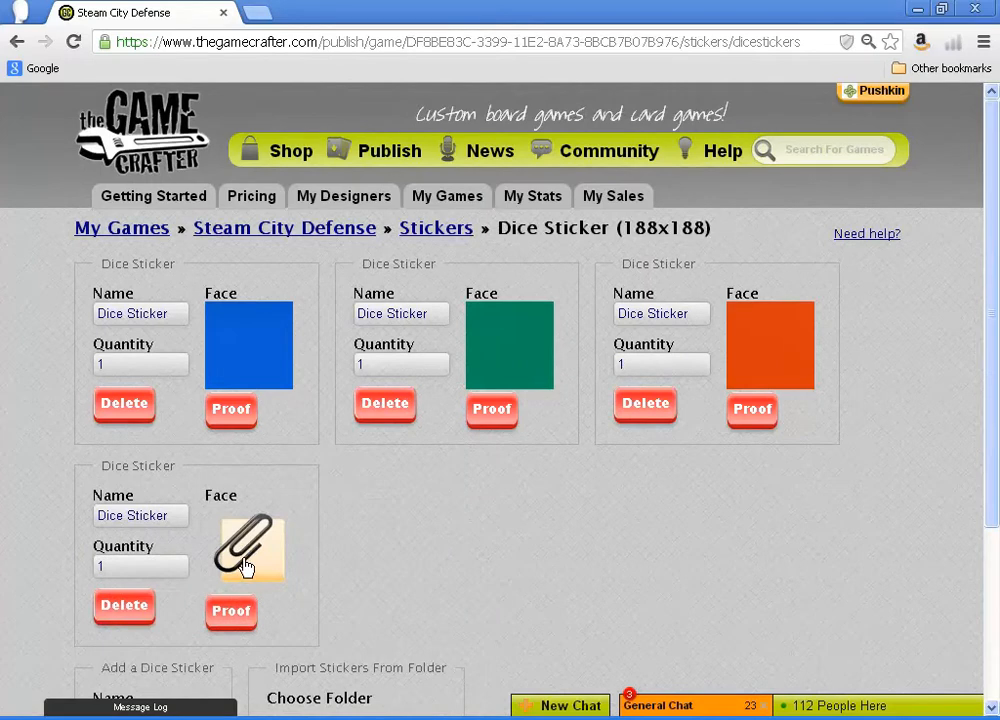
left_click(249, 548)
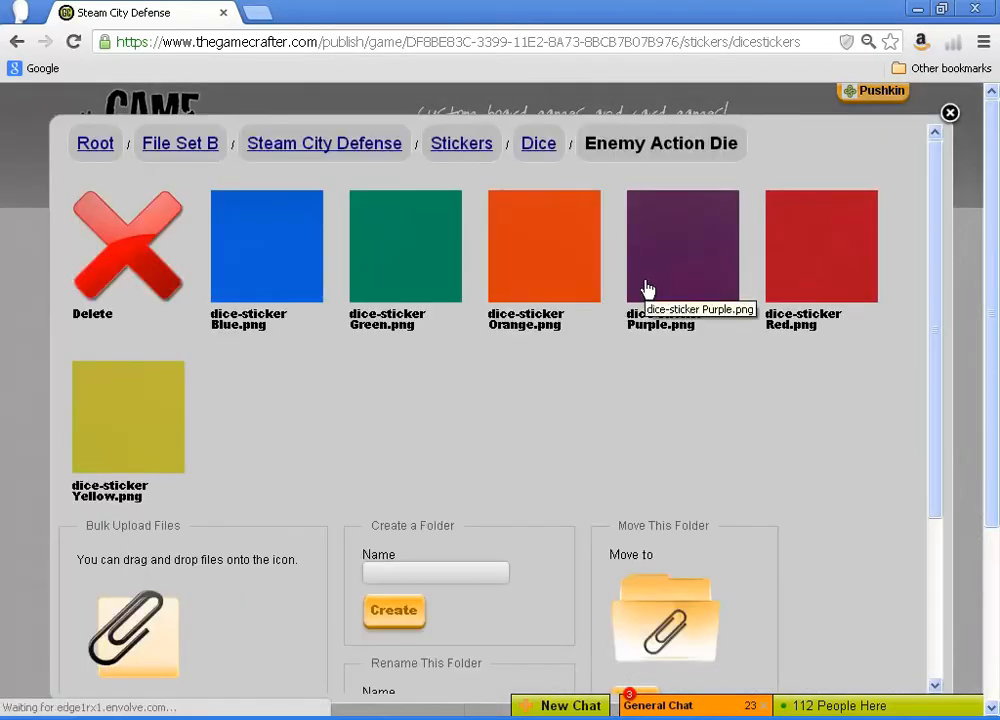
left_click(683, 246)
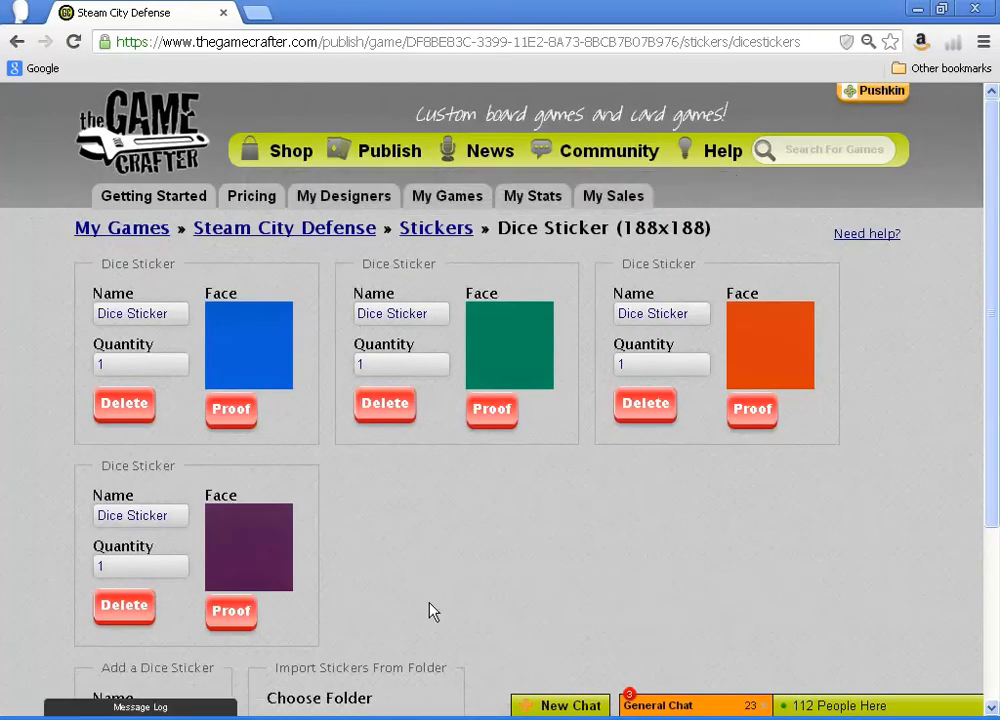
scroll("down", 3)
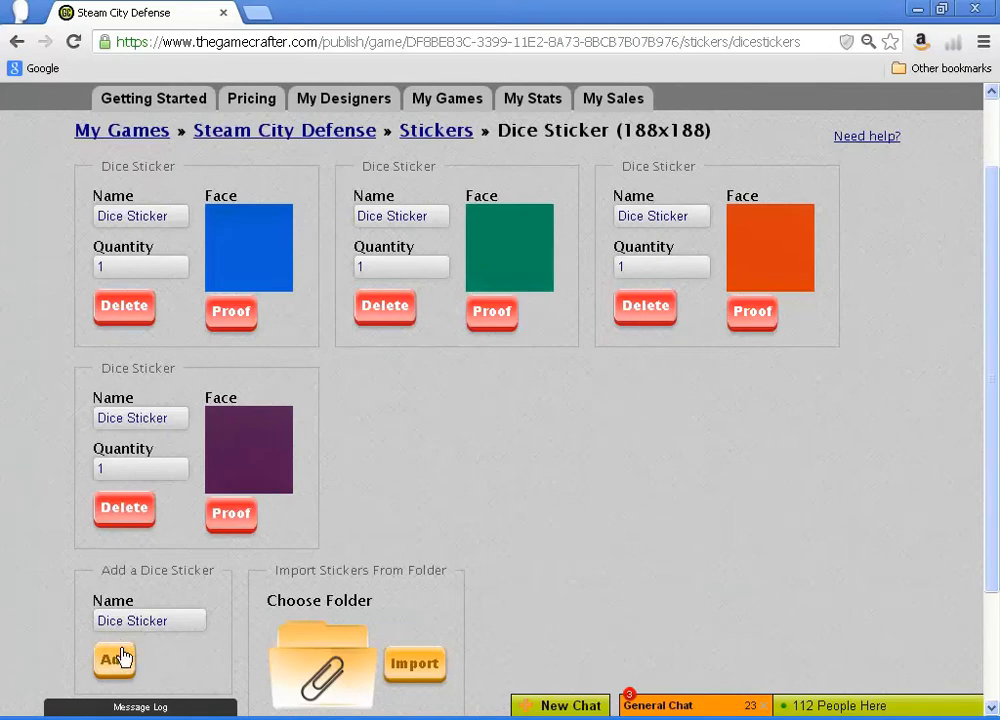
- Add the fifth and sixth dice stickers with red and yellow faces
left_click(113, 659)
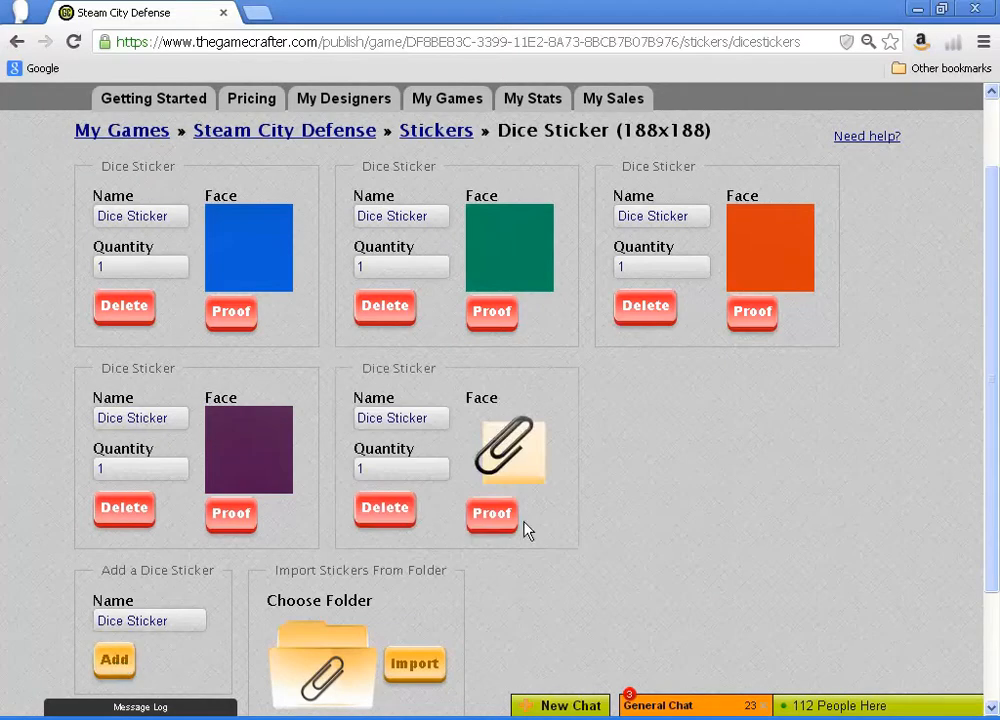
left_click(491, 513)
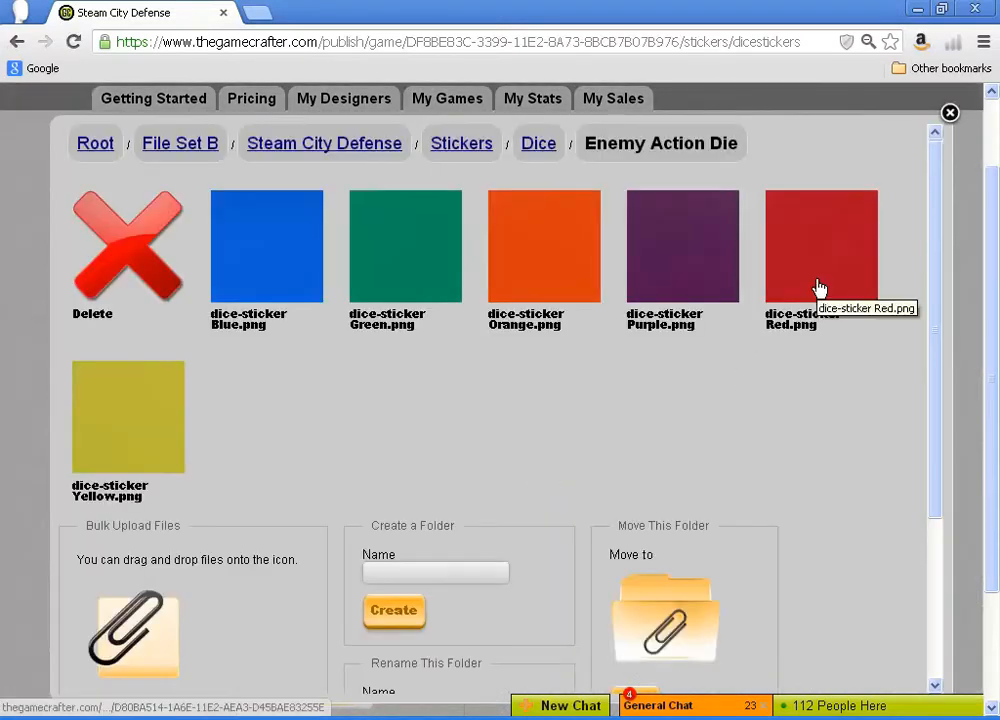
left_click(821, 246)
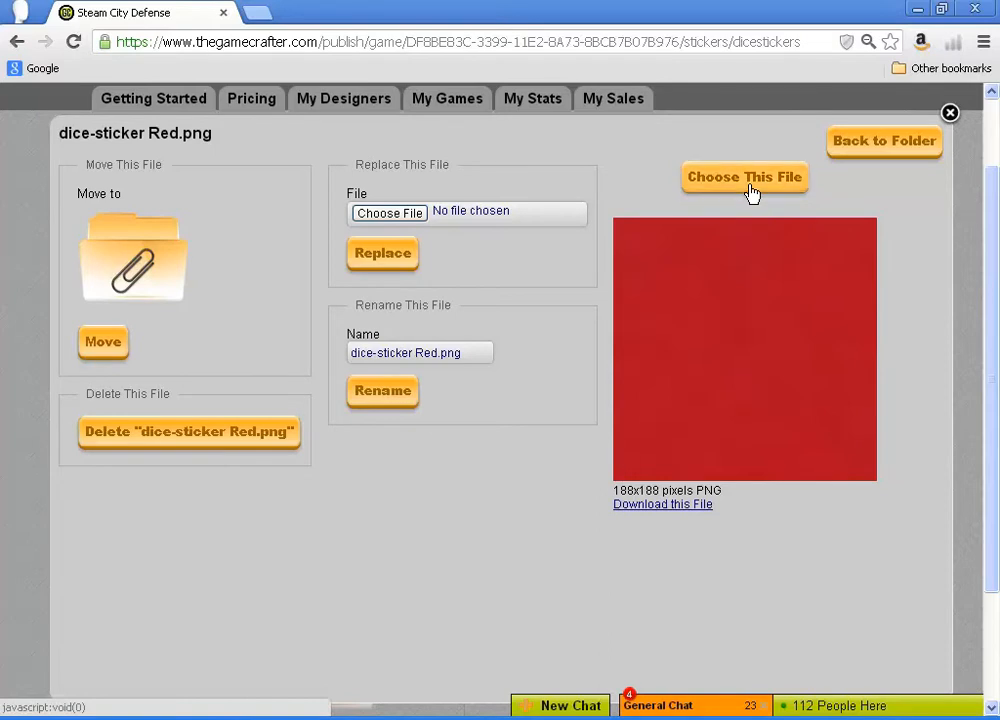
left_click(744, 174)
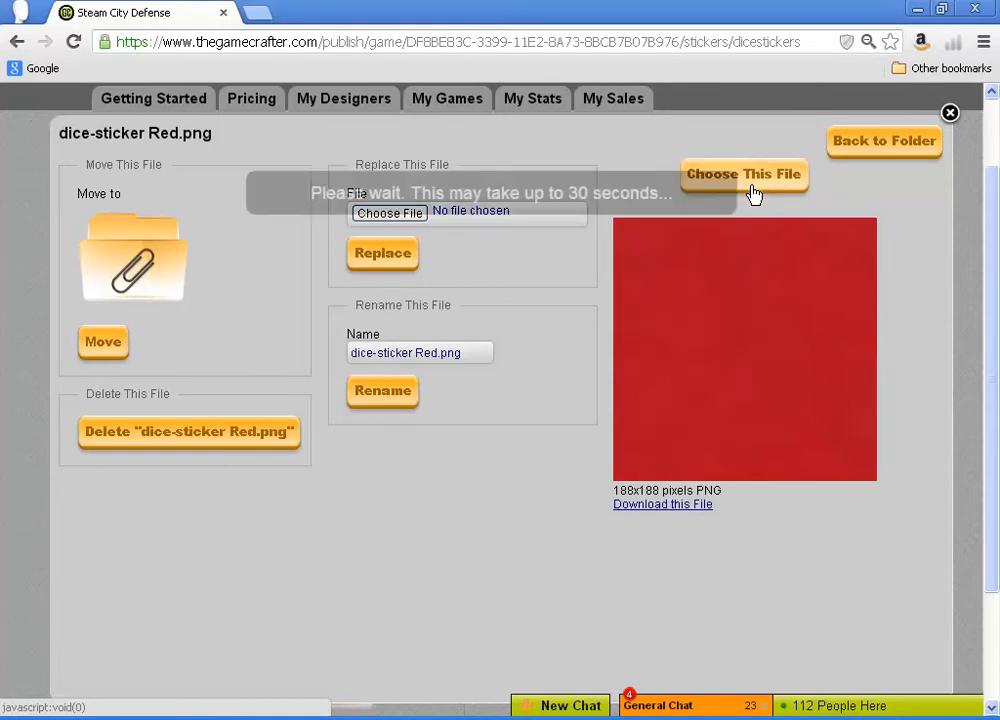
left_click(884, 141)
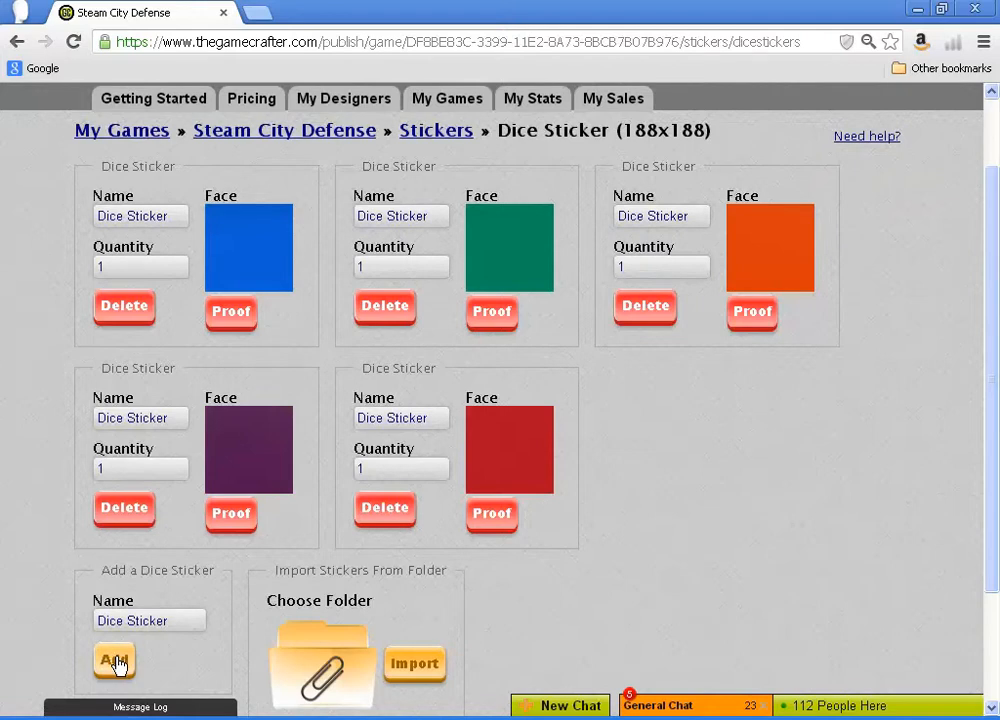
left_click(113, 660)
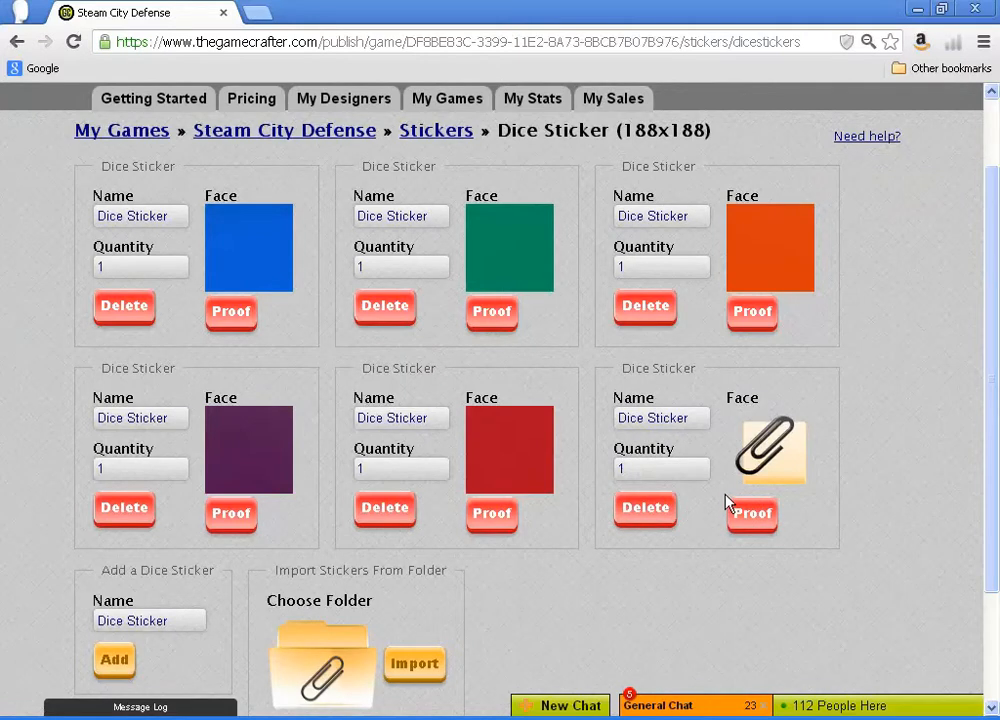
left_click(751, 513)
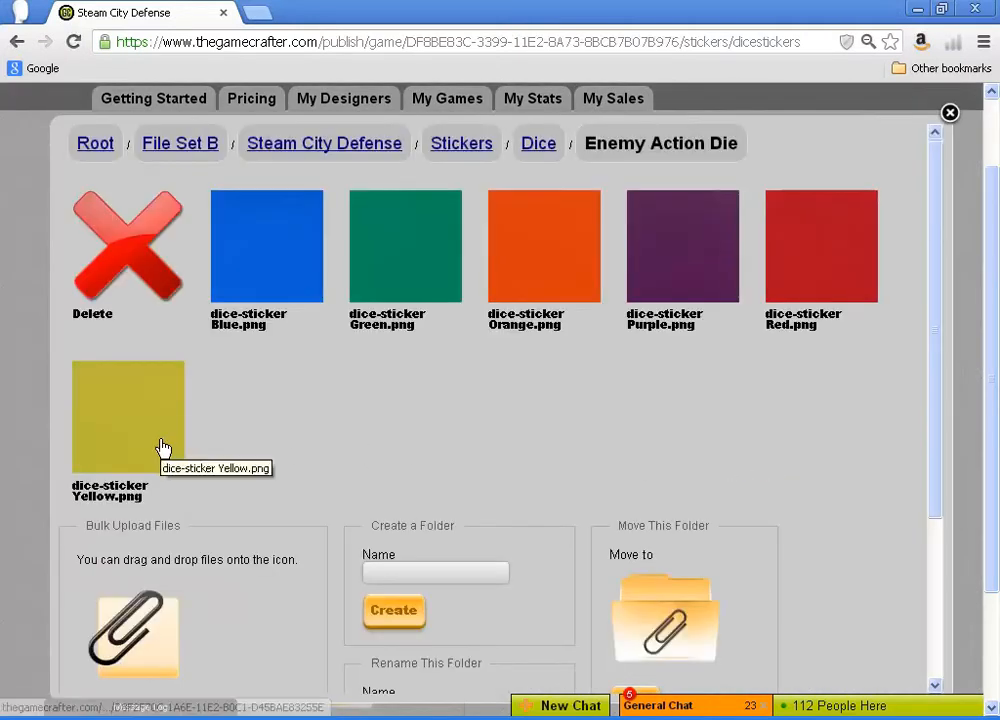
left_click(127, 416)
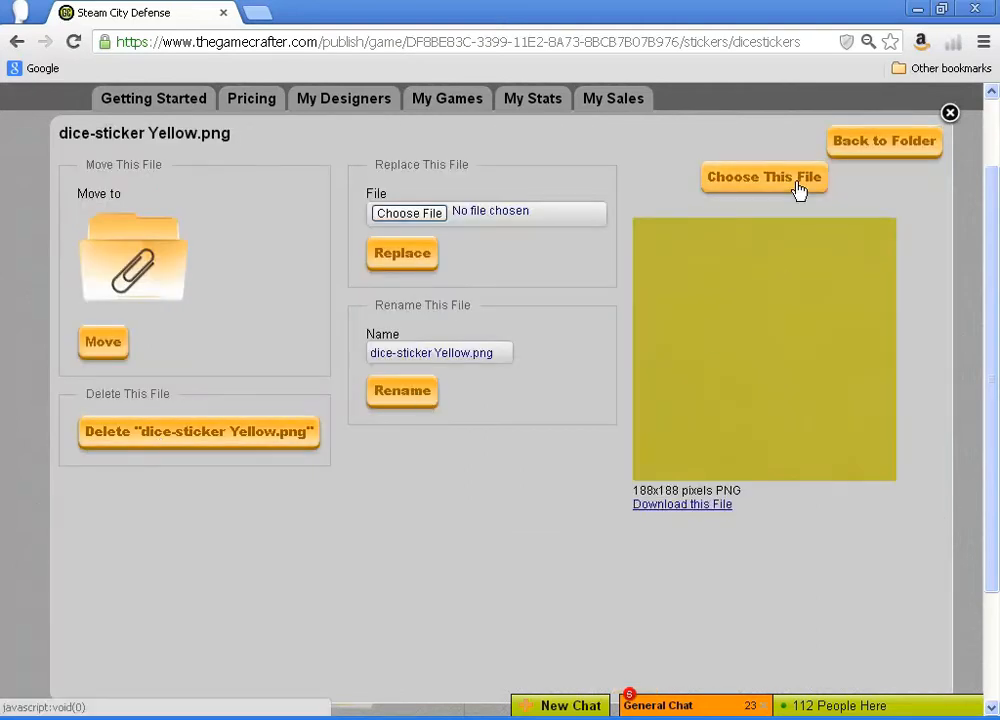
left_click(764, 177)
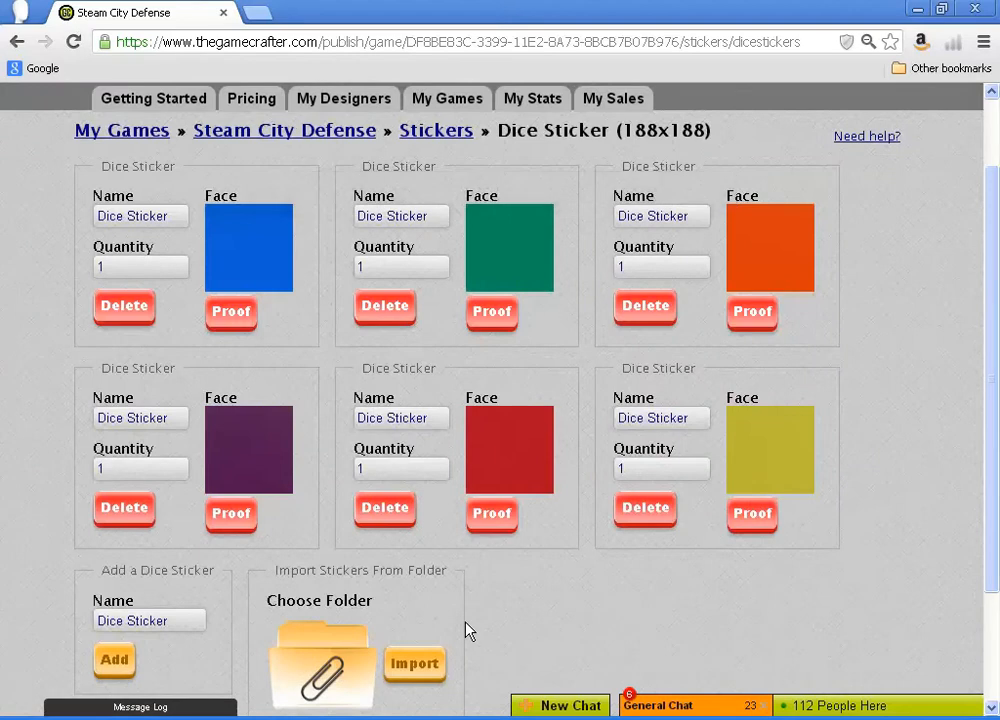
- Review the blue dice sticker proof, checking it with and without the cut and safe-area guides
left_click(140, 216)
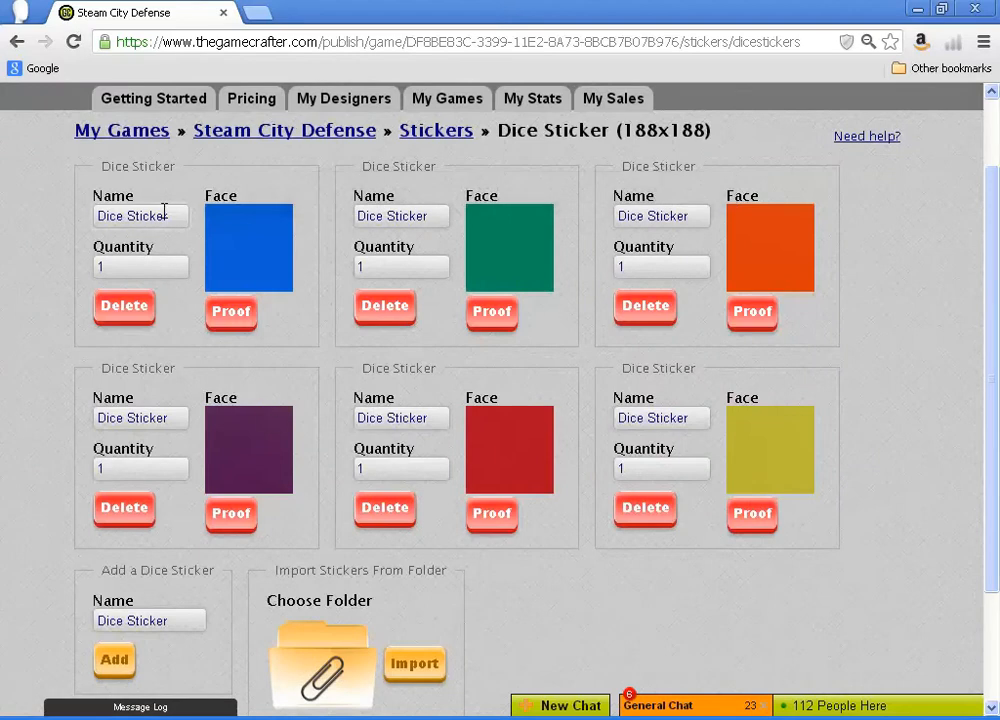
double_click(140, 216)
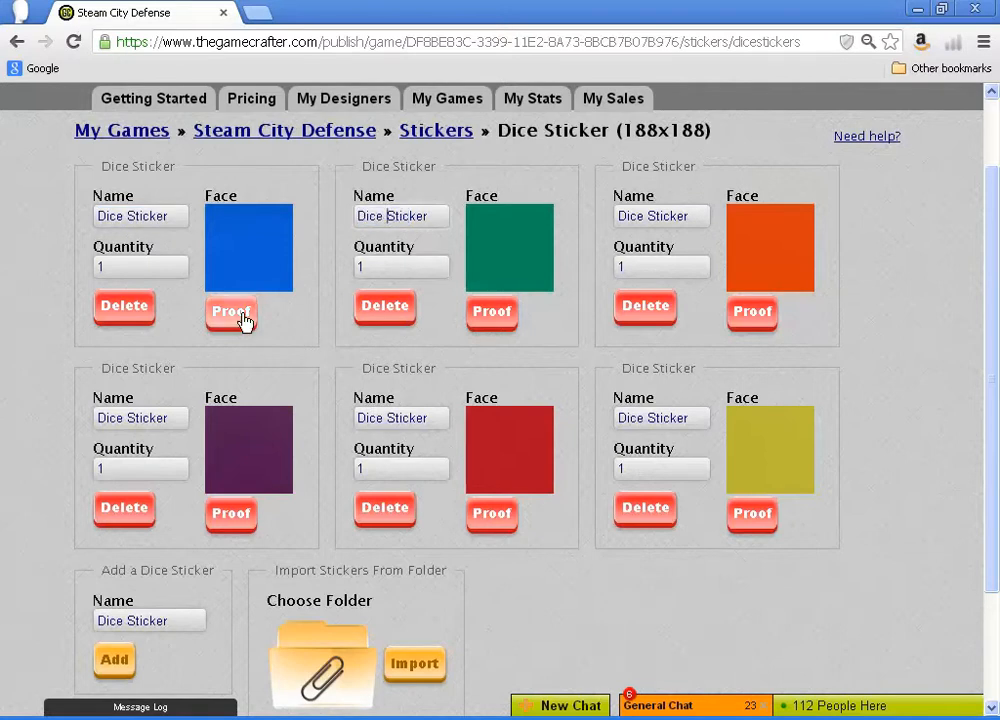
left_click(231, 311)
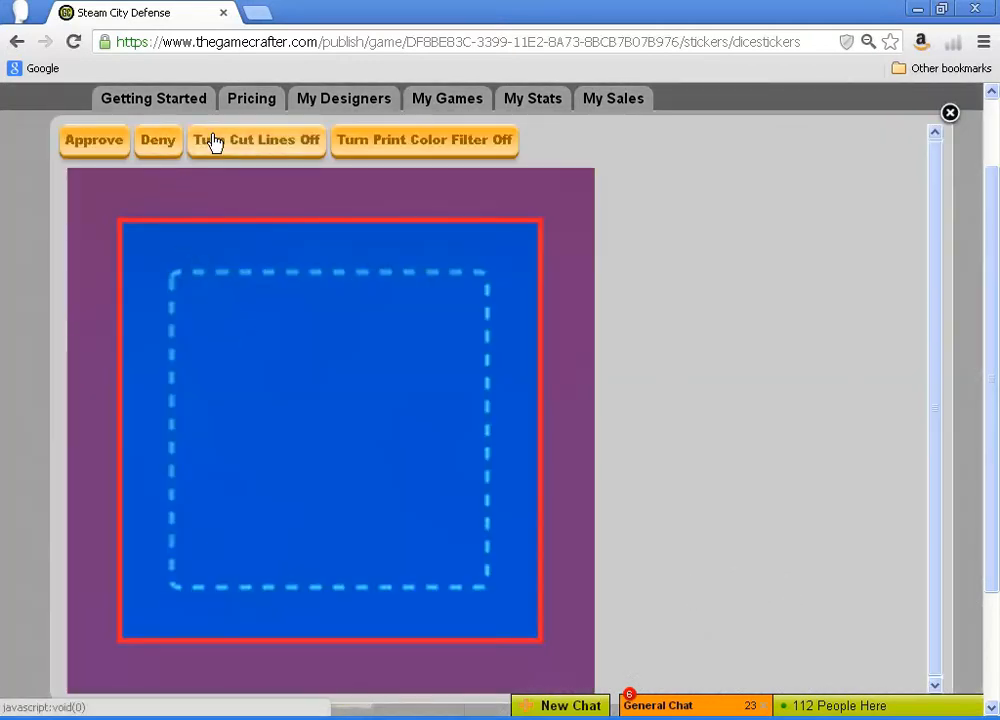
left_click(256, 140)
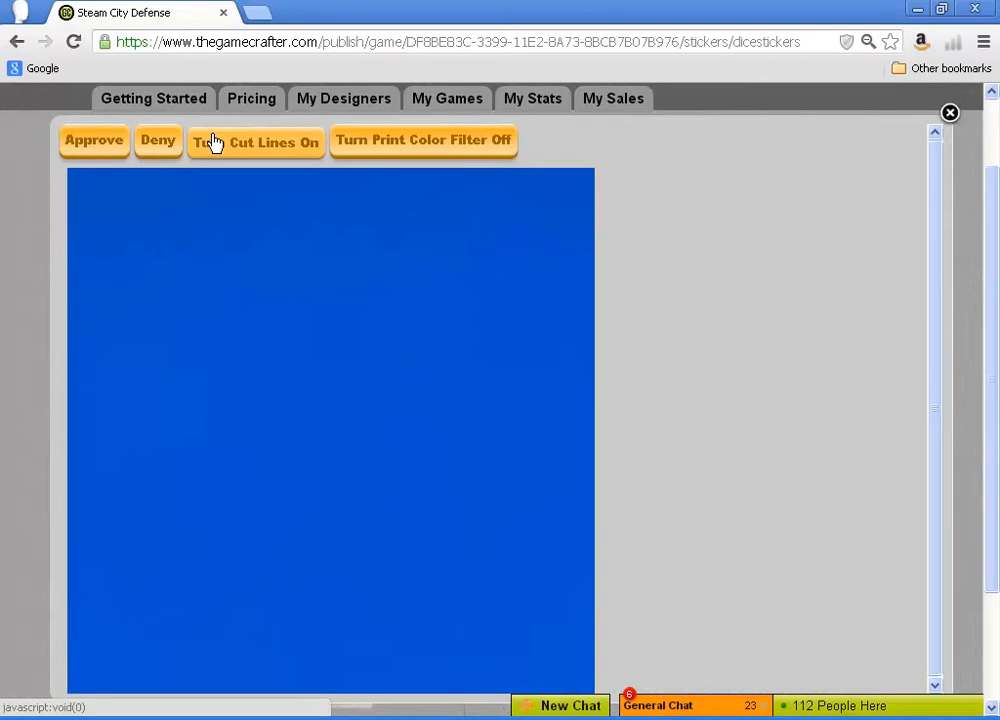
left_click(256, 140)
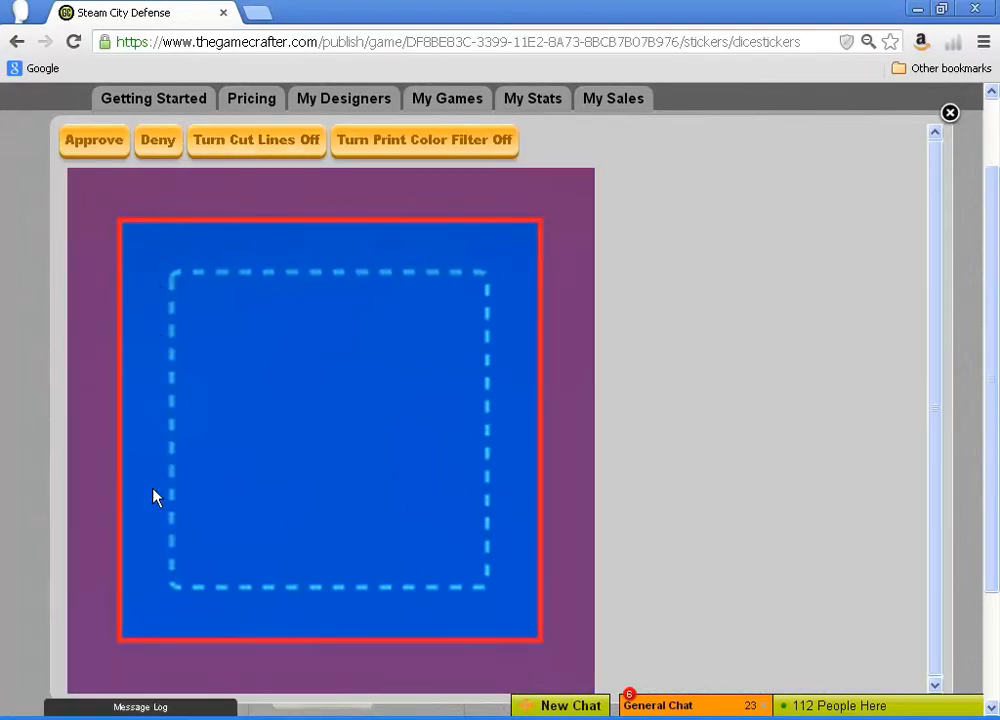
mouse_move(308, 603)
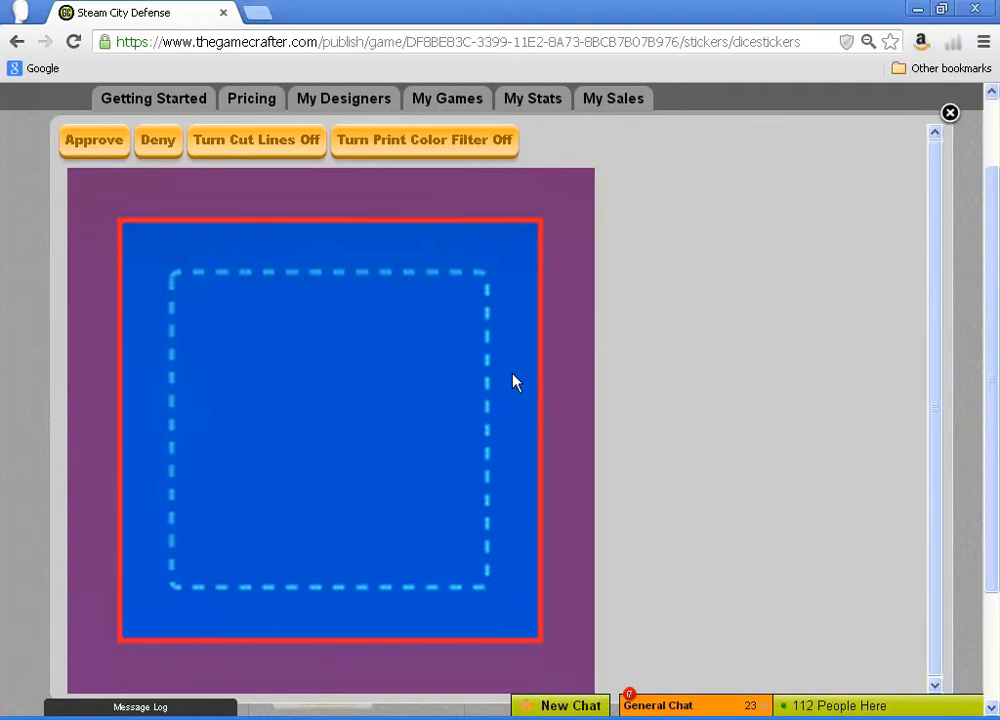
mouse_move(317, 492)
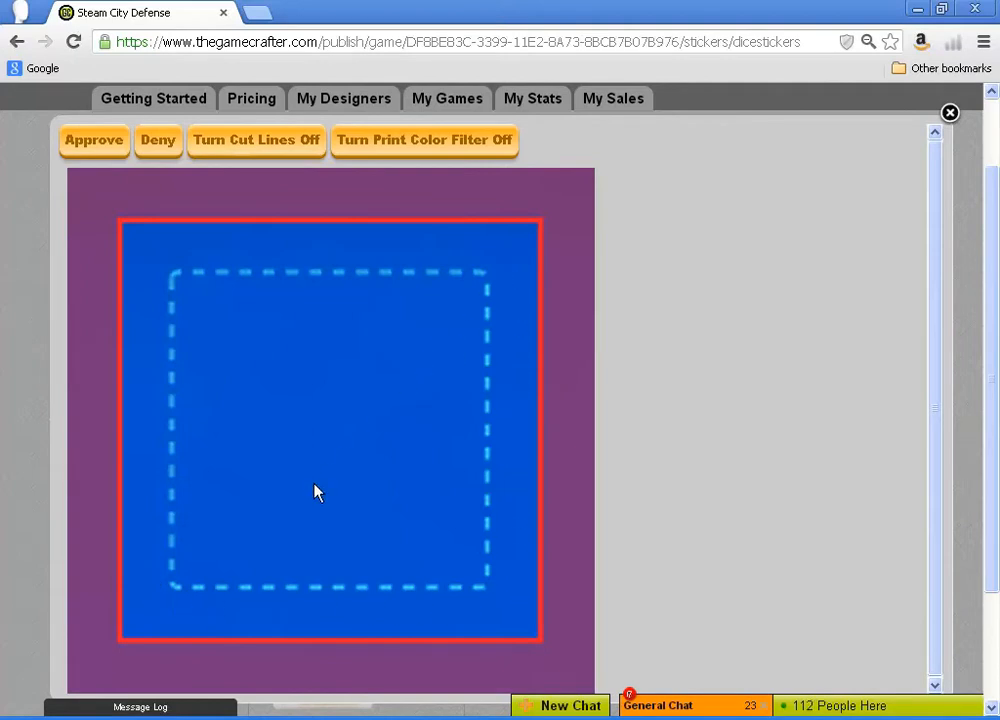
mouse_move(155, 264)
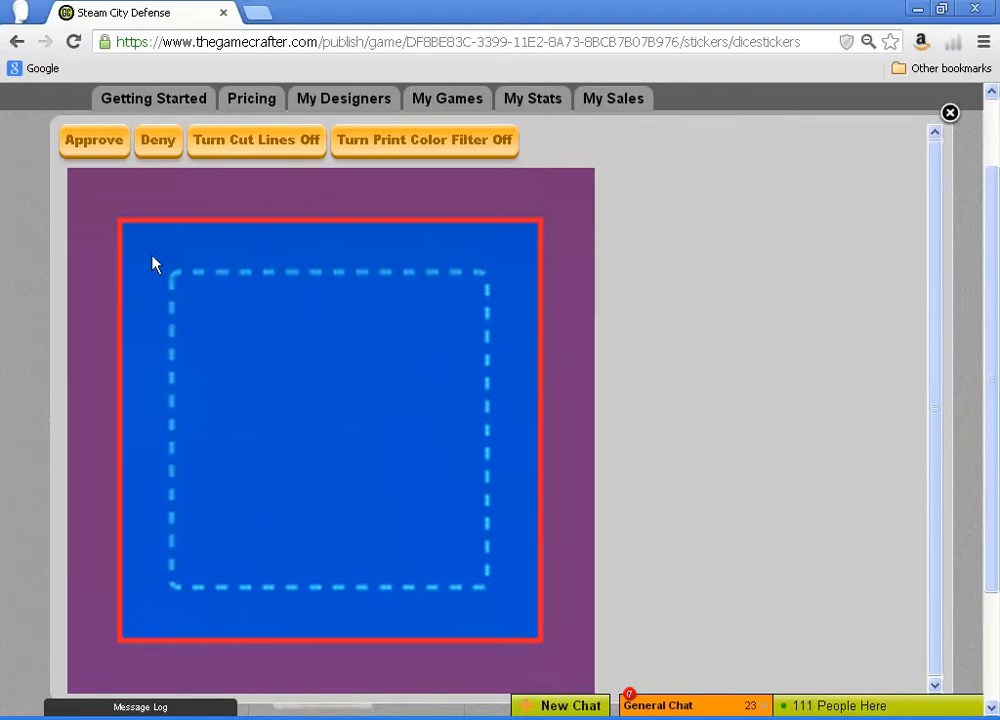
mouse_move(94, 139)
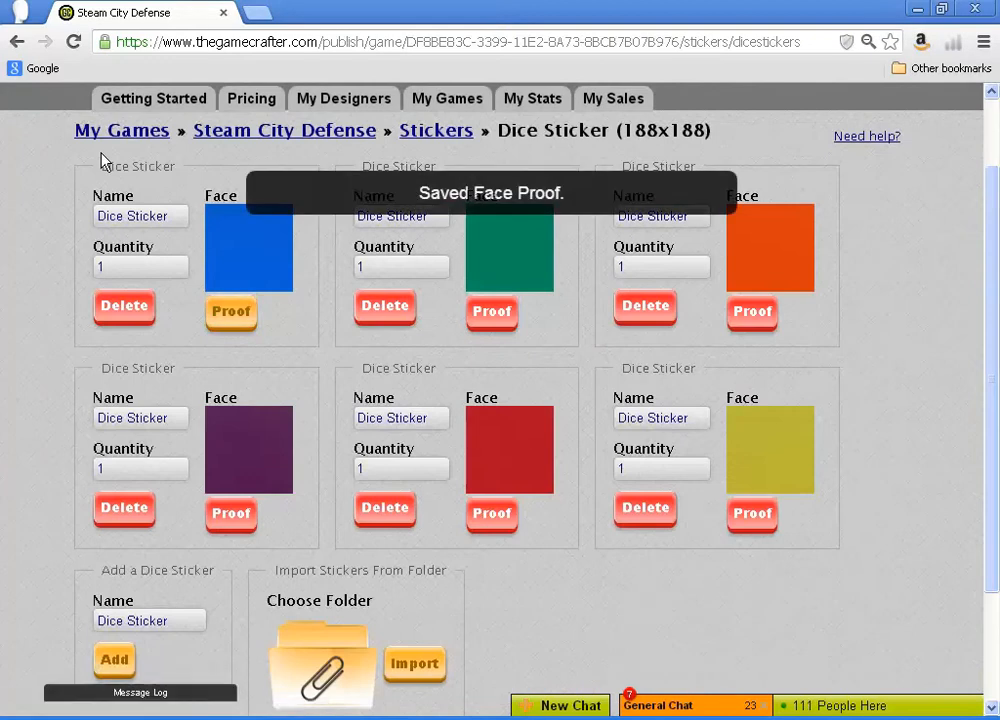
- Approve the face proofs of the green, orange and purple dice stickers
left_click(491, 316)
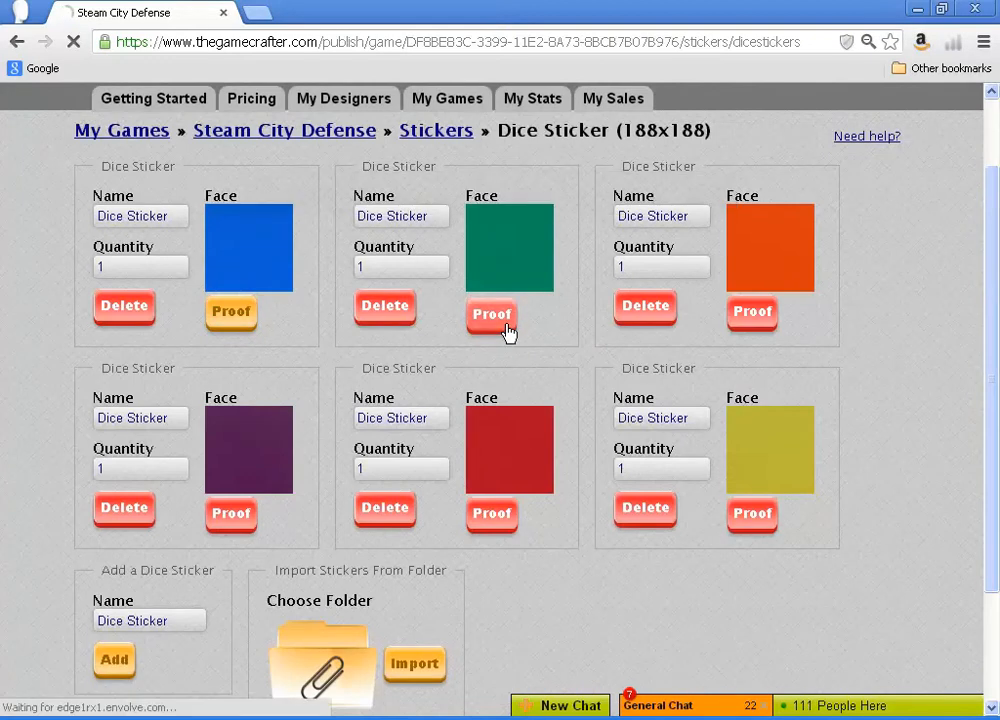
left_click(491, 315)
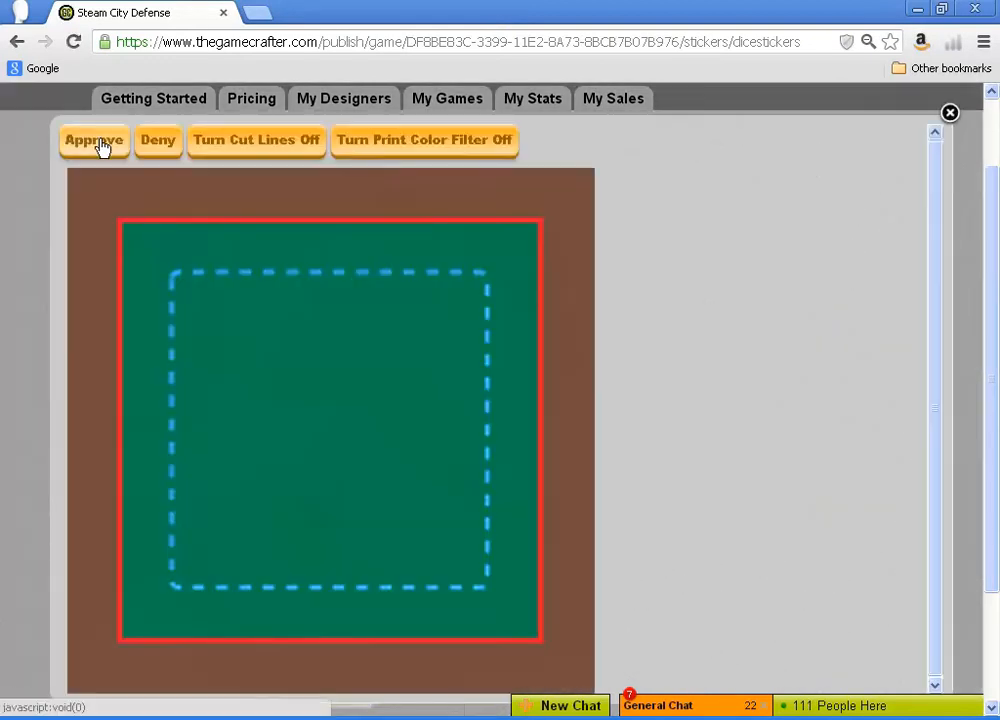
left_click(94, 140)
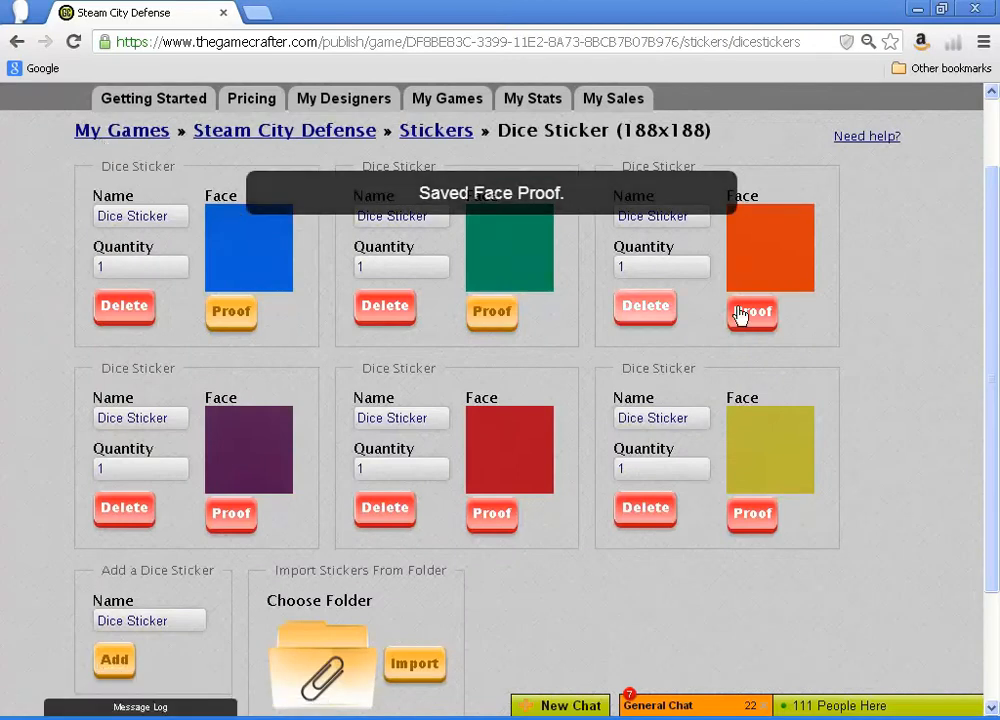
left_click(752, 312)
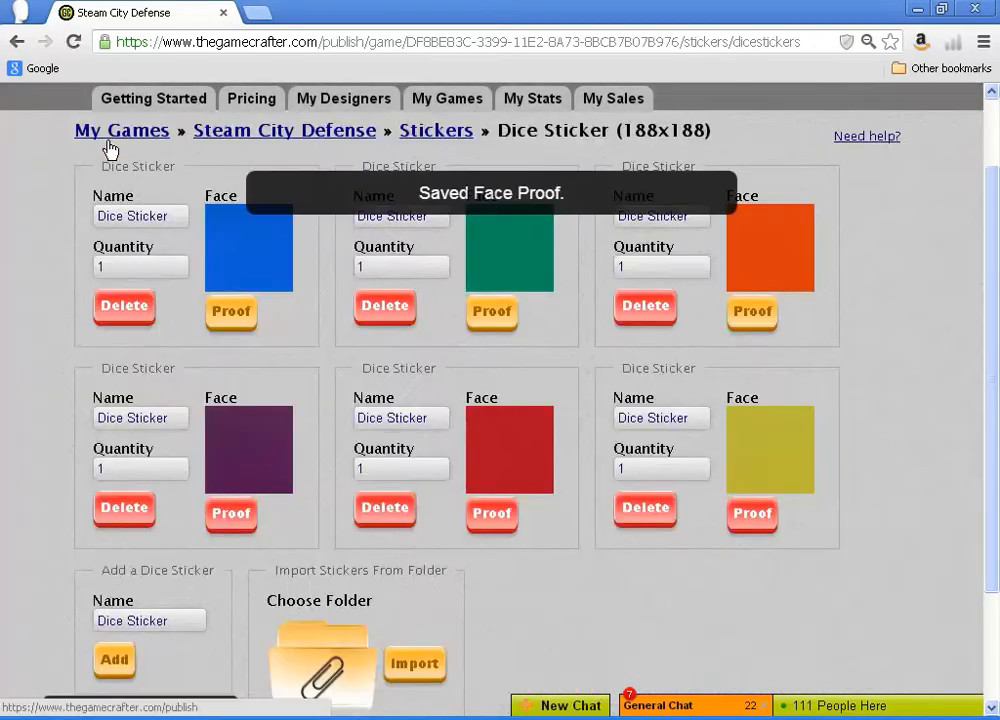
left_click(231, 513)
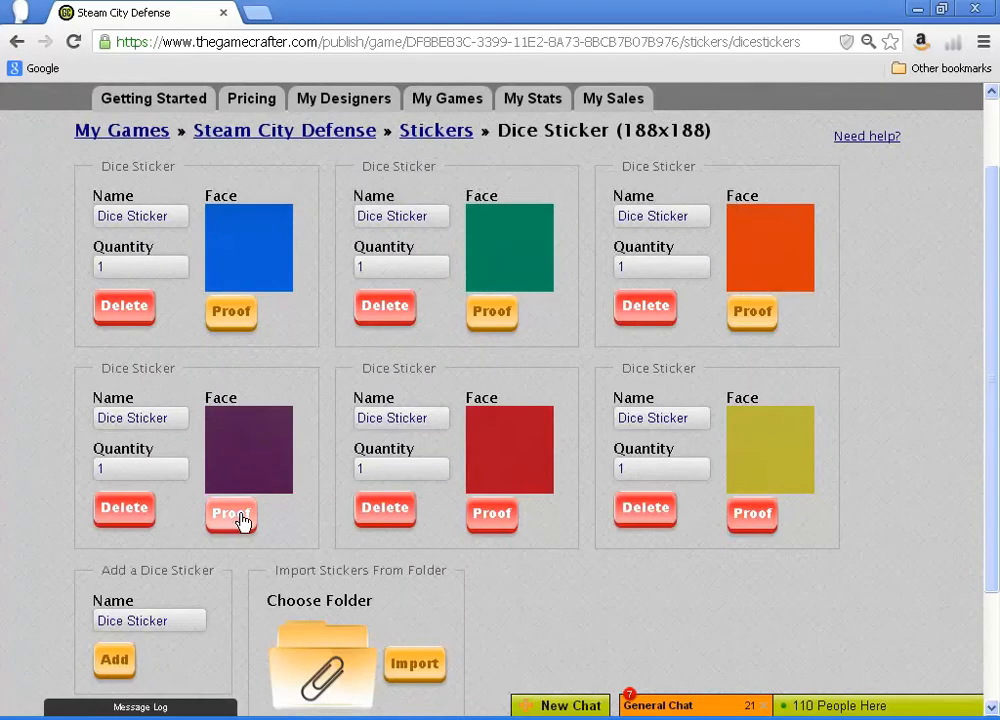
left_click(231, 513)
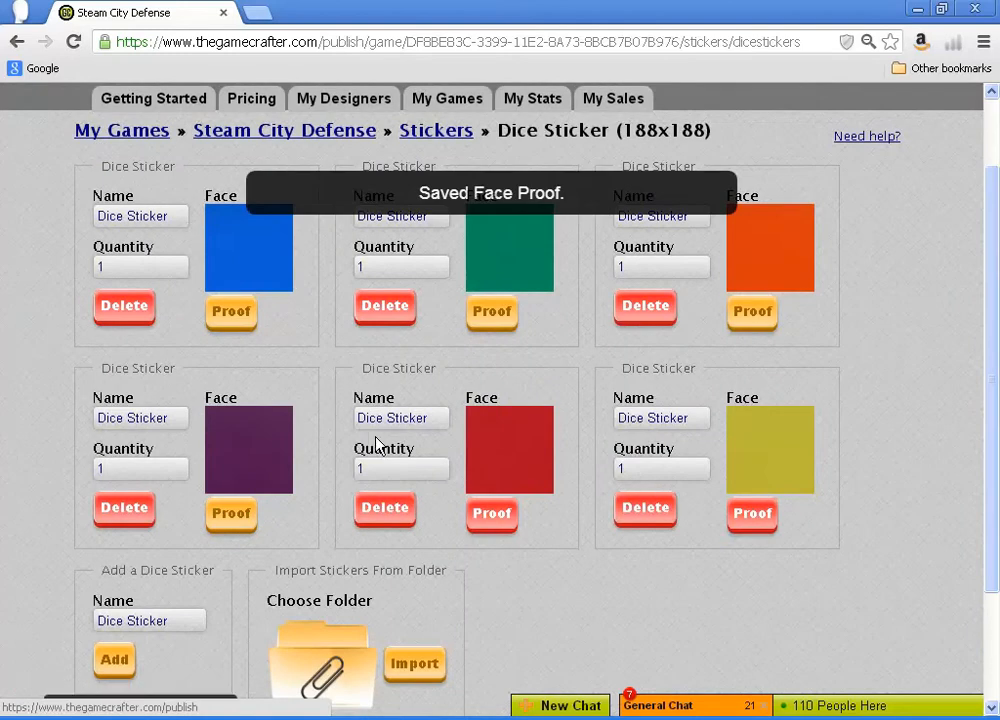
- Approve the red dice sticker's face proof
left_click(491, 515)
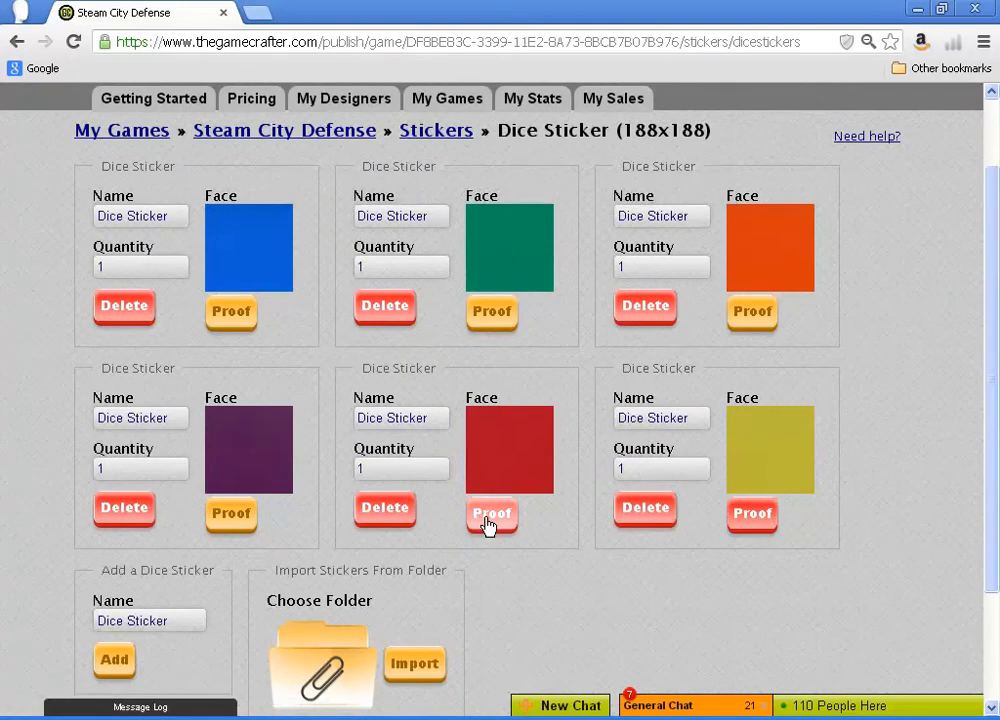
left_click(491, 515)
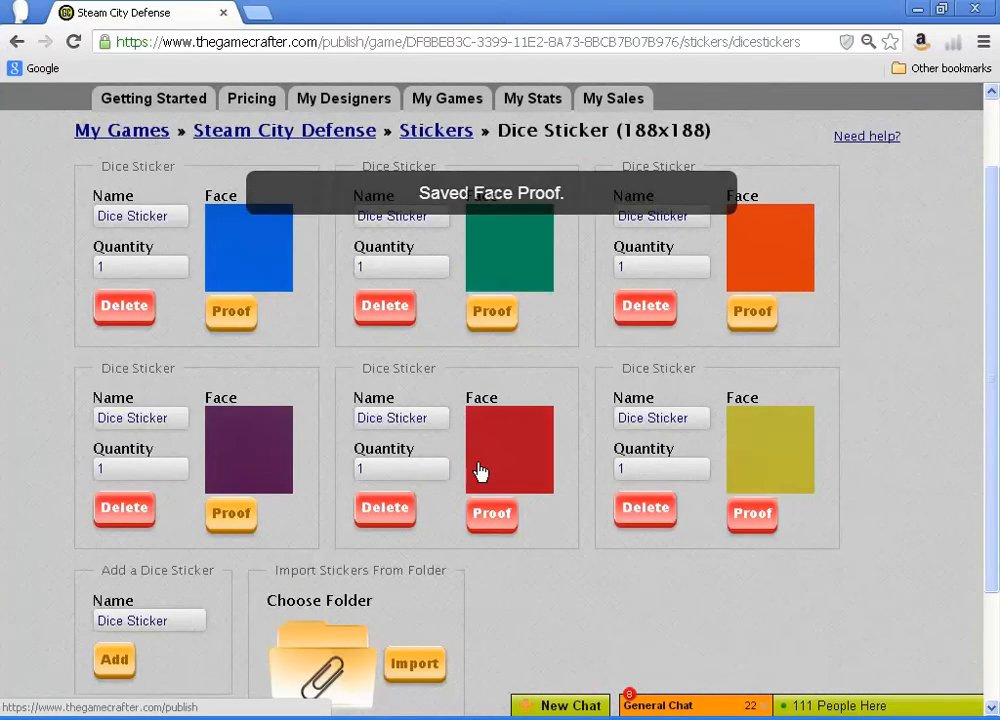
left_click(491, 517)
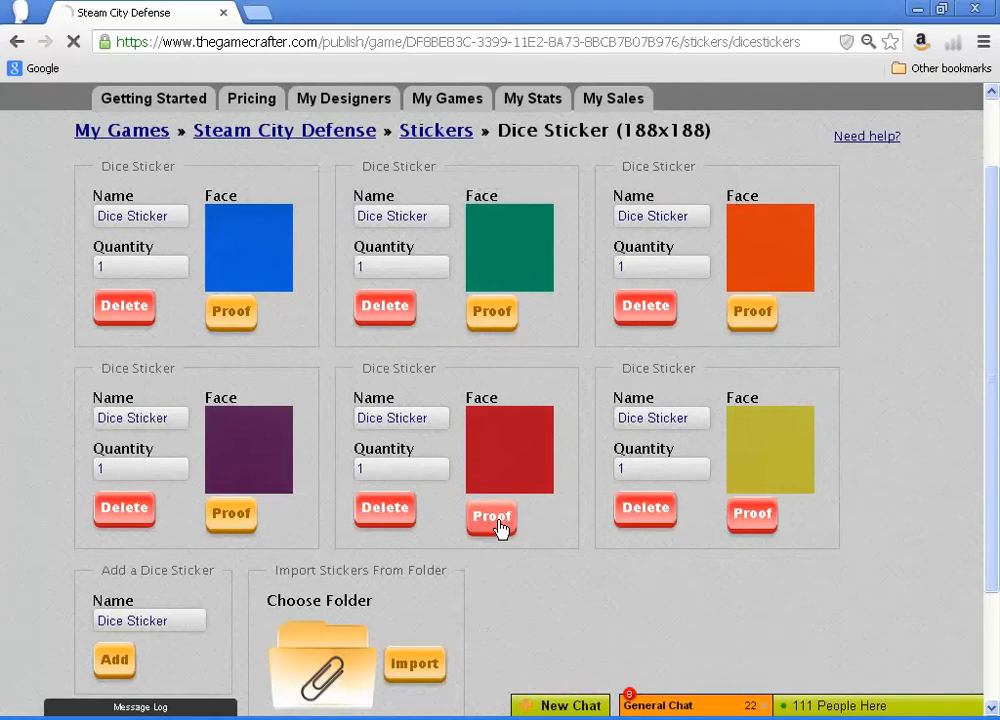
left_click(491, 518)
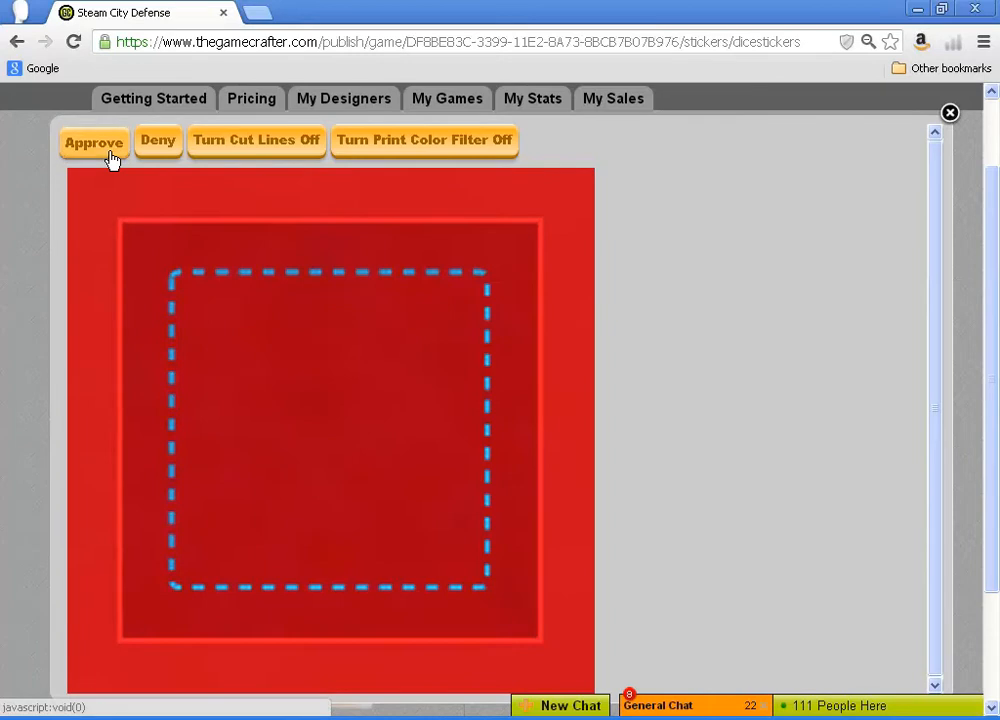
left_click(949, 112)
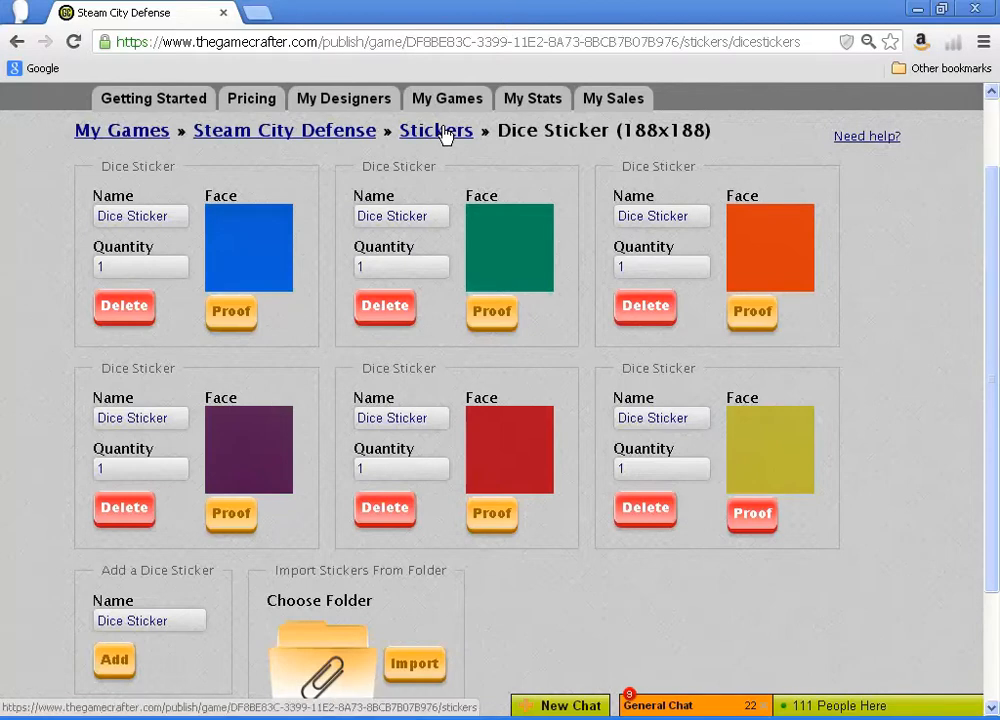
- Reopen the Dice Sticker set and approve the yellow dice sticker's face proof
left_click(436, 130)
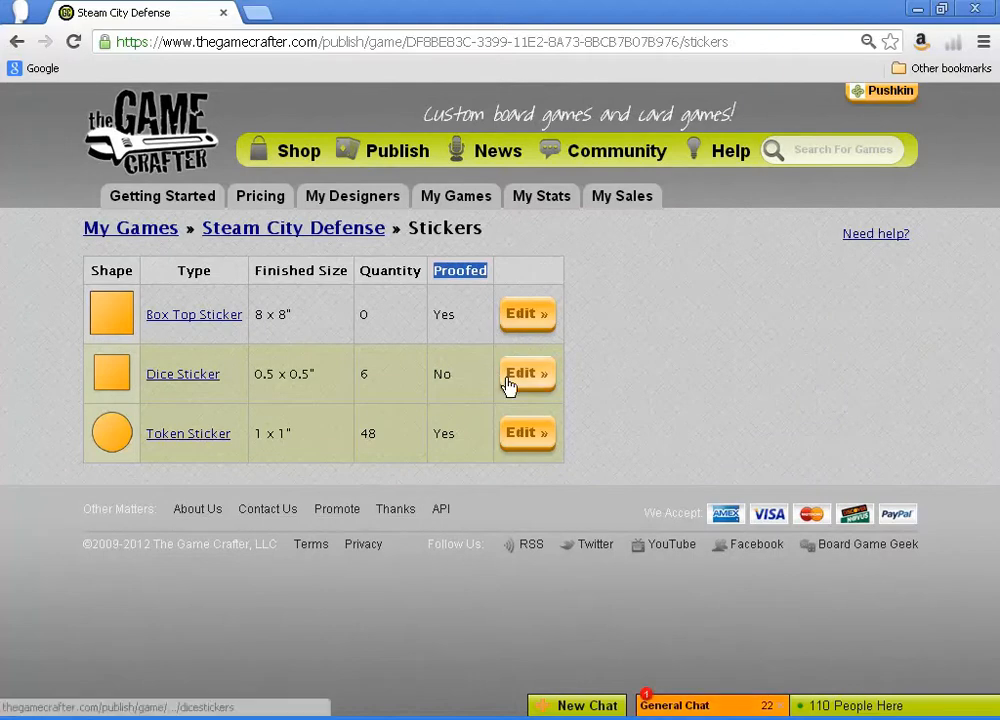
left_click(527, 373)
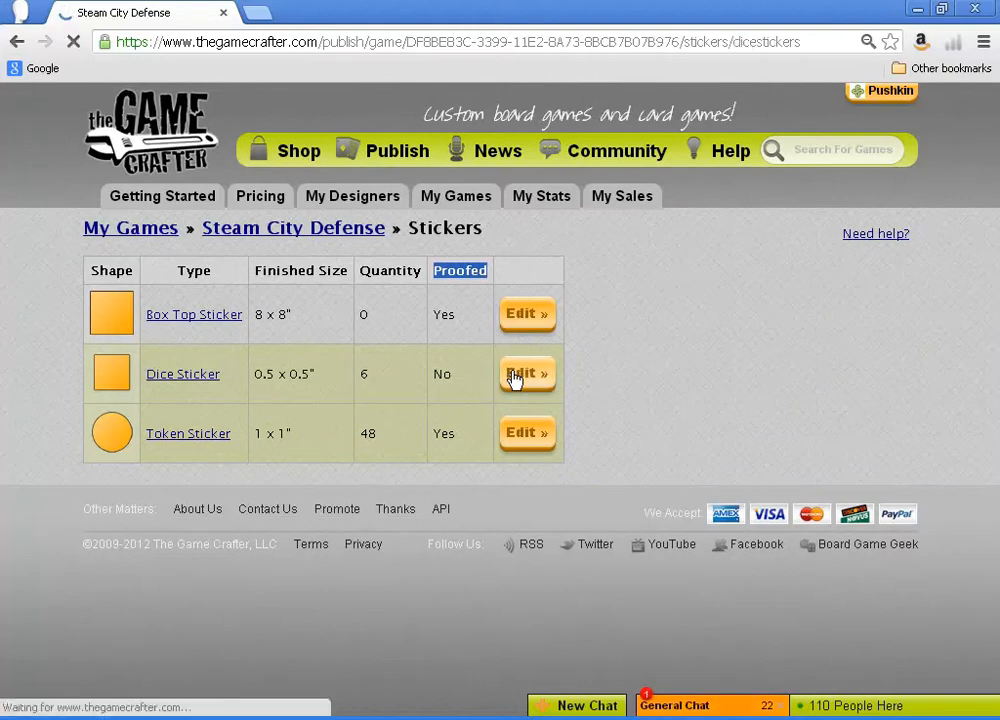
left_click(527, 374)
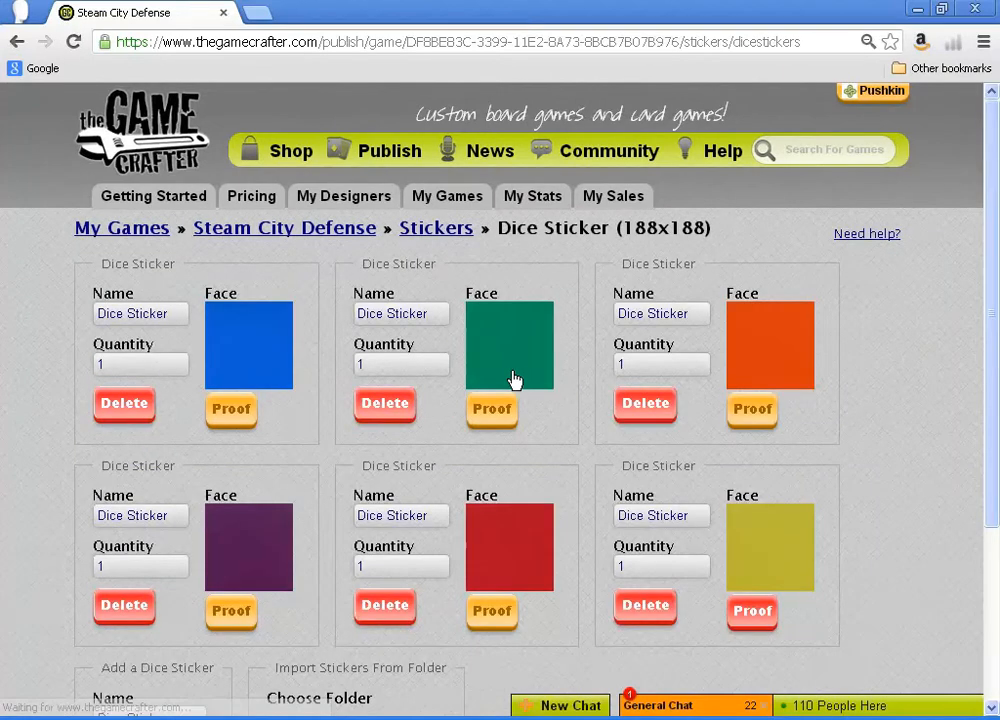
scroll("down", 3)
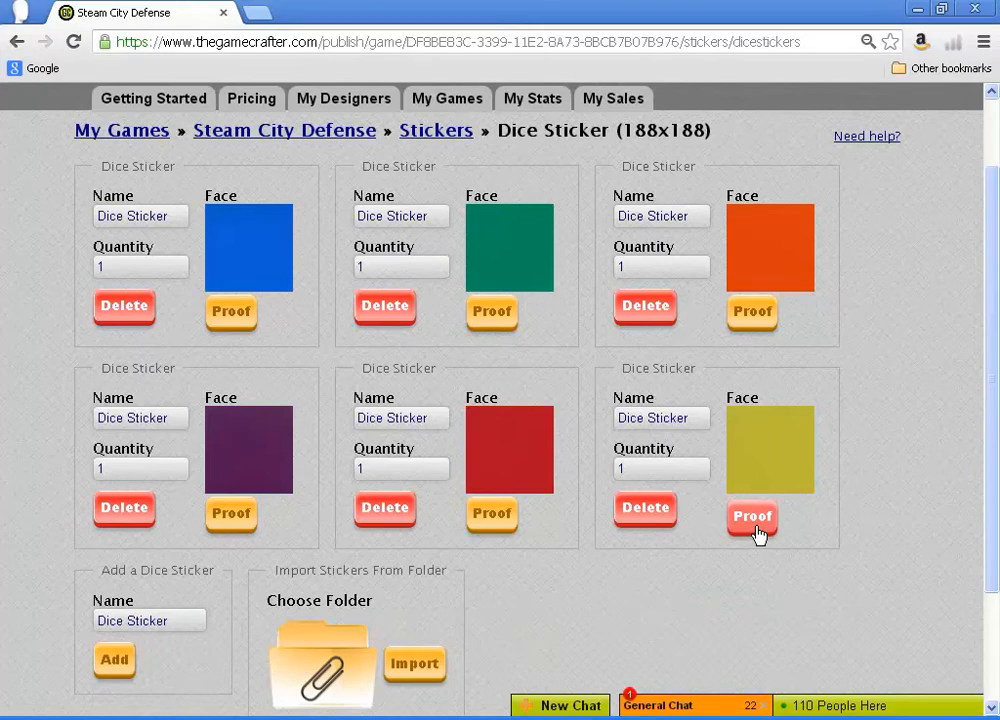
left_click(751, 520)
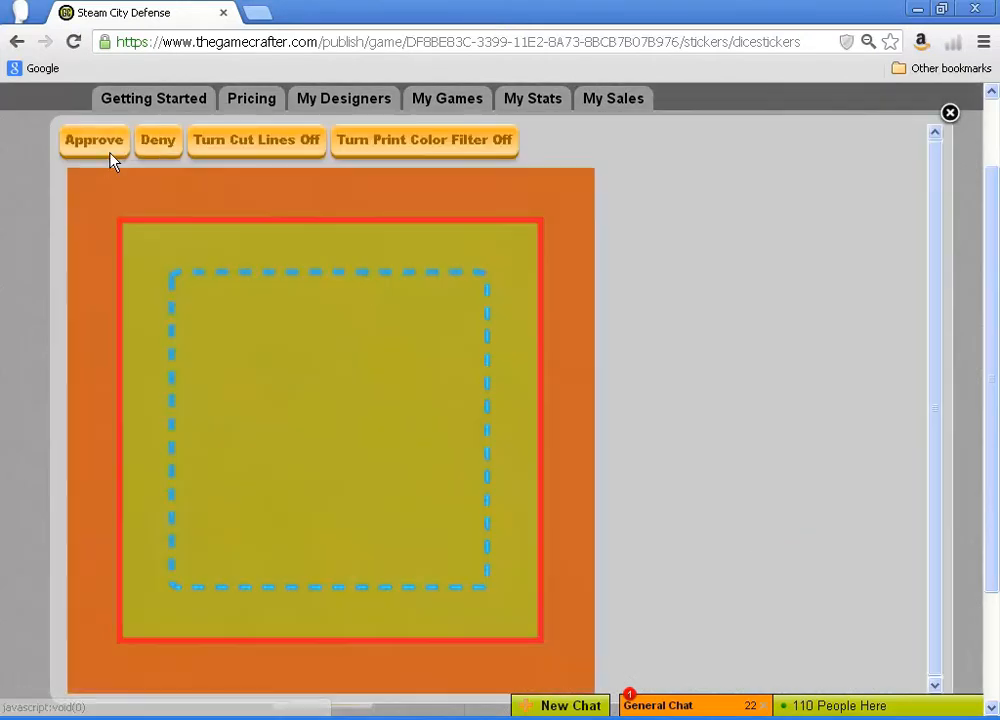
left_click(94, 140)
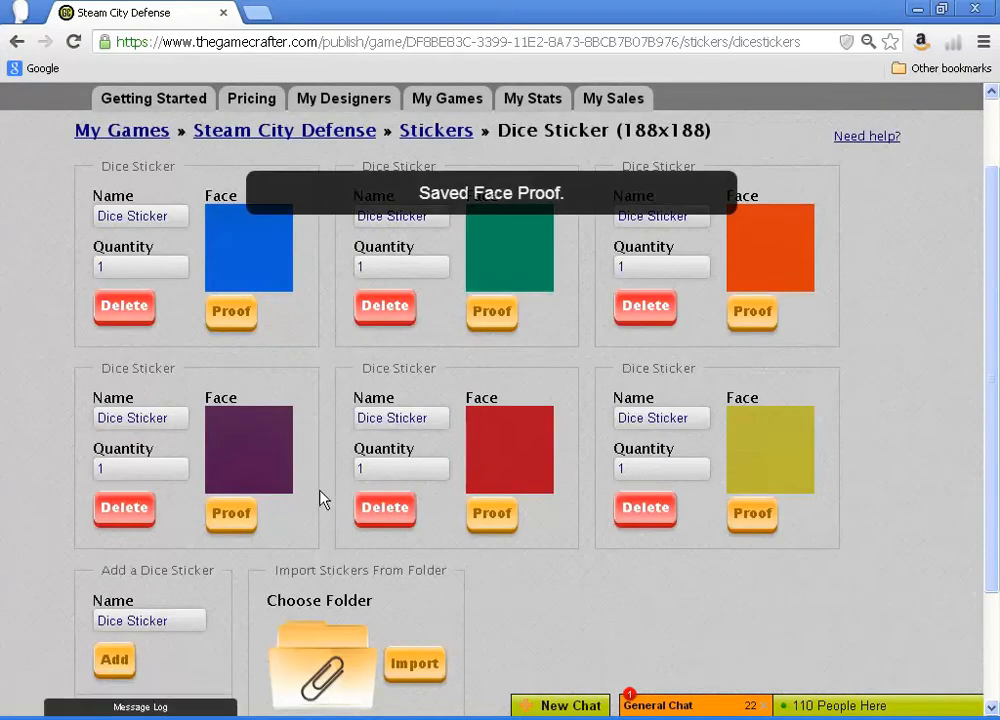
- Import sticker images from File Set B > Steam City Defense > Stickers > Dice > Player Action Die
scroll("down", 3)
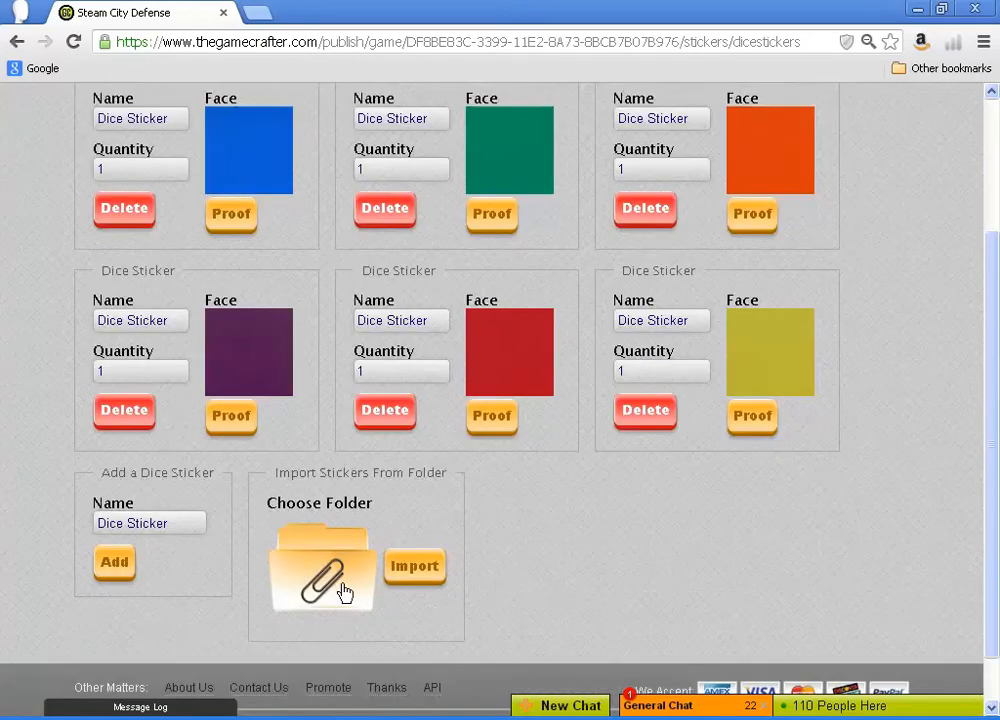
left_click(322, 570)
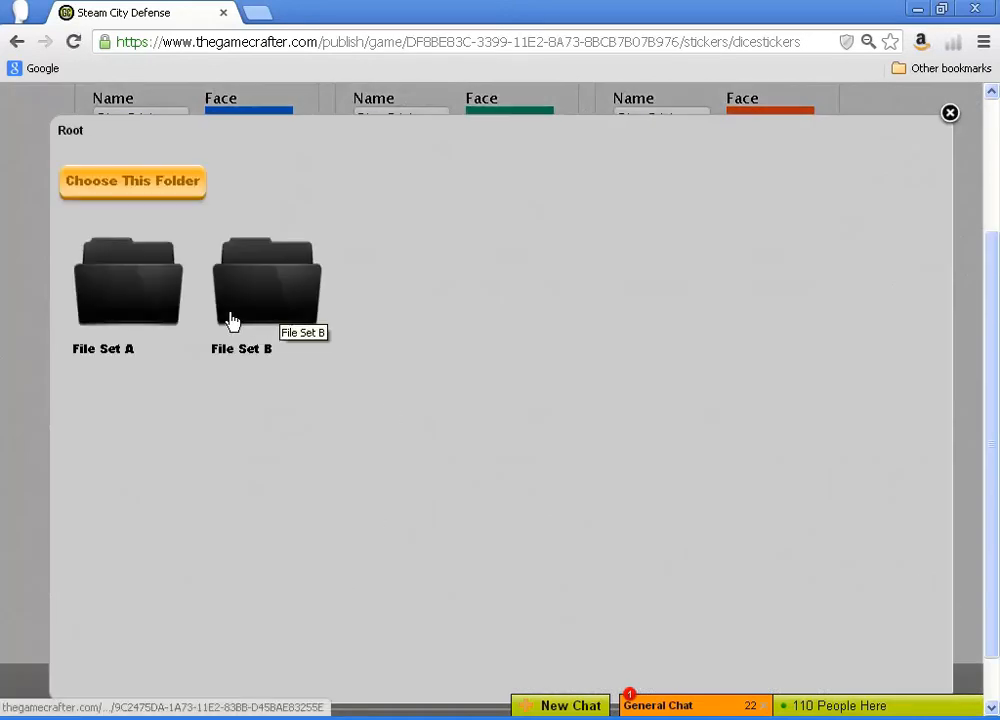
double_click(267, 280)
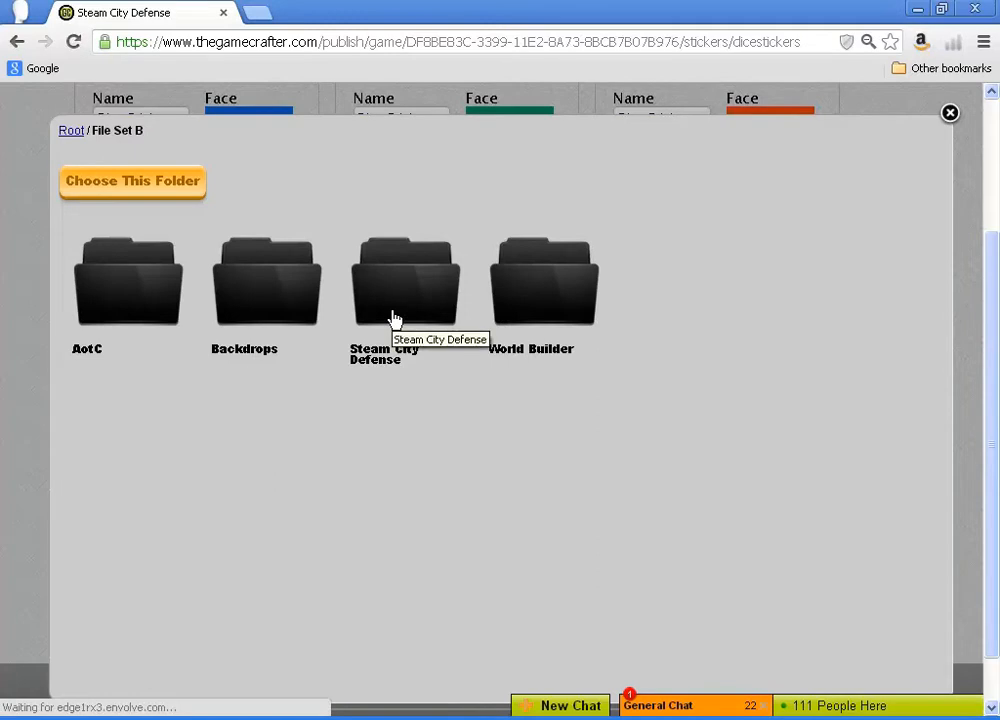
double_click(405, 280)
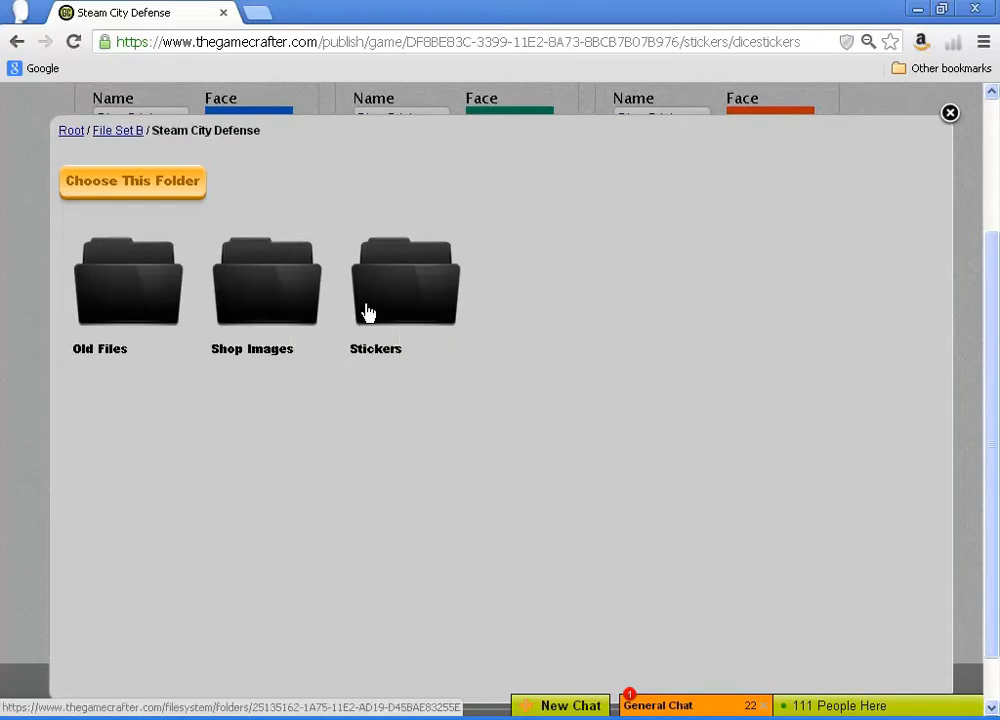
double_click(405, 280)
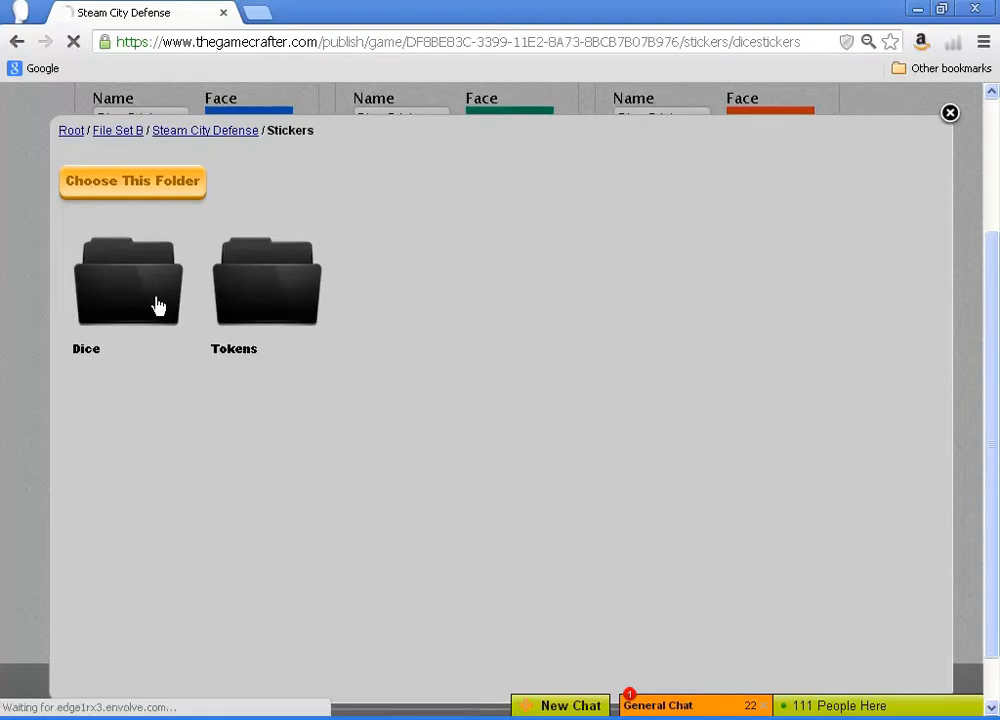
double_click(128, 280)
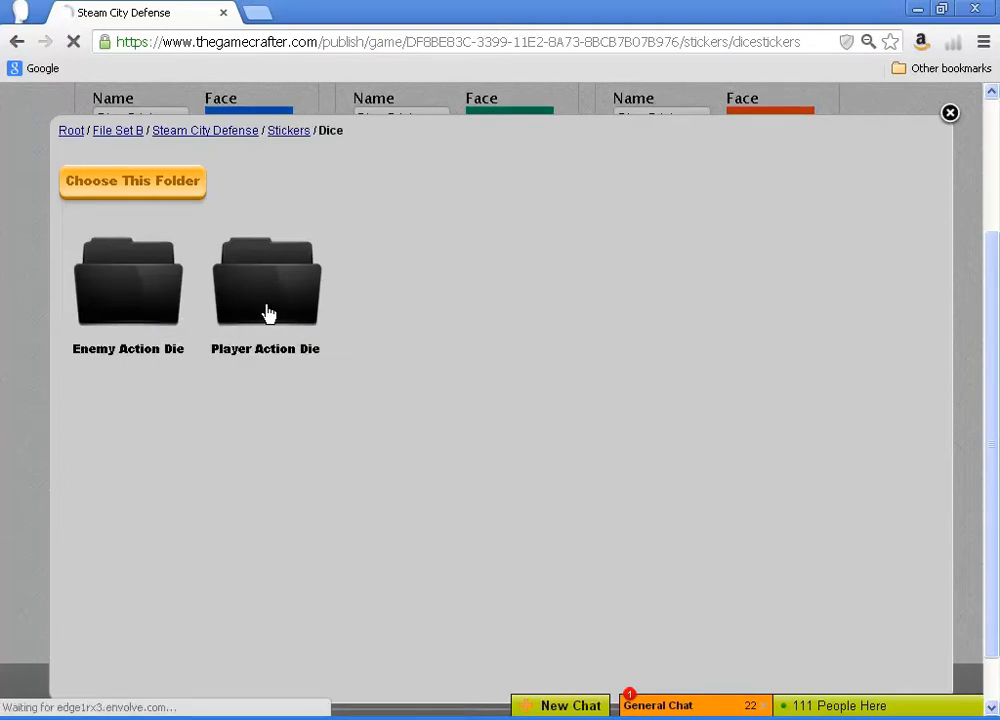
double_click(265, 280)
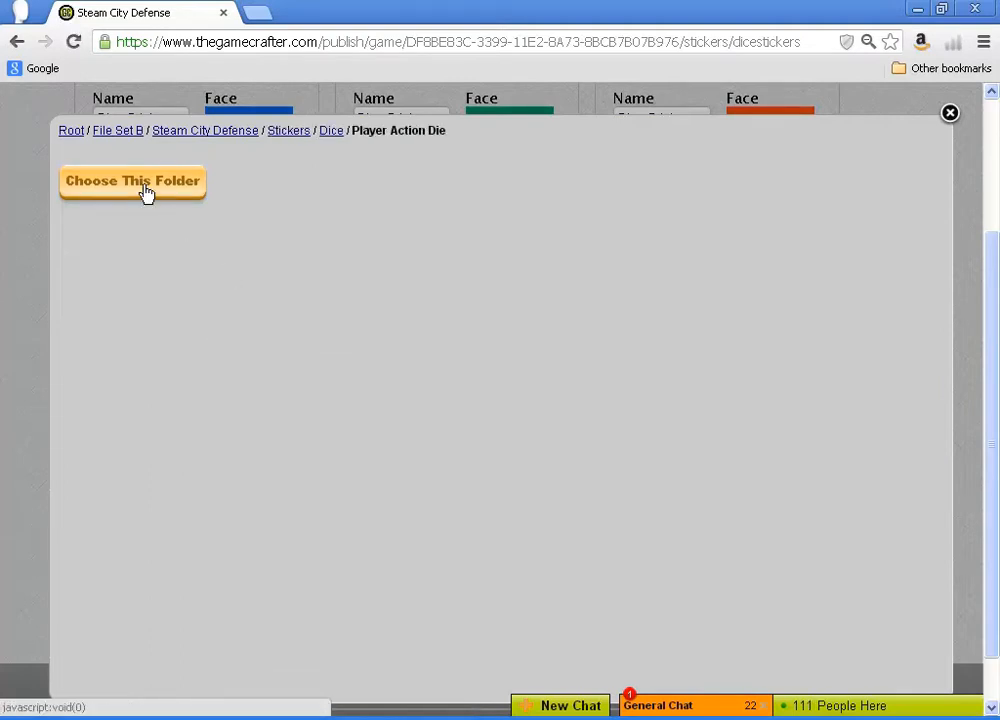
left_click(132, 181)
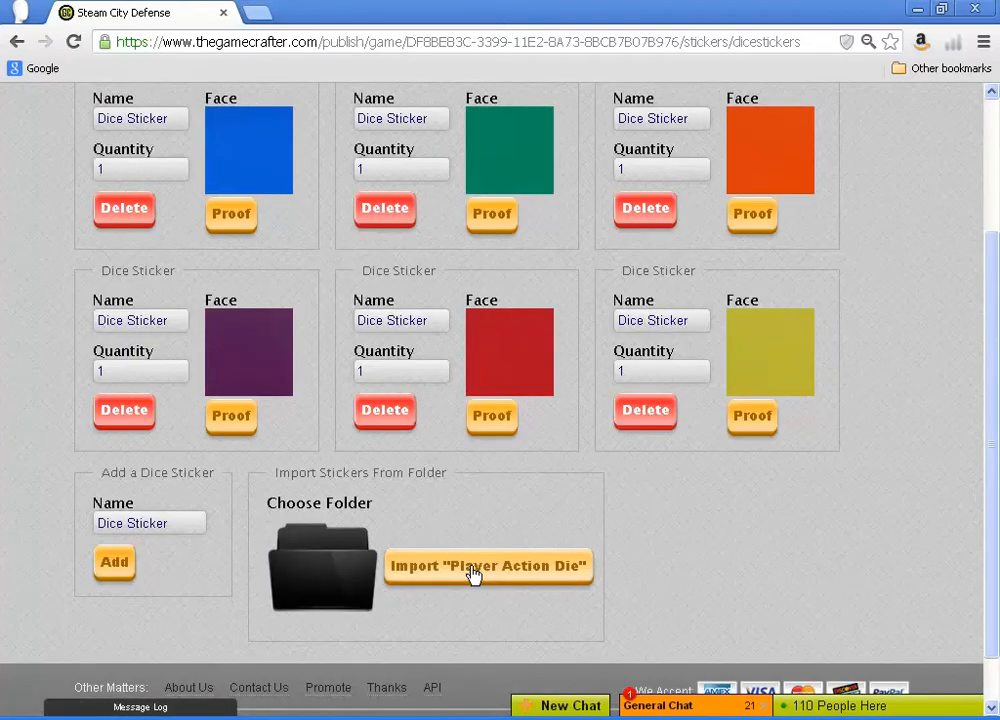
left_click(488, 566)
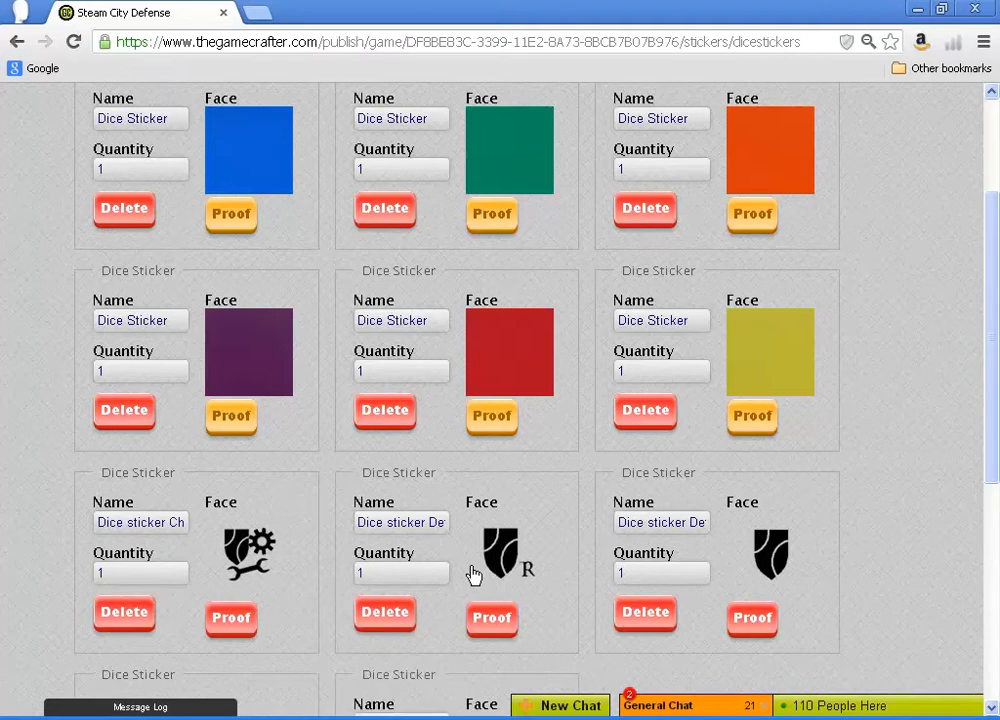
scroll("down", 3)
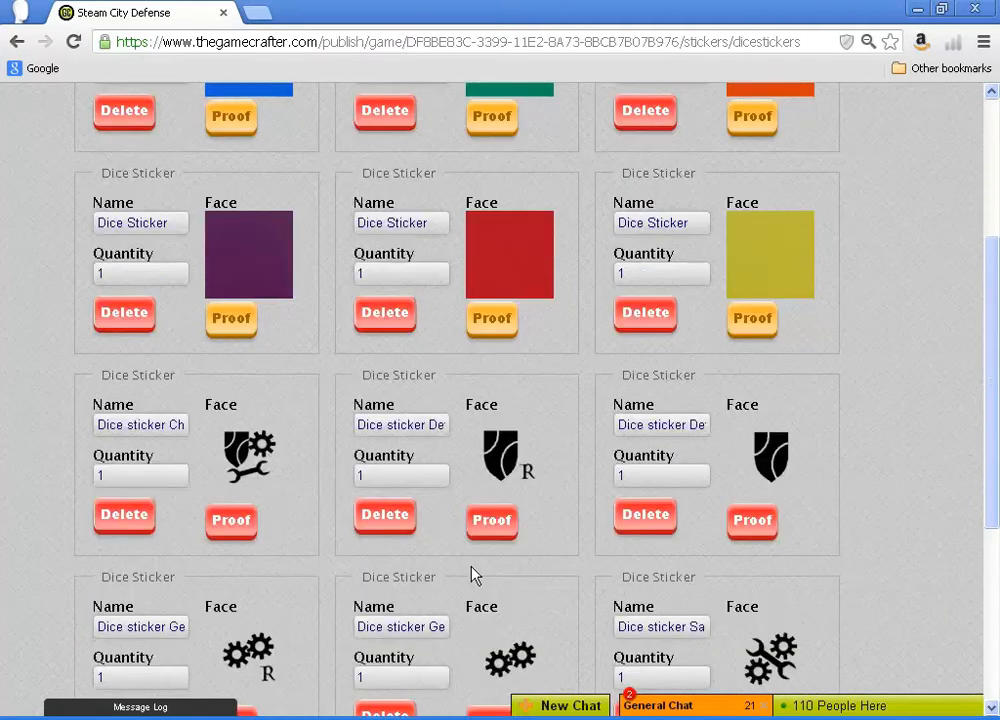
scroll("down", 3)
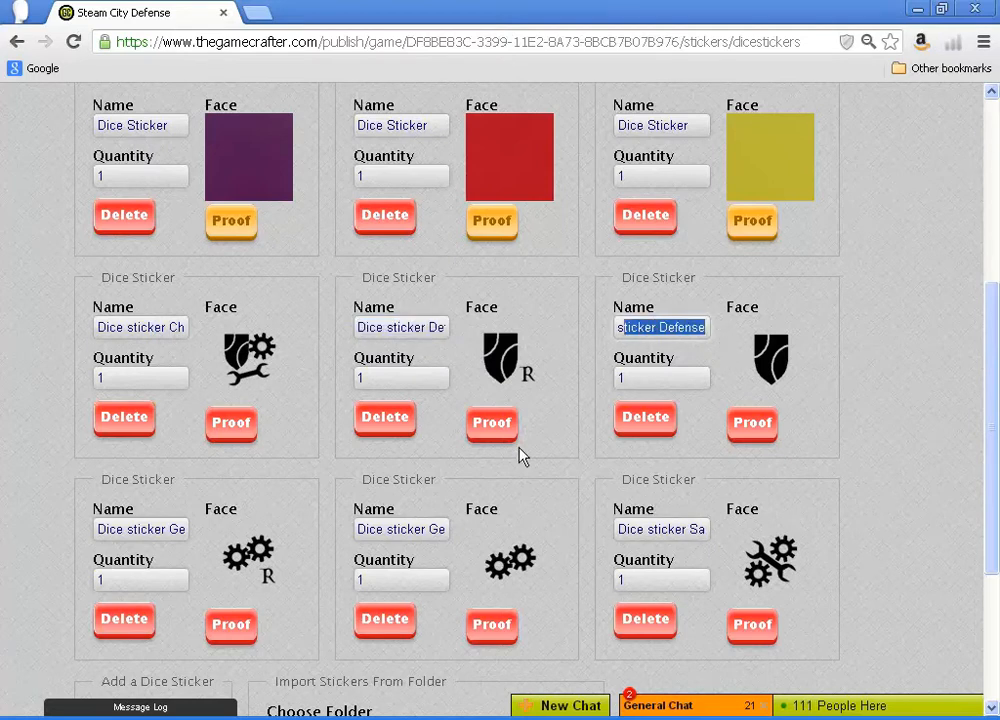
scroll("down", 3)
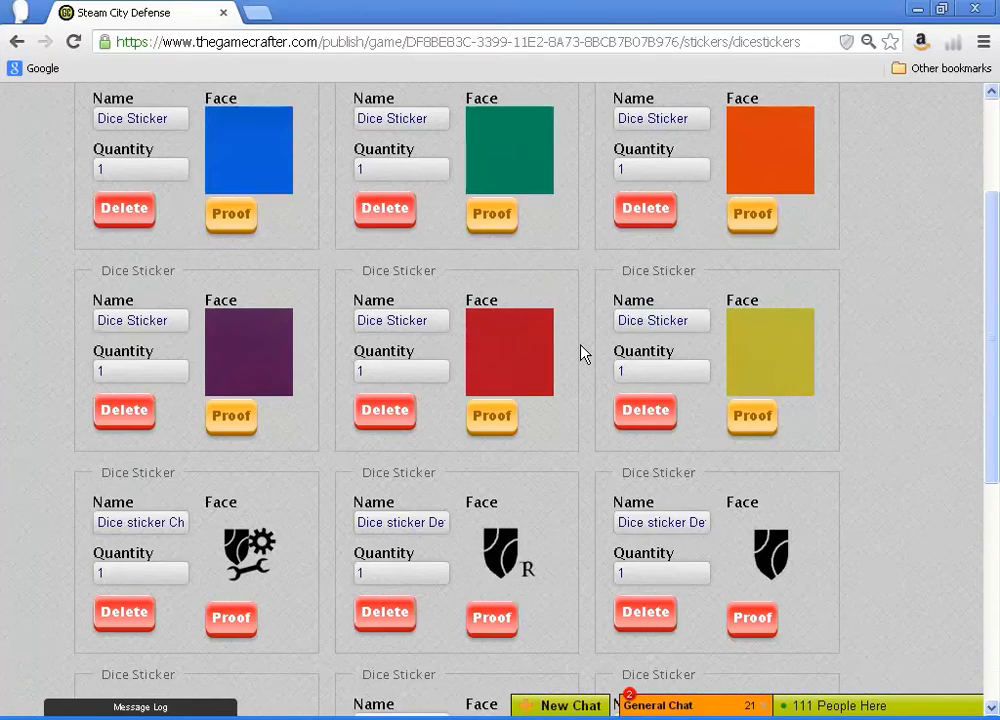
scroll("down", 3)
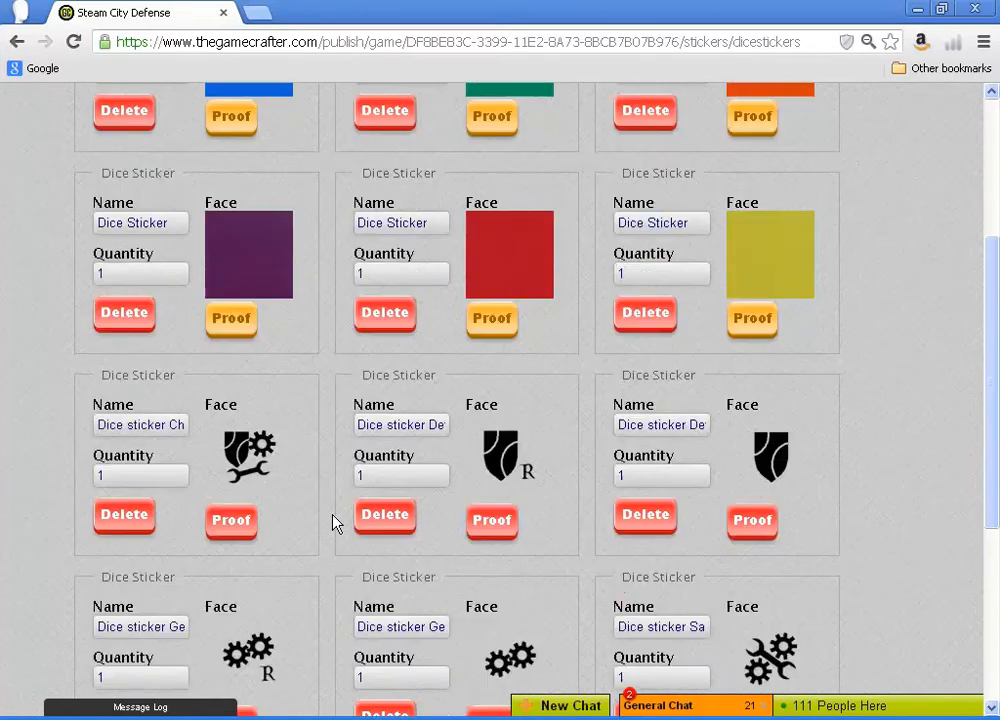
scroll("down", 3)
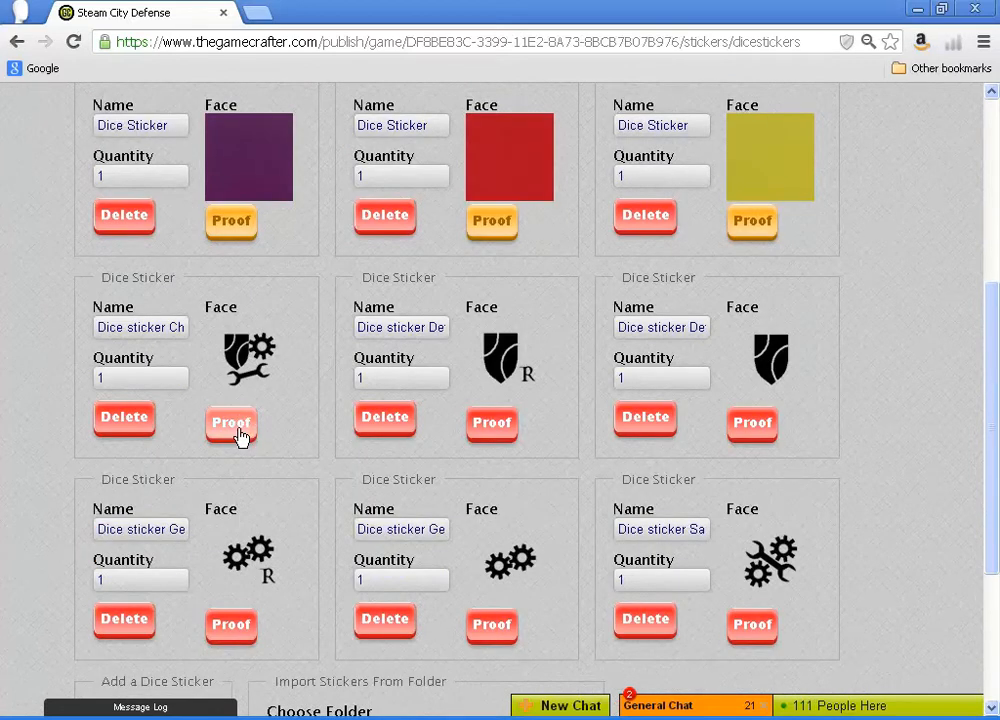
- Approve the shield-and-wrench, shield R and plain shield emblem sticker proofs
left_click(231, 425)
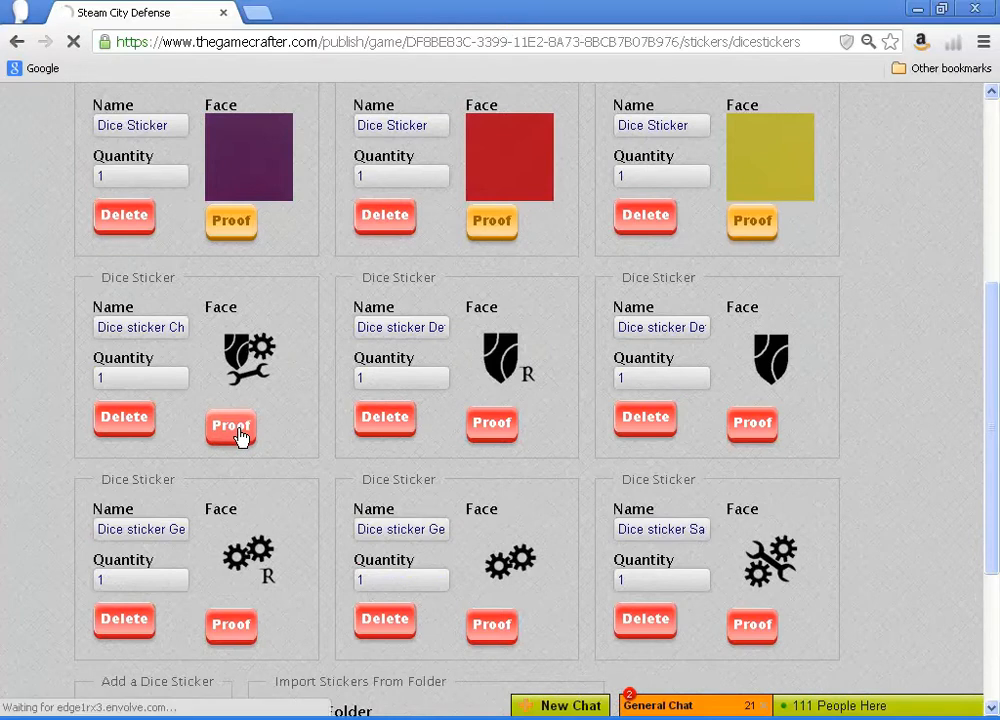
left_click(231, 425)
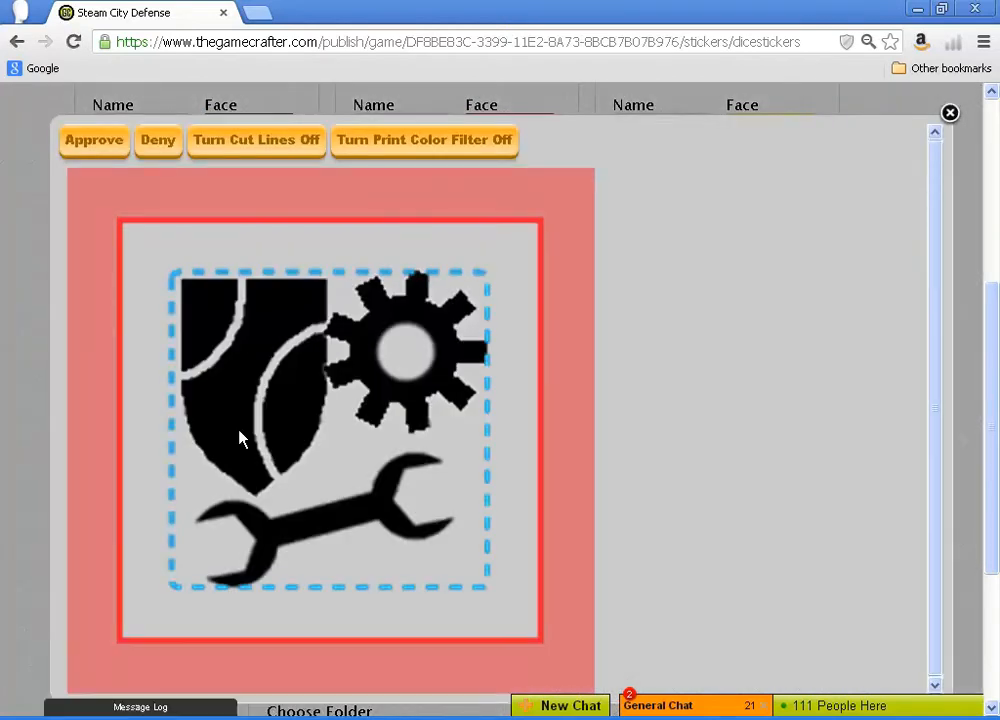
mouse_move(147, 330)
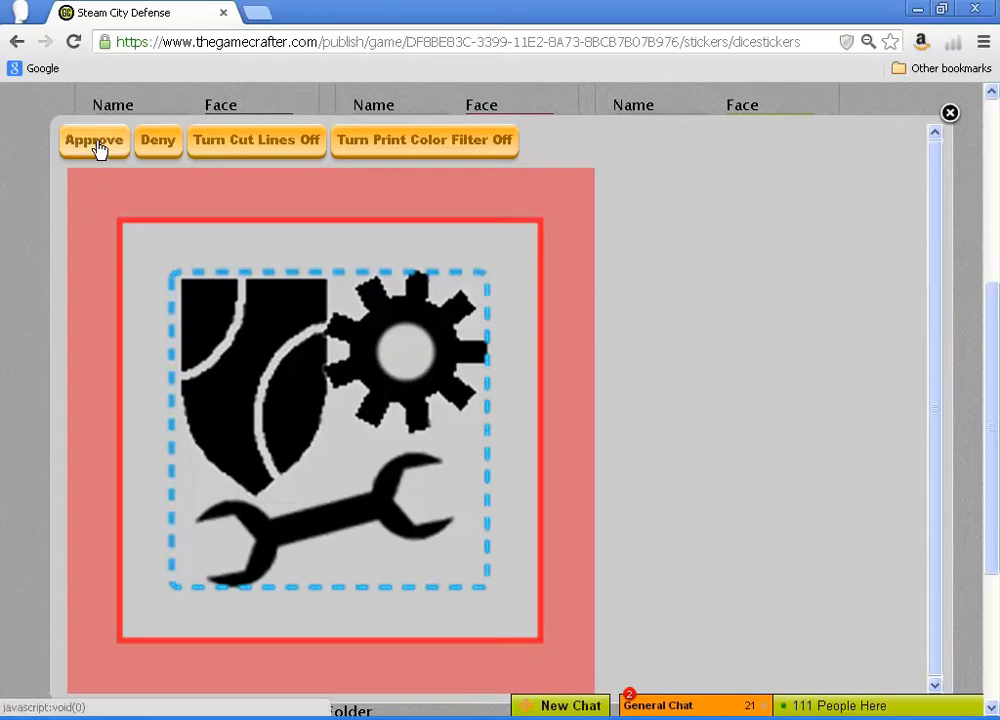
left_click(93, 140)
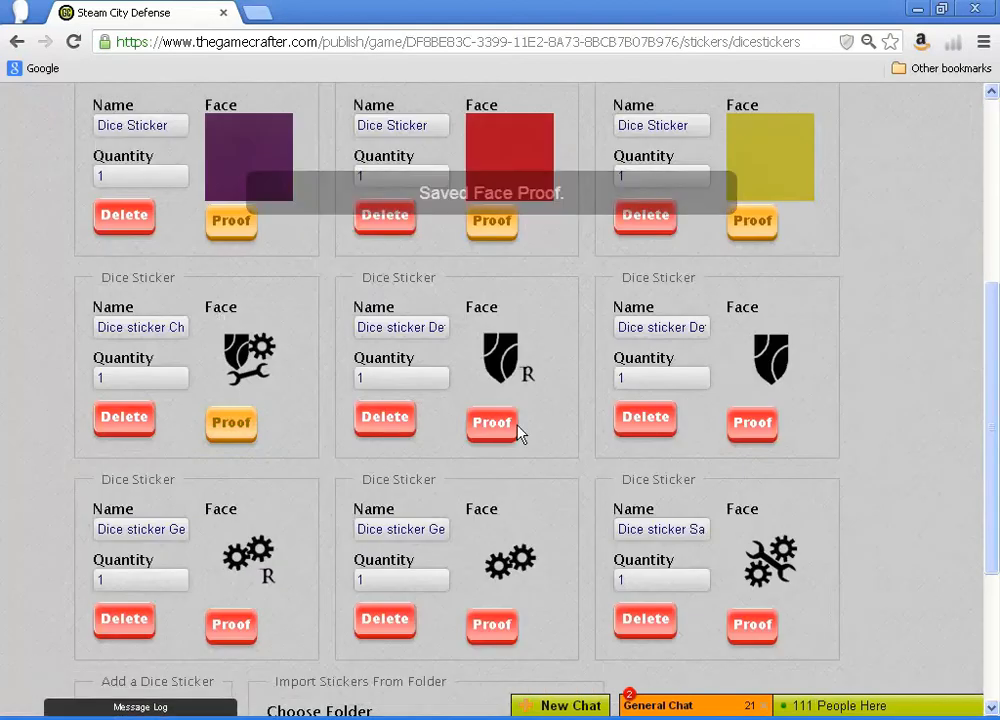
left_click(491, 423)
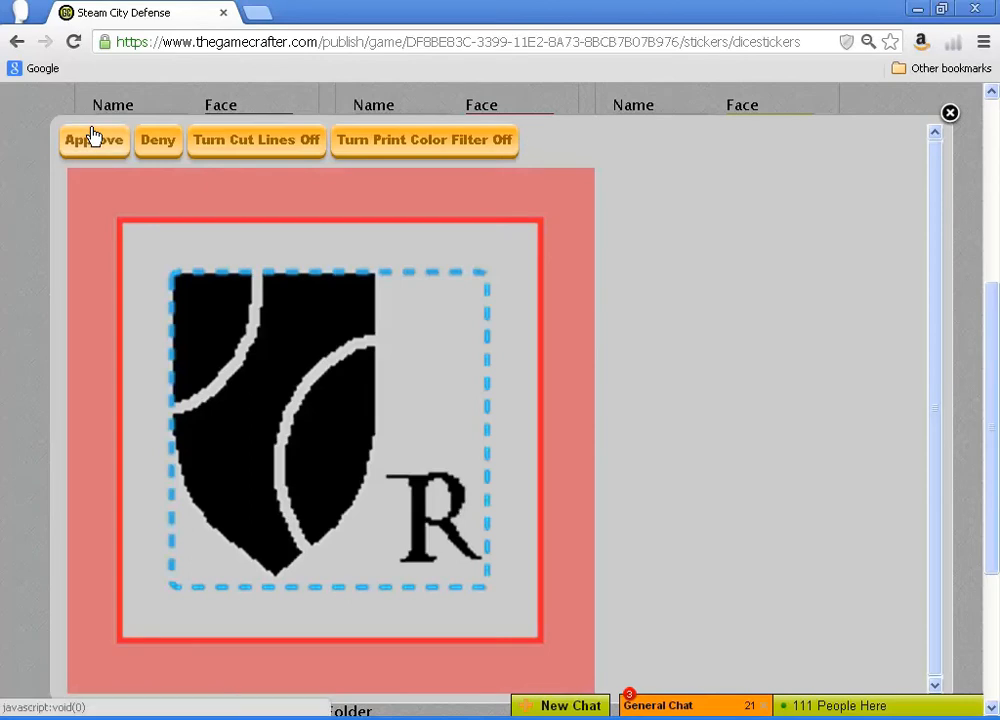
left_click(94, 139)
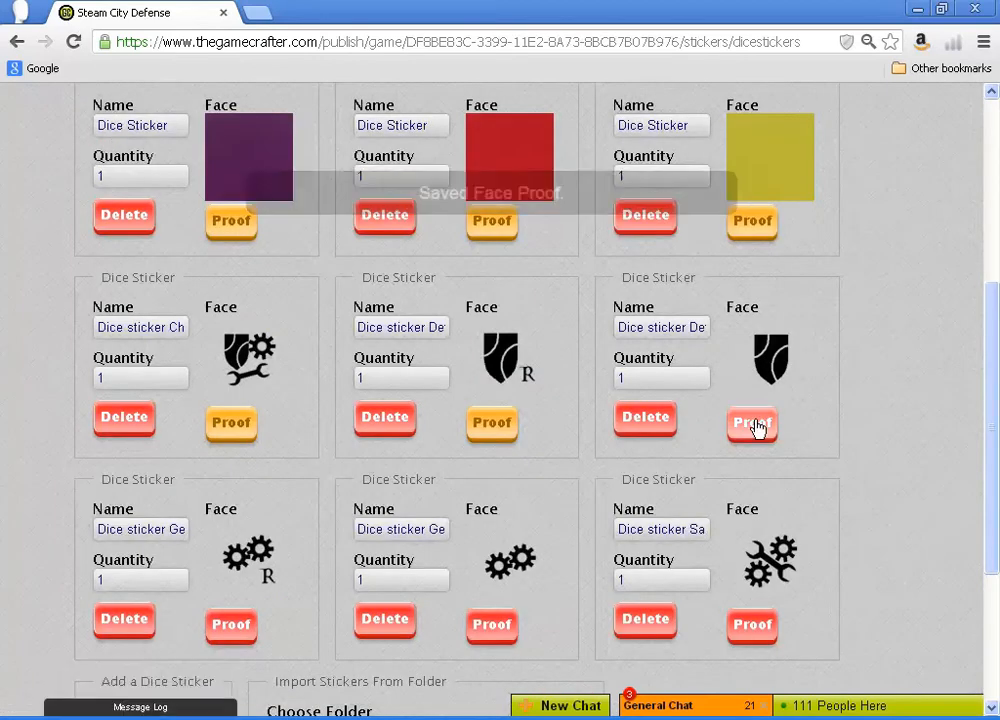
left_click(752, 421)
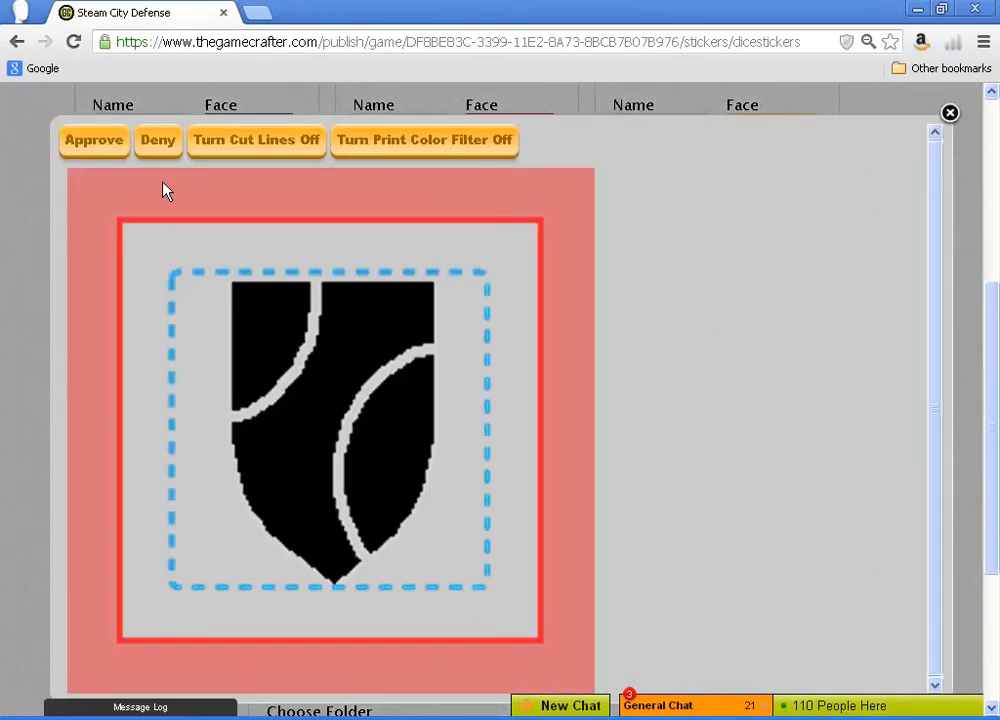
left_click(94, 140)
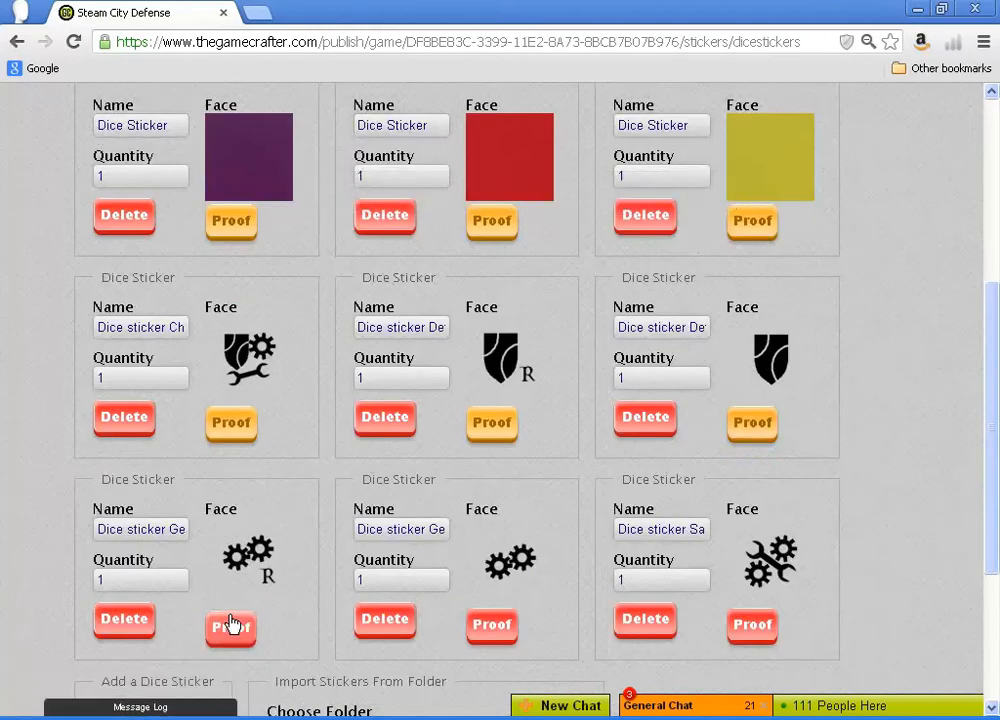
- Approve the two-gears and wrench-and-gears emblem sticker proofs
left_click(230, 627)
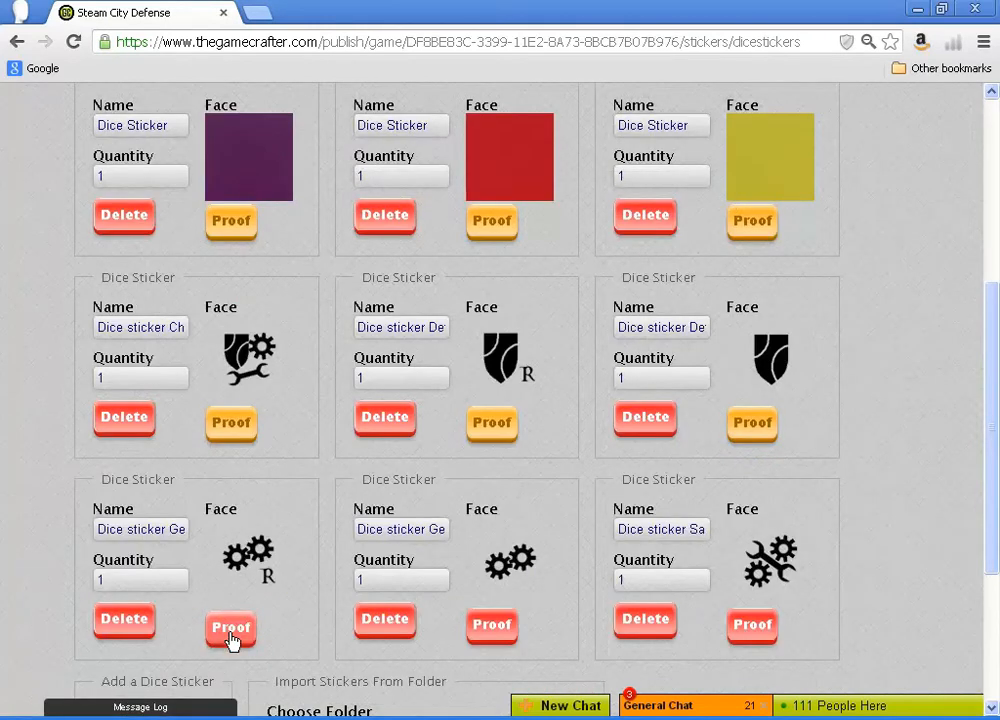
left_click(230, 628)
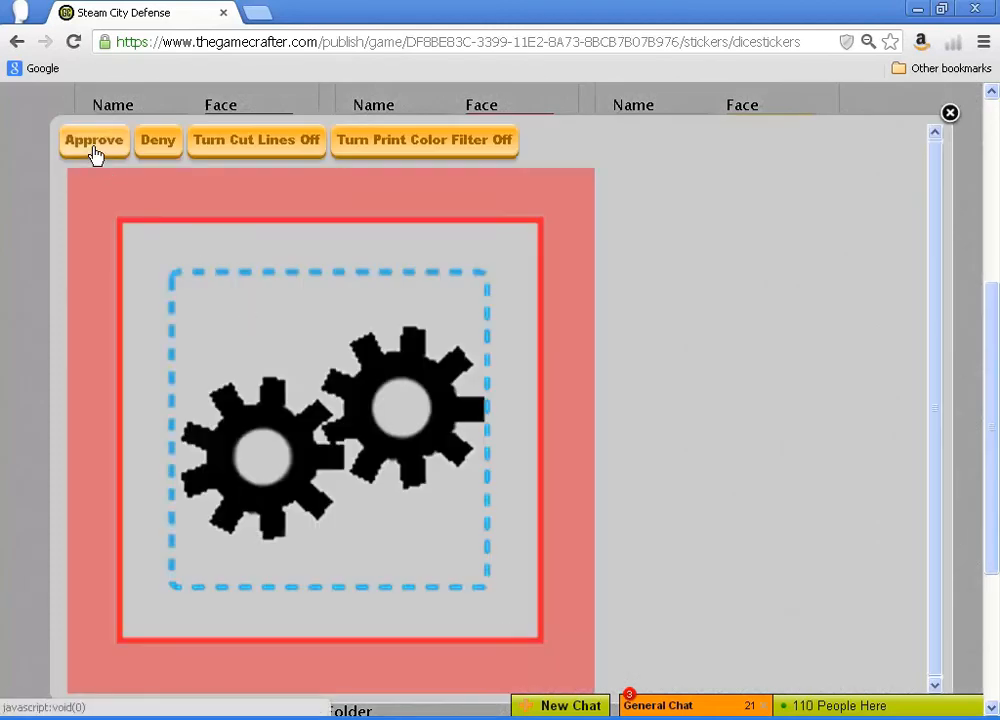
left_click(94, 140)
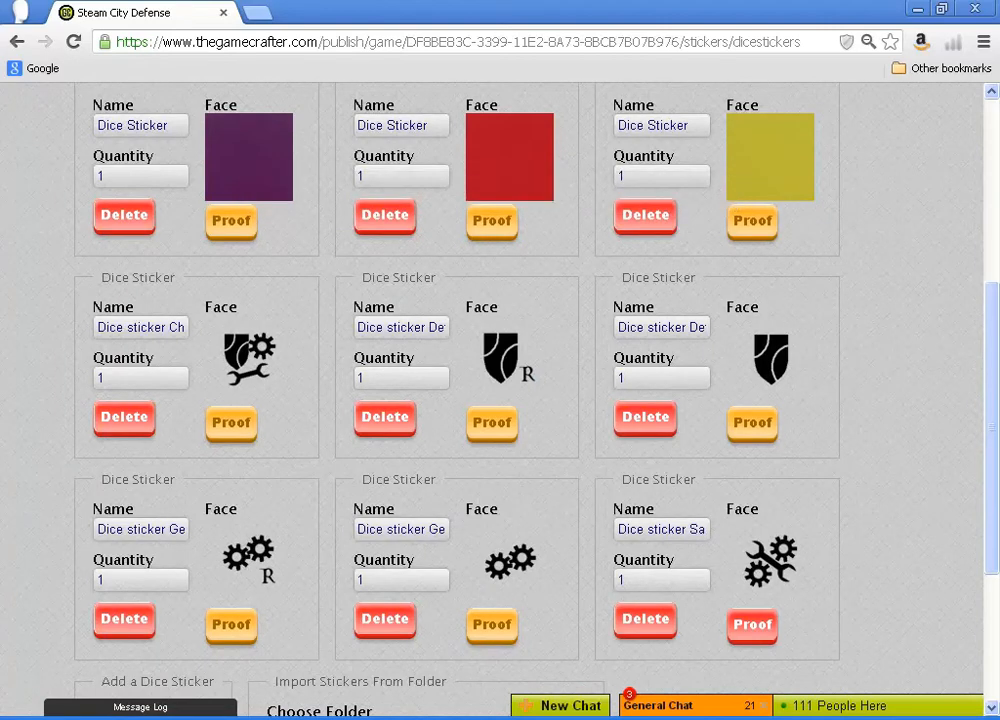
left_click(751, 627)
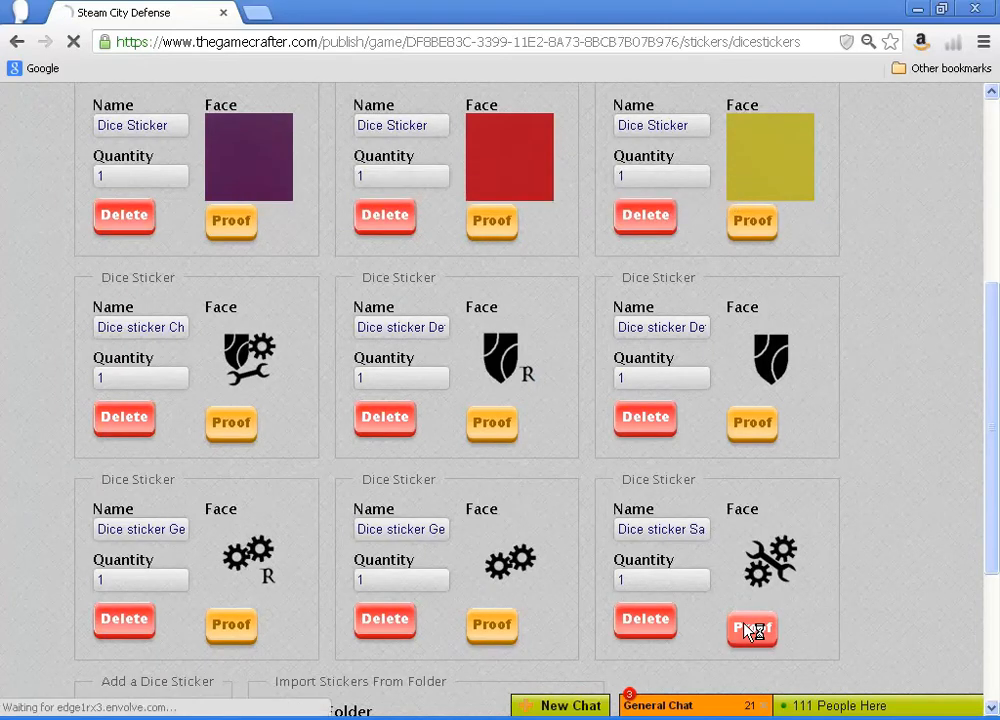
left_click(751, 629)
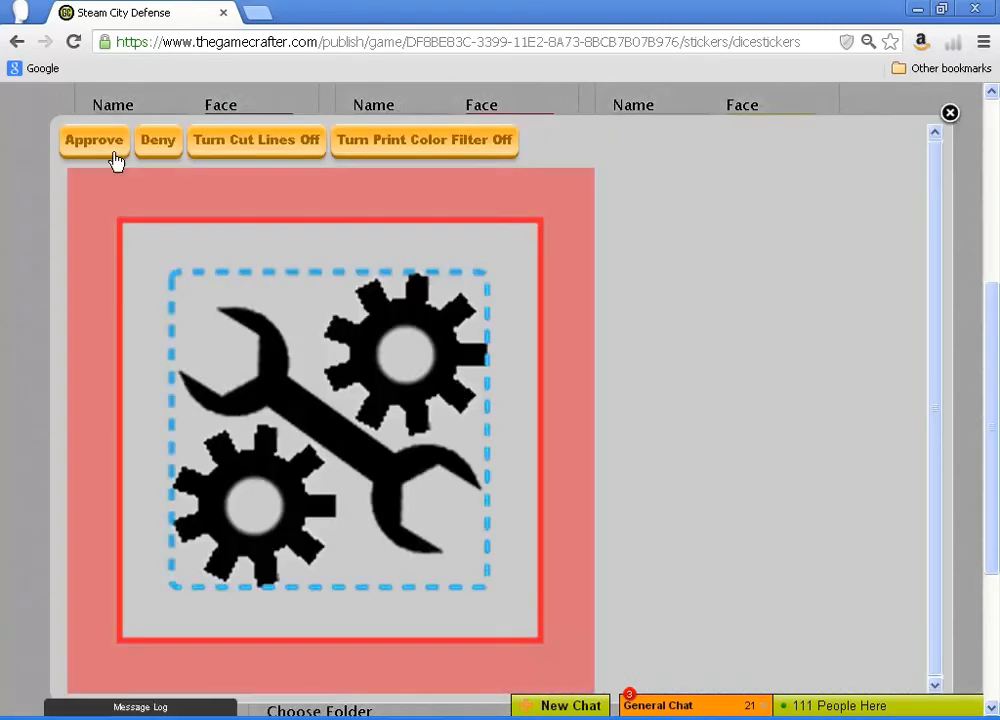
left_click(94, 140)
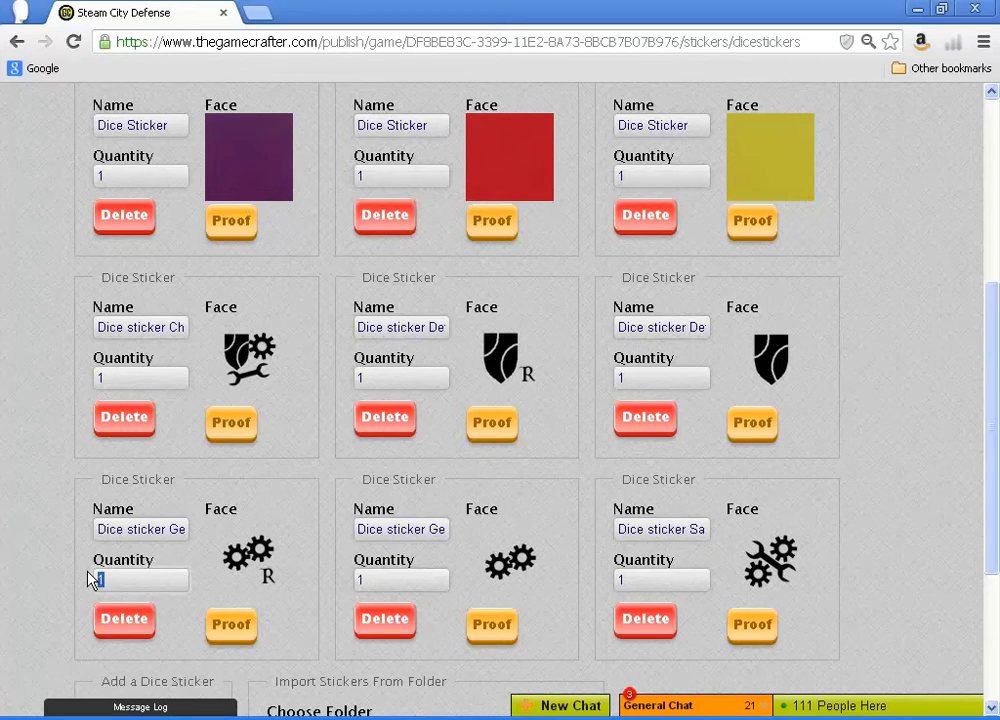
- Enter a quantity of 6 for the dice stickers, including the purple one
type("6")
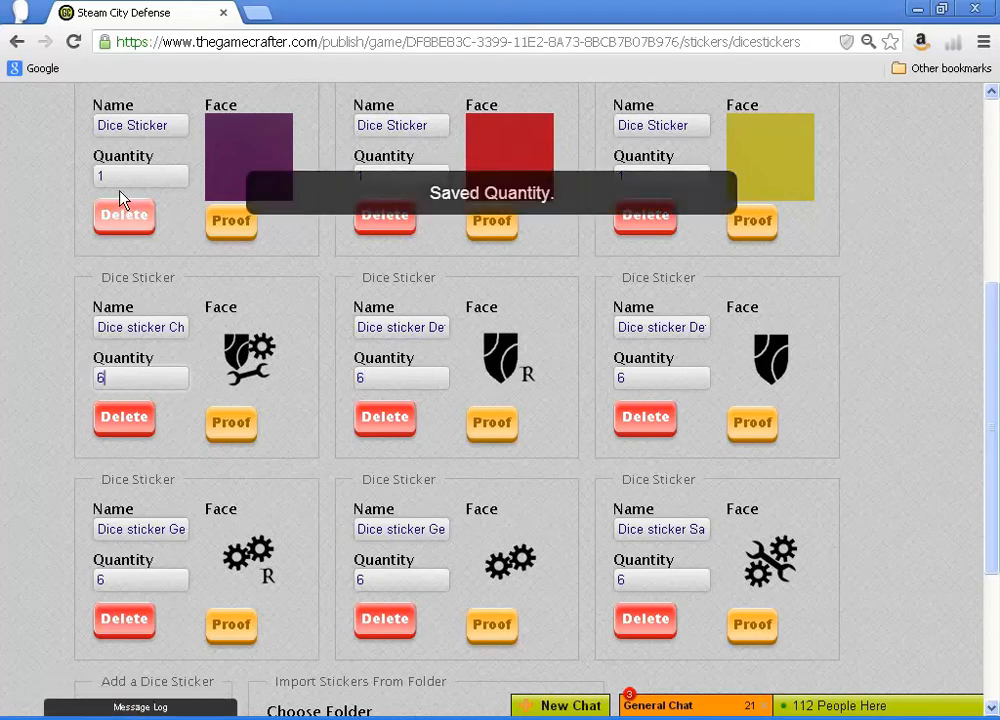
left_click(140, 176)
type("6")
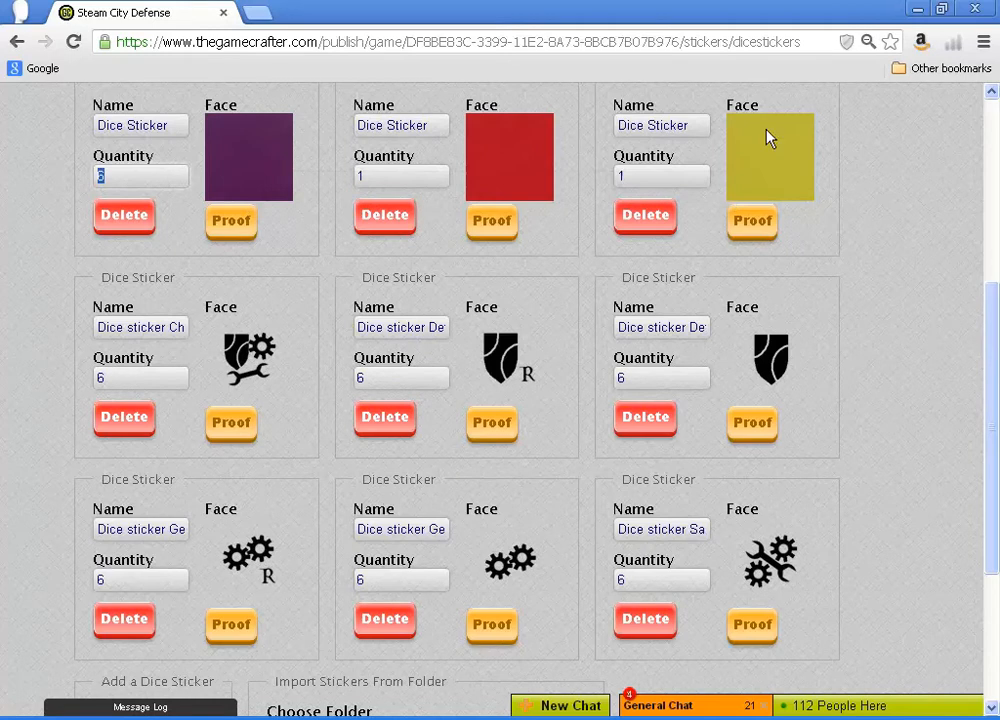
left_click(400, 175)
type("6")
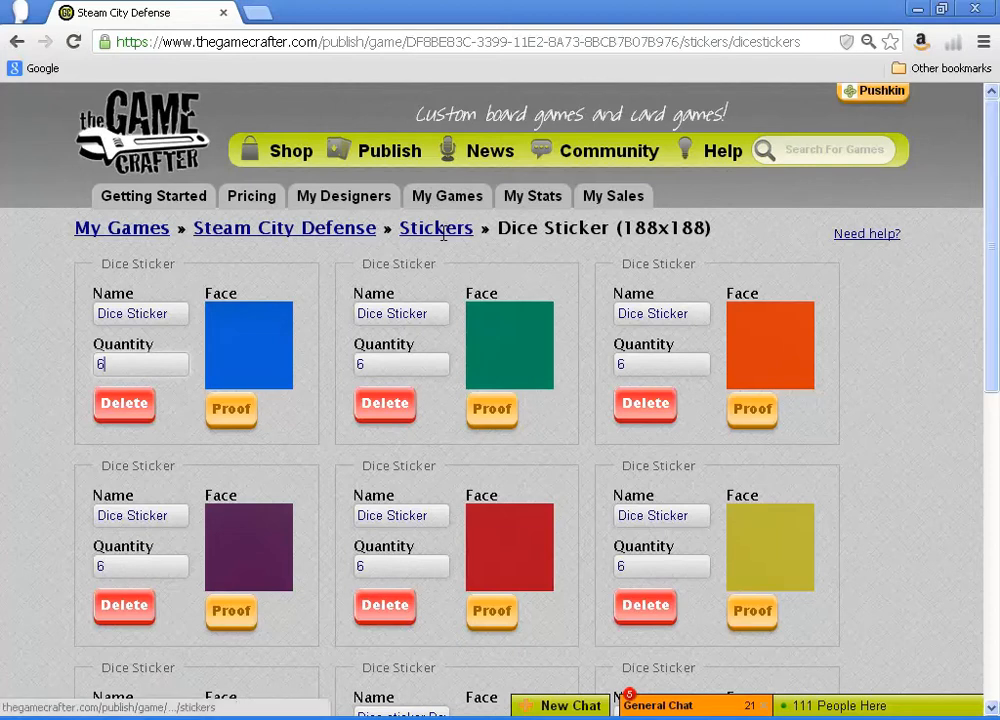
- Return to the stickers overview and go into the Box Top Sticker page for editing
left_click(436, 228)
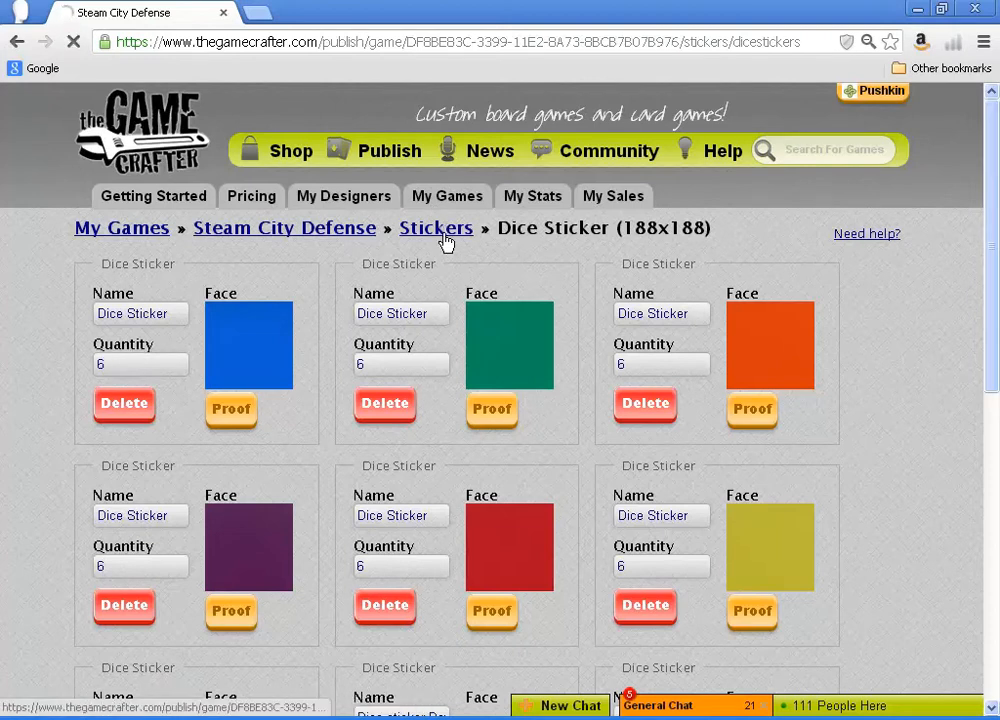
left_click(436, 228)
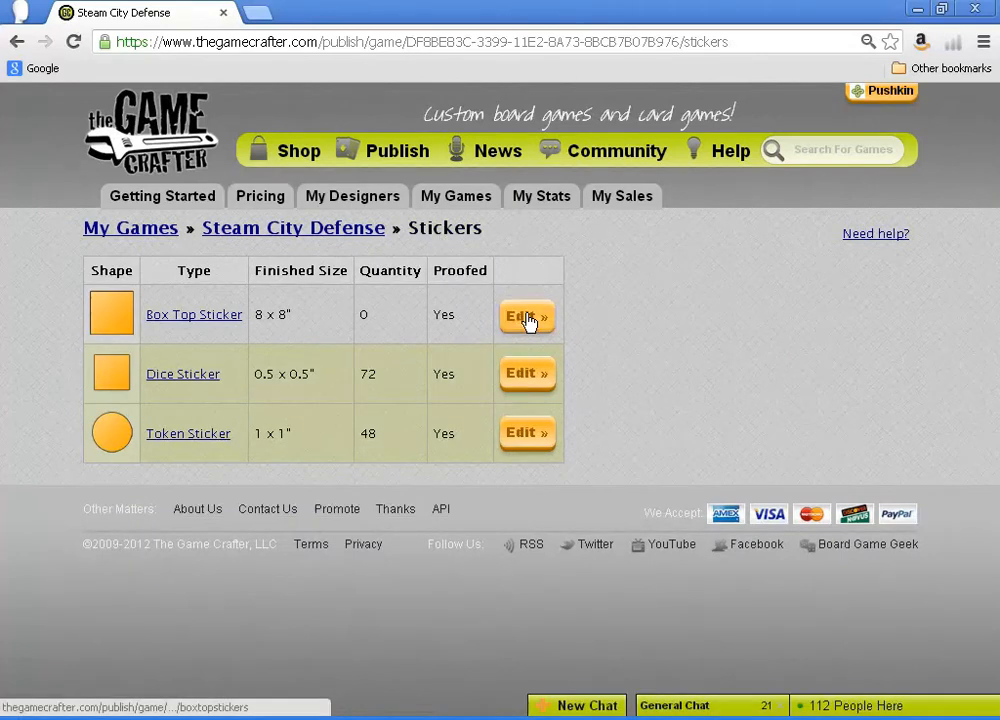
left_click(527, 316)
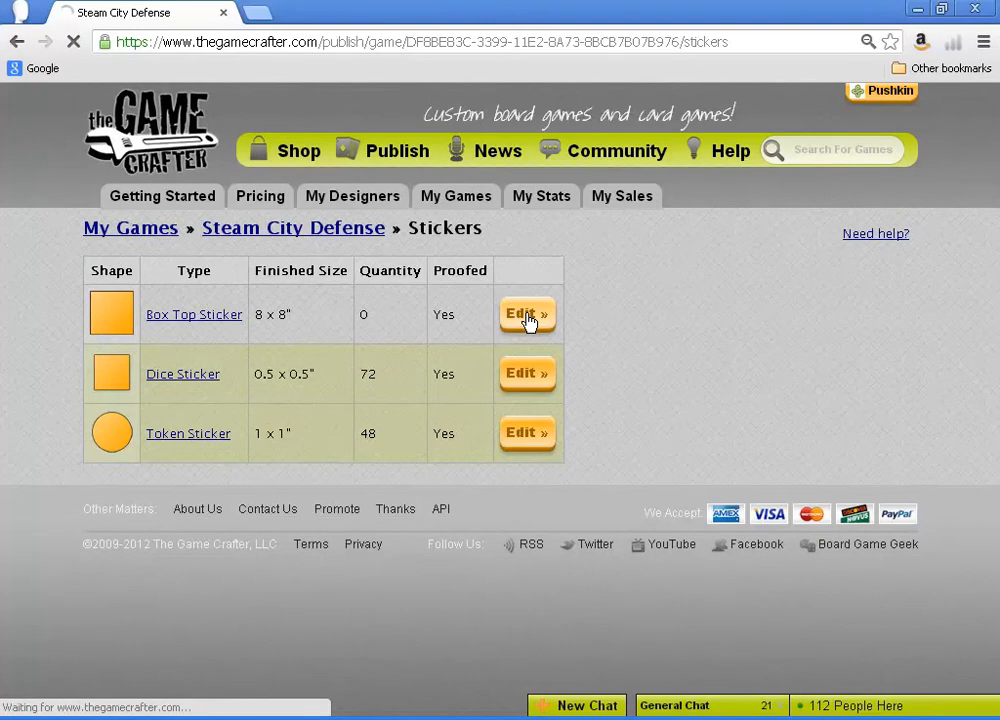
left_click(527, 314)
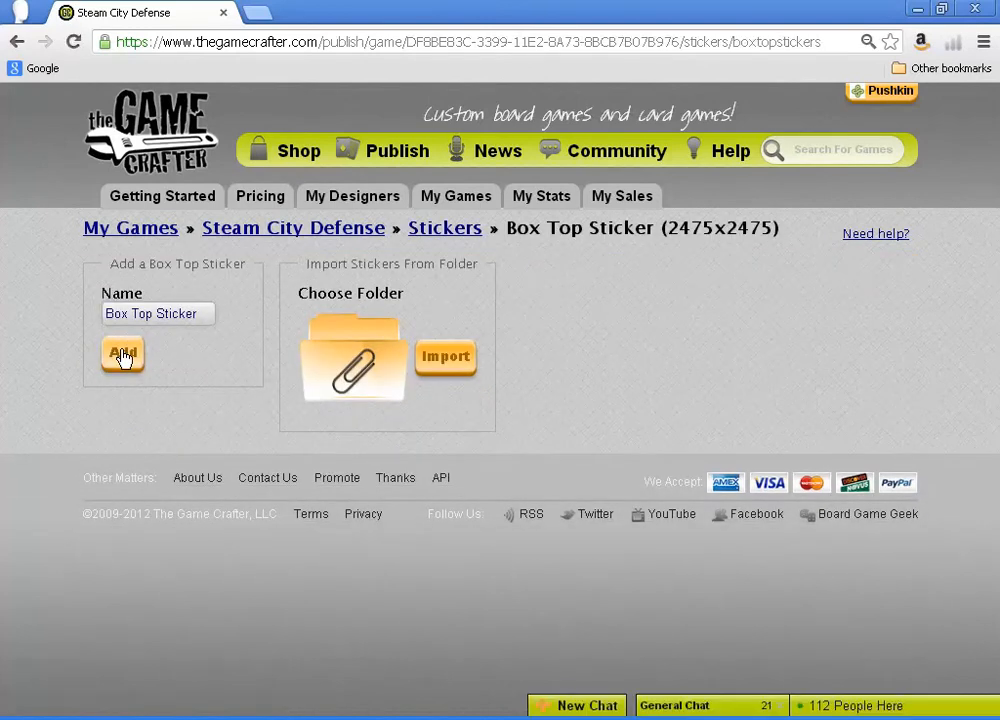
- Add a box top sticker using the Steam City Defense cover artwork from the Stickers folder as its face
left_click(123, 354)
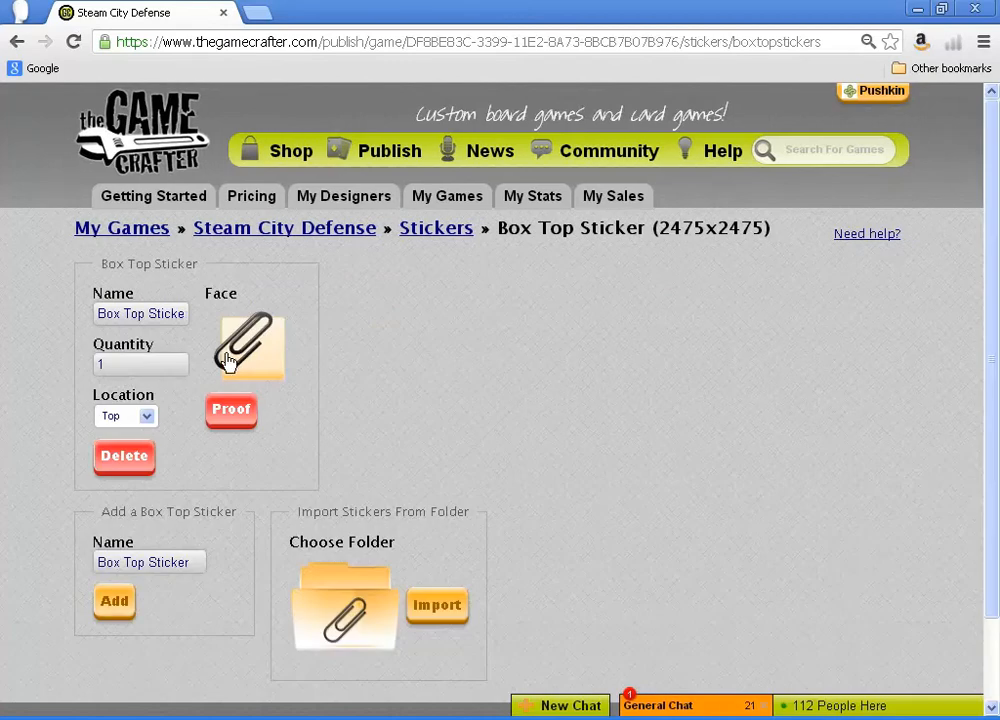
left_click(249, 348)
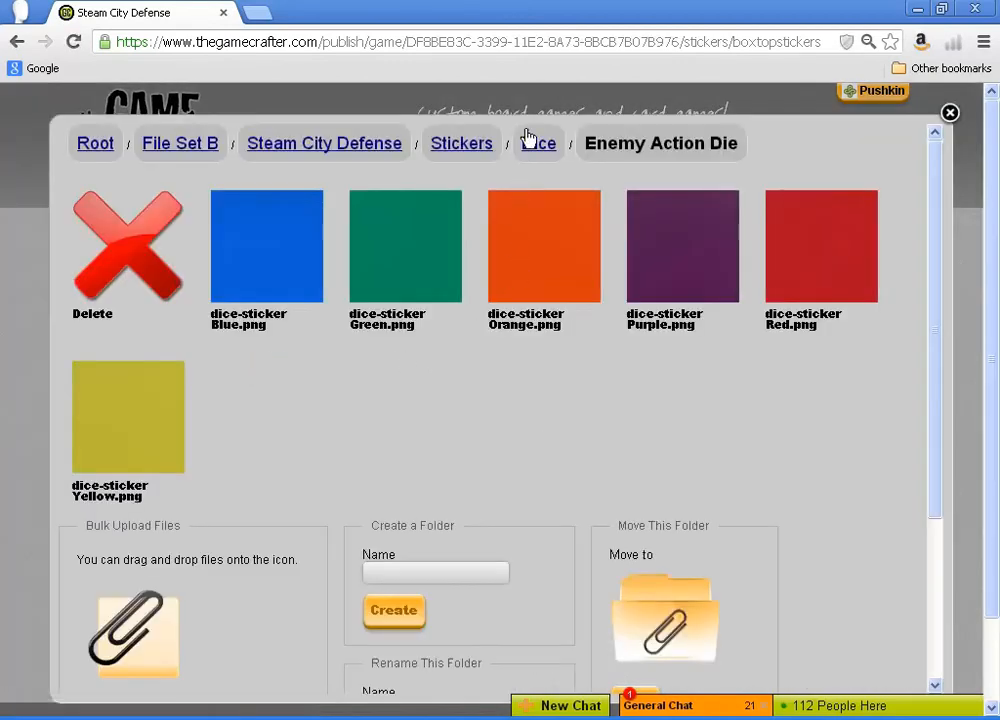
left_click(461, 143)
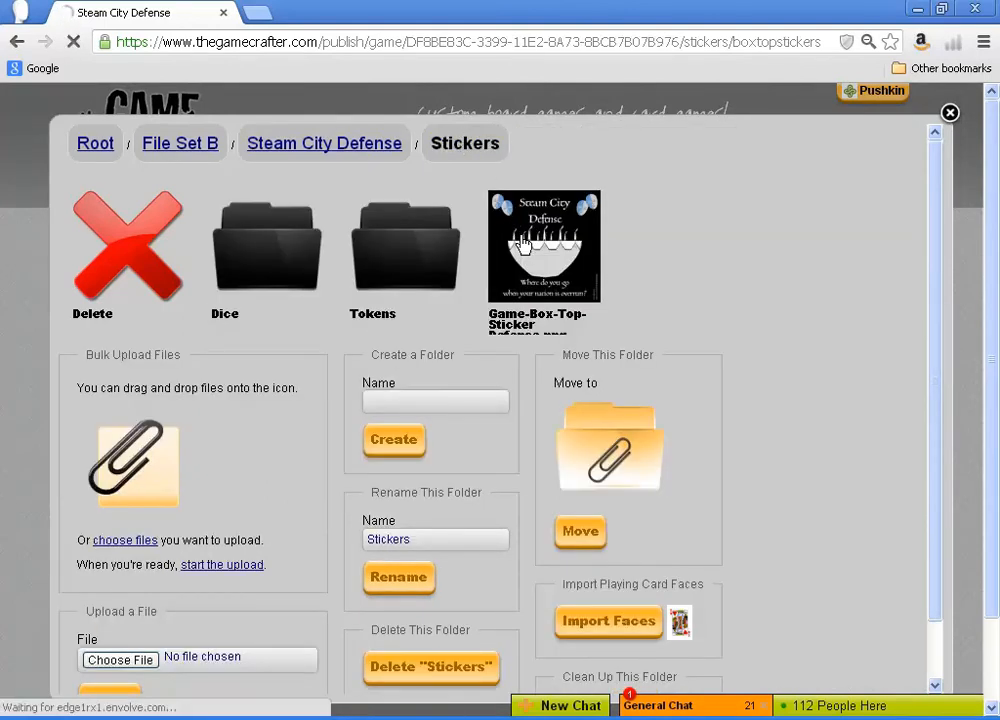
left_click(544, 245)
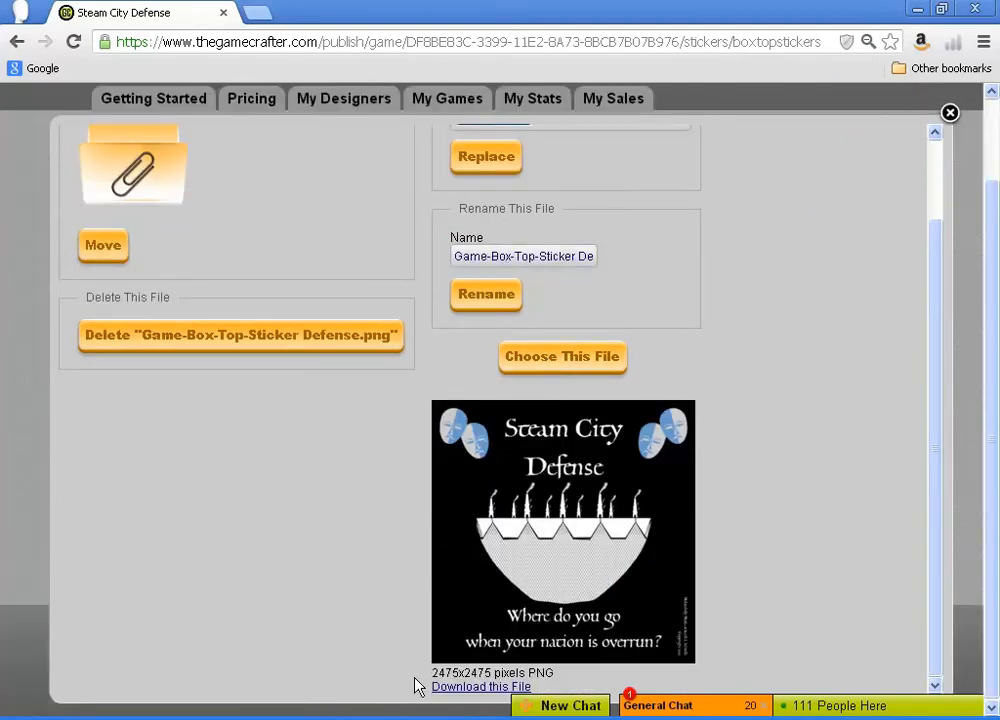
mouse_move(481, 687)
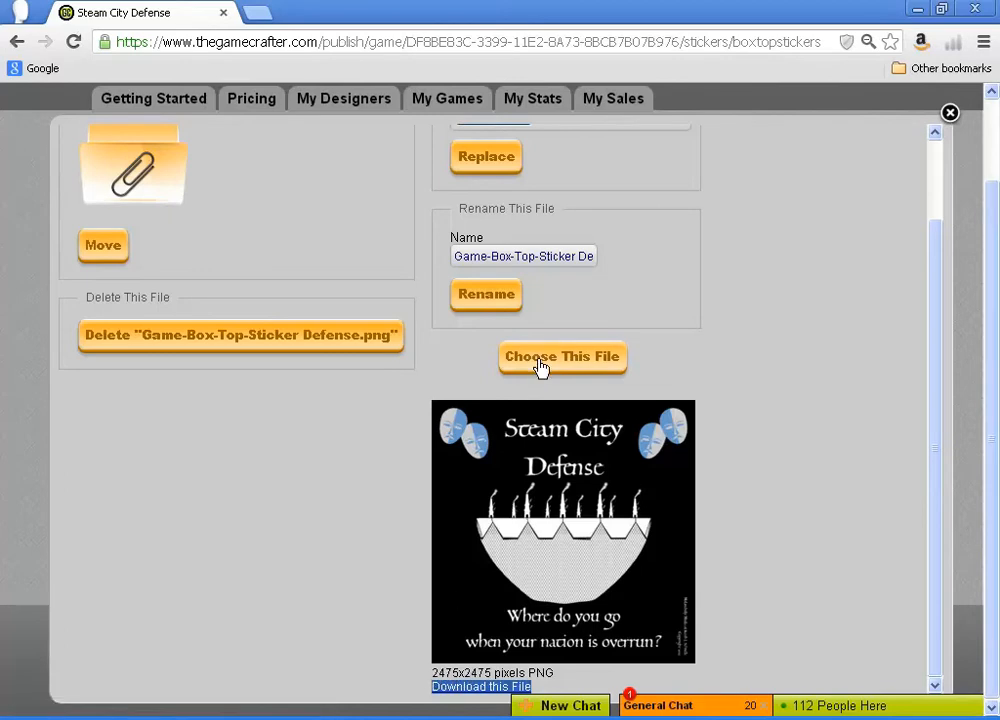
left_click(562, 357)
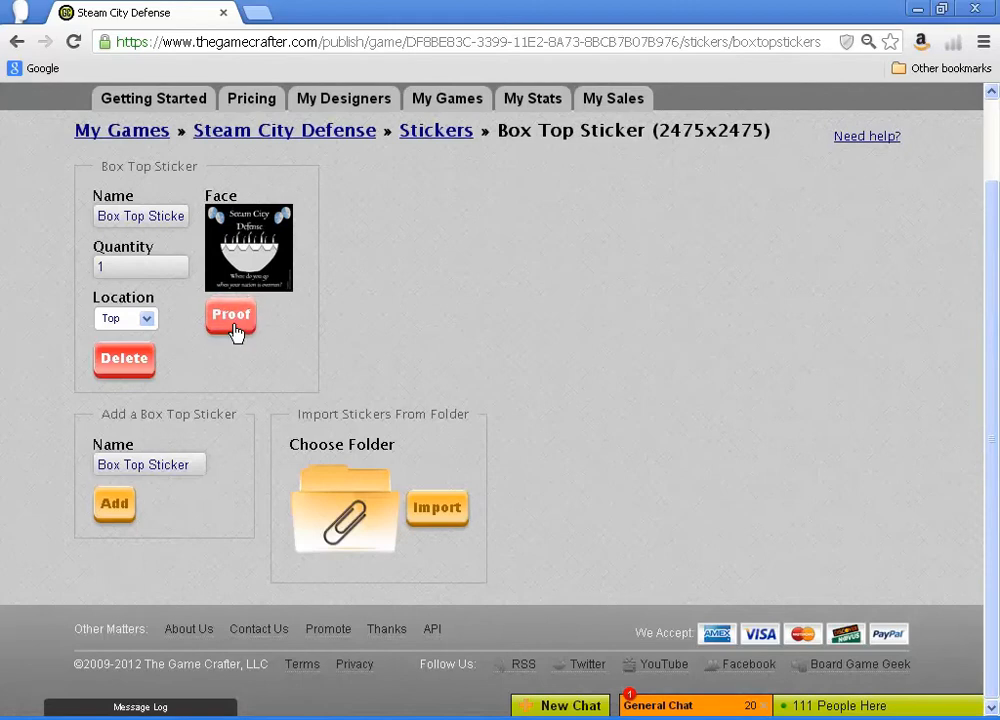
- Review the Box Top Sticker face proof and approve it
left_click(230, 315)
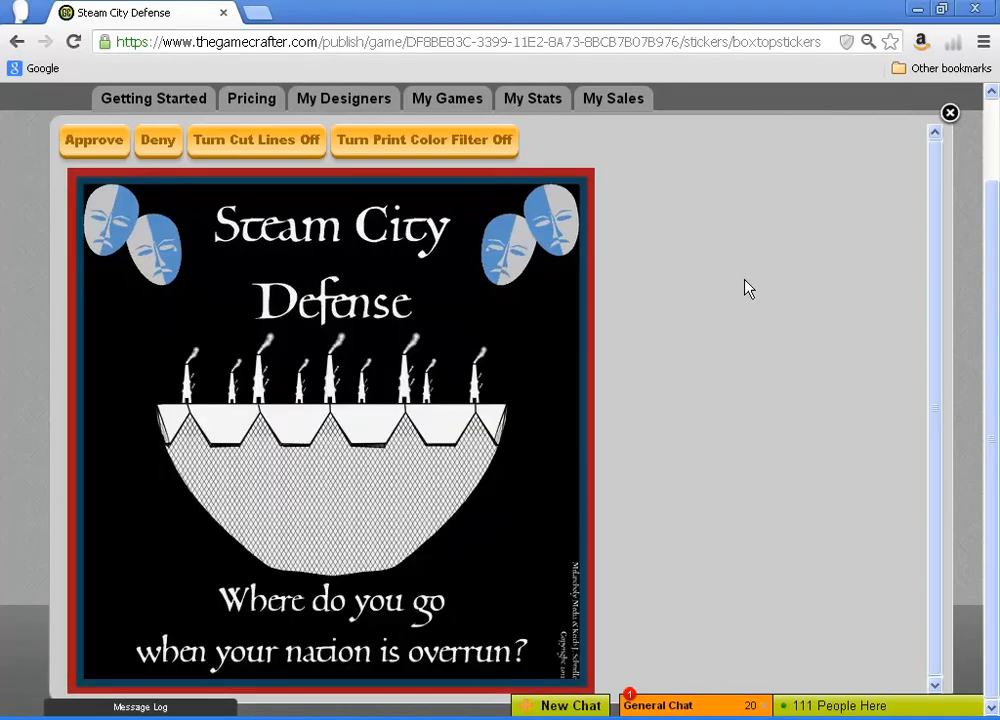
mouse_move(253, 165)
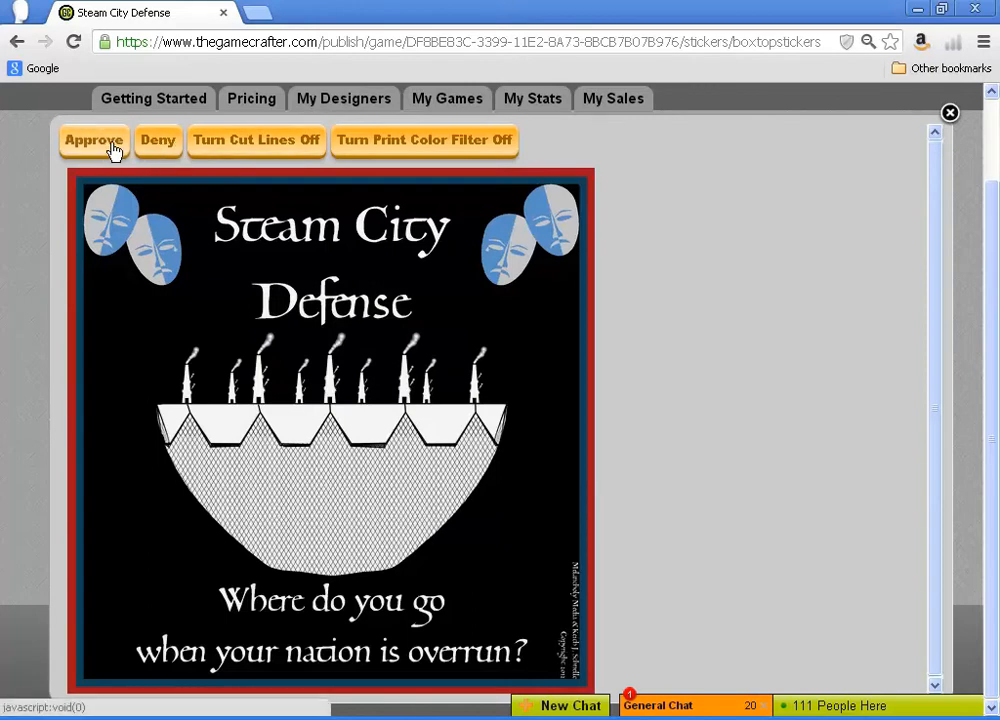
left_click(949, 112)
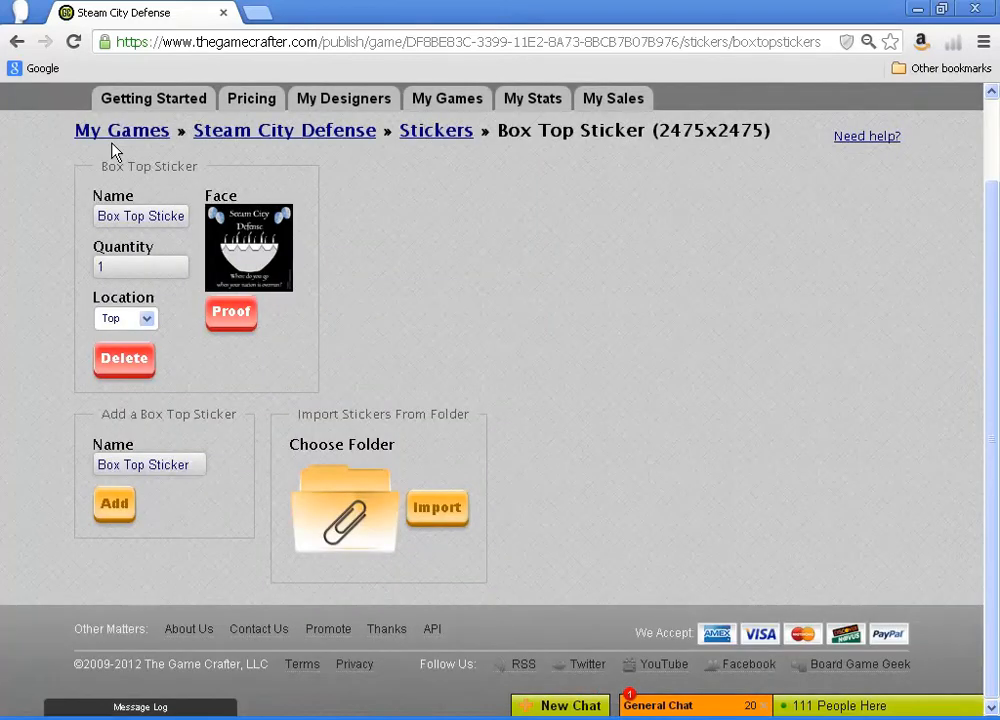
mouse_move(248, 345)
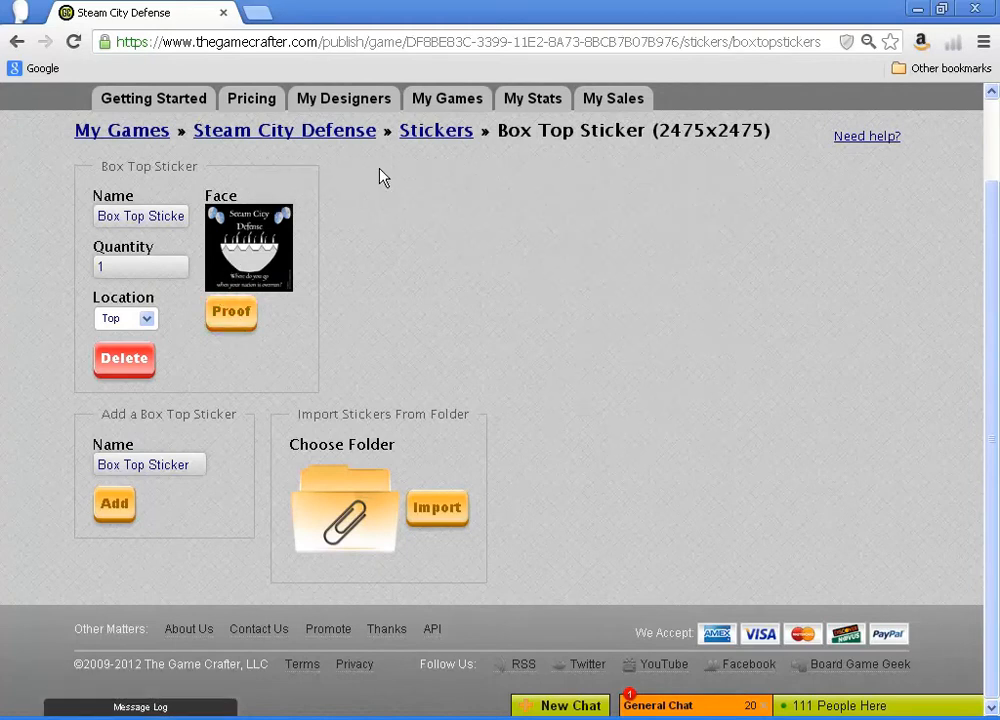
mouse_move(436, 130)
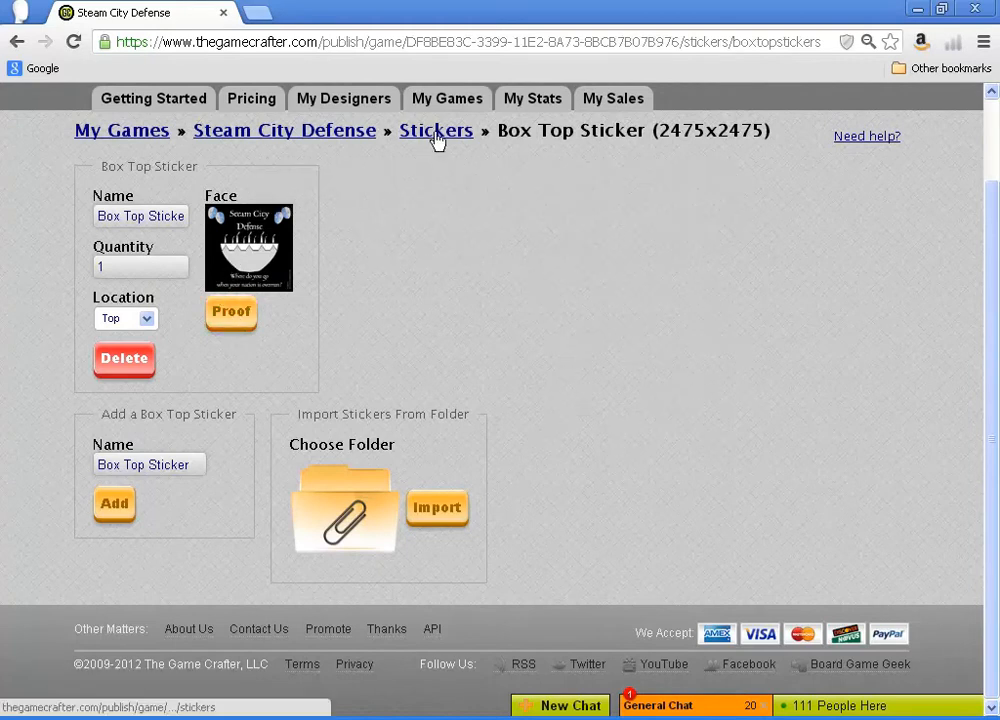
- Go back via Stickers to the Steam City Defense page and open its Parts list
left_click(436, 130)
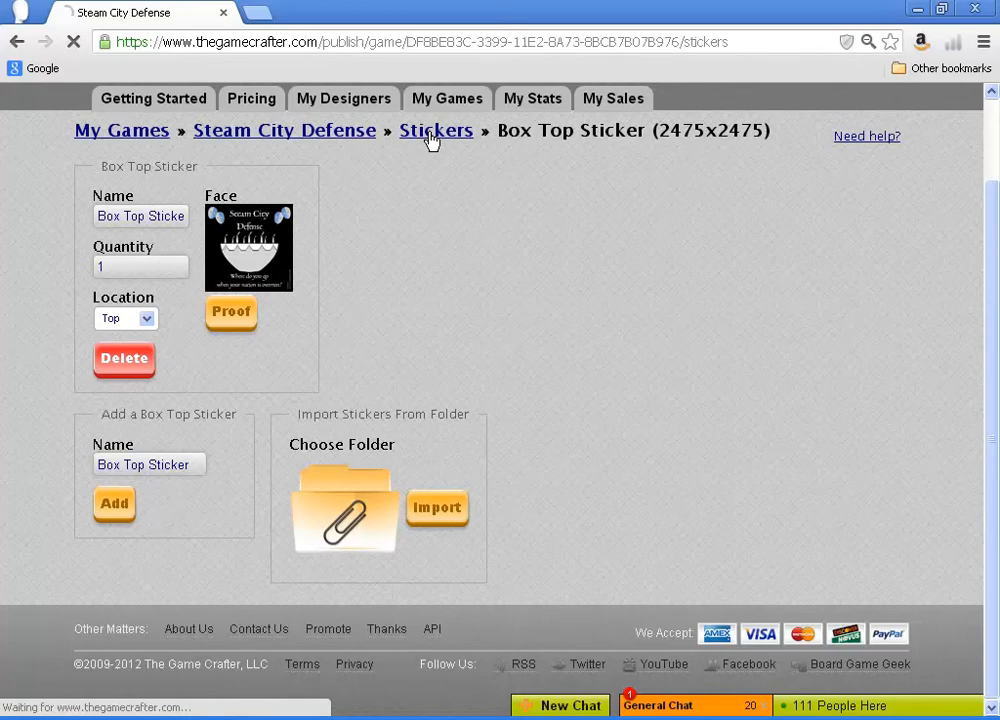
left_click(436, 130)
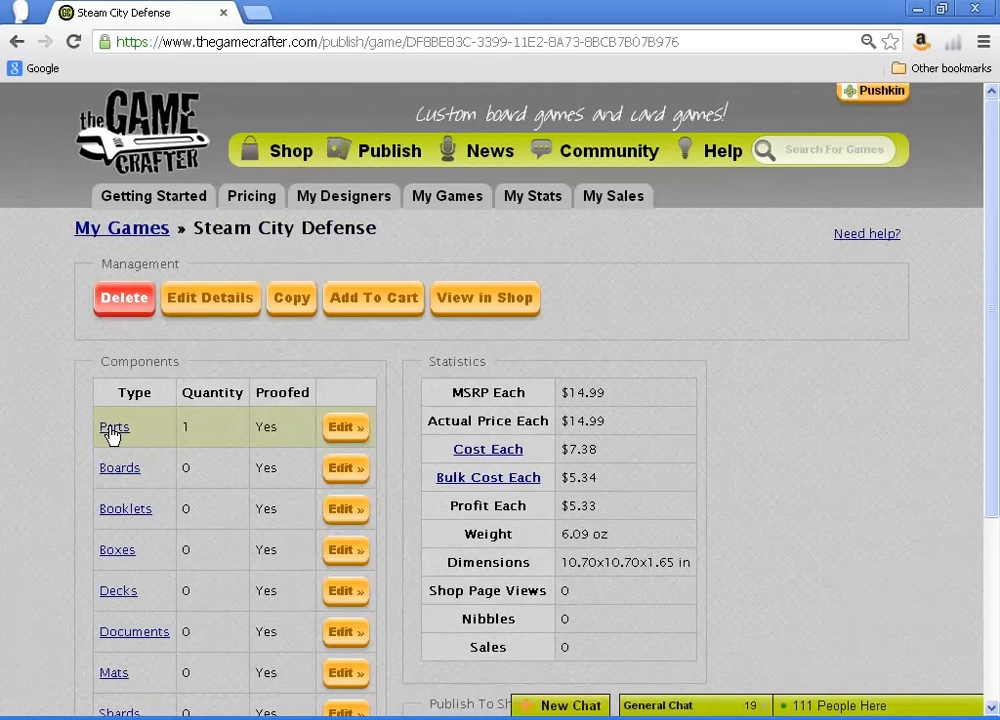
left_click(114, 427)
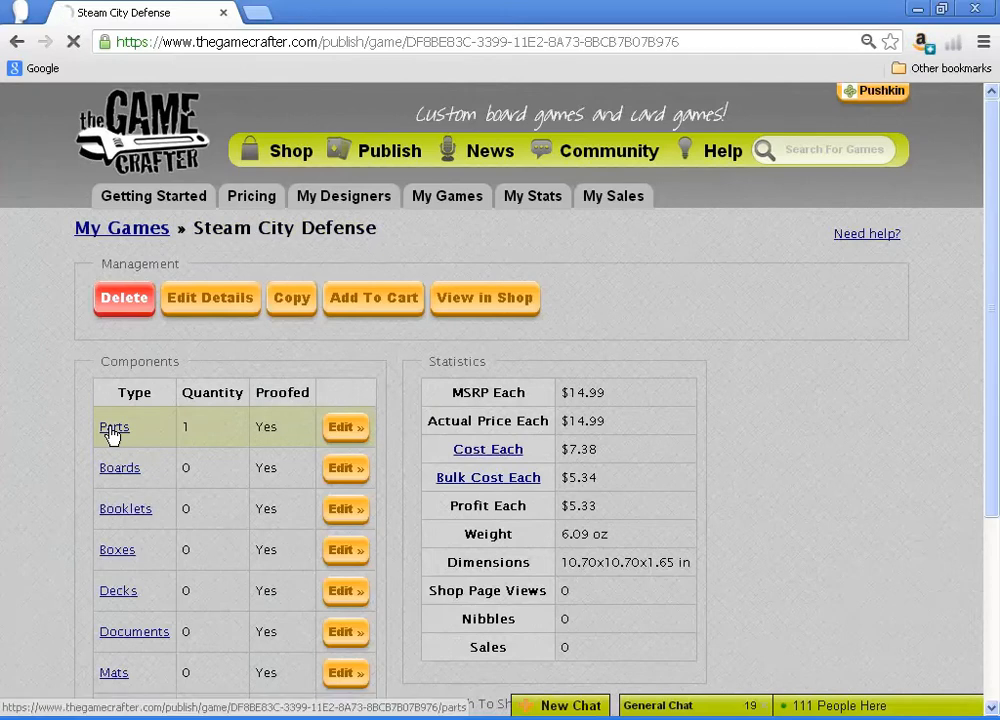
left_click(114, 427)
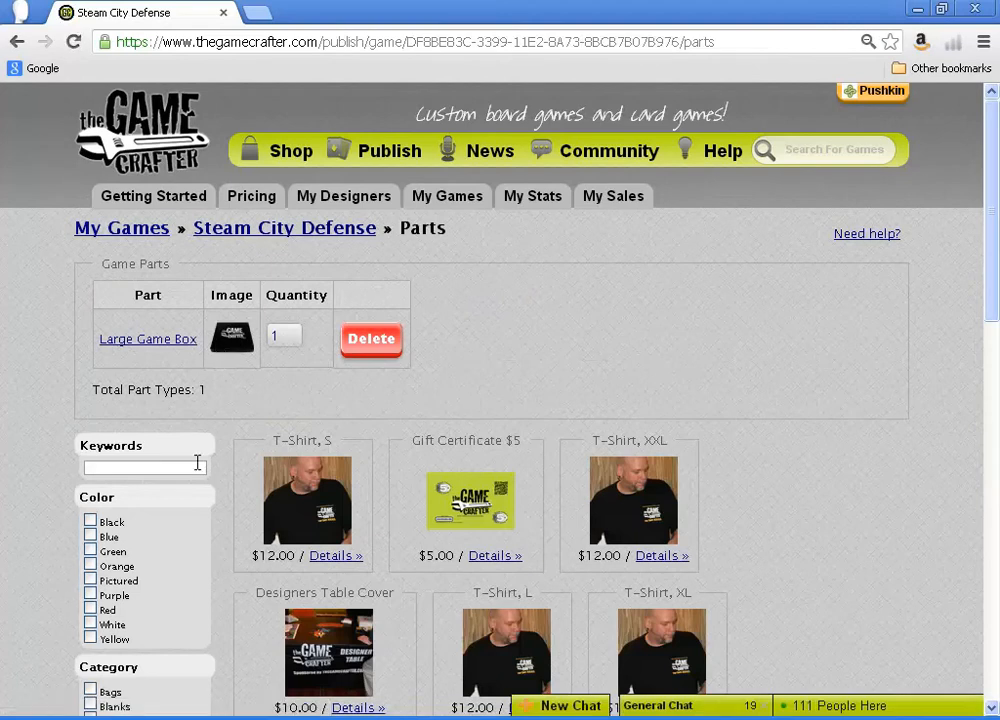
- Filter the parts catalogue to the Tokens category only
scroll("down", 3)
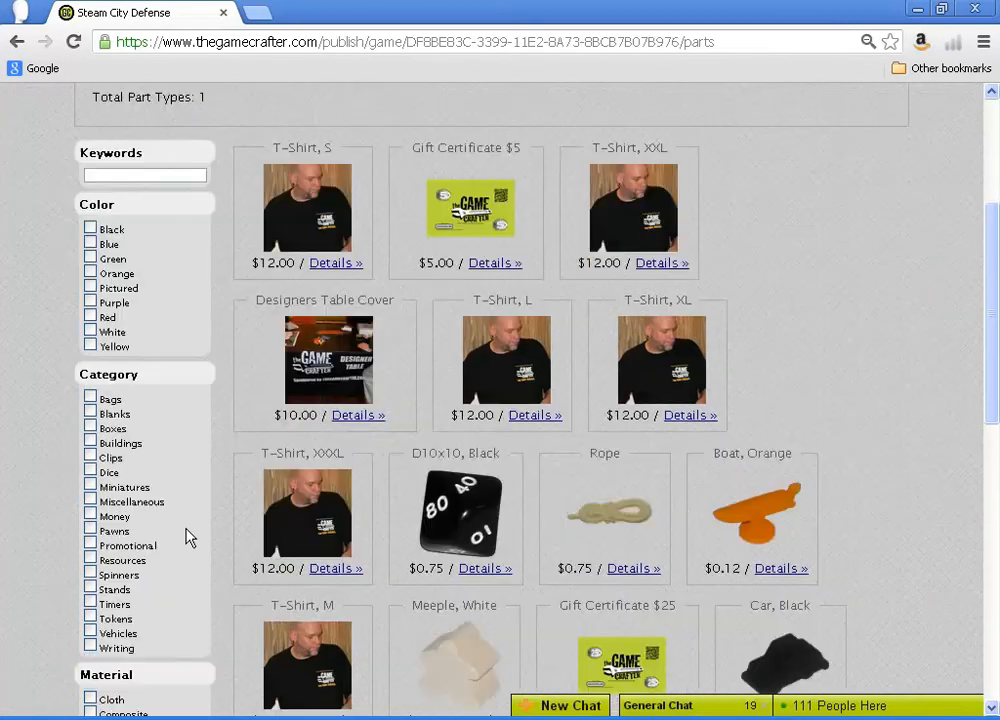
scroll("down", 3)
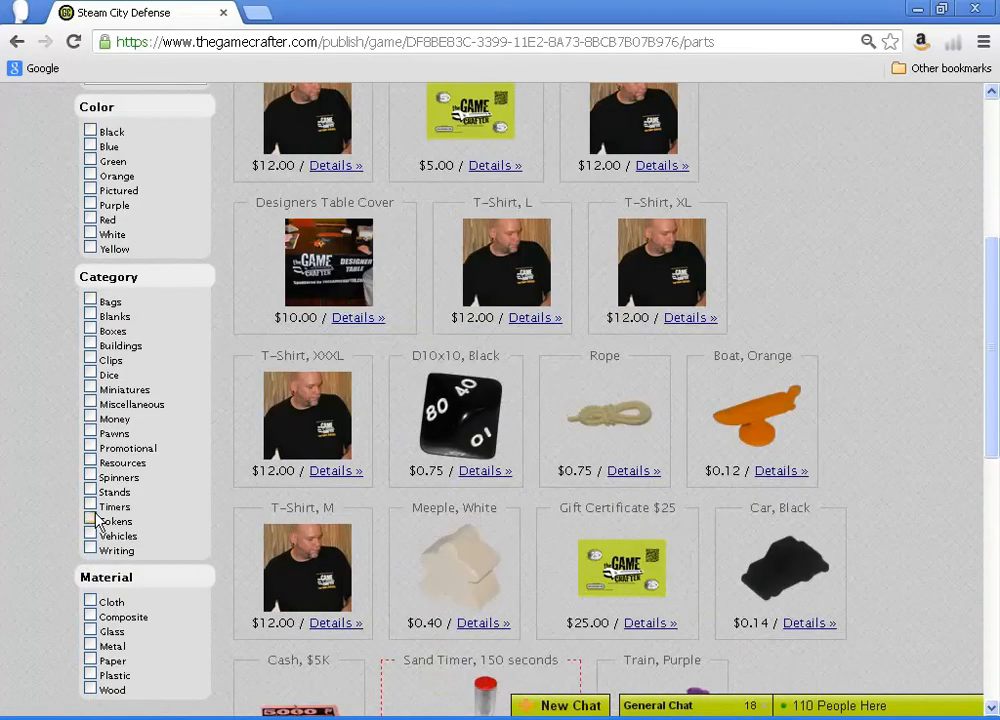
left_click(90, 521)
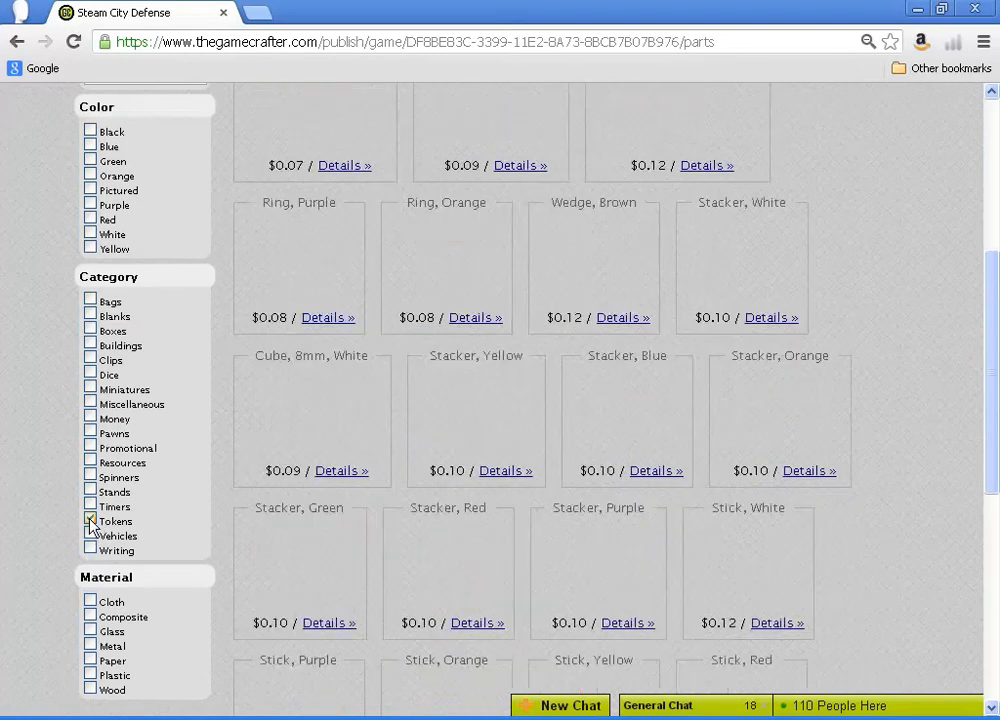
left_click(91, 521)
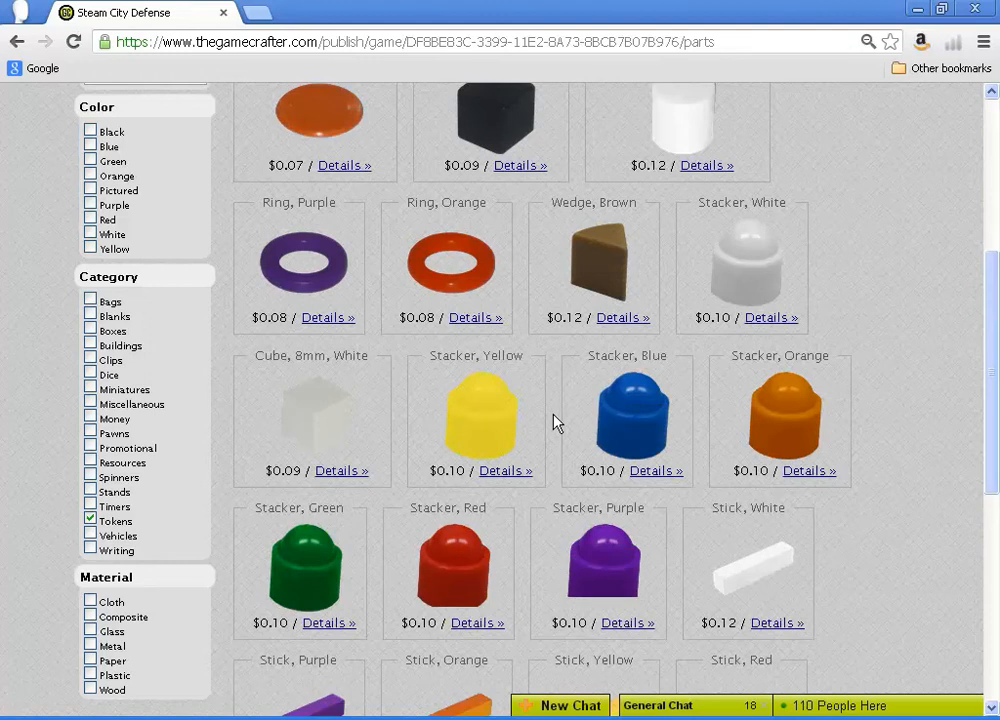
- Move to page 2 of the token parts to find the Disc, Blue part
scroll("down", 3)
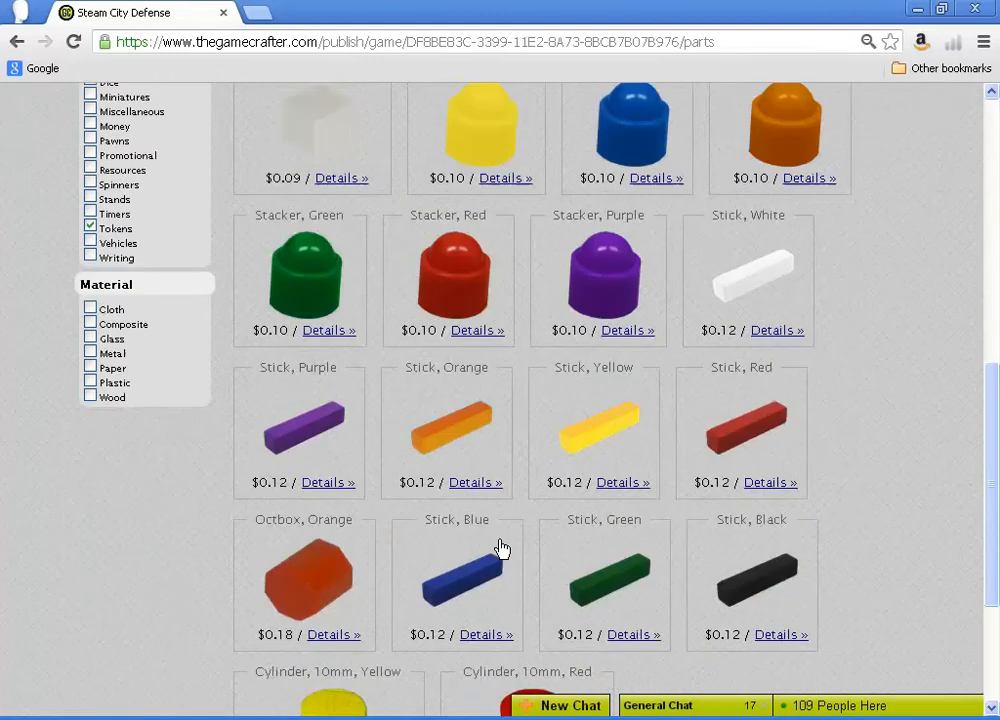
scroll("down", 3)
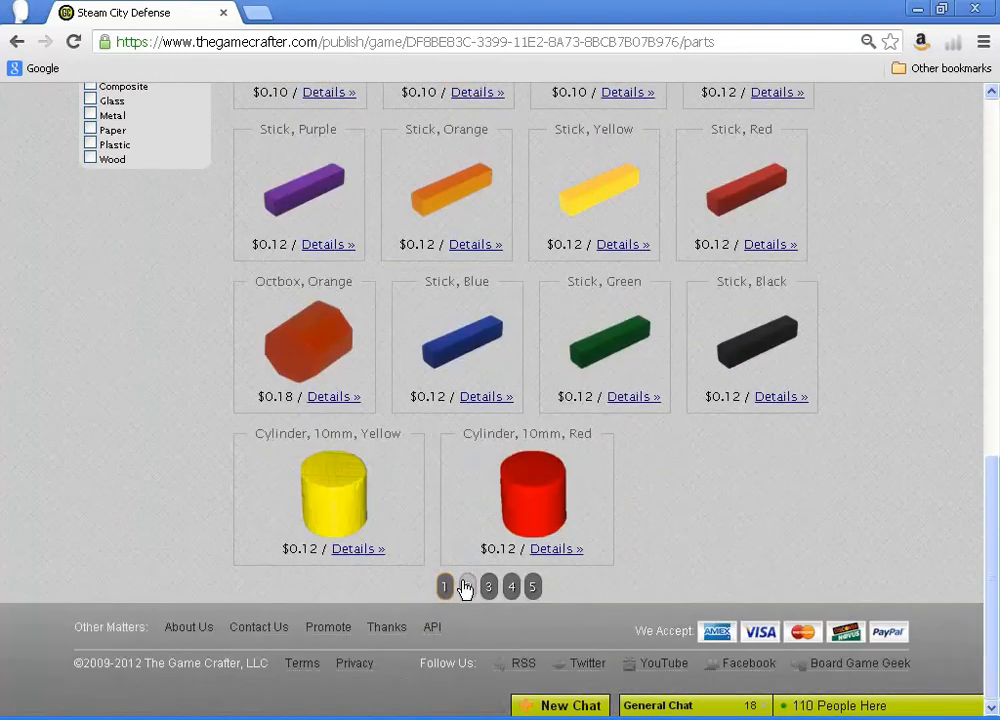
left_click(464, 587)
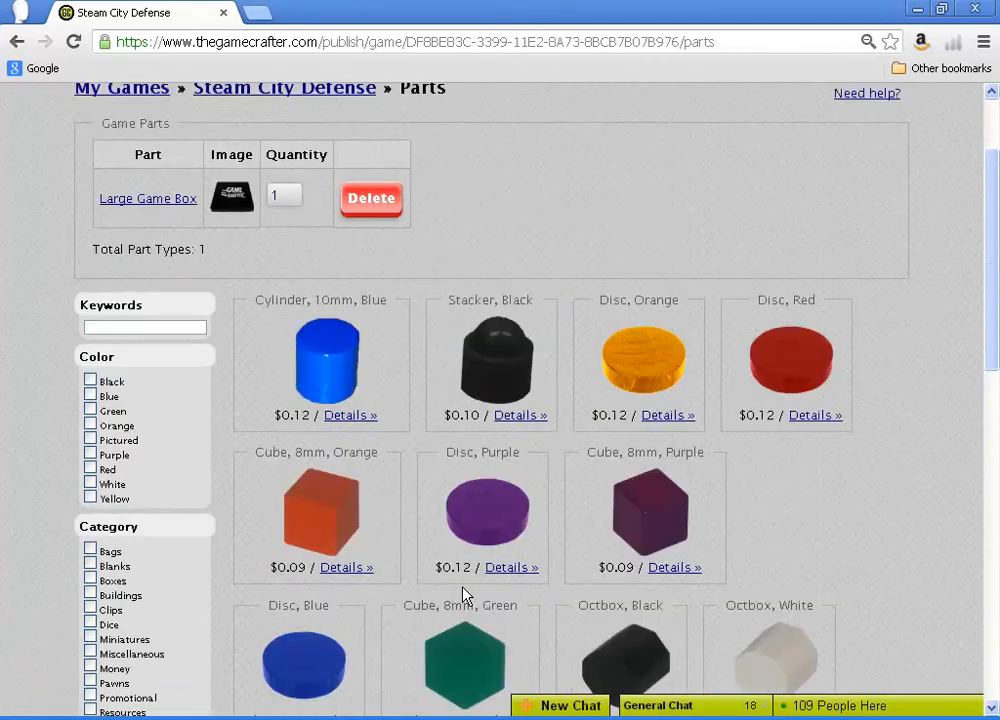
scroll("down", 3)
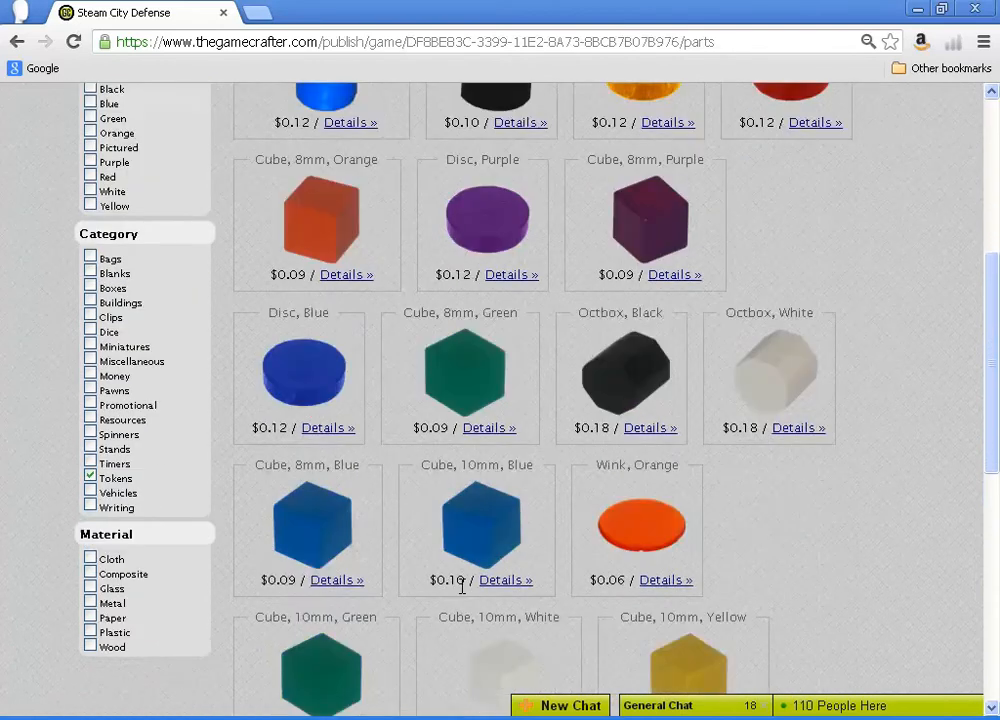
scroll("down", 3)
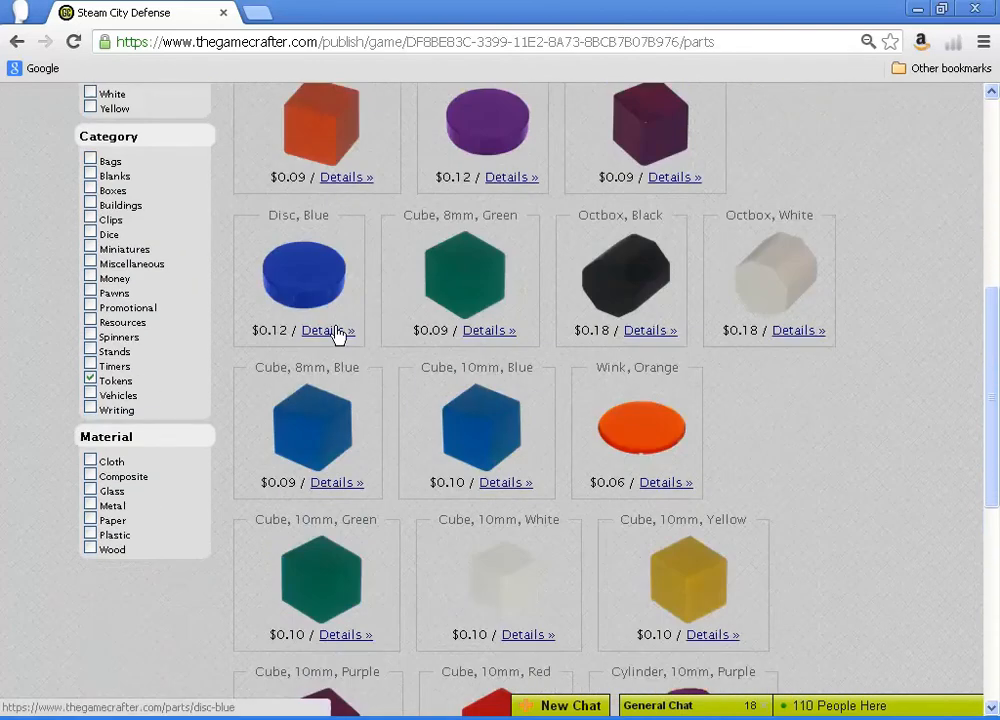
mouse_move(360, 345)
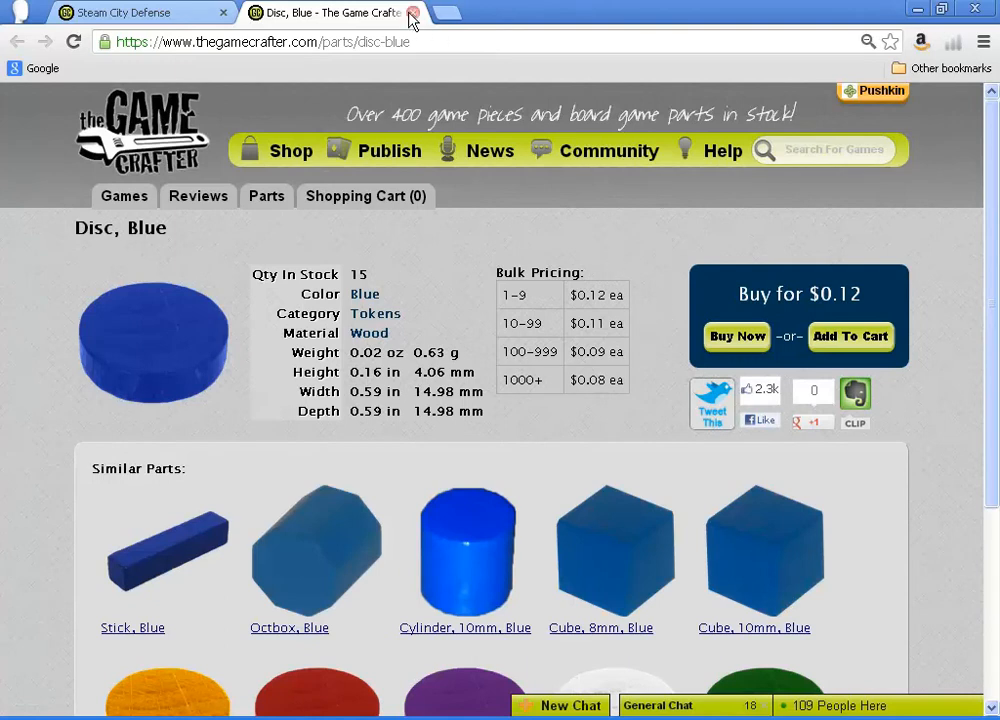
- Close the Disc, Blue details and locate Token Chip, White in the catalogue
left_click(410, 12)
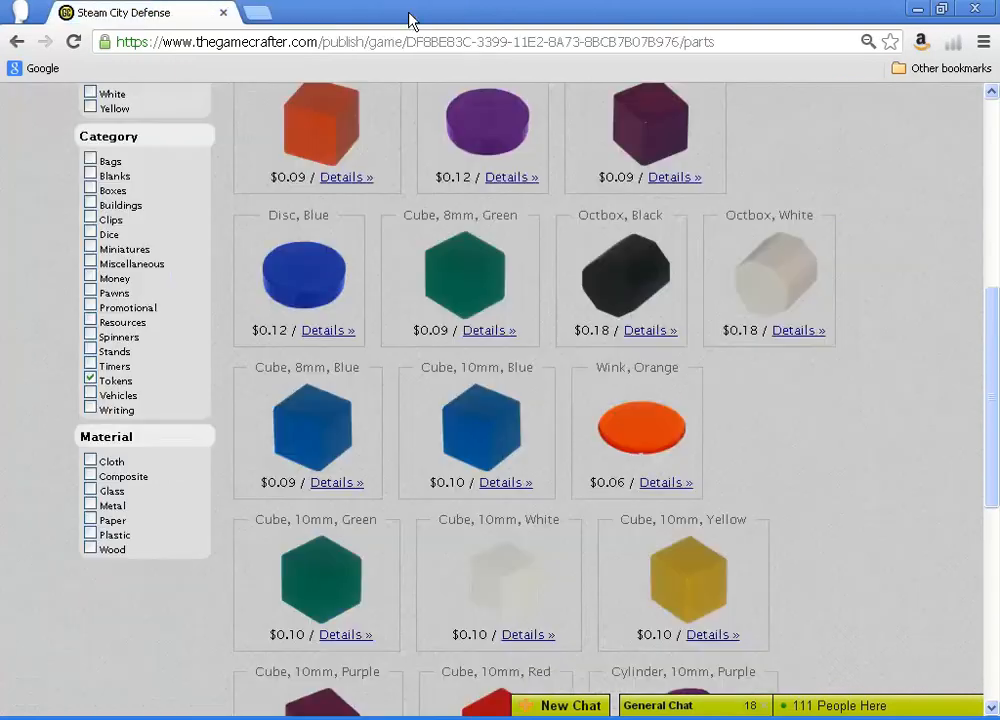
scroll("down", 3)
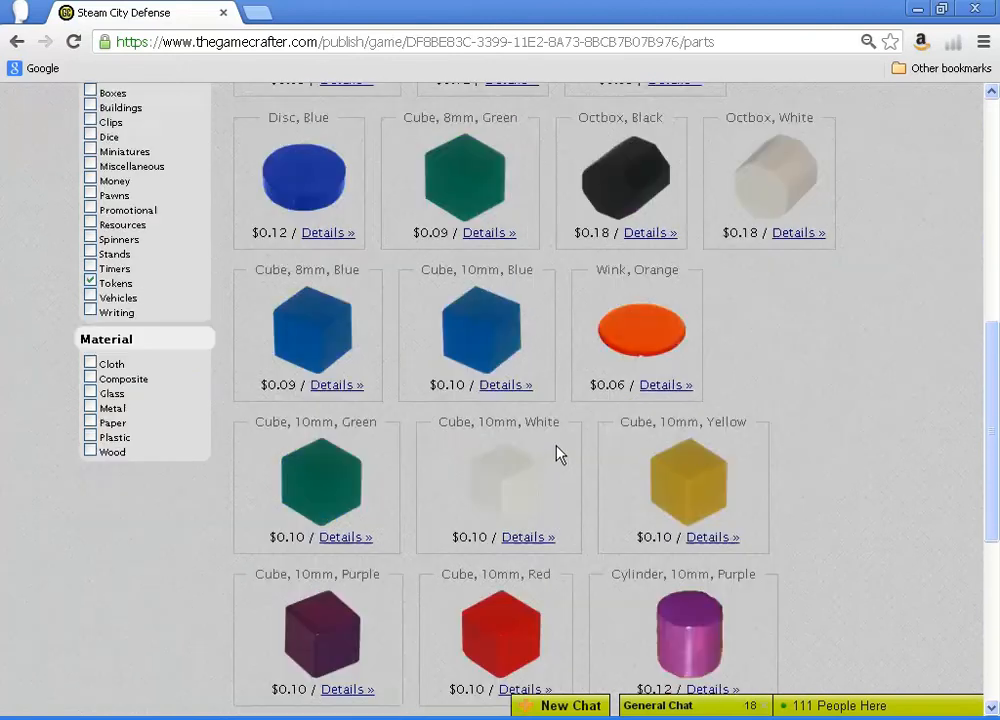
scroll("down", 3)
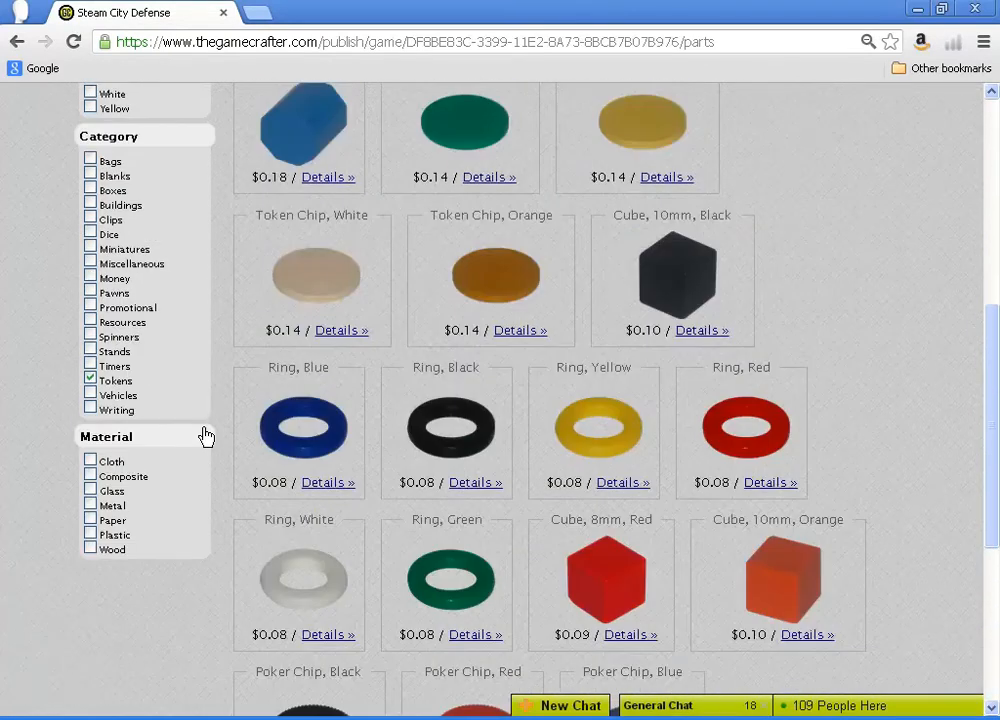
scroll("down", 3)
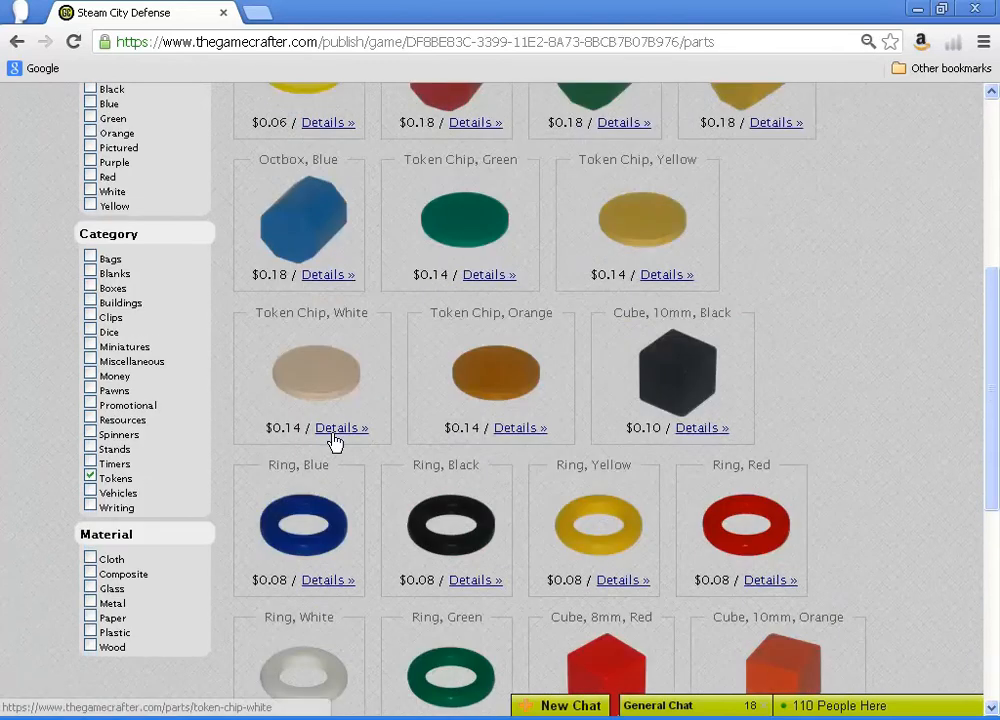
- Review Token Chip, White details in a new tab, then add it to the game's parts
right_click(335, 428)
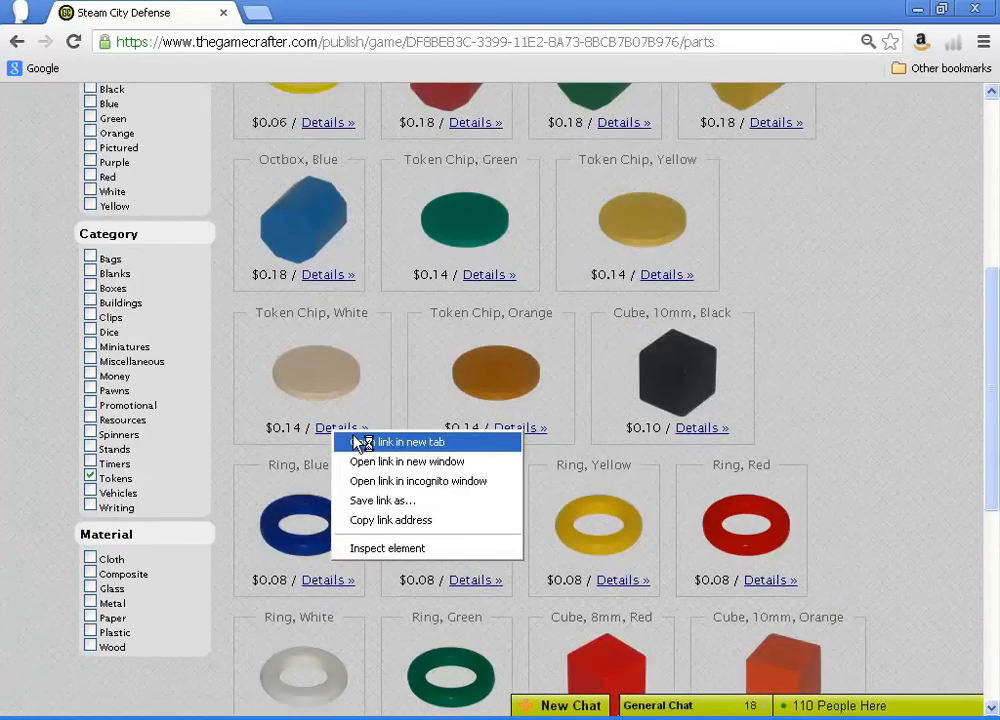
left_click(390, 442)
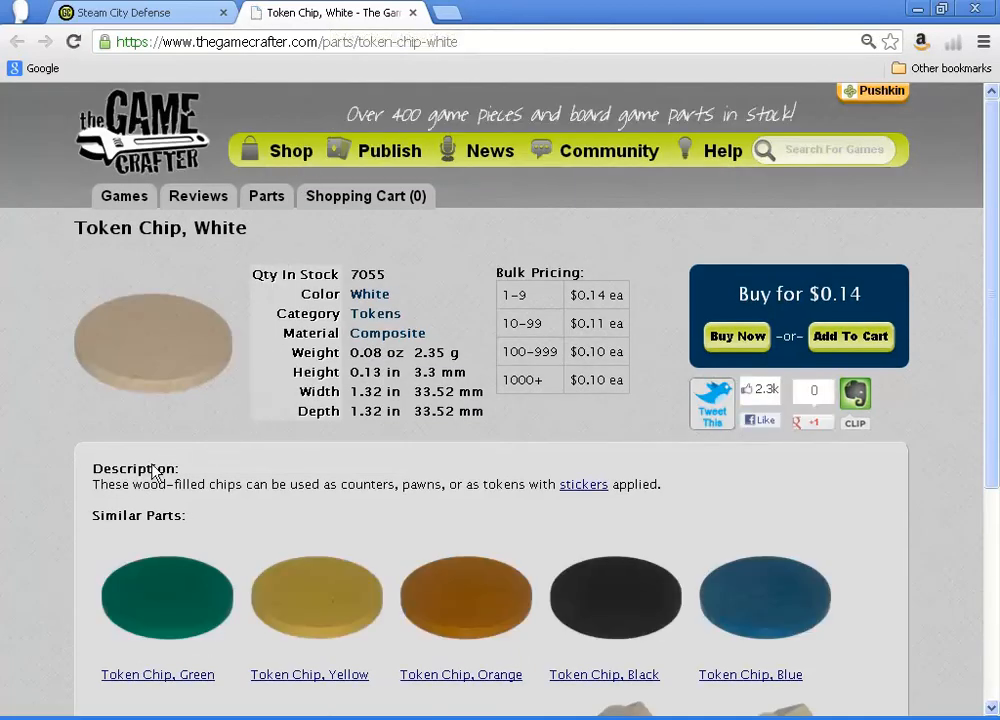
double_click(130, 484)
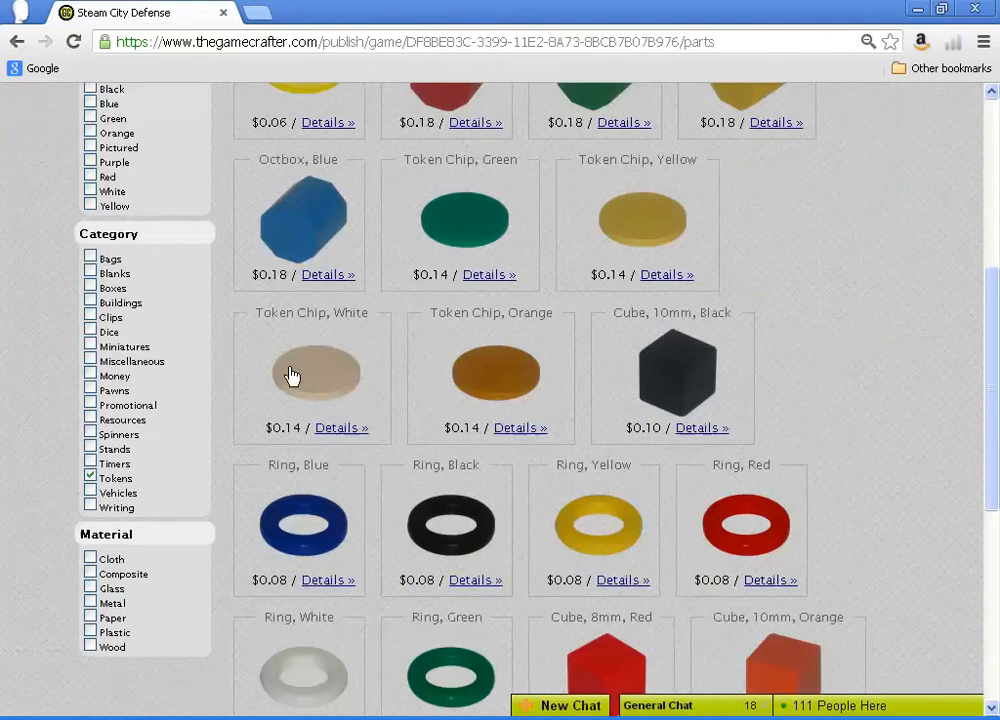
left_click(317, 375)
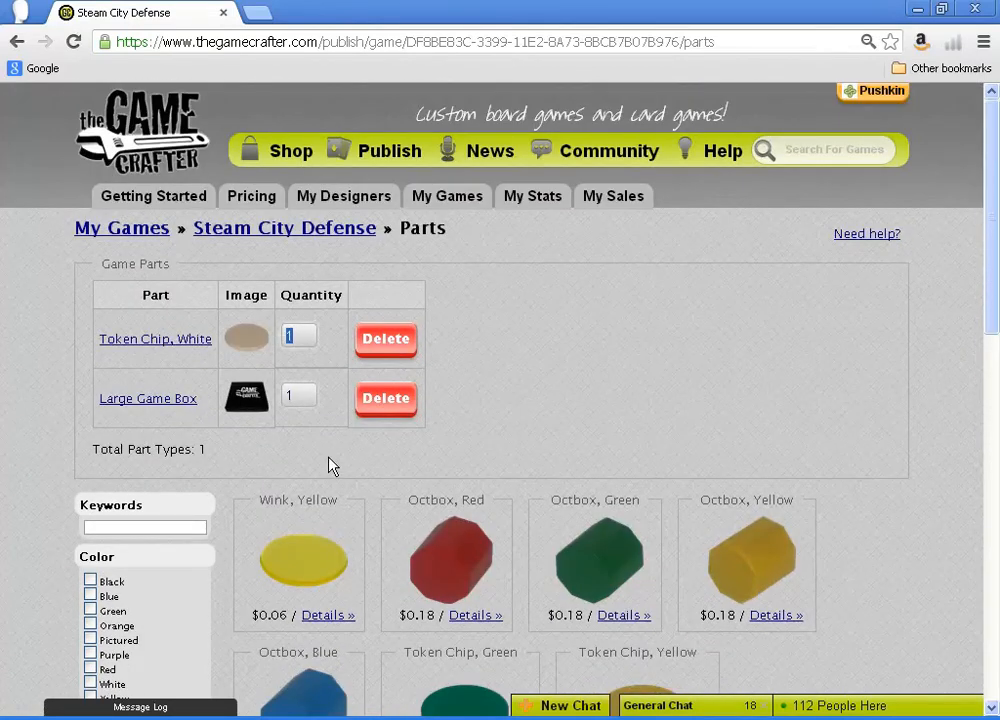
- Set the Token Chip, White quantity to 24 and clear the Tokens filter
type("2")
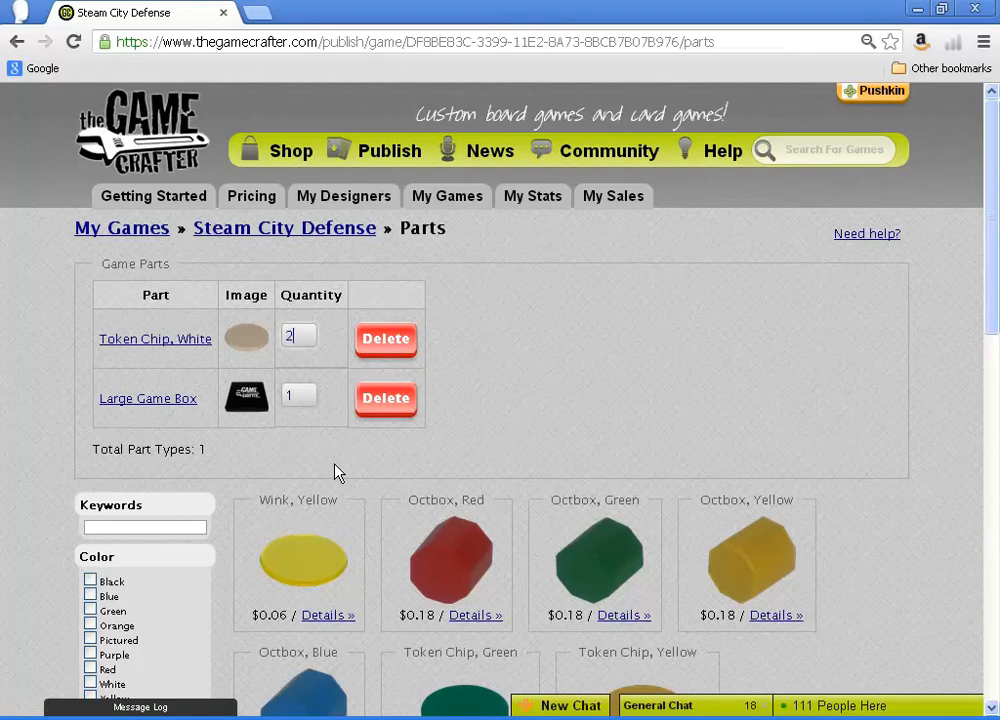
type("4")
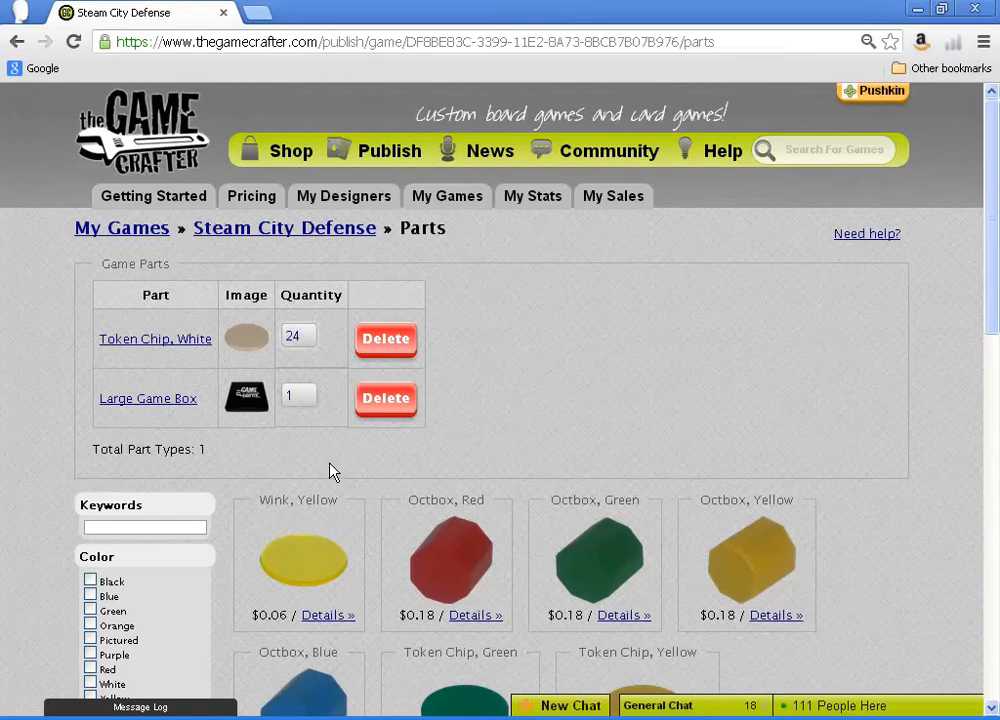
left_click(298, 394)
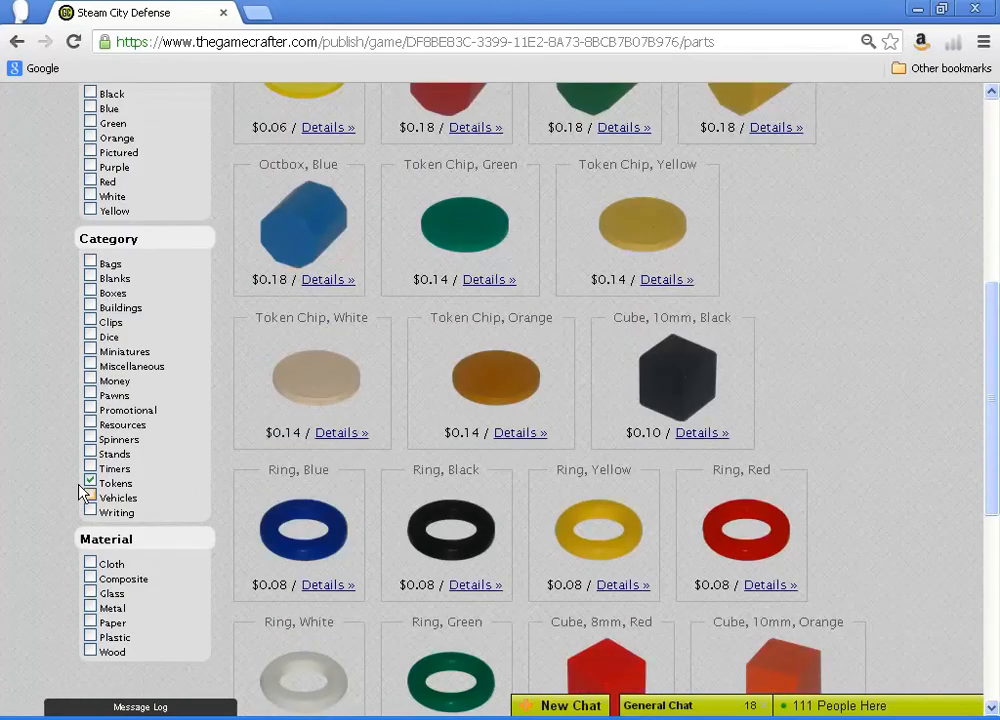
left_click(89, 483)
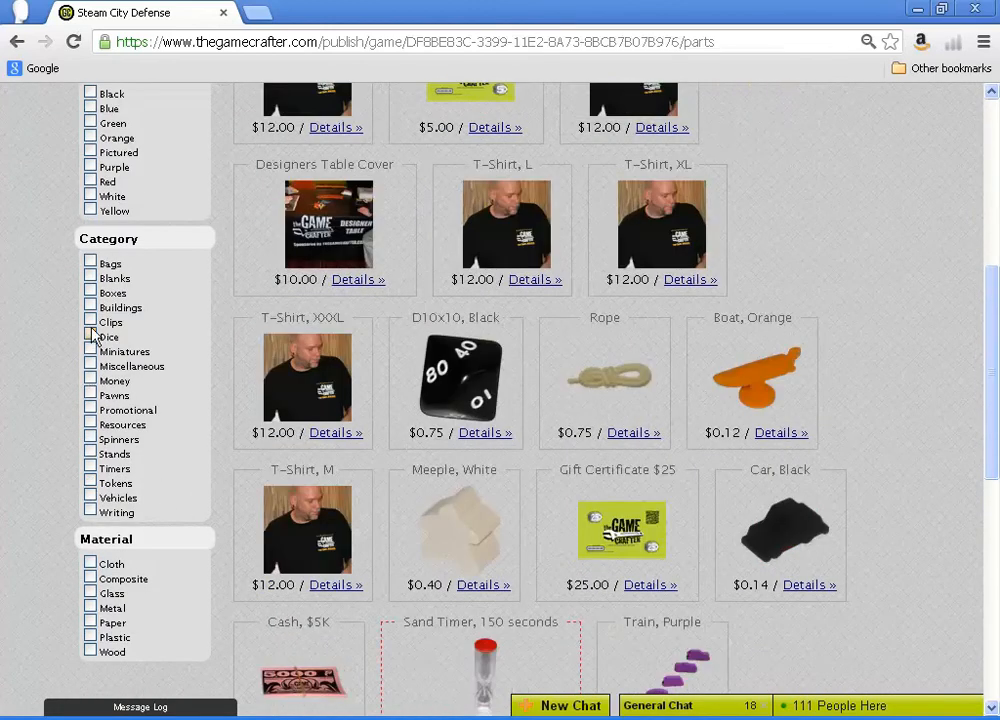
- Filter the catalogue to Dice and add the D6 Indented Blank Black die
left_click(91, 337)
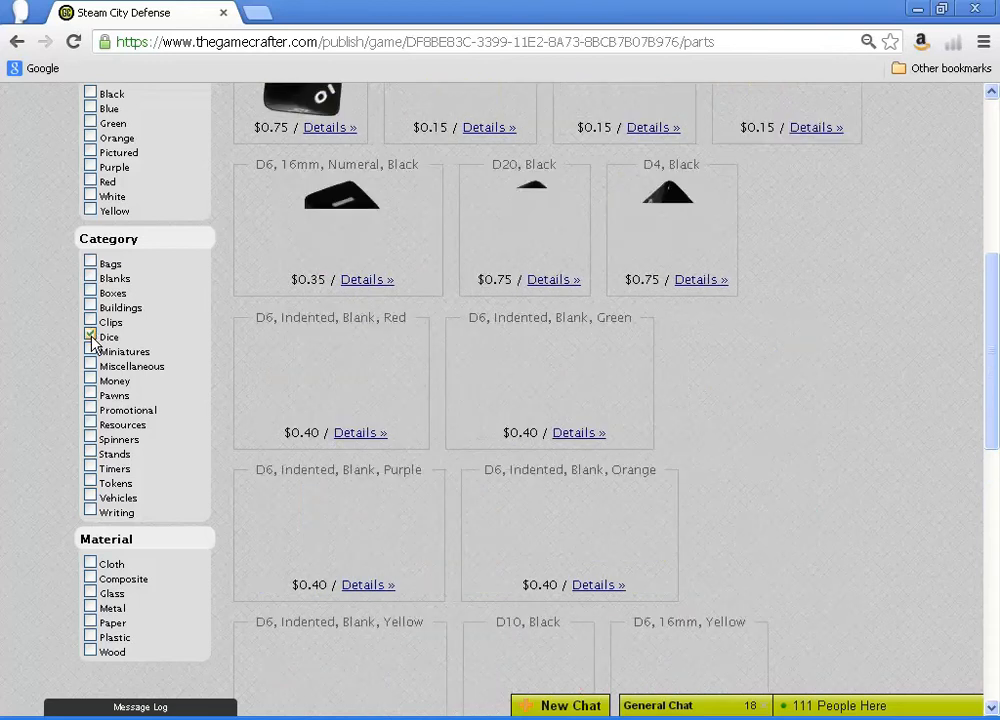
left_click(90, 337)
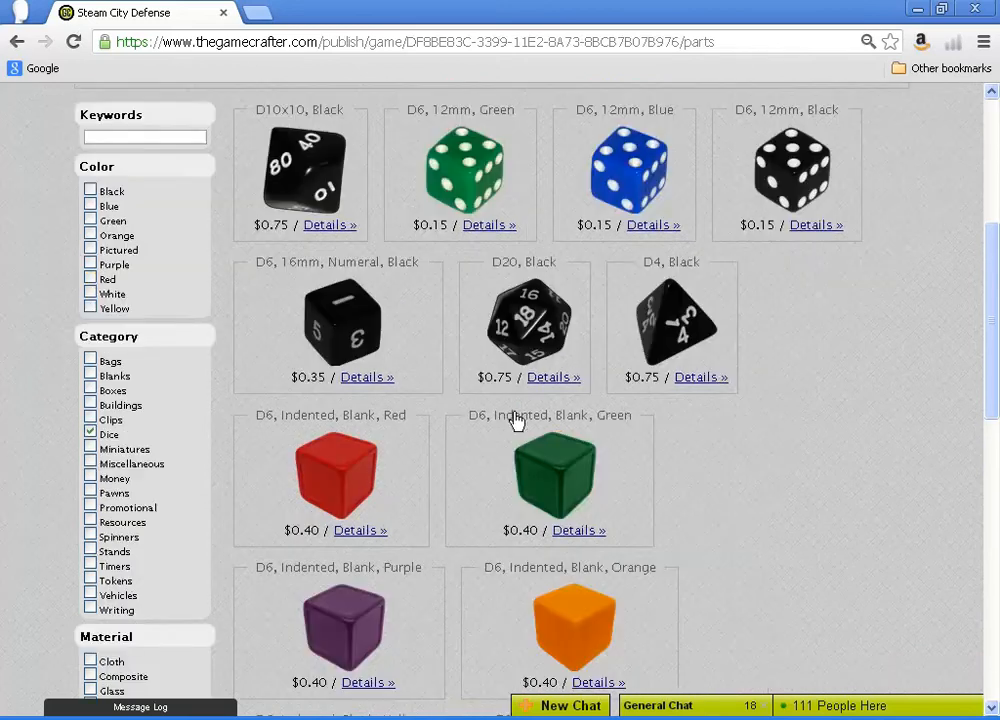
scroll("down", 3)
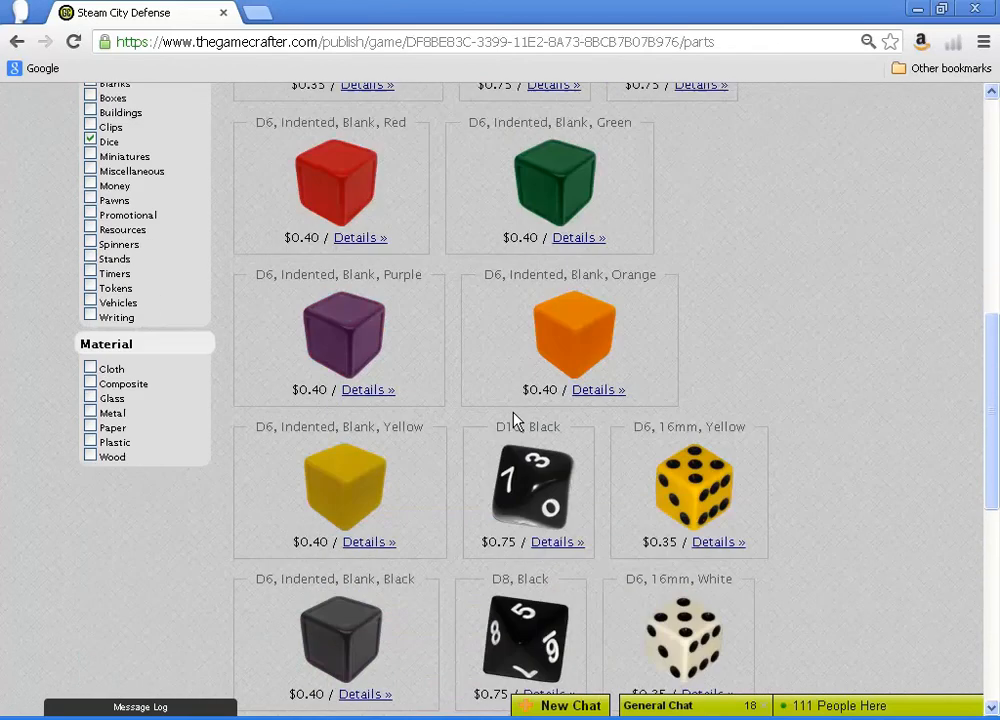
scroll("down", 3)
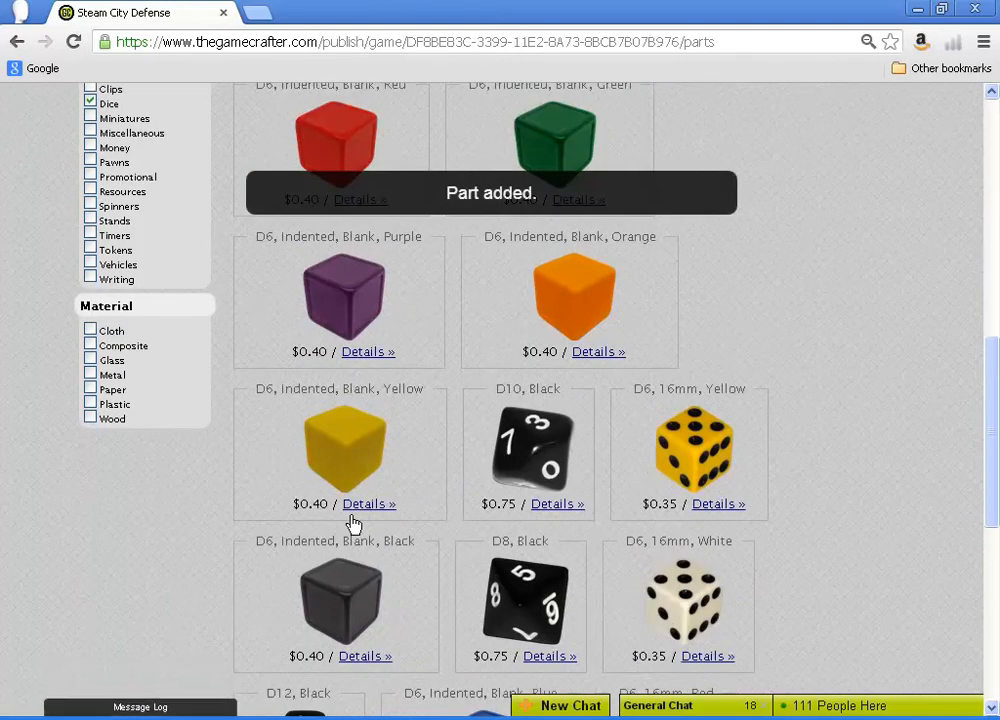
scroll("down", 3)
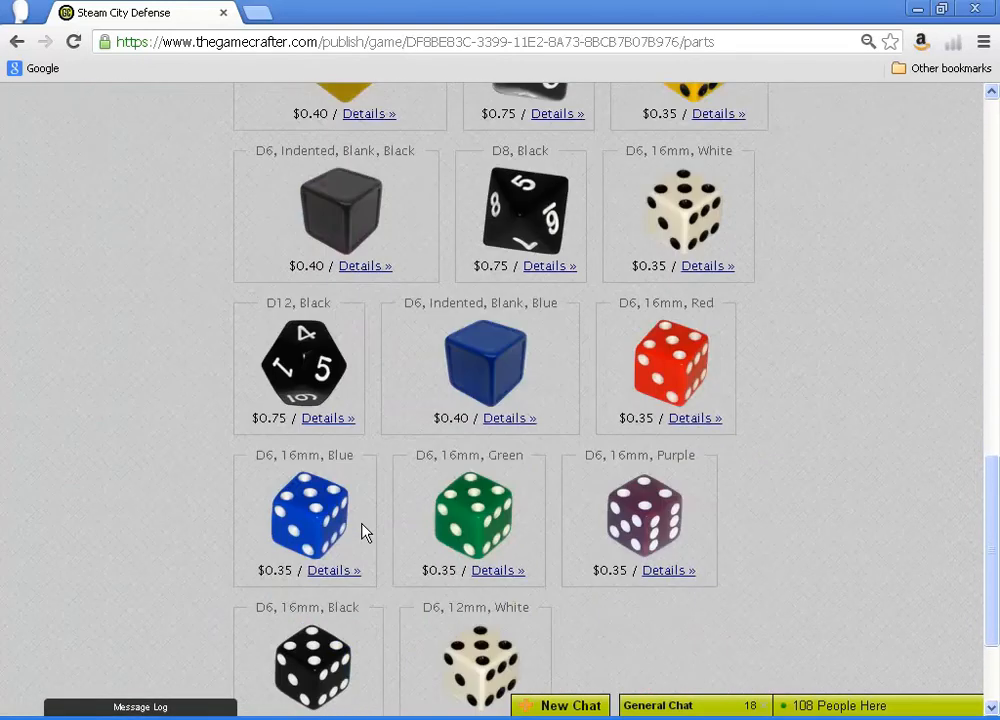
scroll("down", 3)
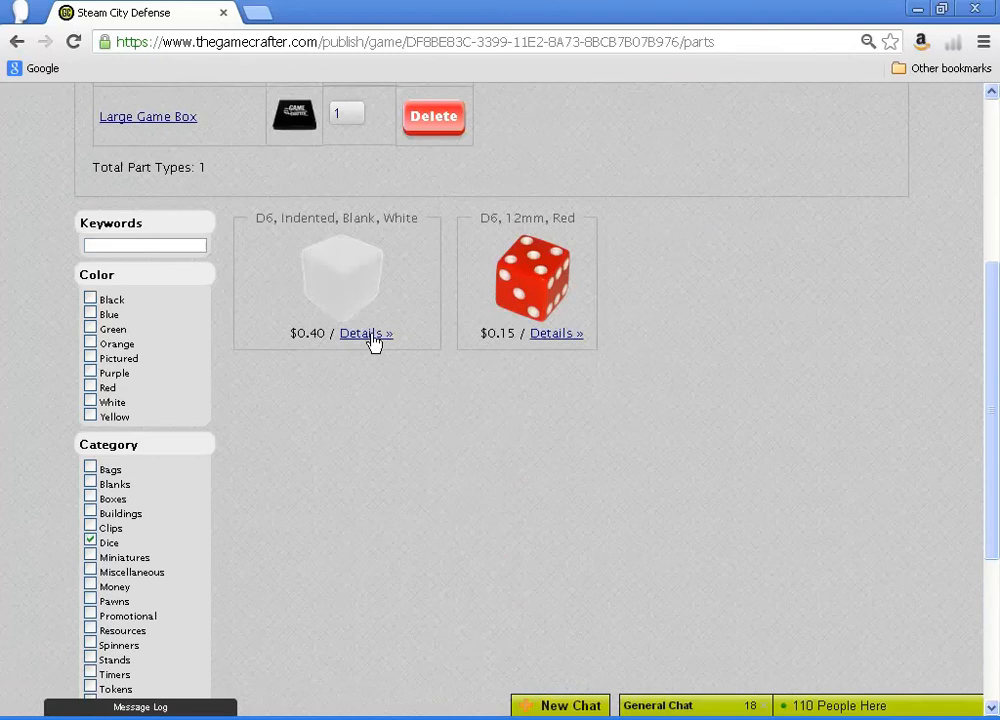
- Review the D6 Indented Blank White die's details page in a separate tab
right_click(366, 333)
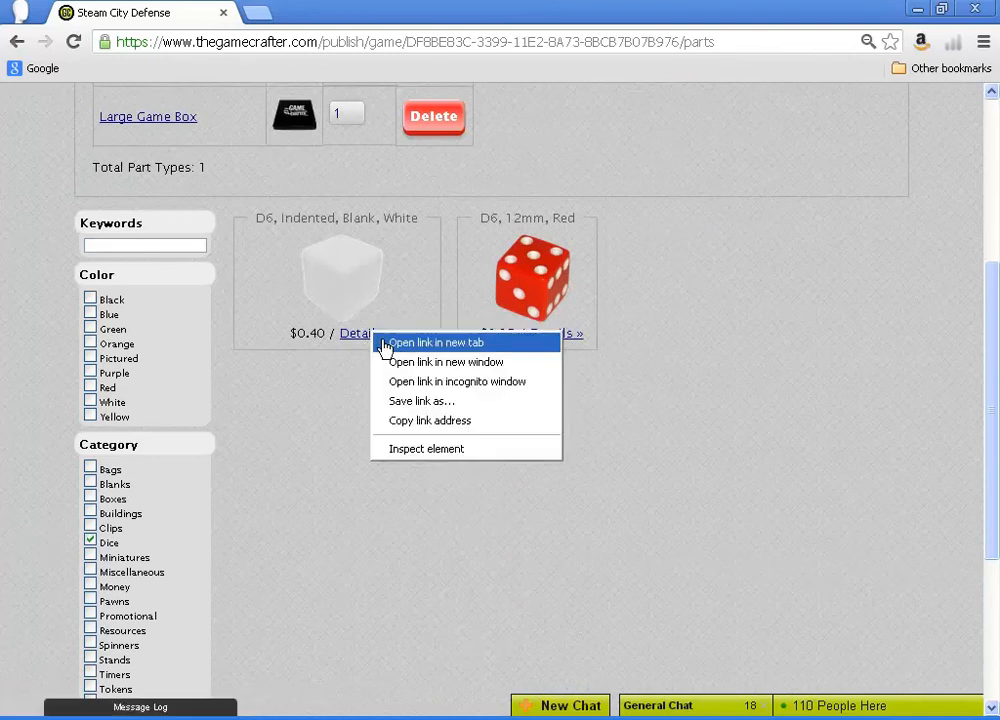
left_click(432, 342)
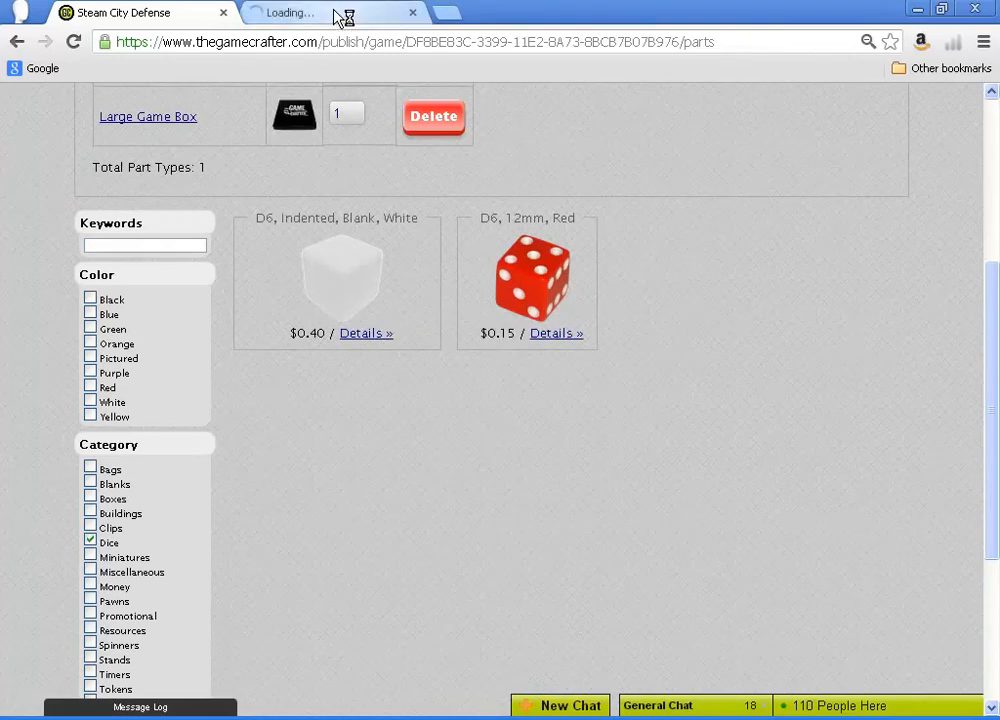
left_click(366, 333)
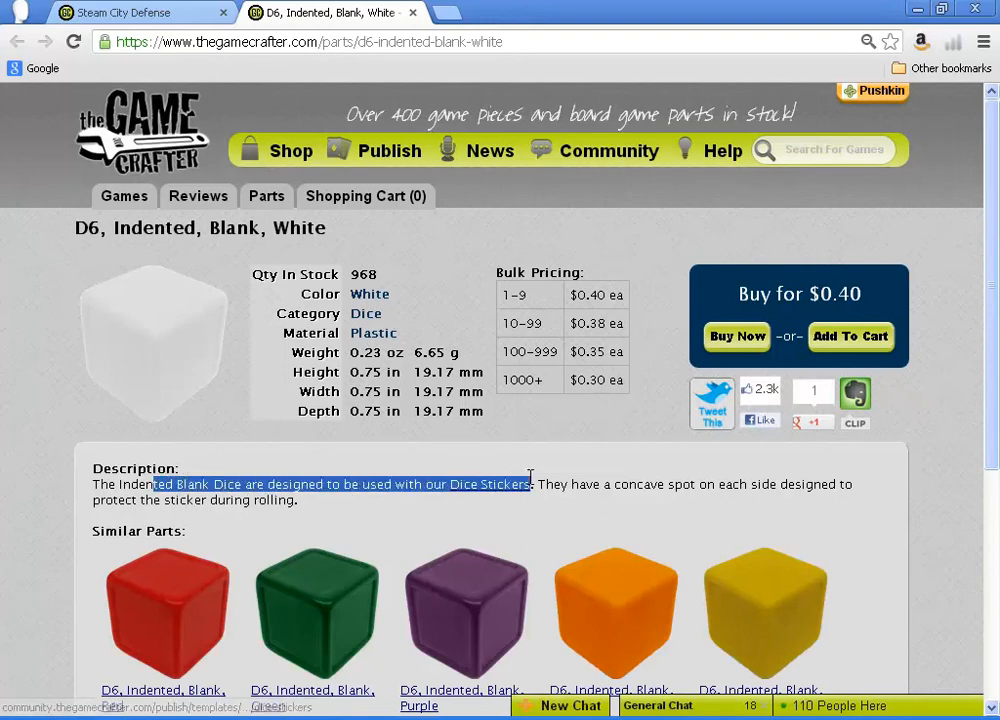
left_click(345, 484)
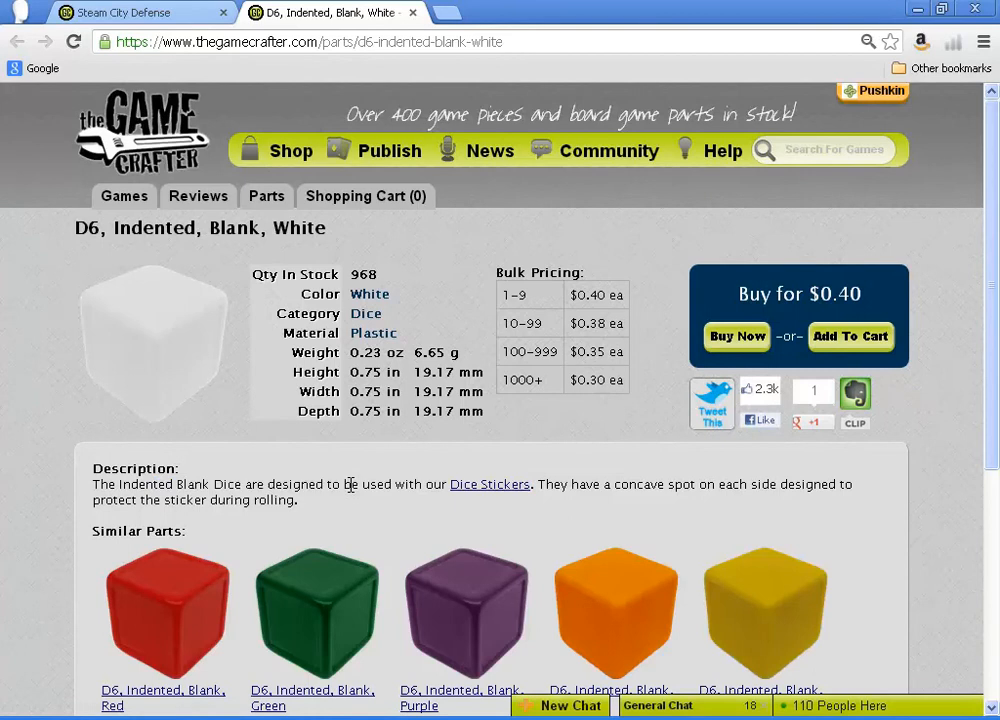
mouse_move(403, 67)
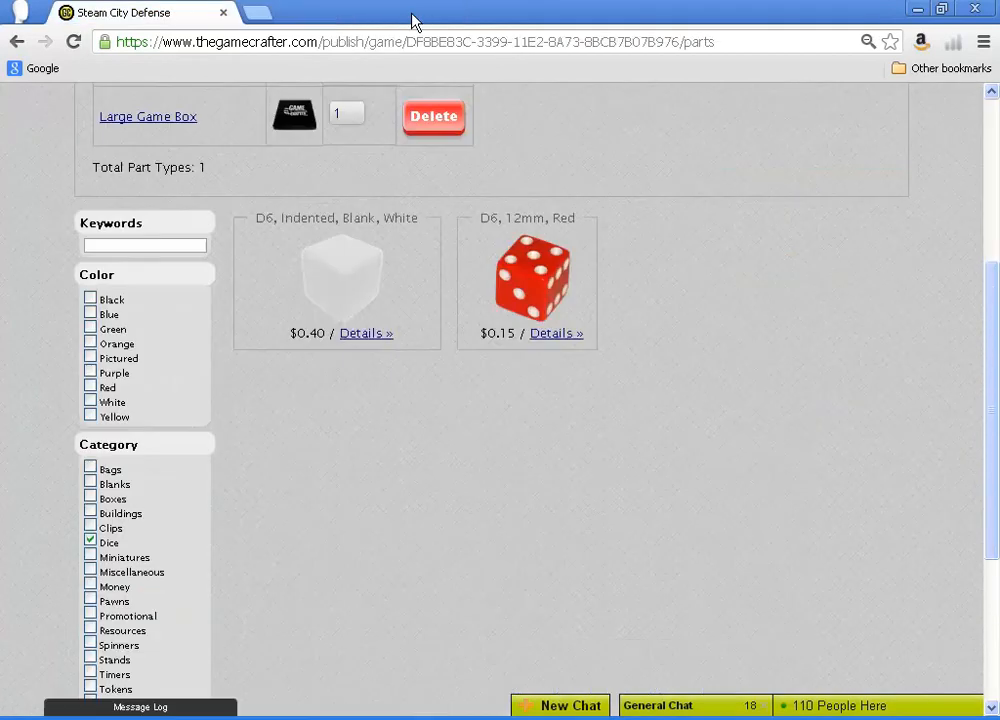
mouse_move(370, 275)
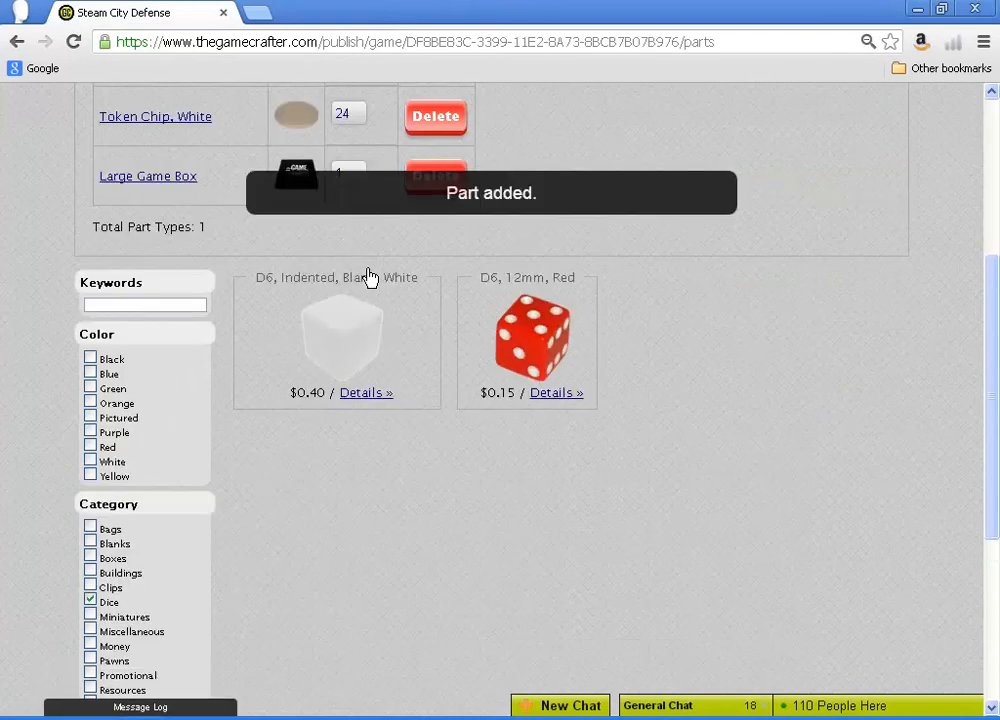
- Set both blank dice to 6, search 'winks' and add red, blue, green, purple, yellow and orange winks
scroll("up", 3)
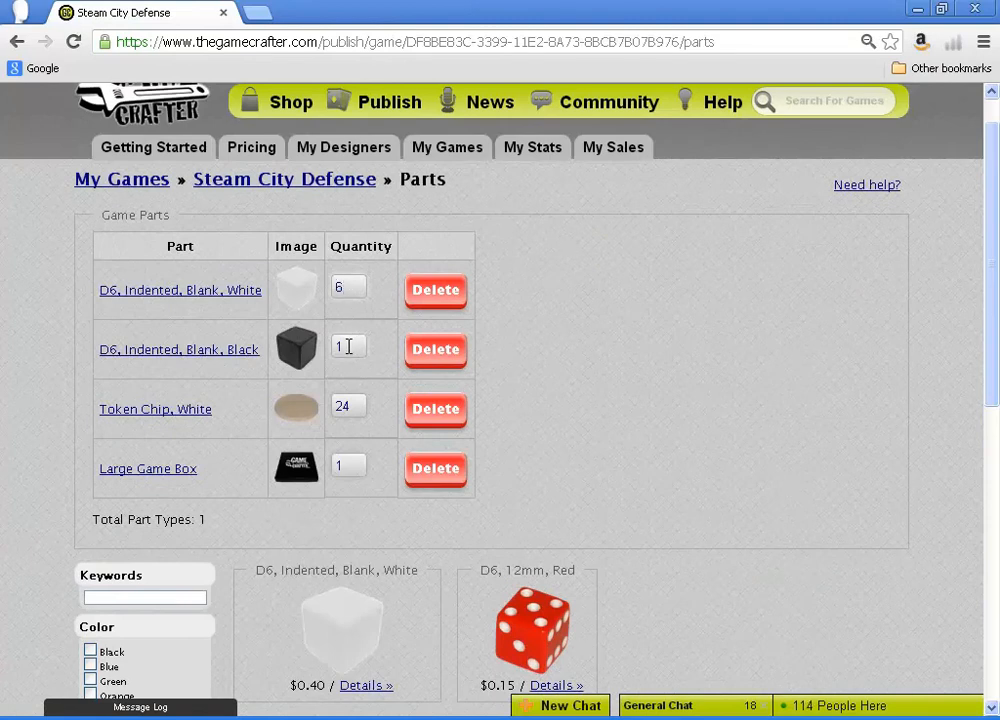
type("6")
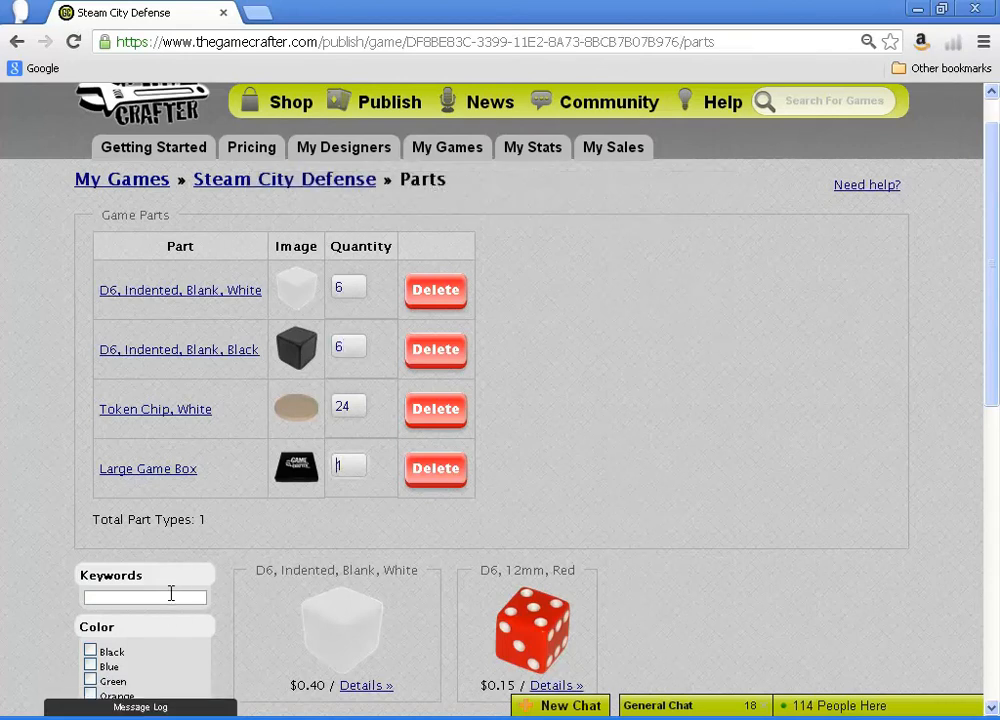
scroll("down", 3)
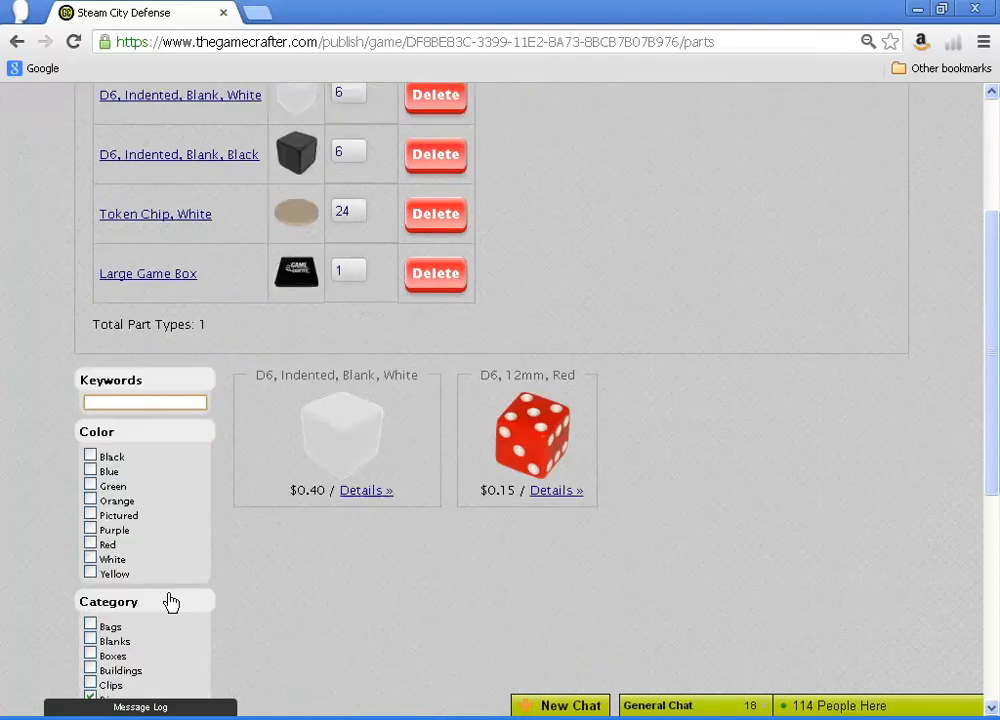
type("winks")
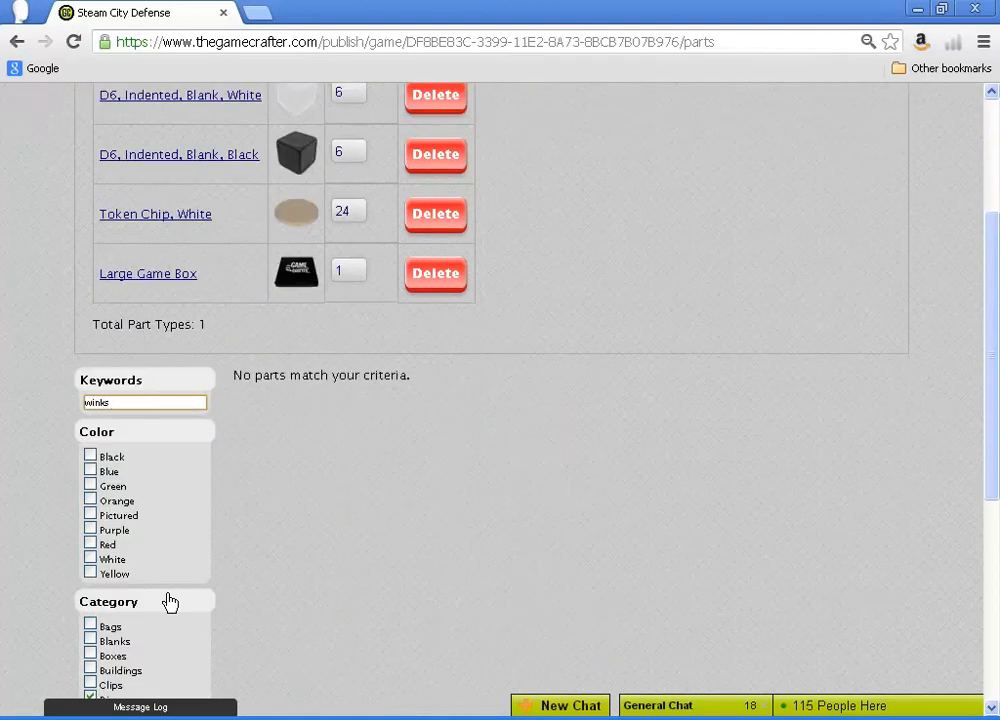
scroll("down", 3)
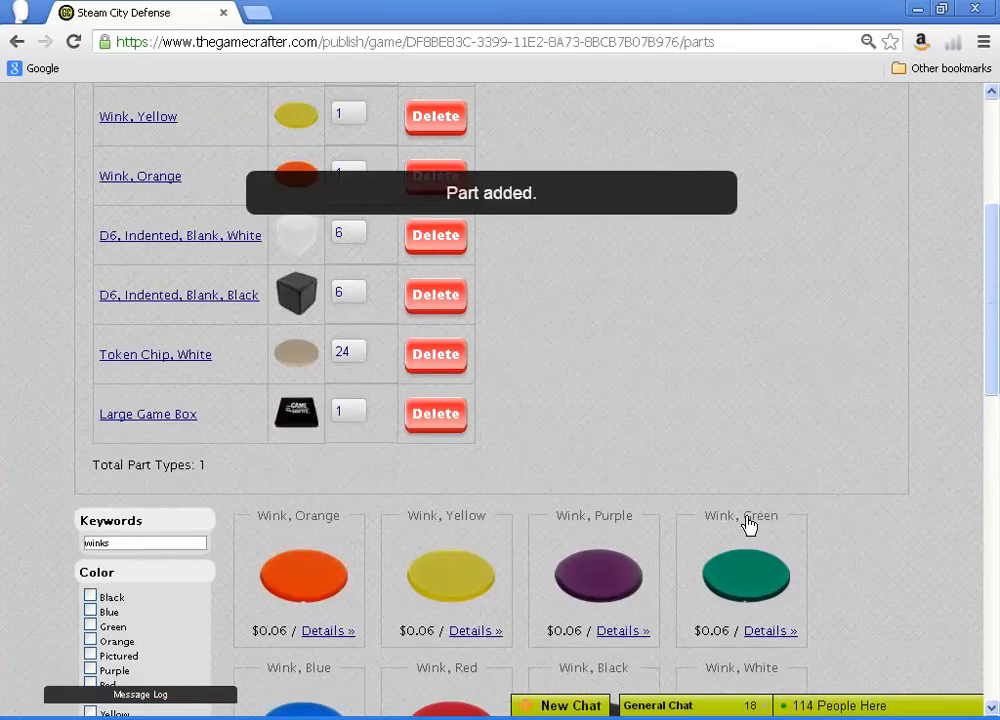
scroll("down", 3)
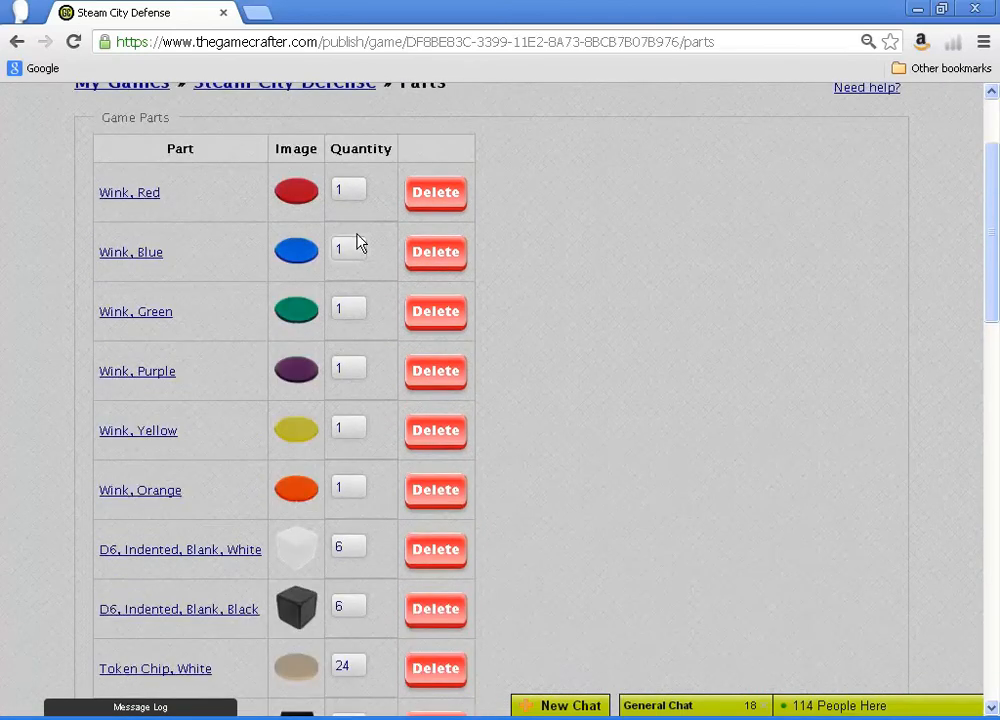
- Set each wink's quantity to 24 and clear the winks keyword filter
left_click(348, 189)
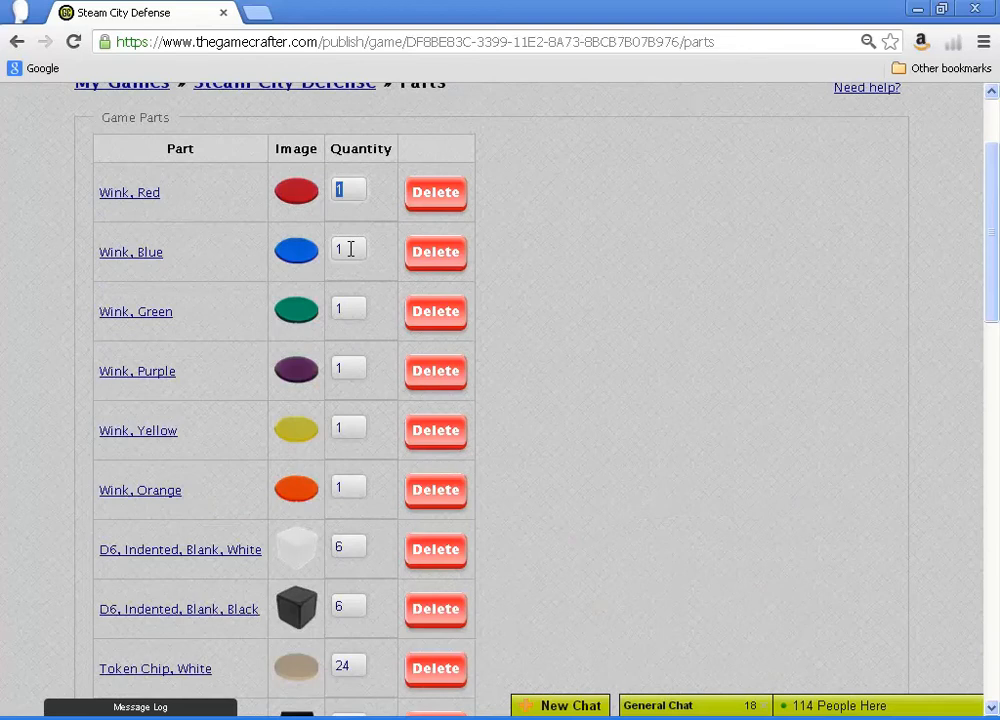
type("24")
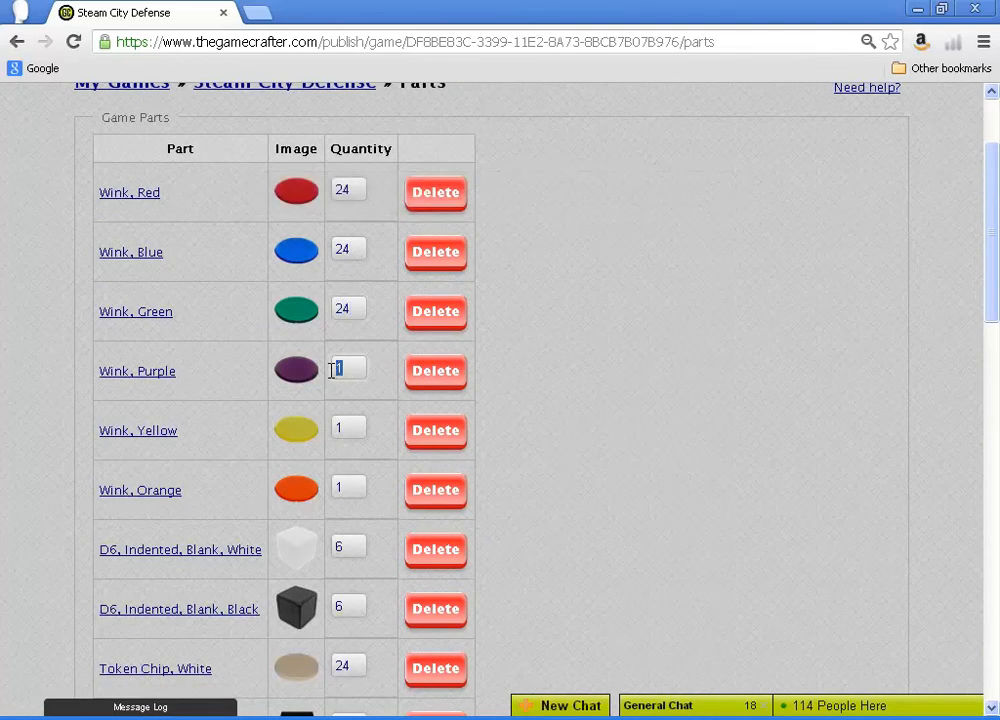
type("24")
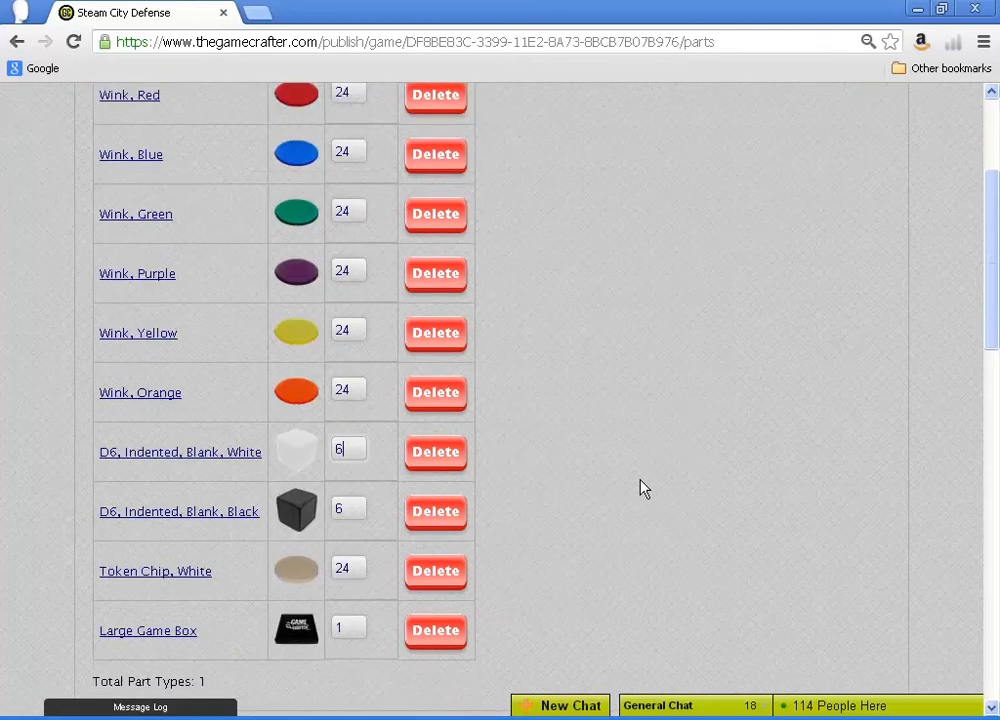
scroll("down", 3)
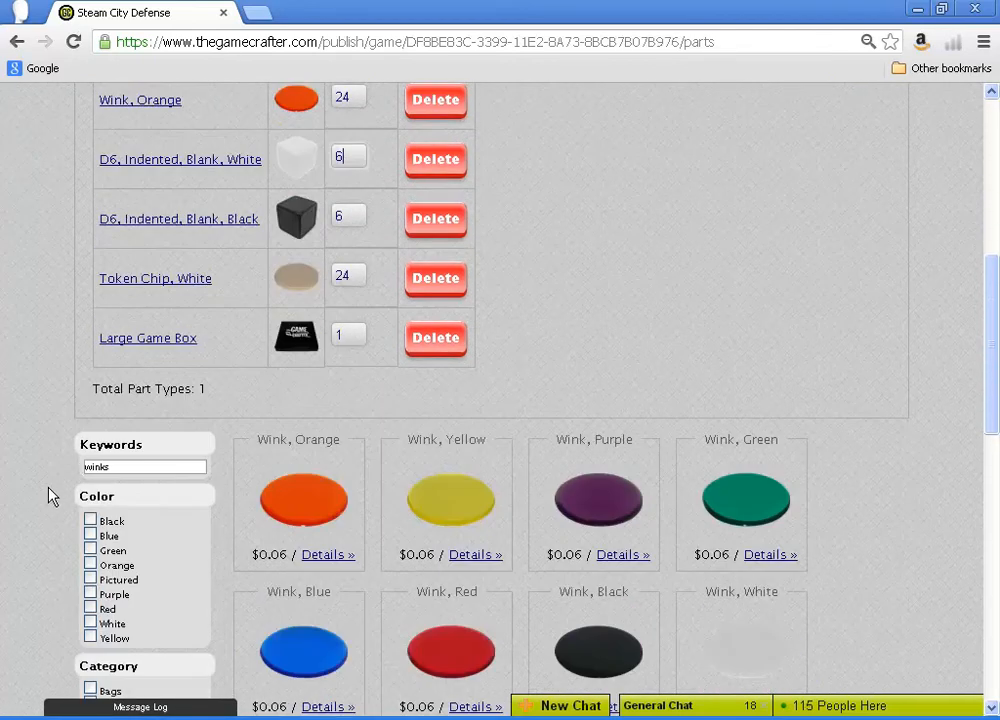
left_click(143, 467)
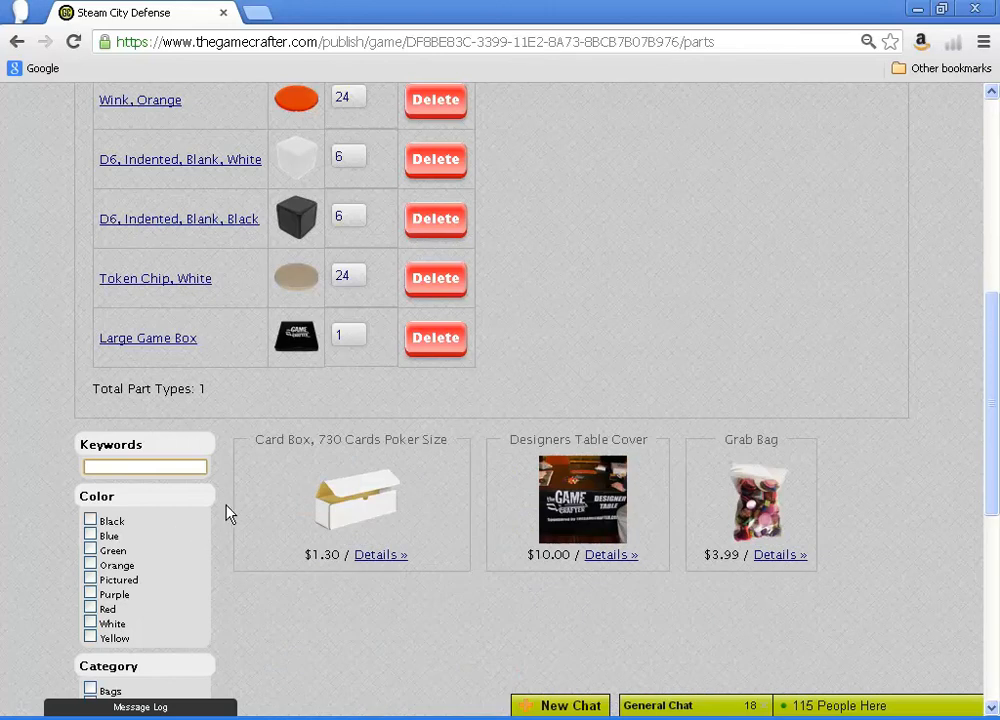
- Return to the Steam City Defense game overview, now totalling 181 parts
scroll("down", 3)
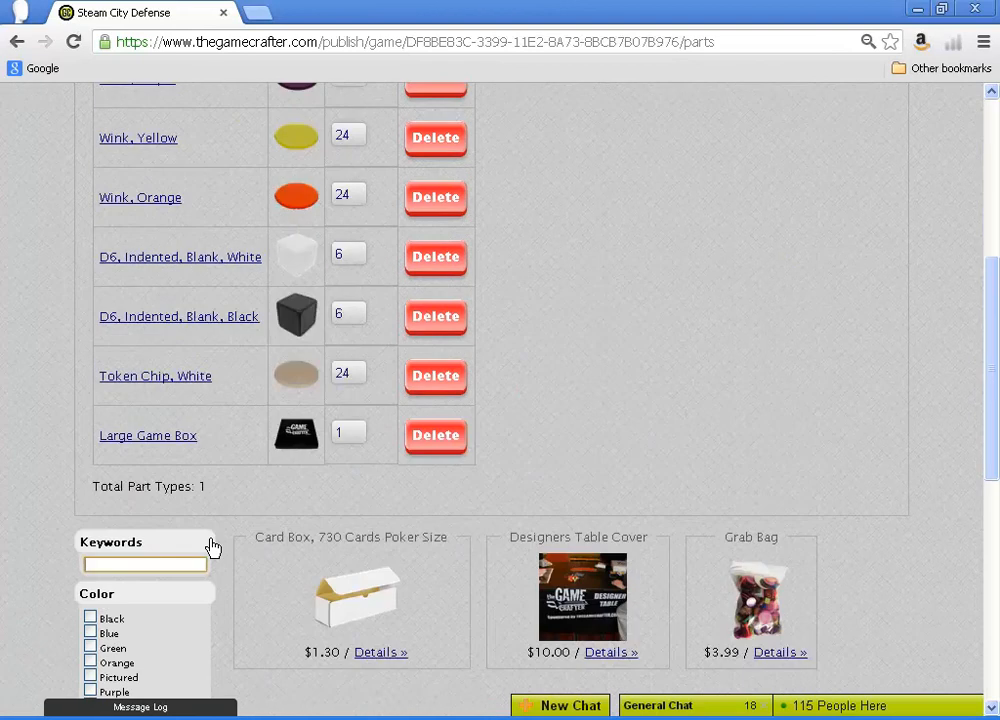
scroll("down", 3)
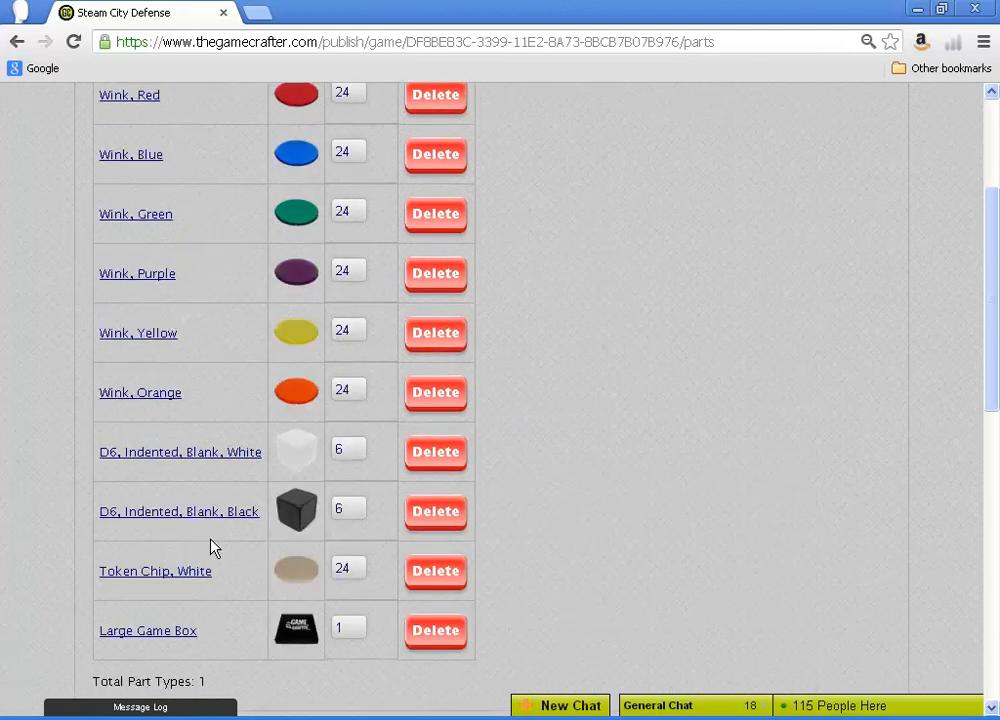
scroll("up", 3)
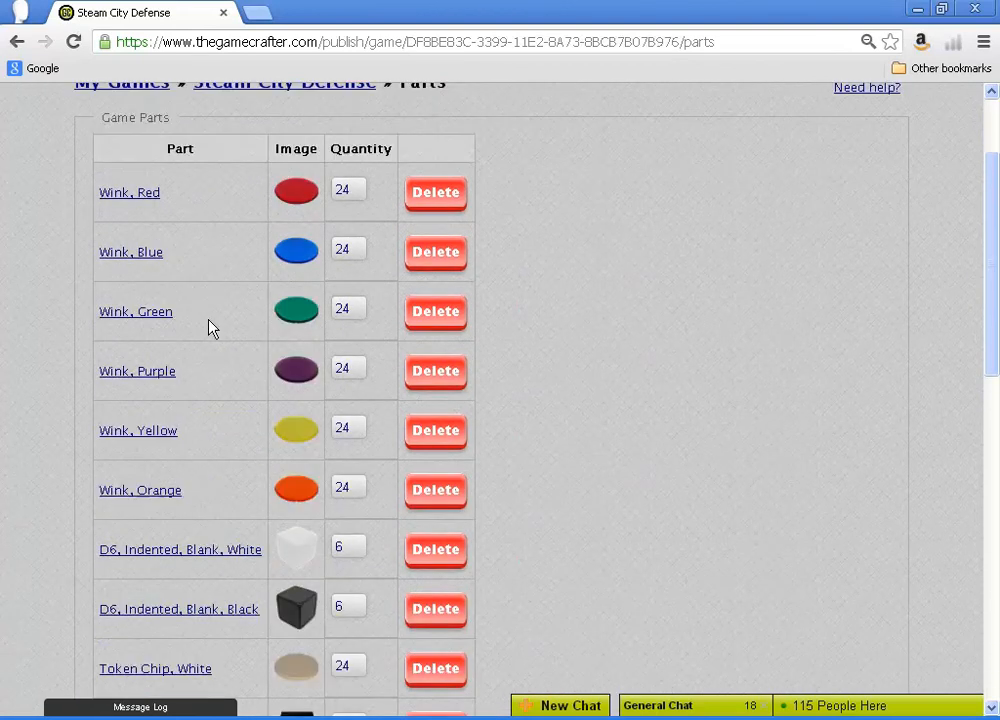
mouse_move(273, 100)
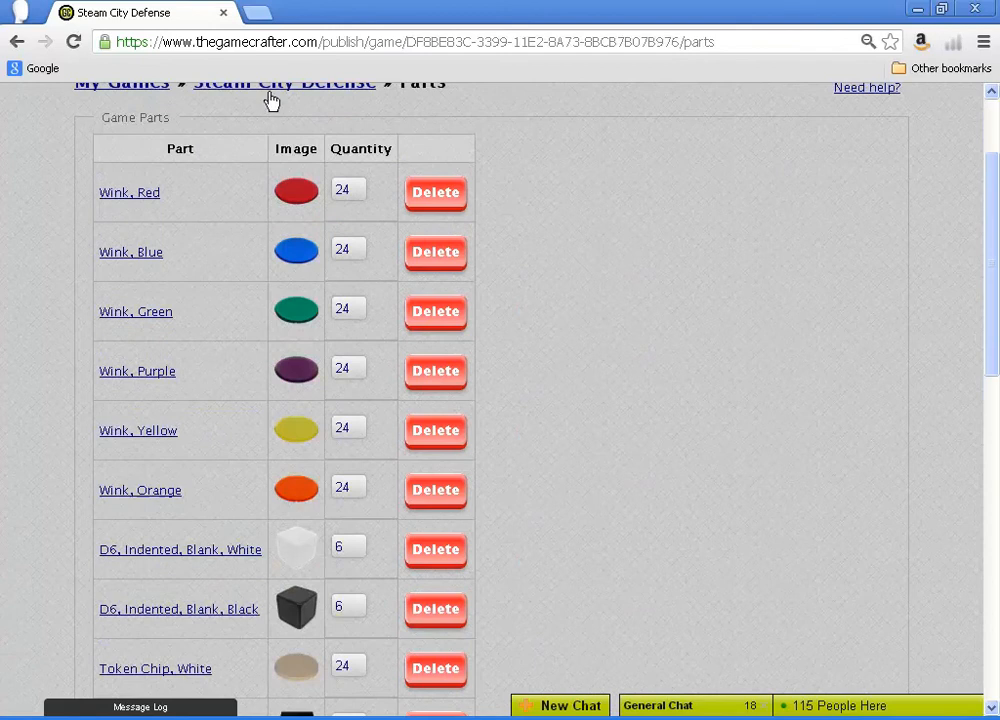
left_click(284, 82)
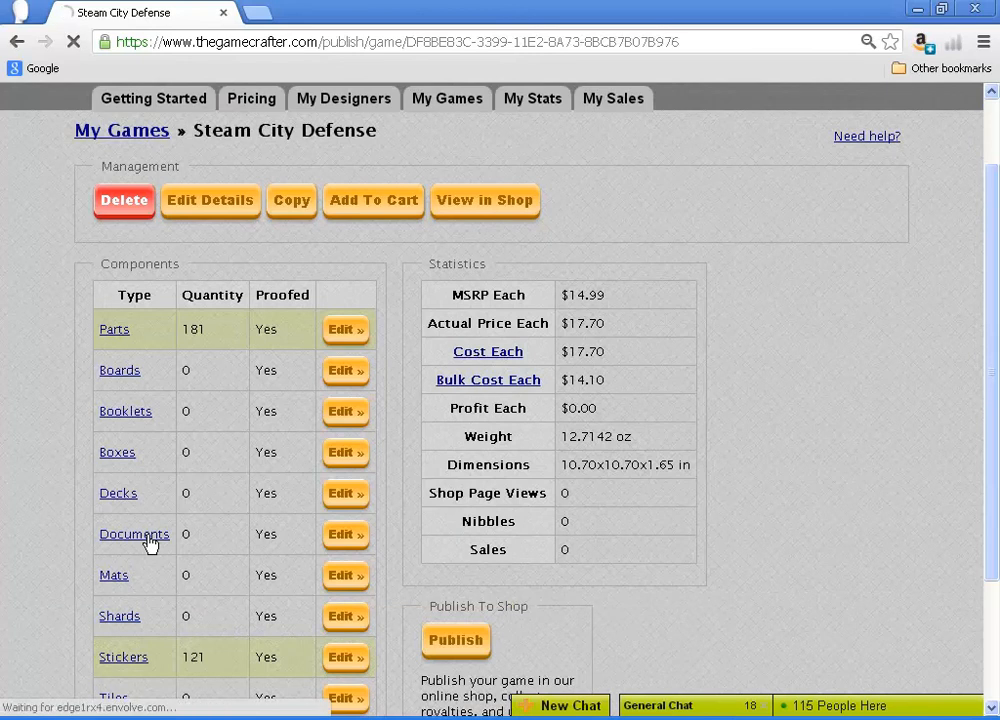
- Add a new document to the game's Documents component
left_click(134, 534)
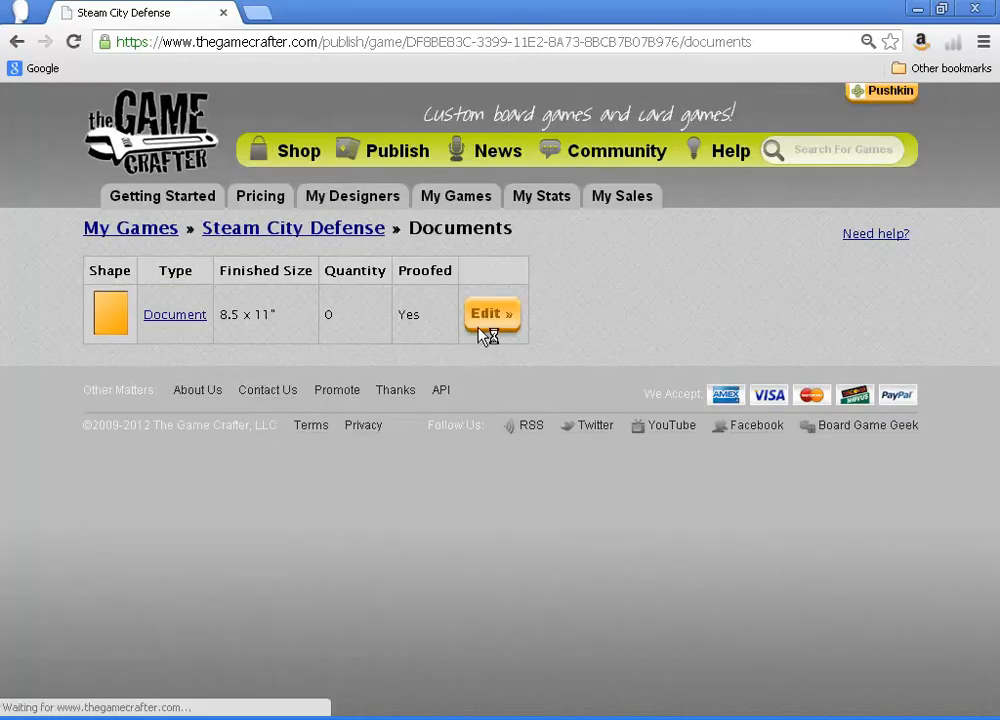
left_click(491, 314)
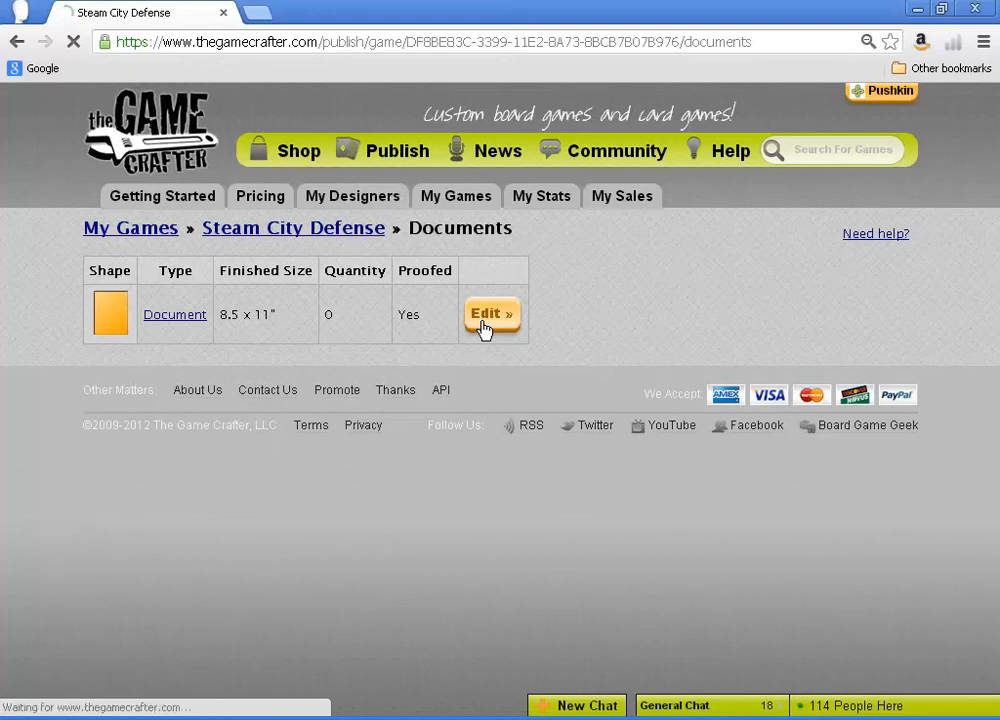
left_click(491, 314)
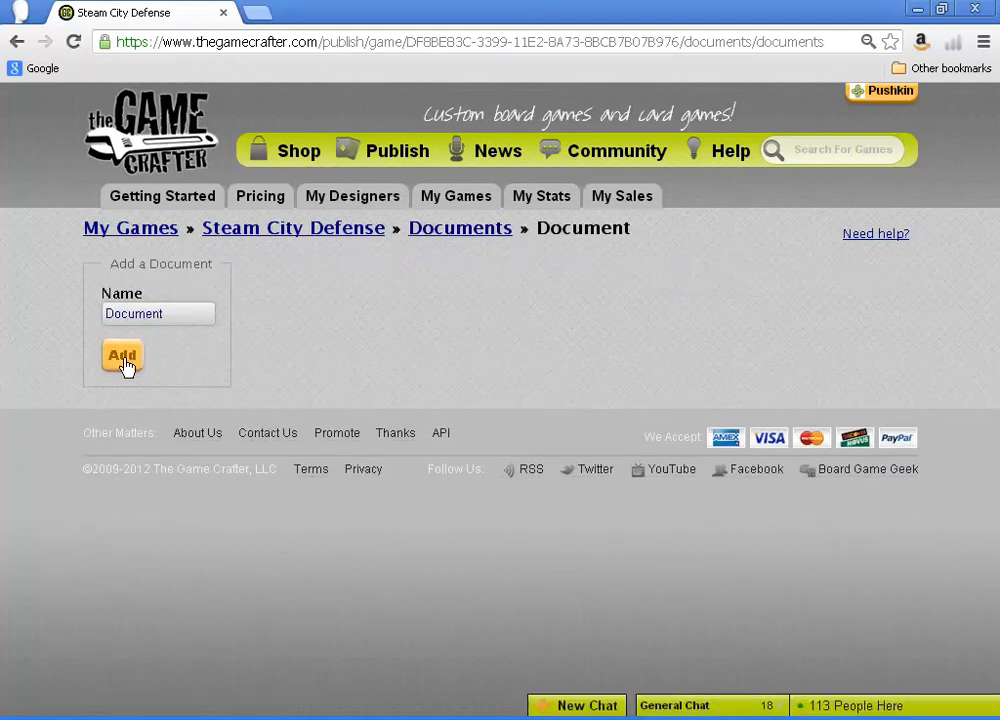
left_click(122, 356)
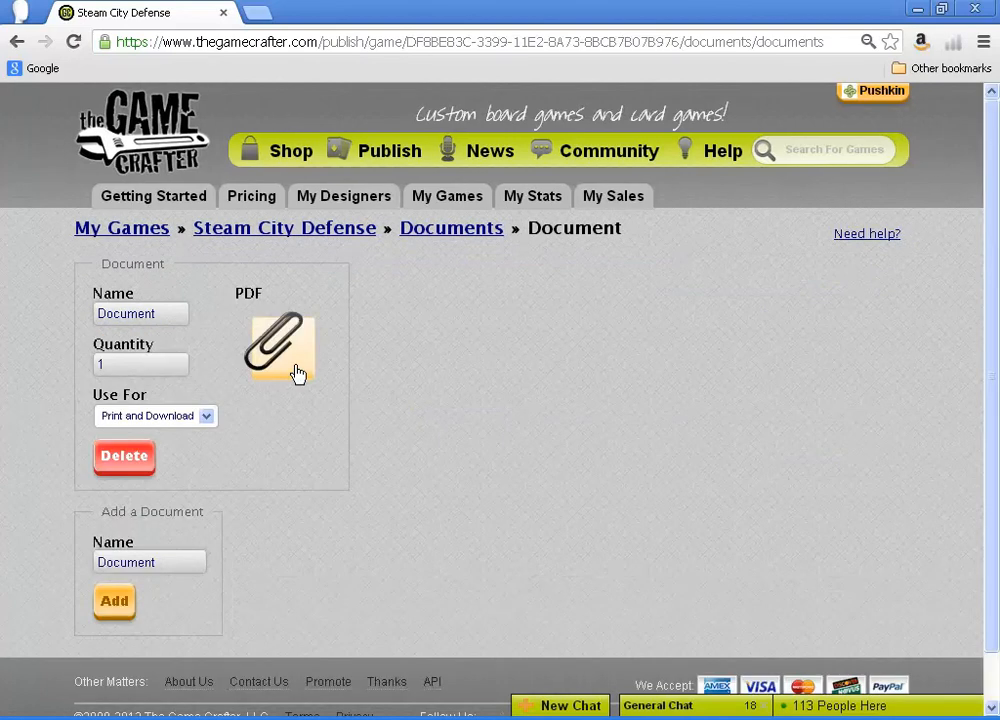
- Attach the Construction PDF from the Steam City Defense folder to the document
left_click(281, 345)
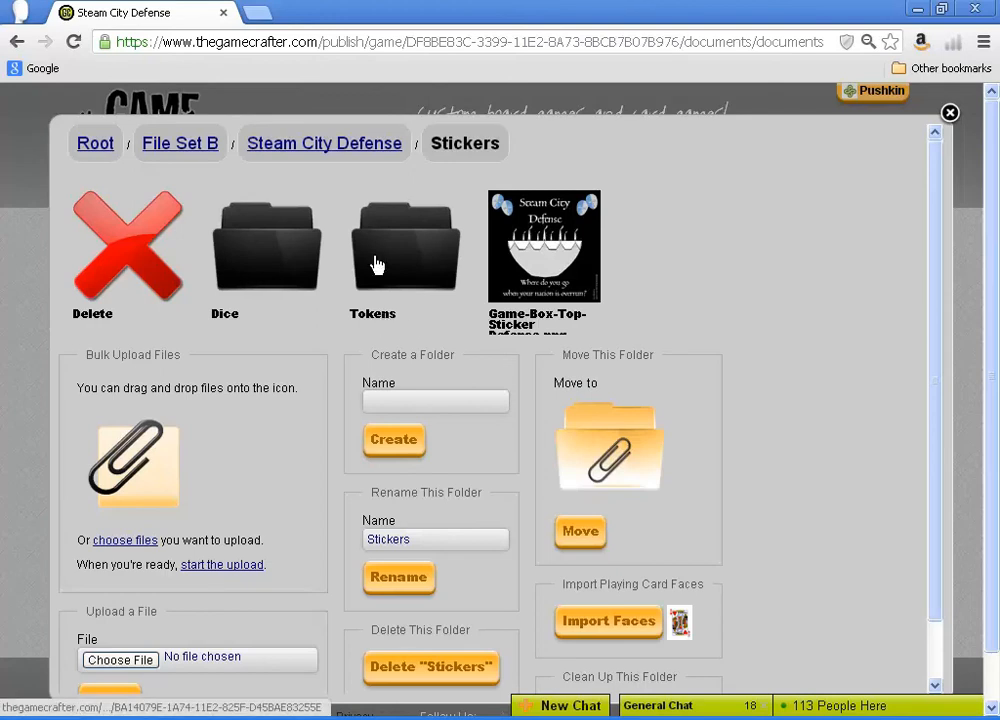
left_click(324, 143)
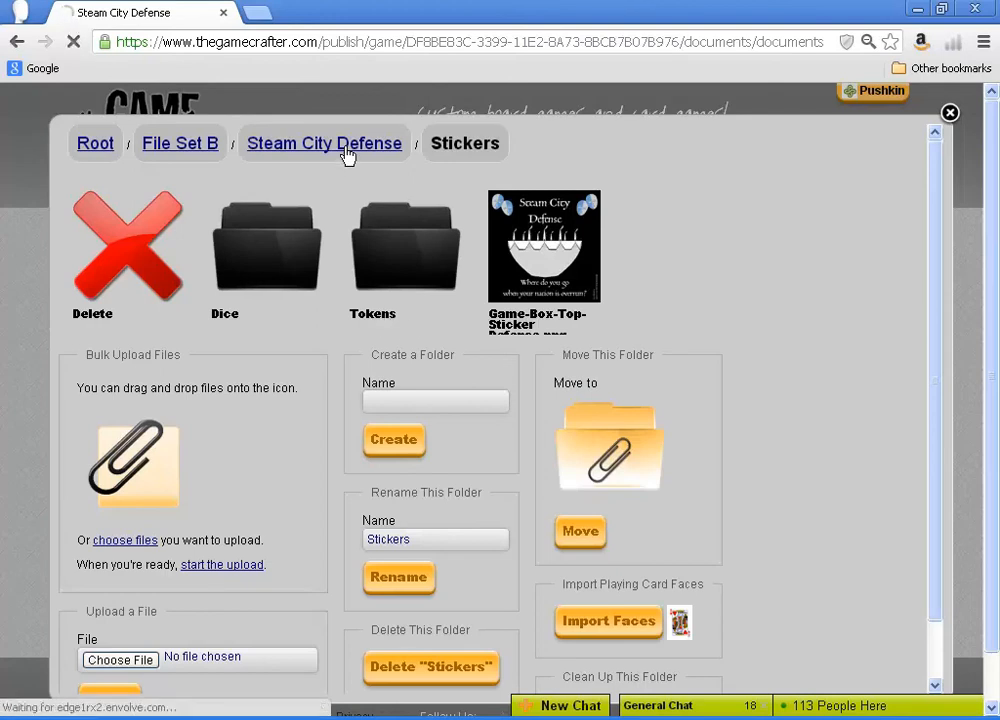
left_click(324, 143)
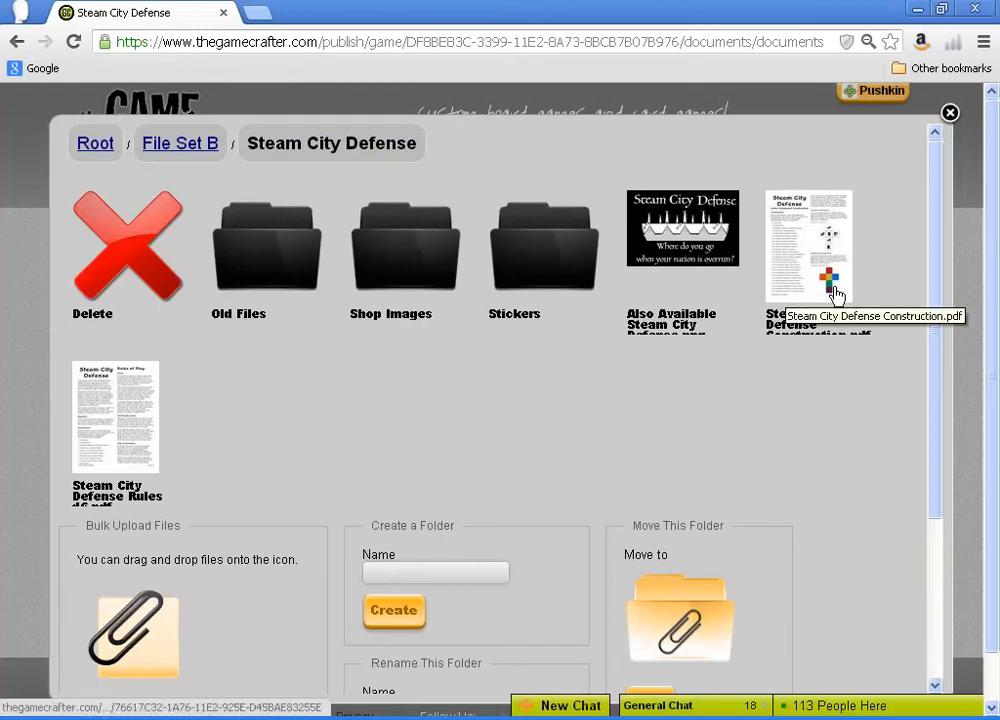
left_click(808, 247)
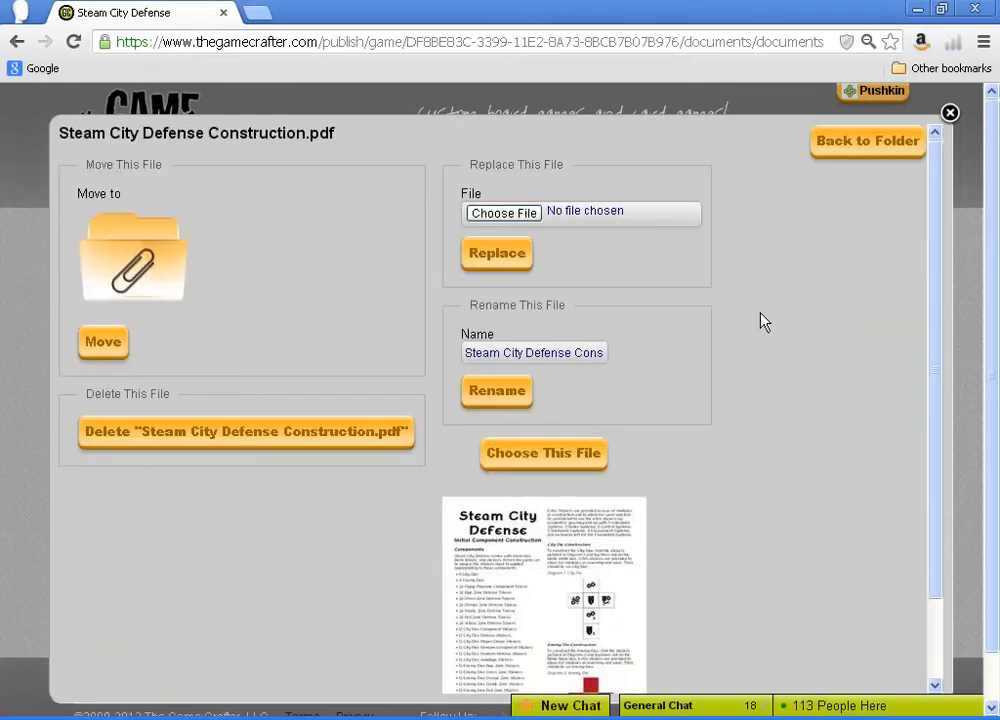
left_click(543, 453)
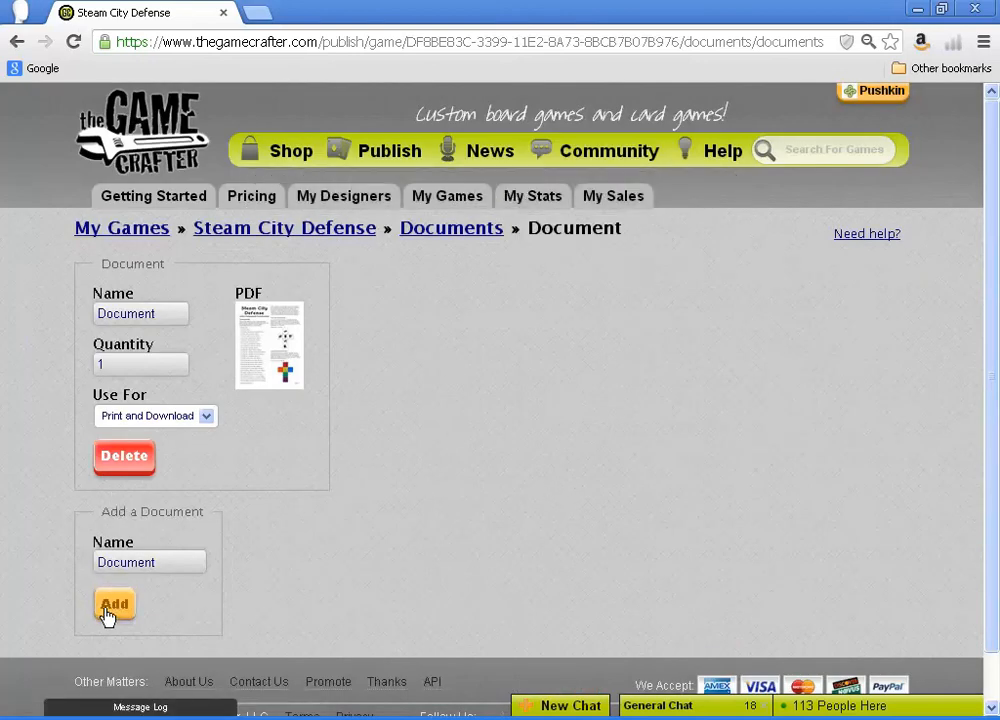
- Add a second document with the Rules PDF attached
left_click(113, 603)
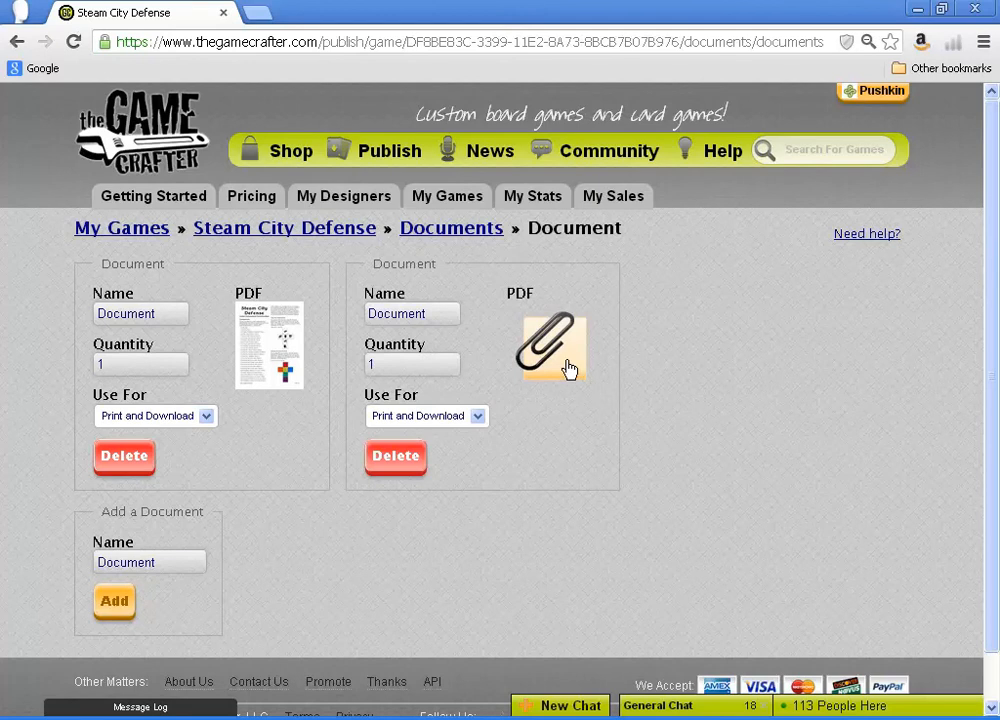
left_click(553, 348)
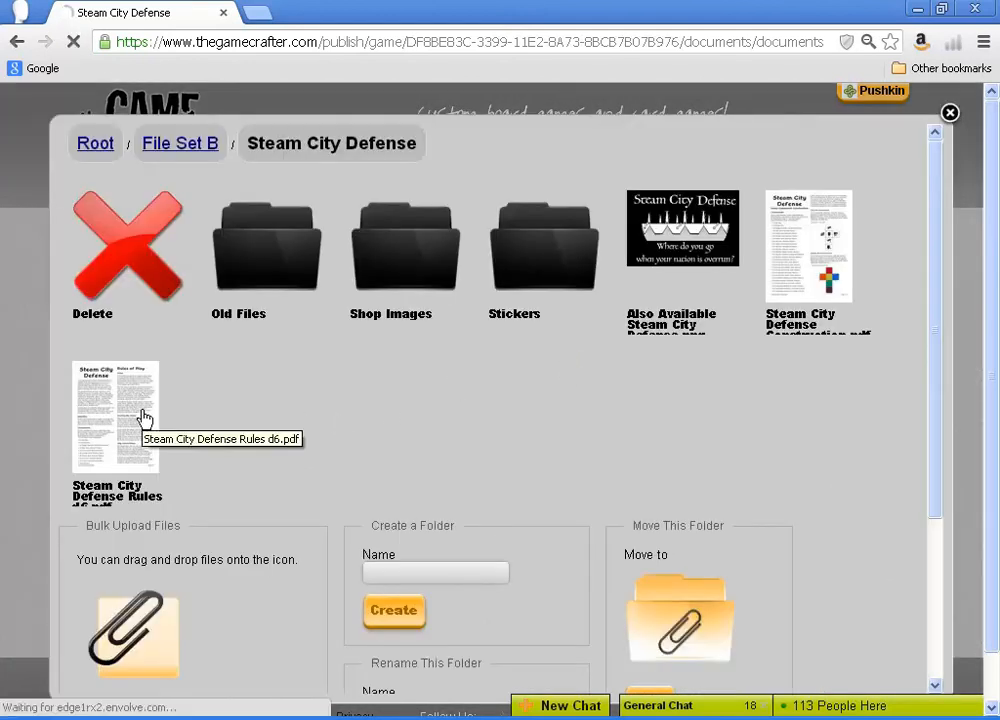
left_click(114, 414)
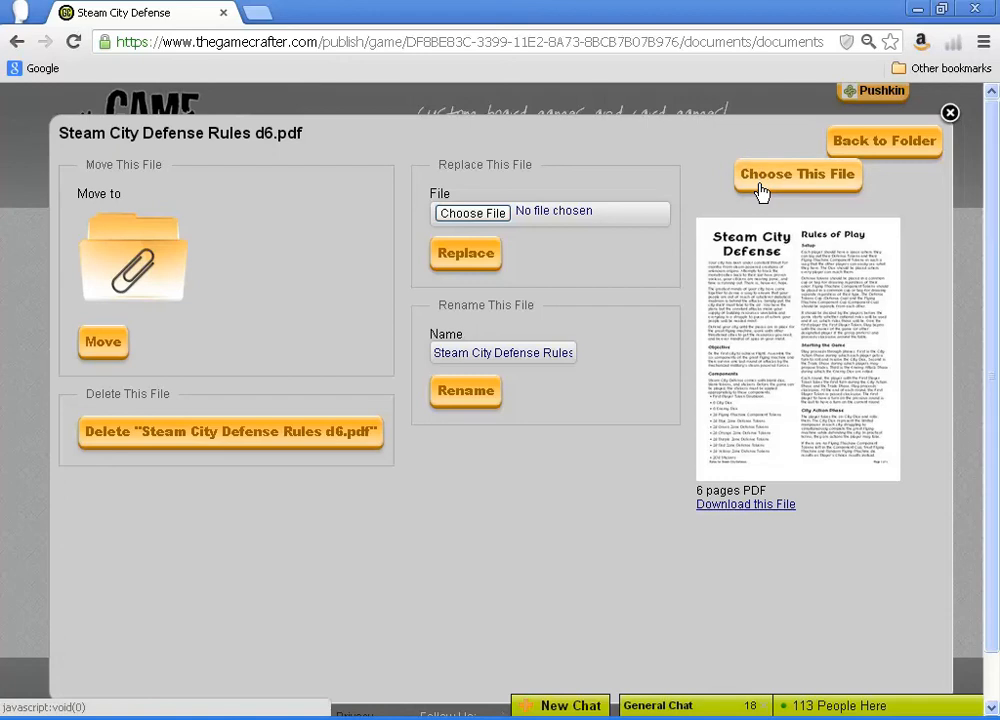
left_click(797, 174)
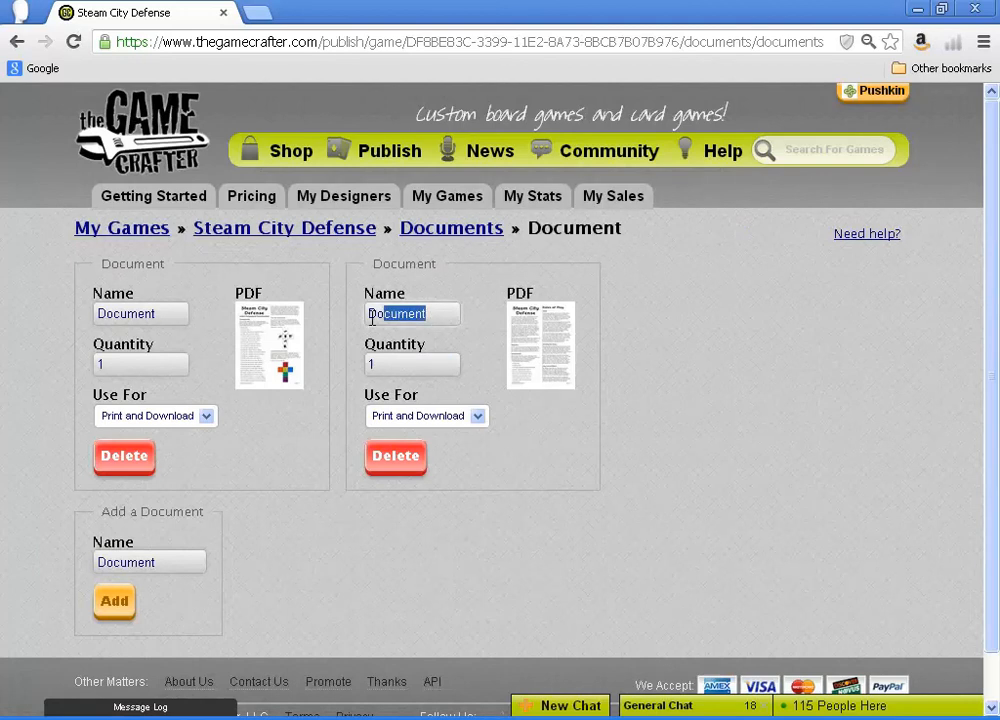
- Name the two documents 'Rules' and 'Construction'
type("R")
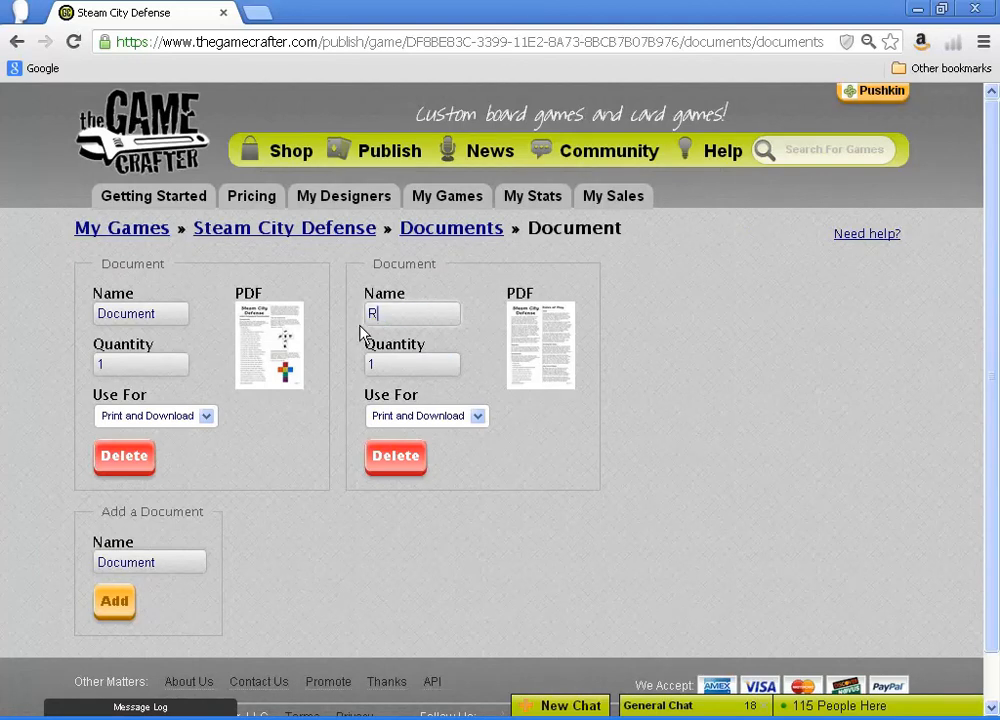
type("ules")
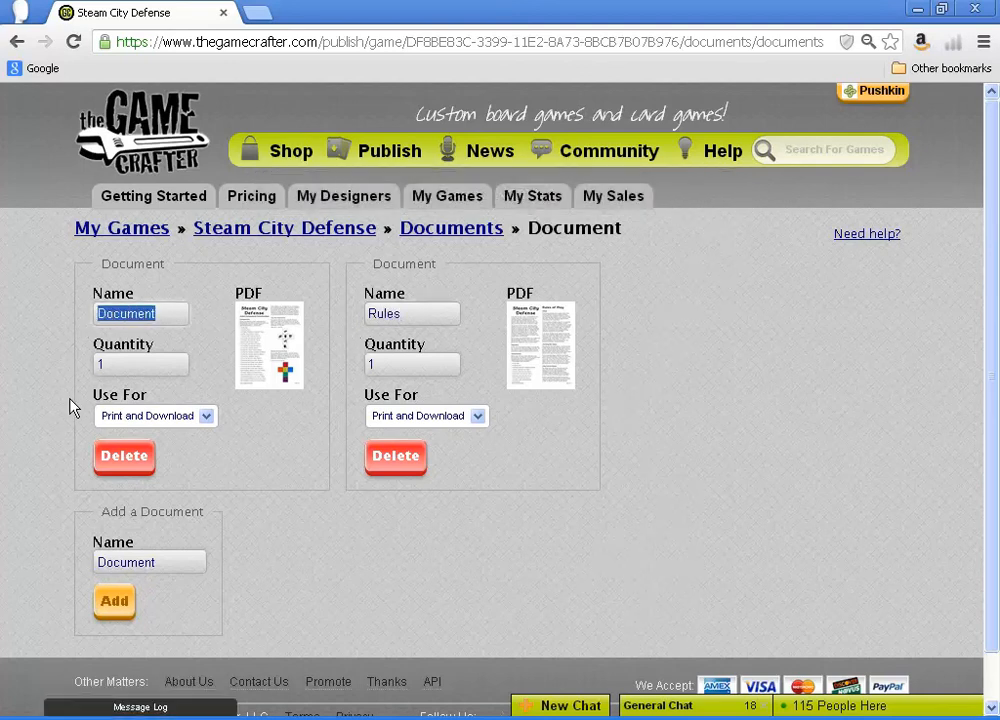
type("Construct")
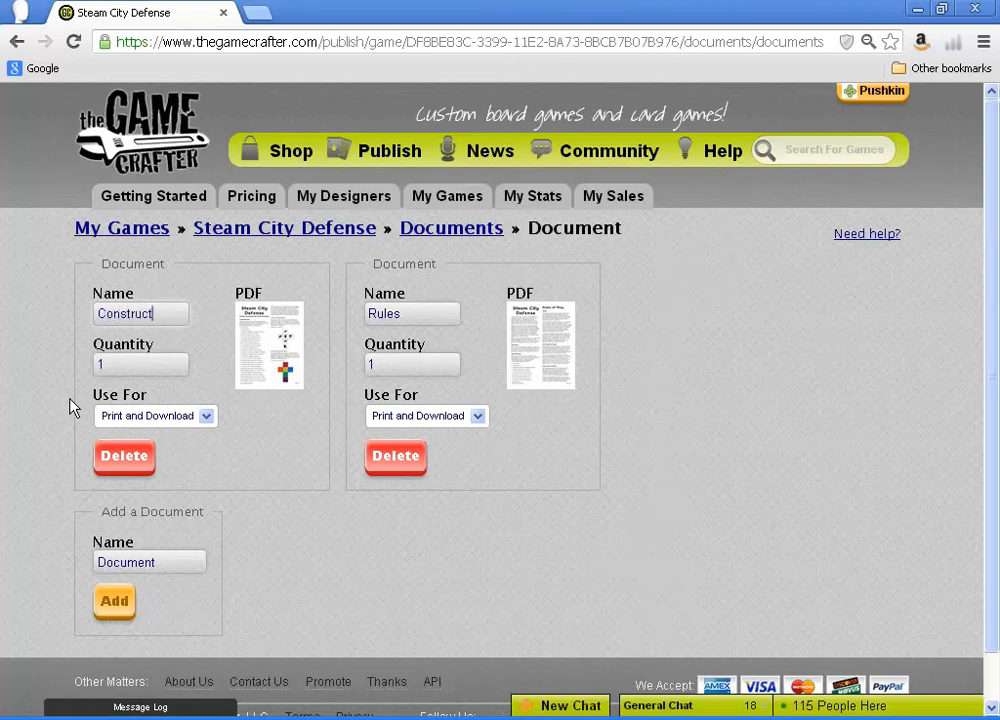
type("ion")
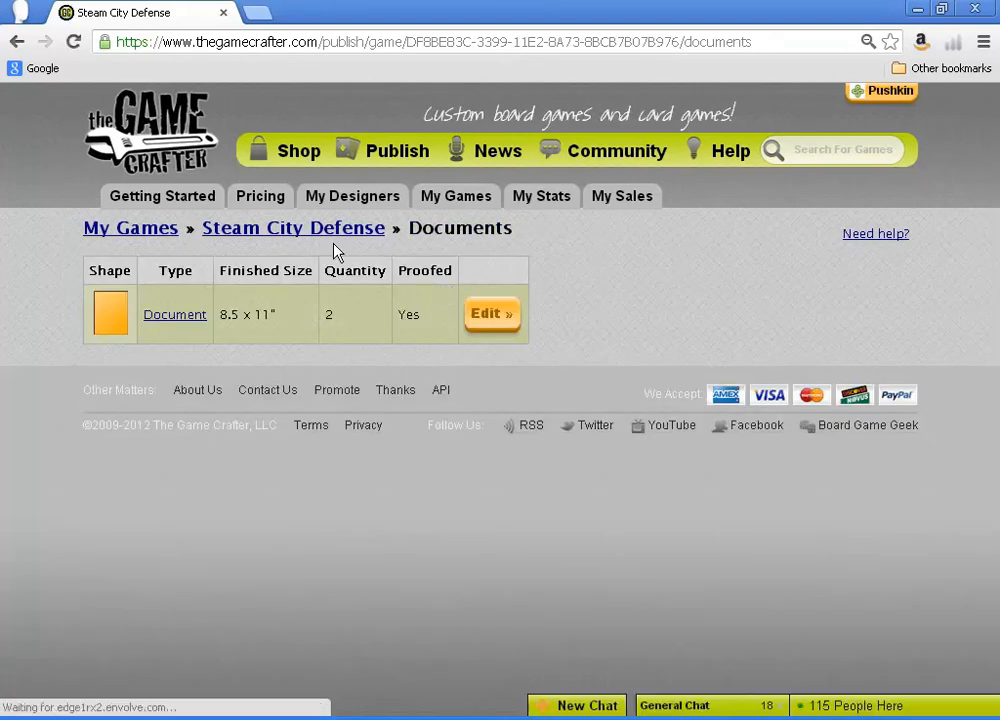
- Return to the Steam City Defense game overview and select the MSRP price figure
left_click(293, 228)
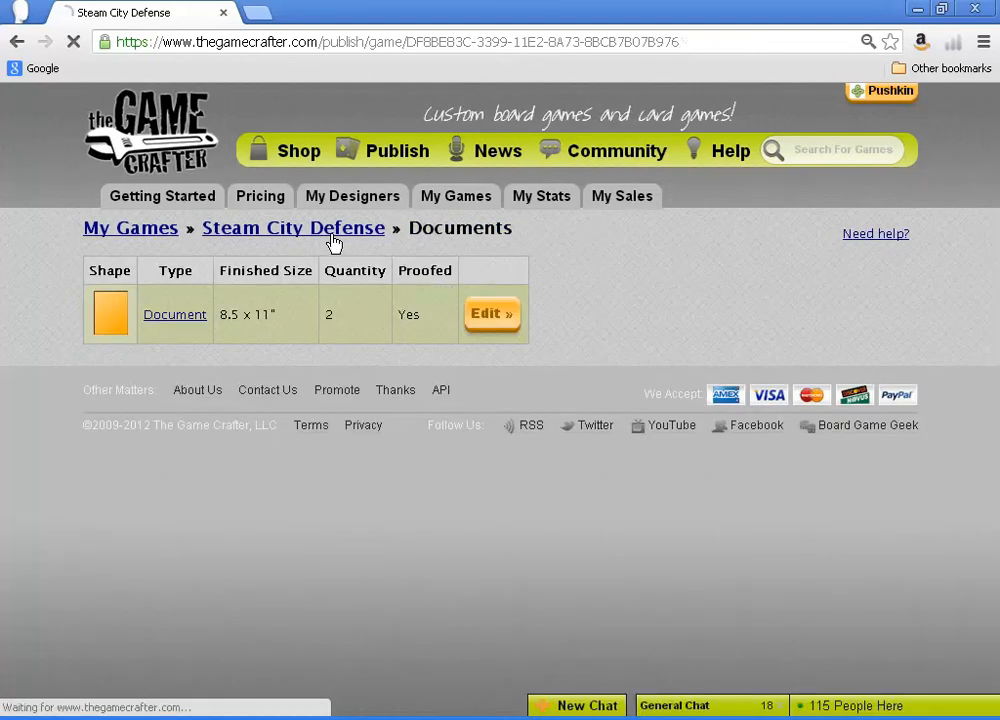
left_click(293, 228)
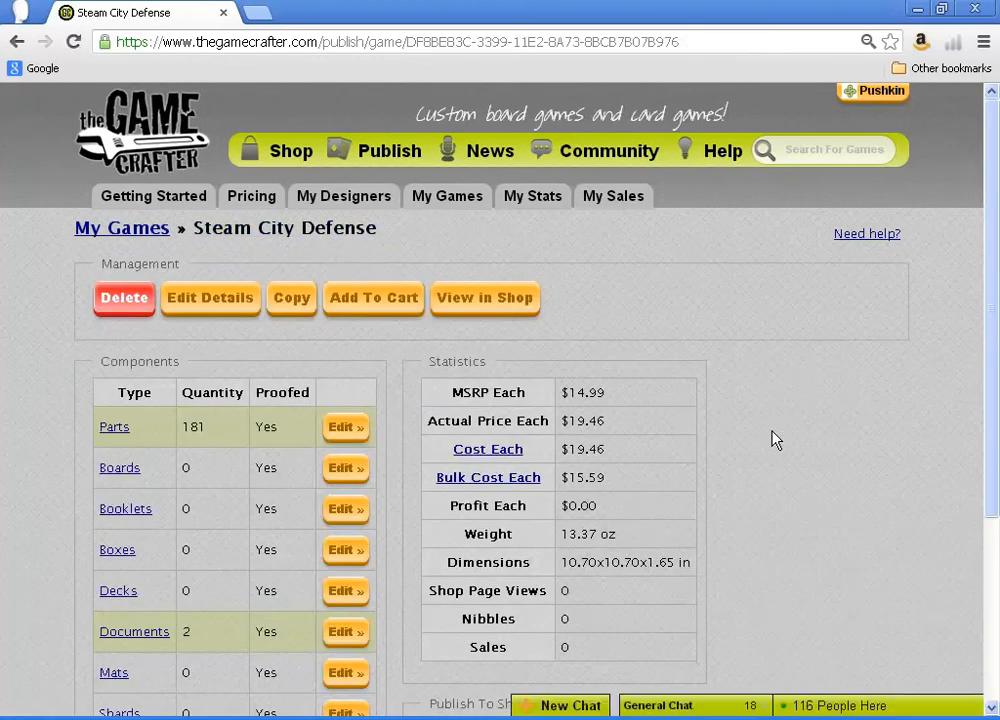
mouse_move(610, 428)
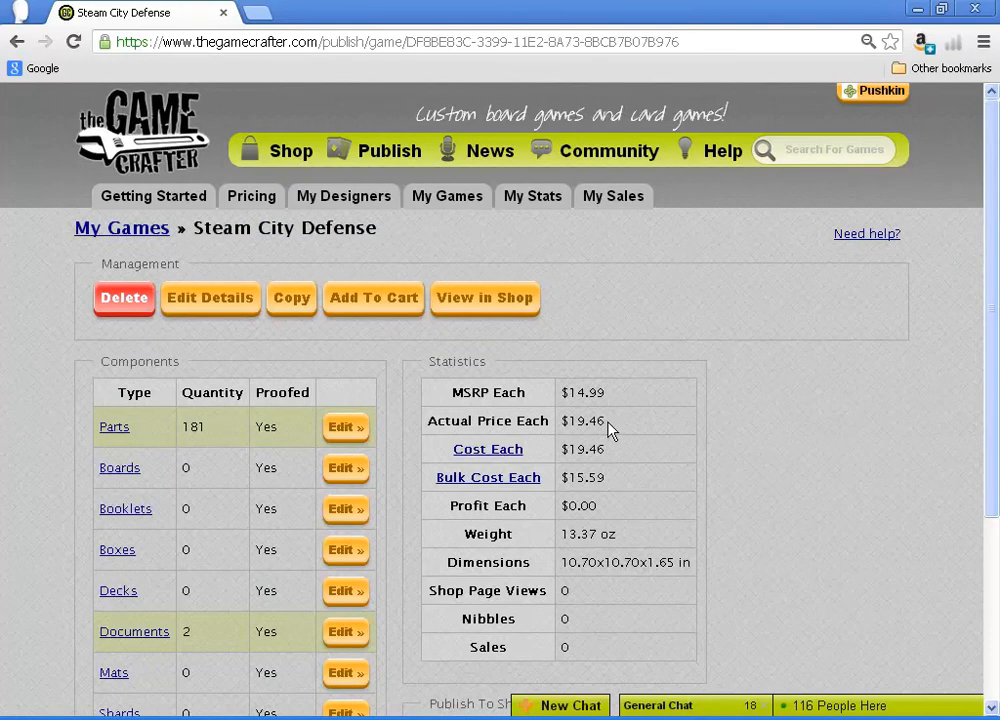
double_click(583, 420)
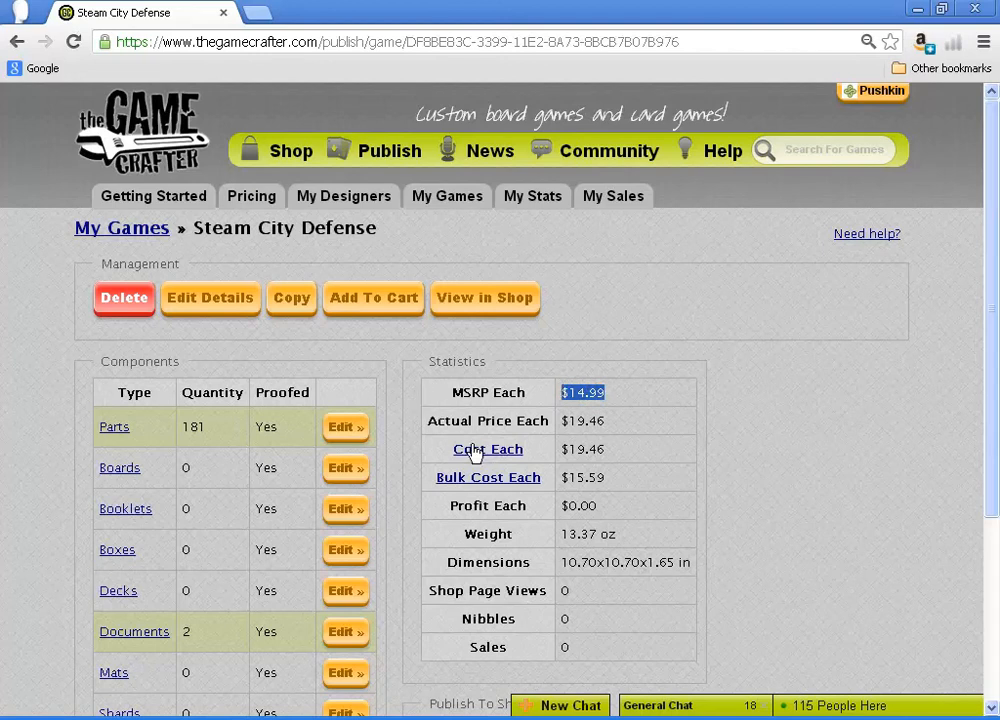
- Open the Cost Each breakdown link in a new tab and switch to it
right_click(488, 448)
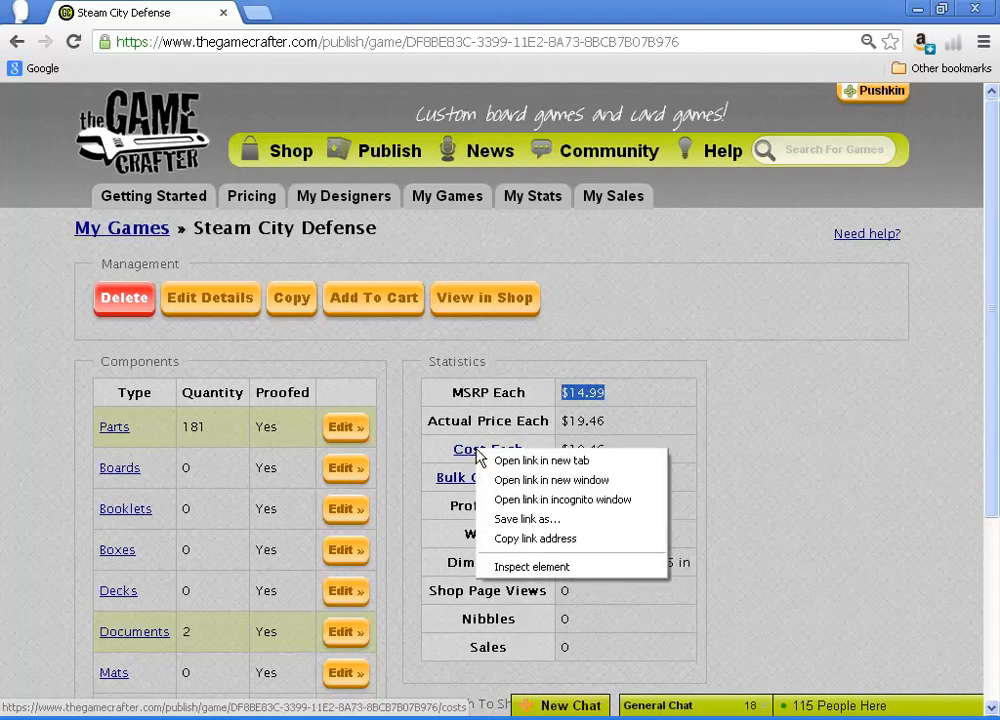
left_click(542, 460)
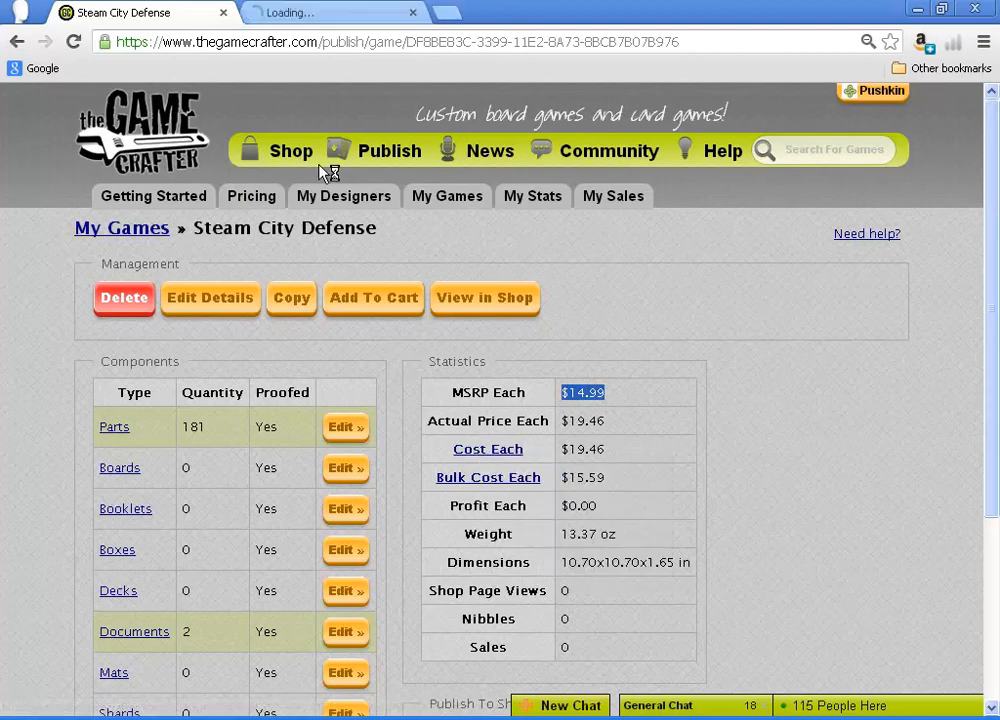
left_click(488, 448)
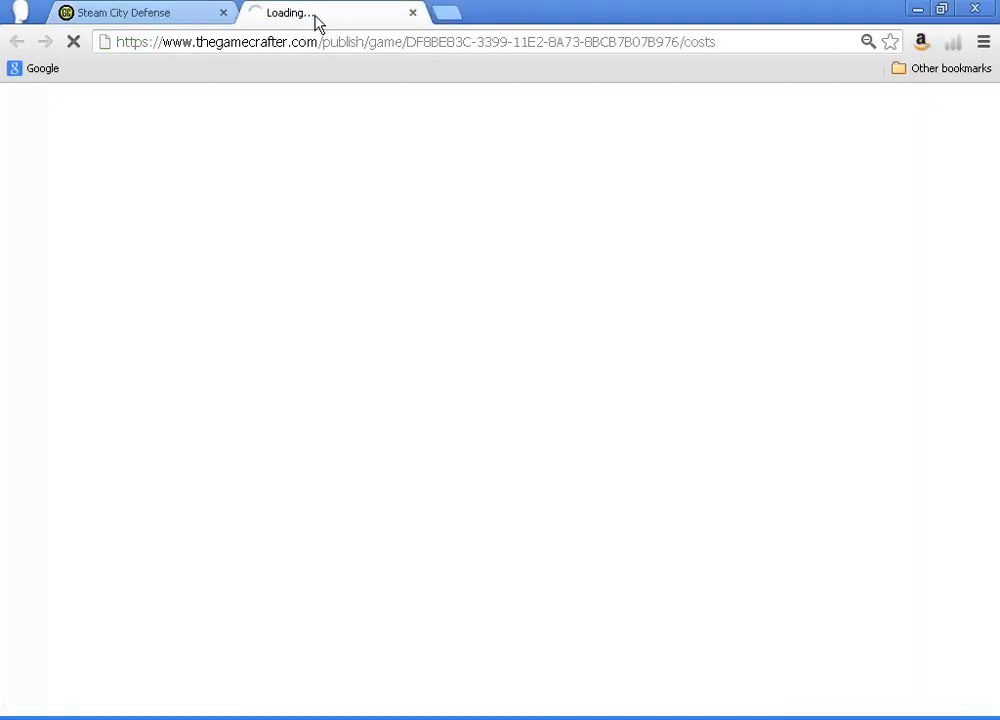